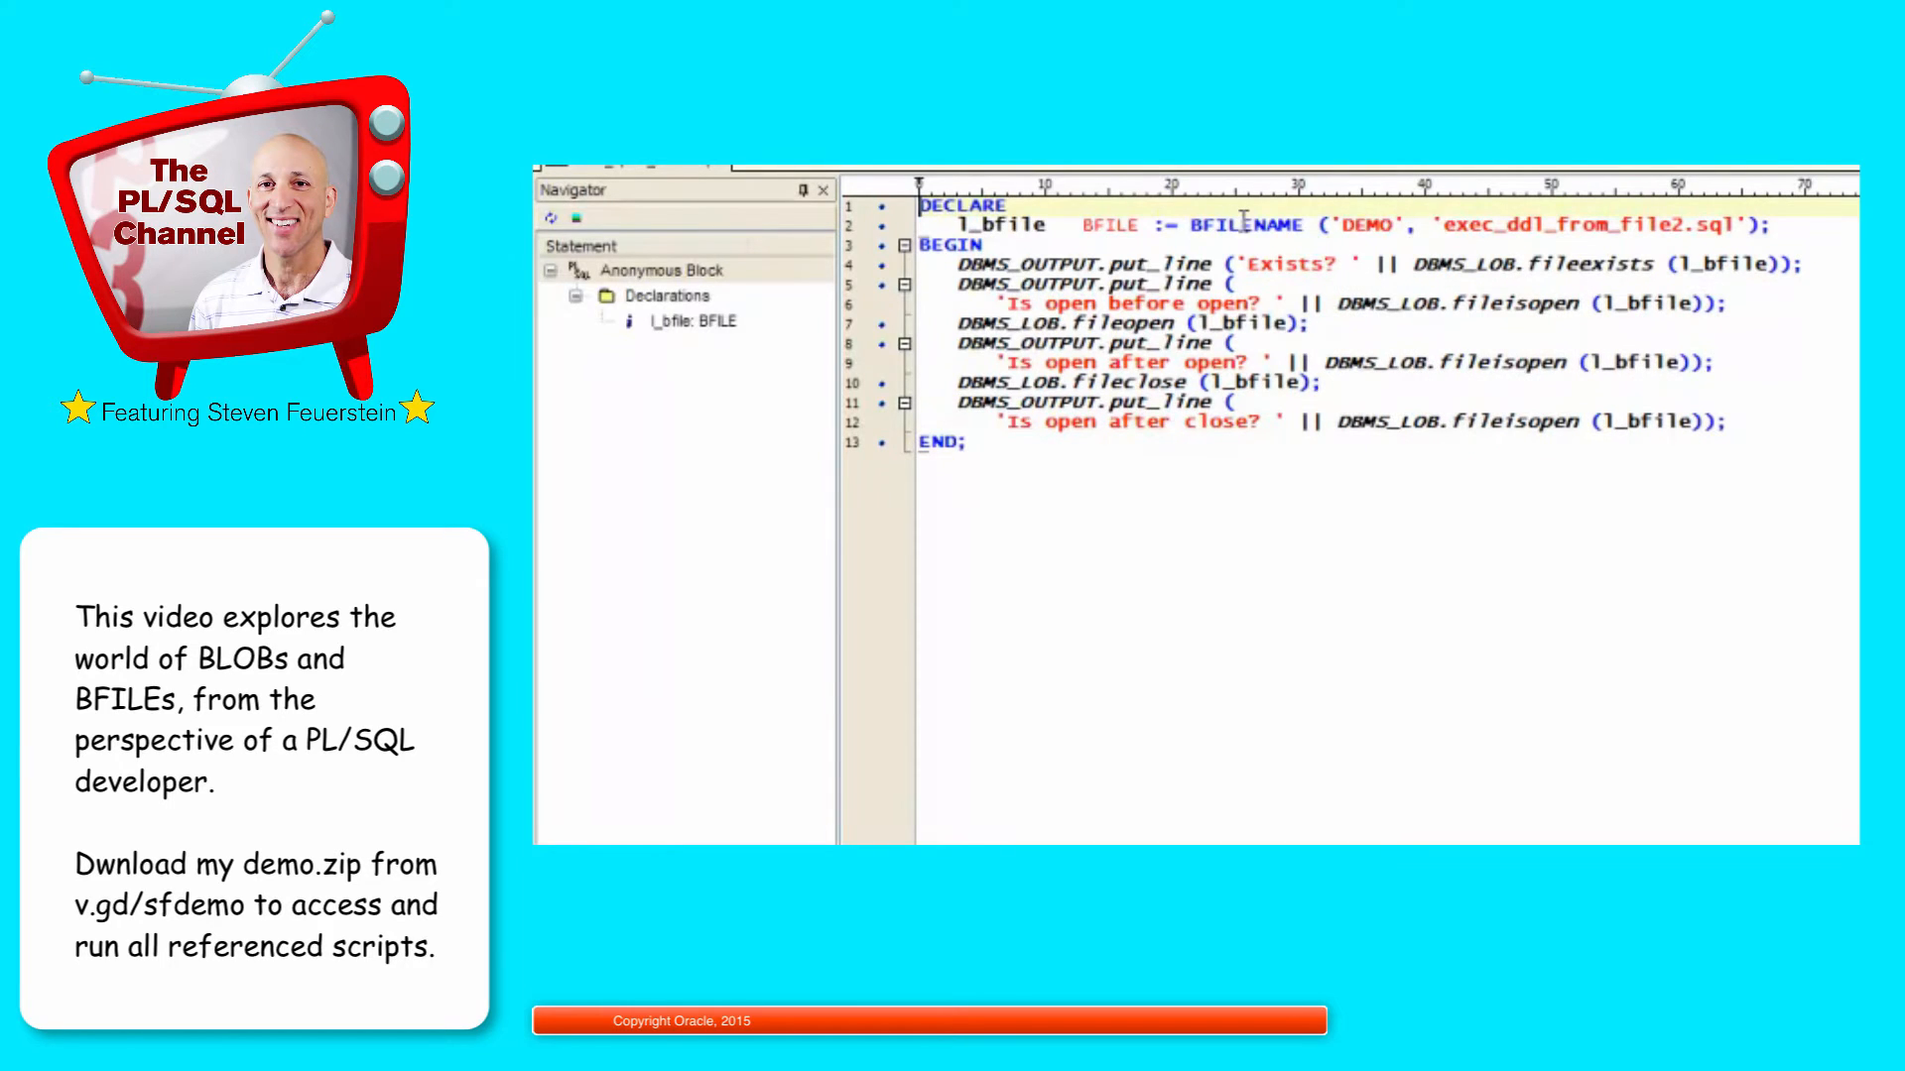
# Step: Run the BFILE block printing exists 1 and open statuses 0, 1, 0, then start opening another script
pyautogui.doubleClick(1248, 225)
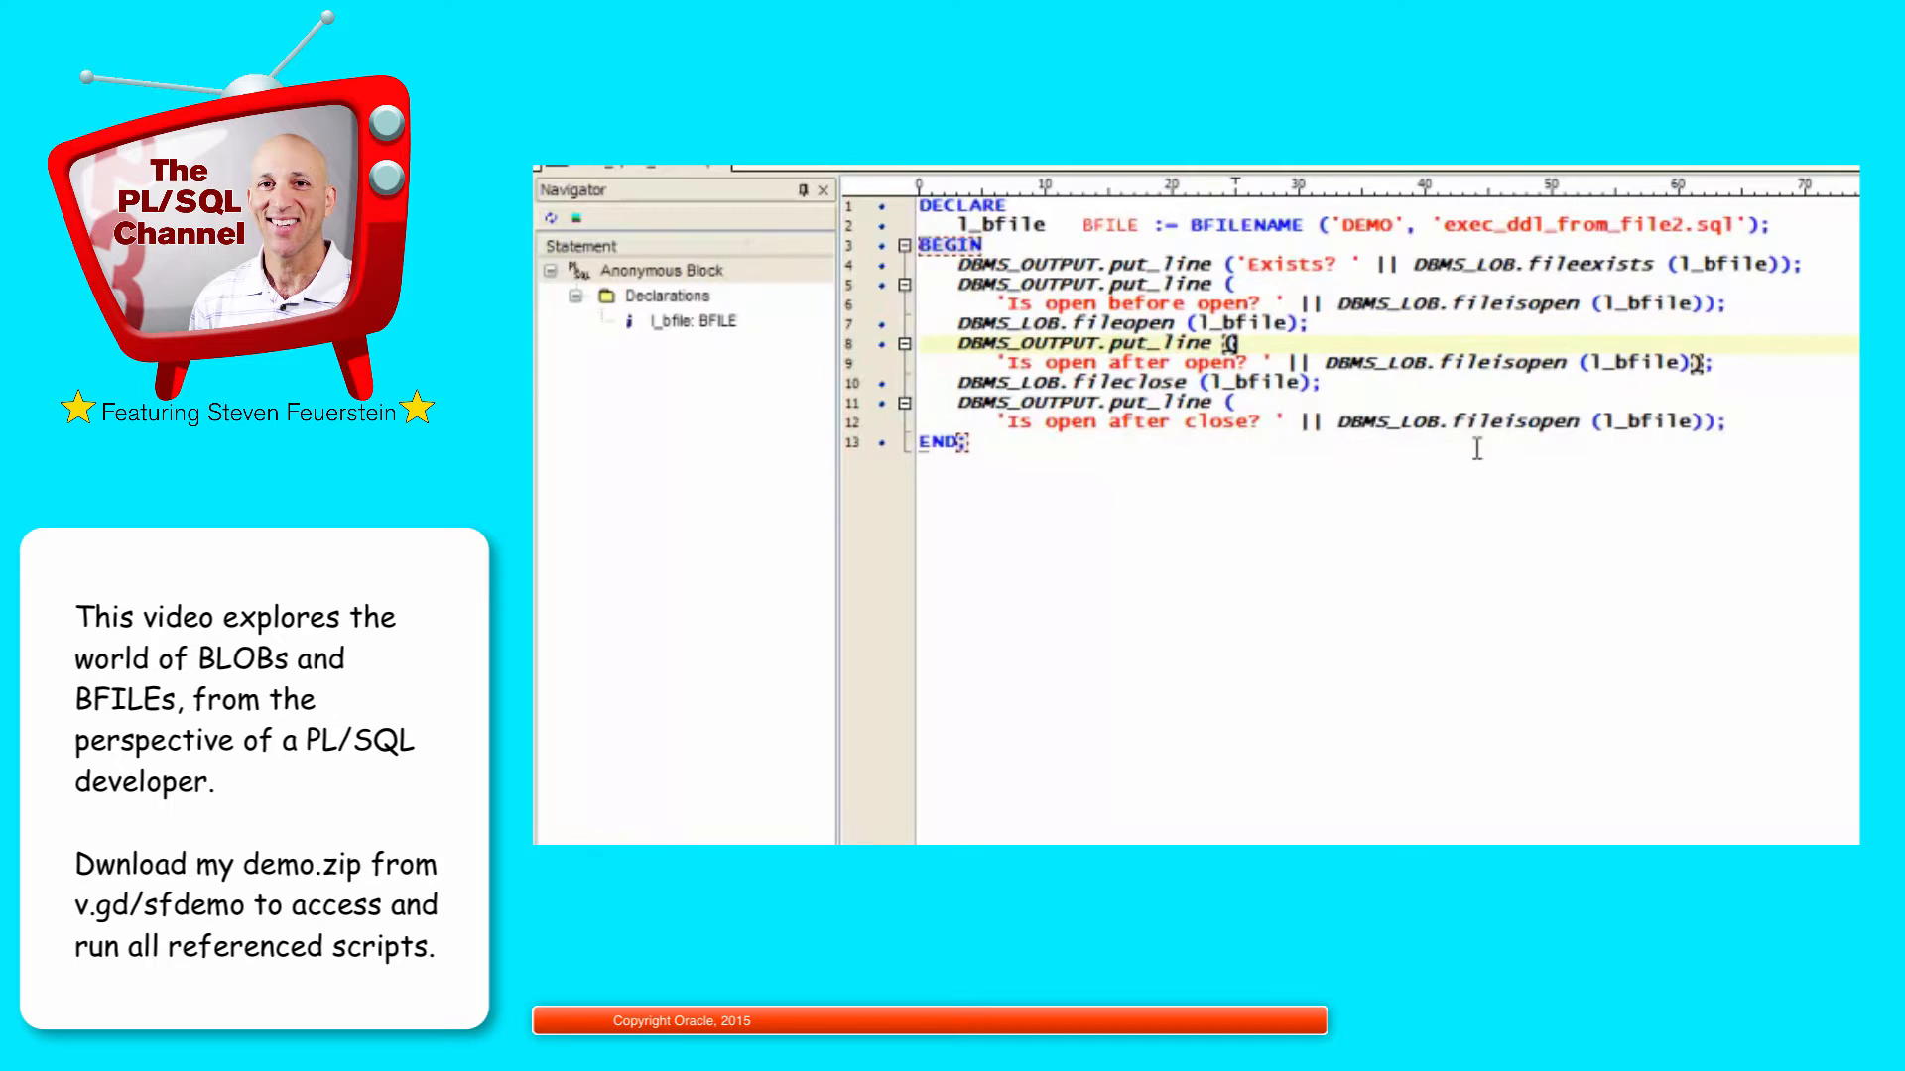
pyautogui.click(1103, 262)
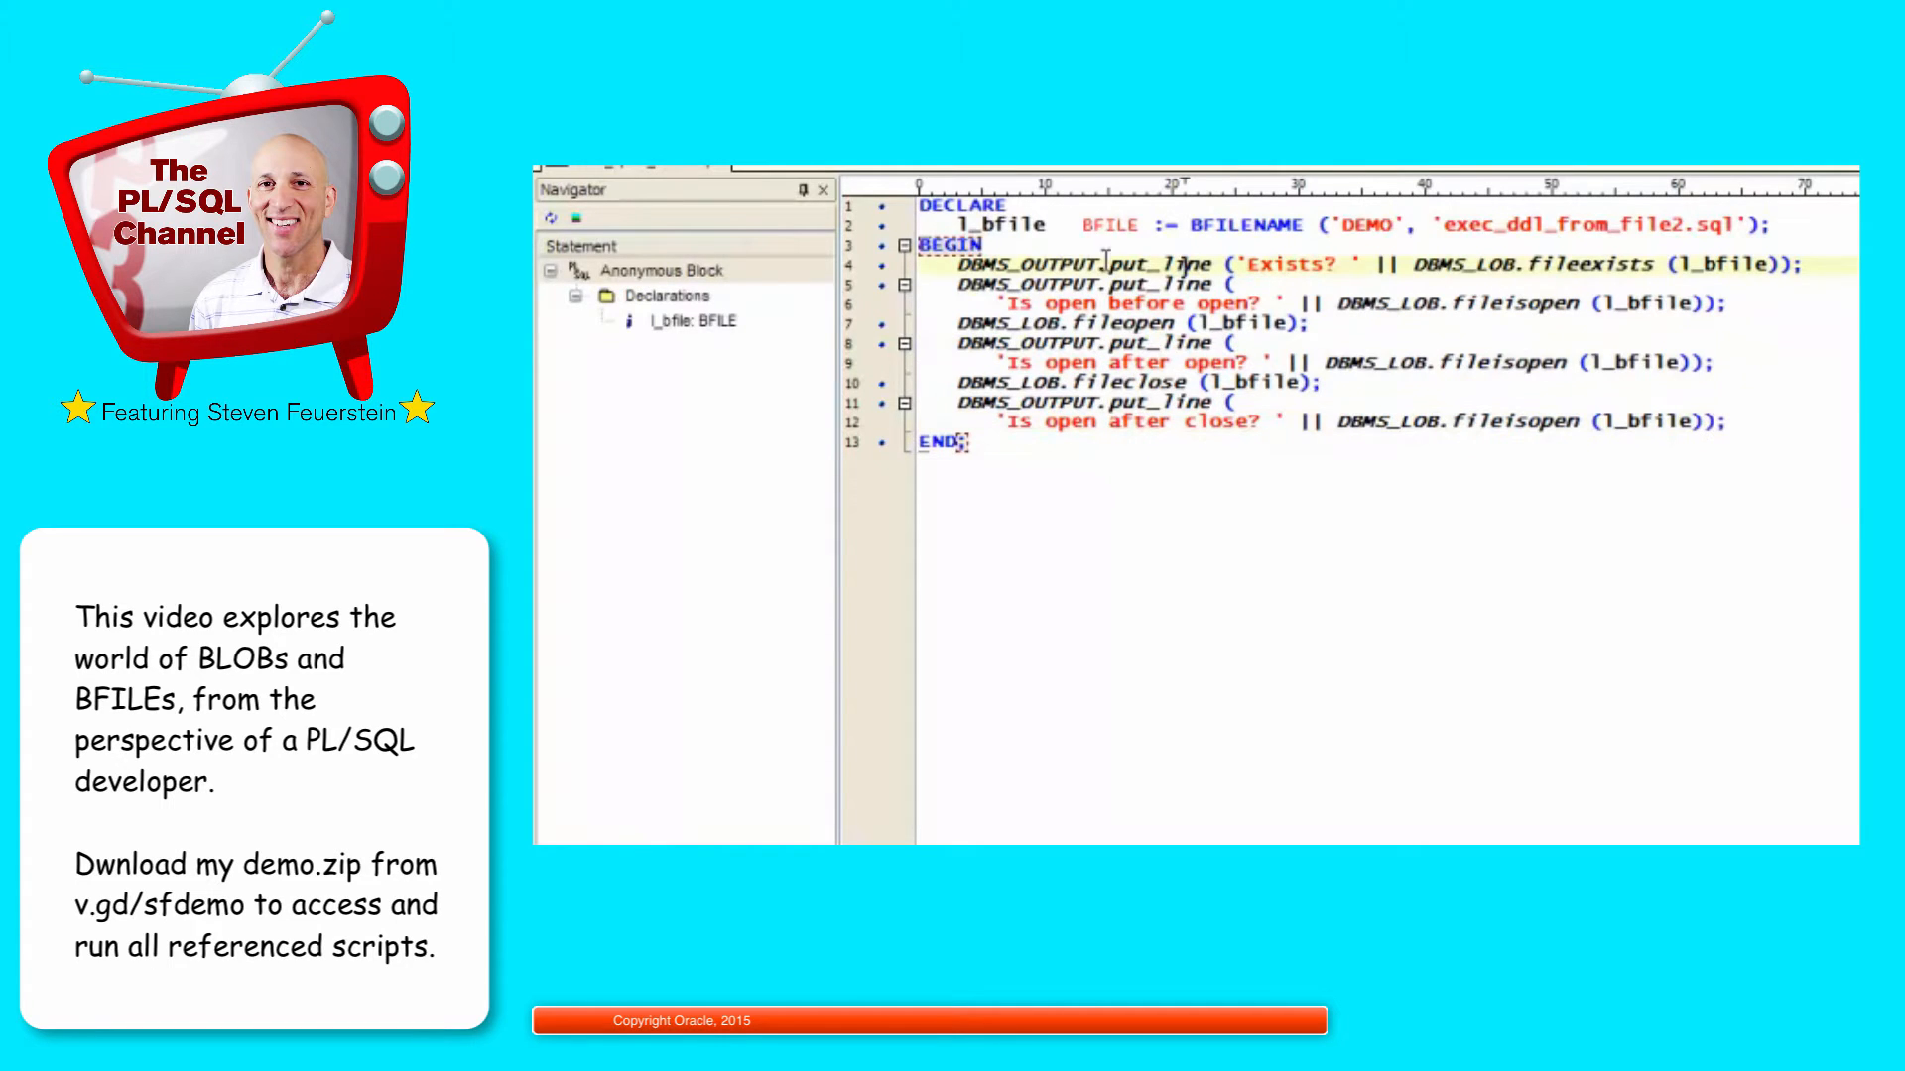
pyautogui.press('F5')
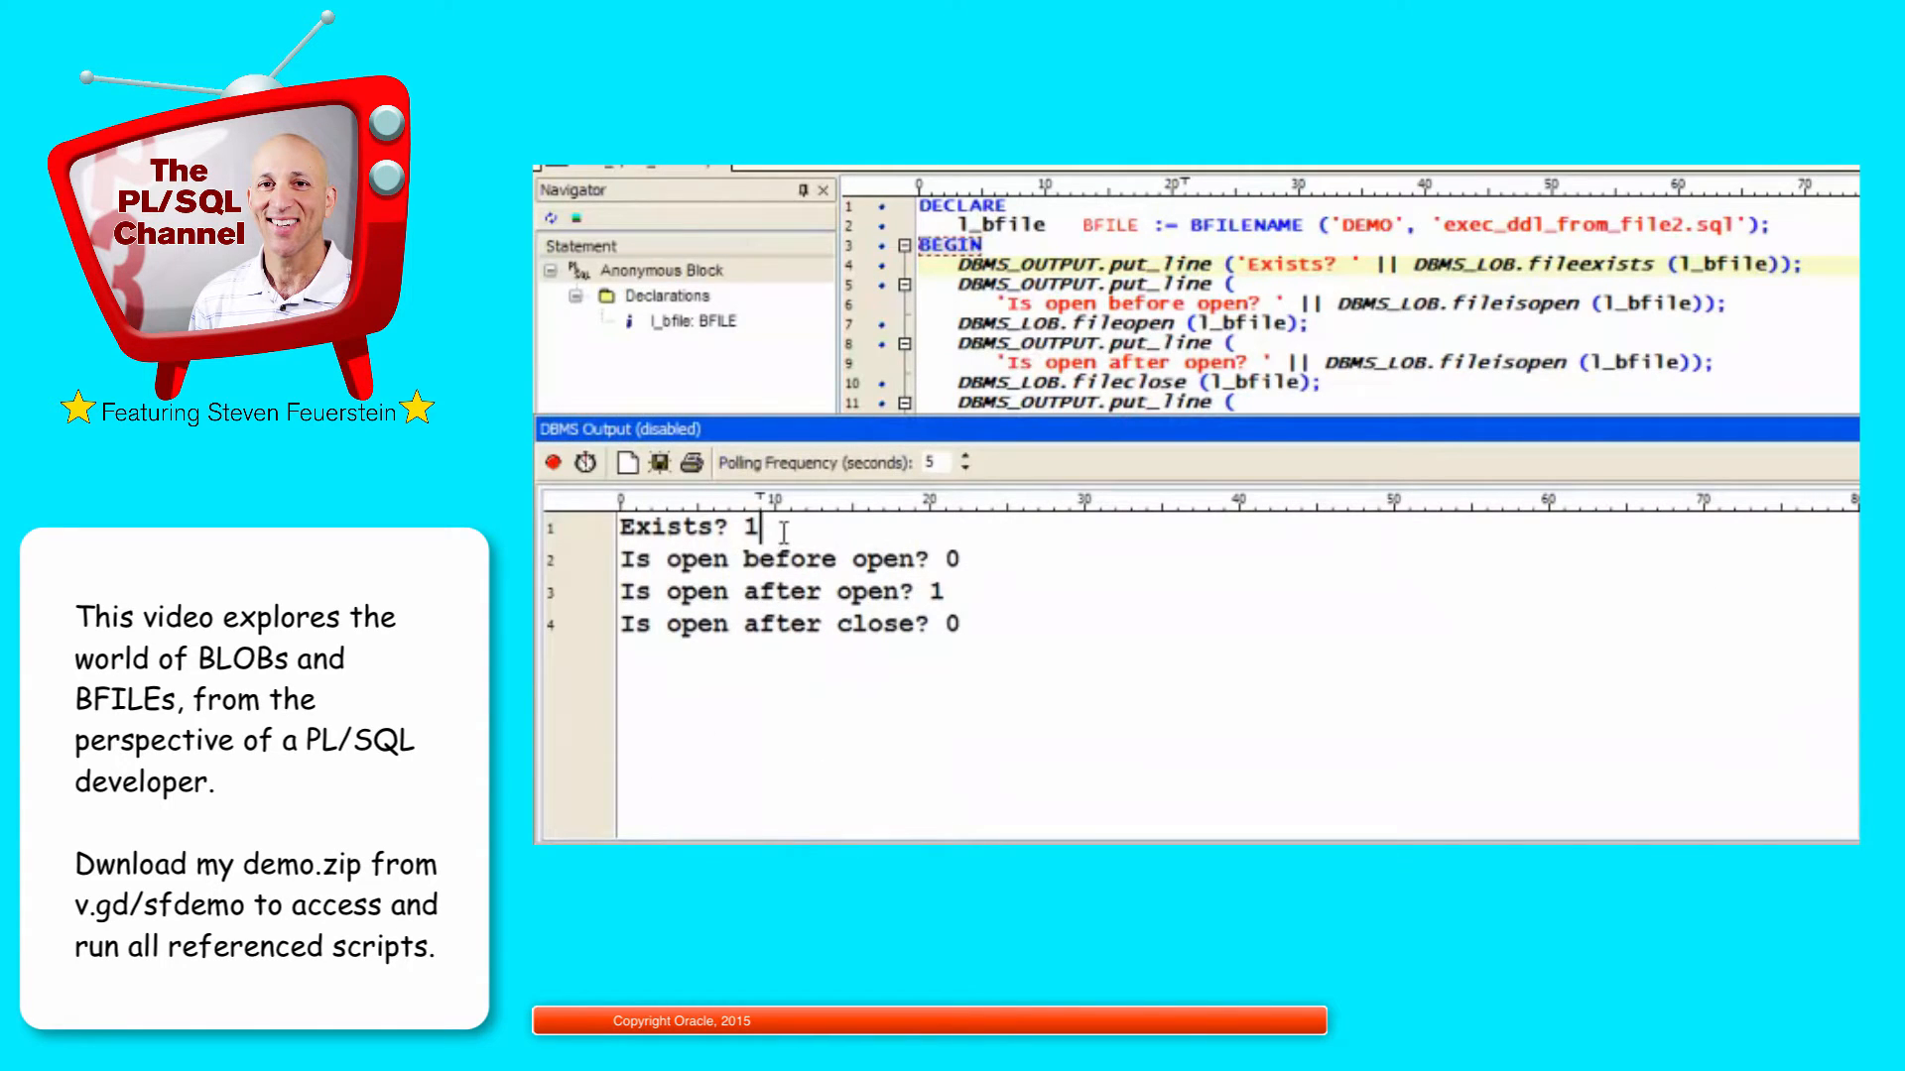
pyautogui.doubleClick(752, 526)
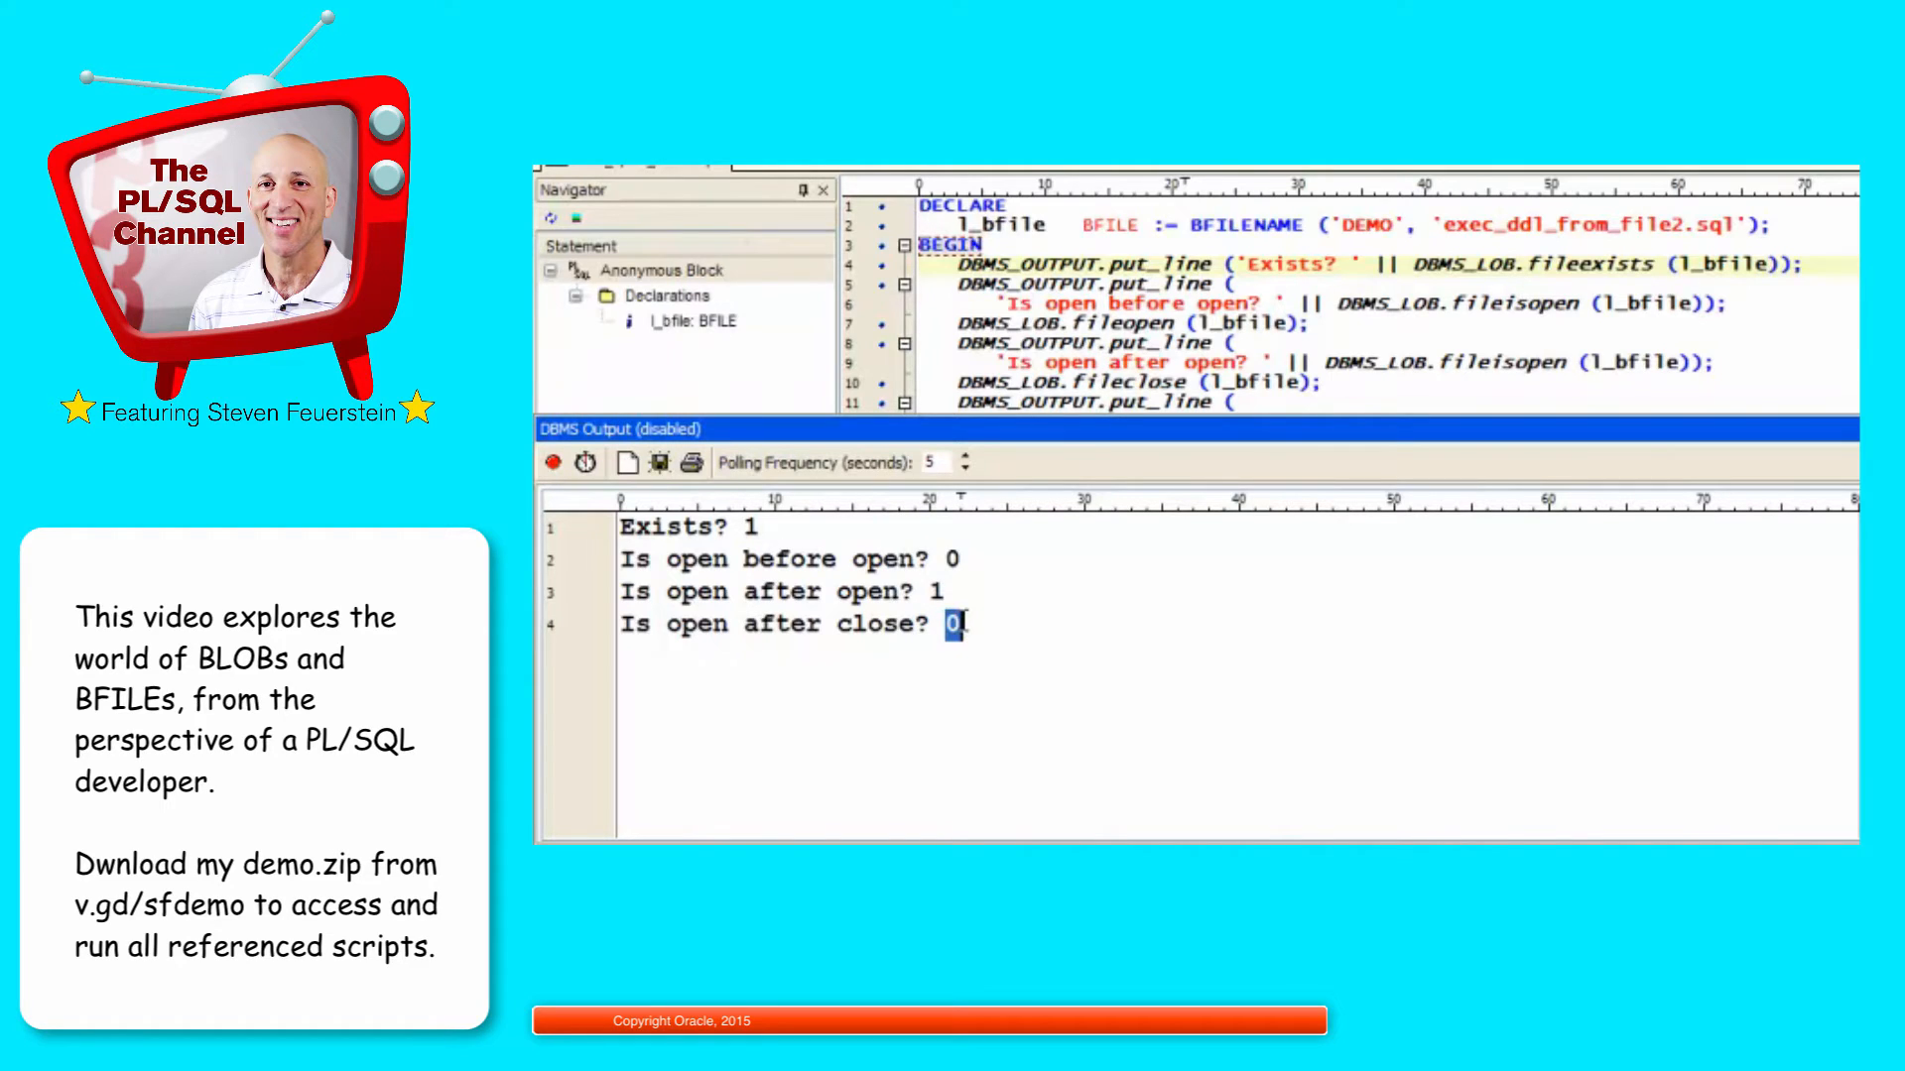
pyautogui.moveTo(958, 599)
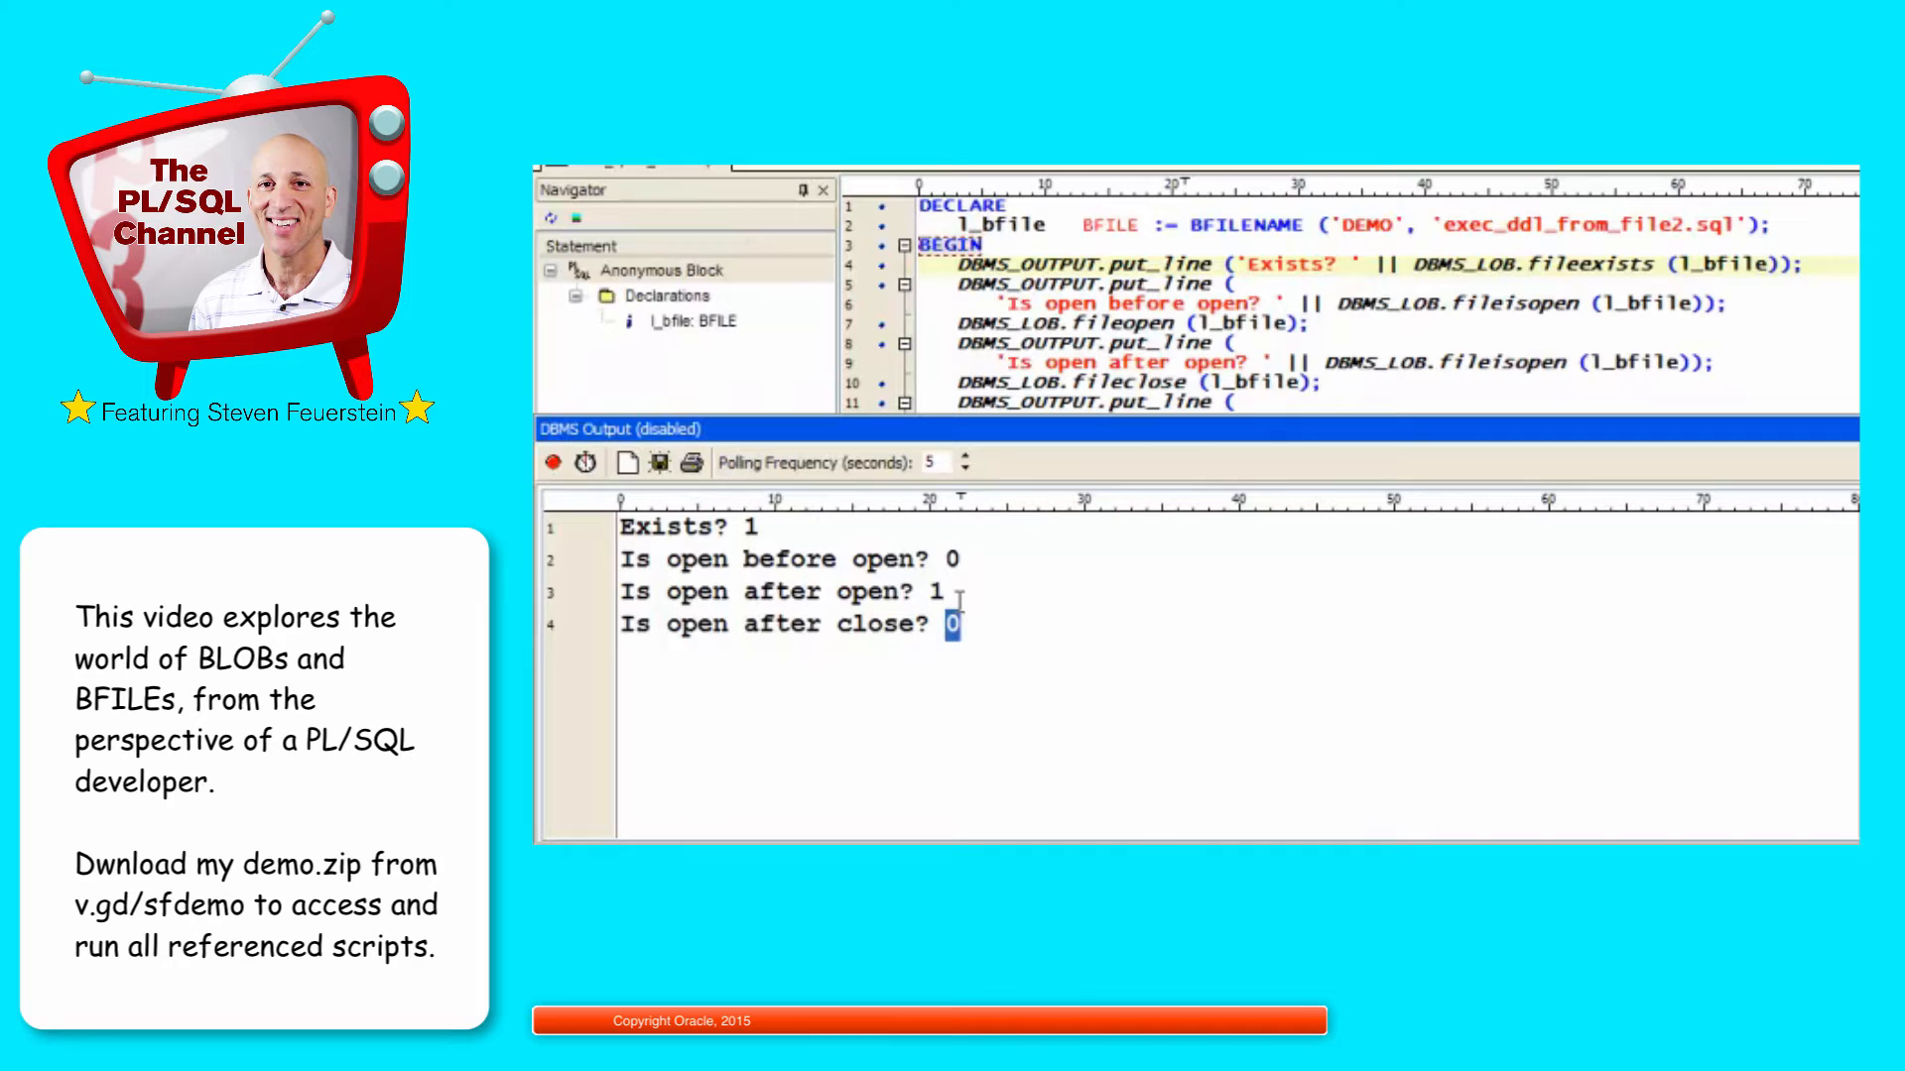
pyautogui.moveTo(826, 548)
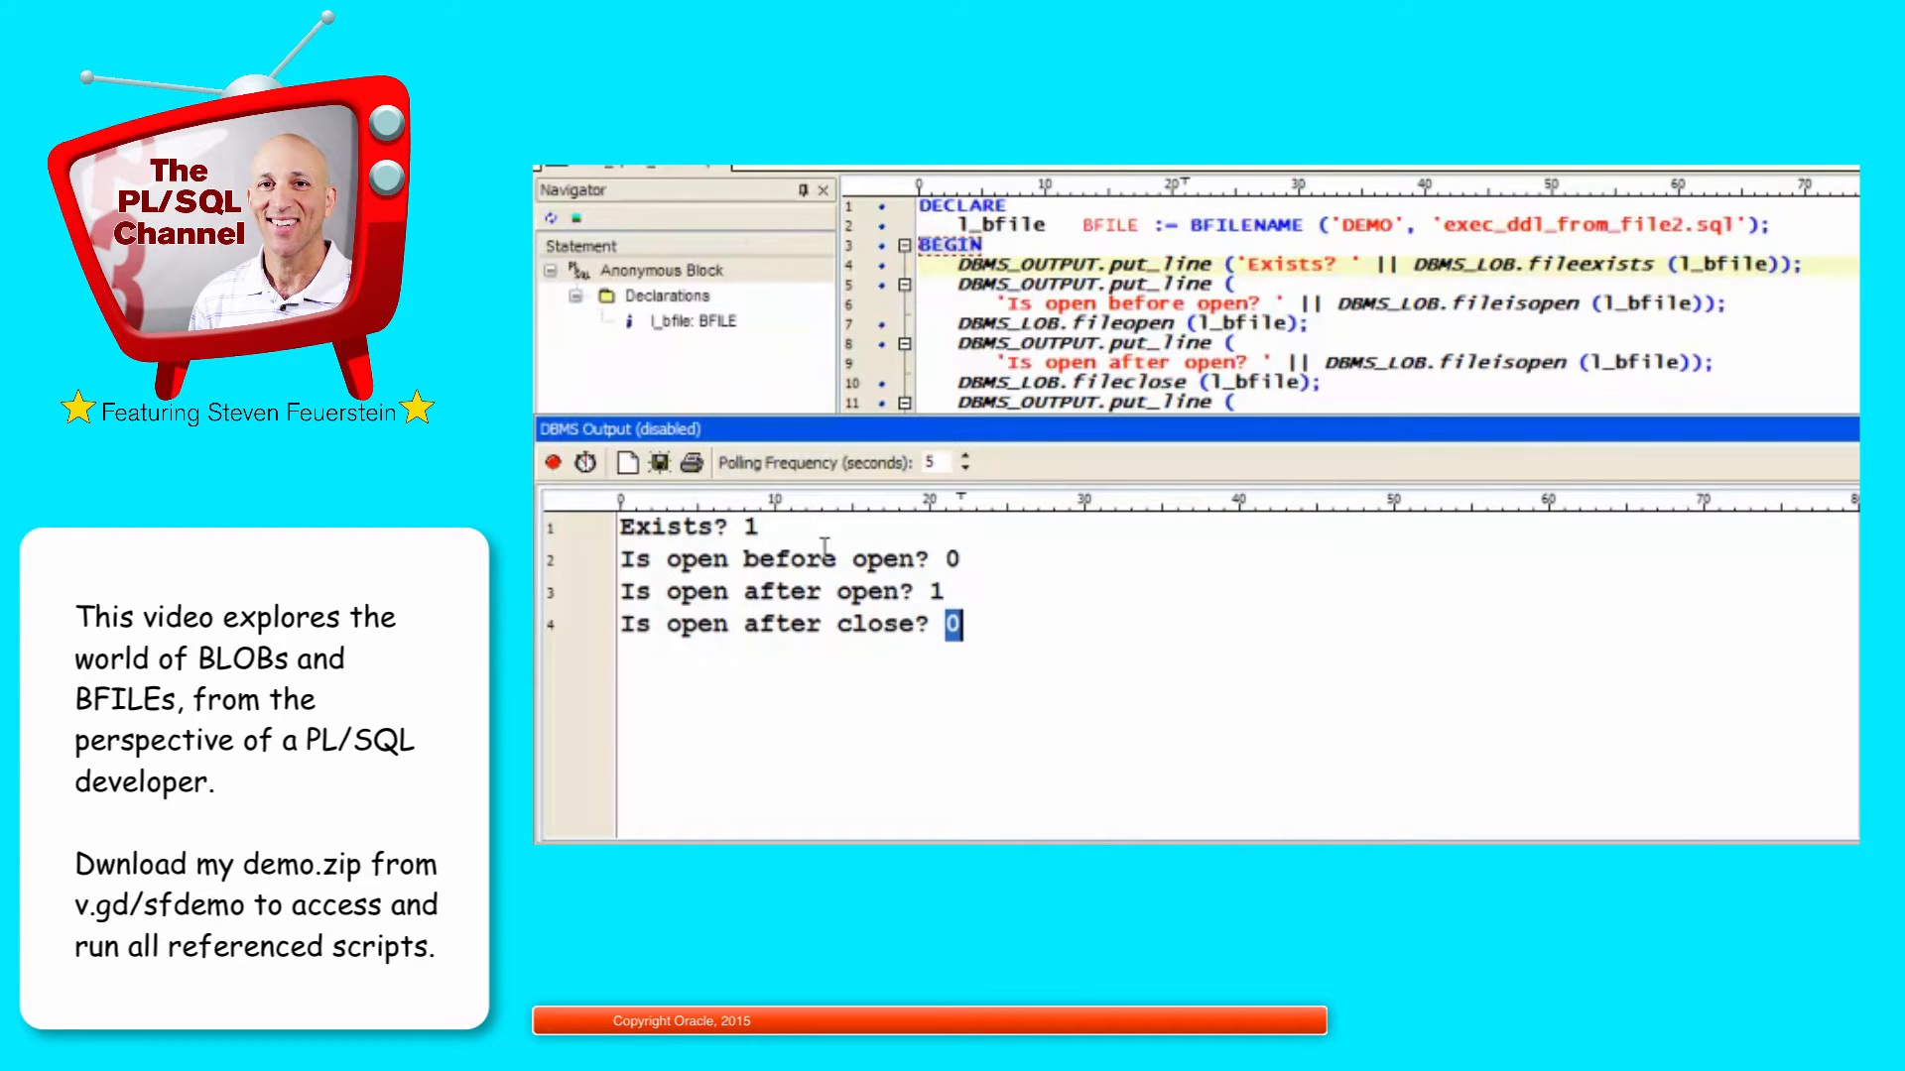
pyautogui.click(952, 560)
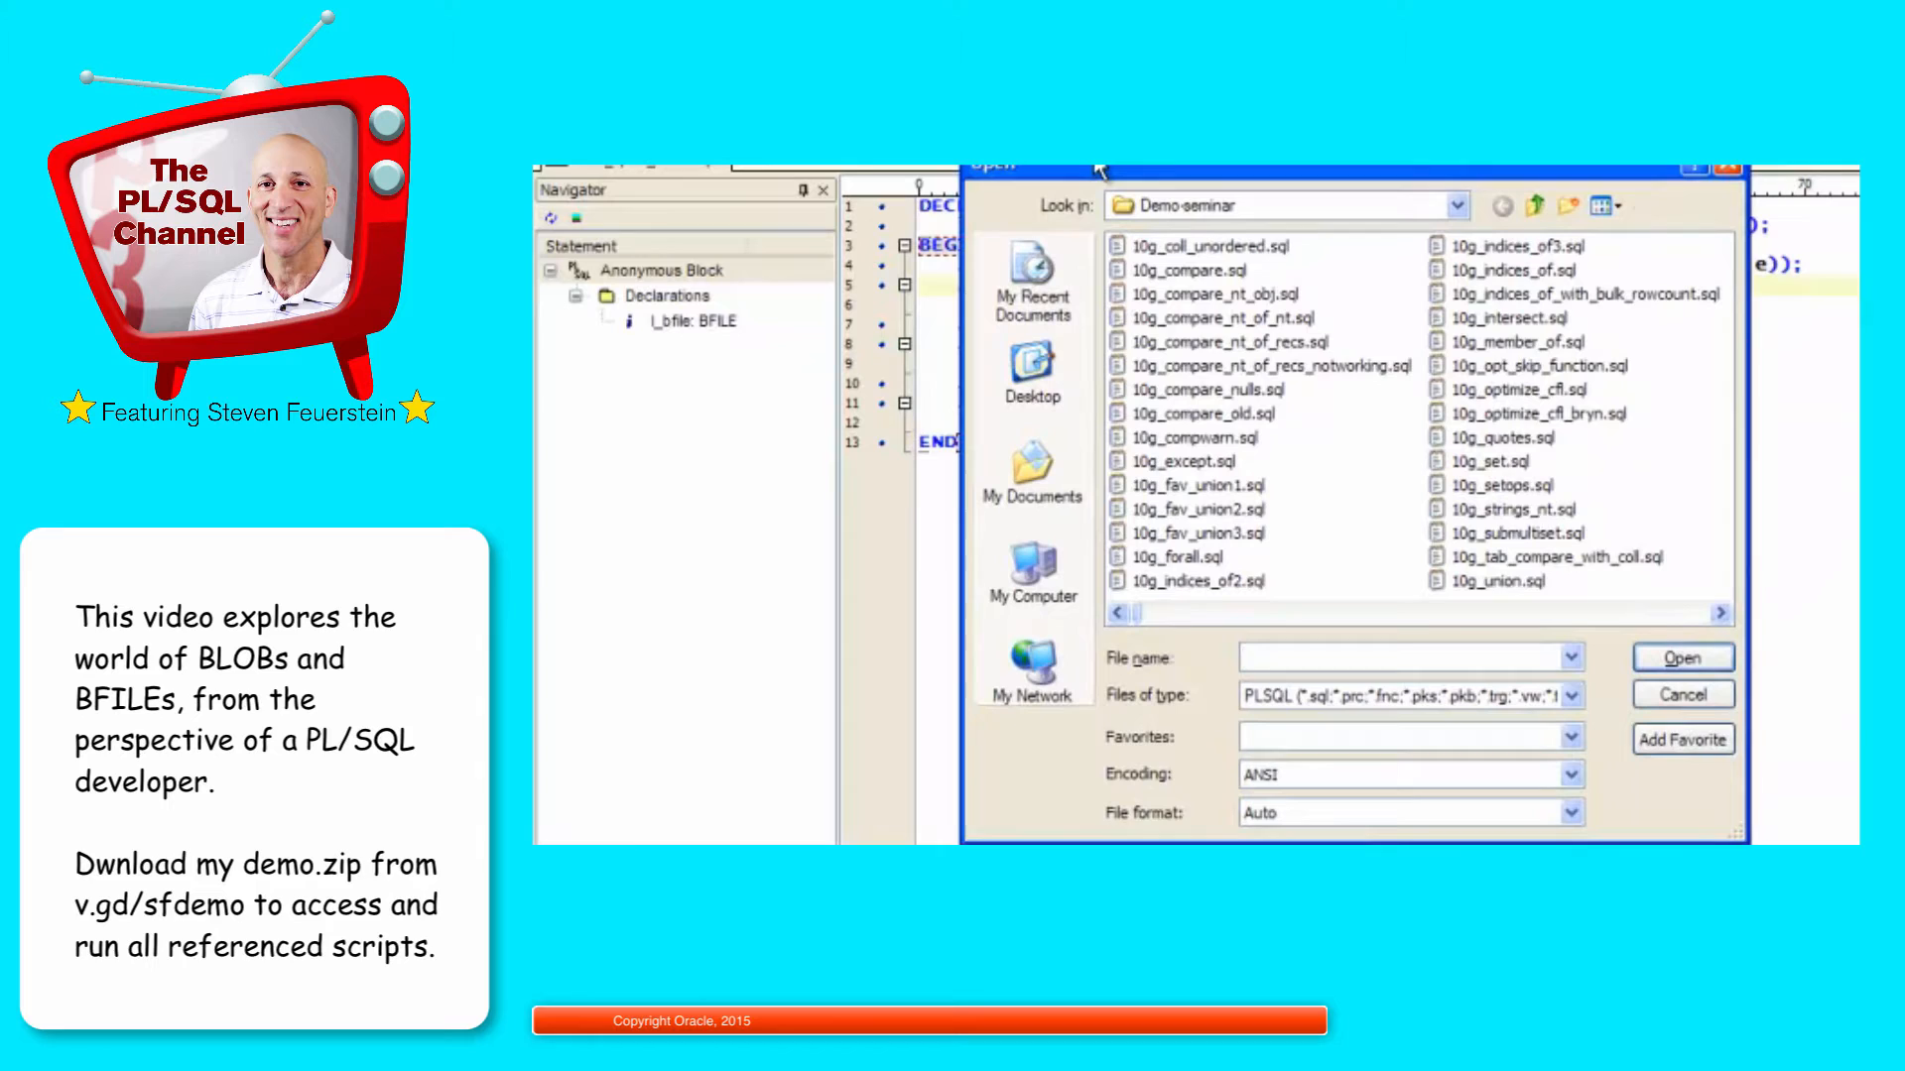
# Step: Open create_directories.sql and review the demo (c:\work\demo-seminar) and temp (c:\temp) directory paths
pyautogui.write('creat')
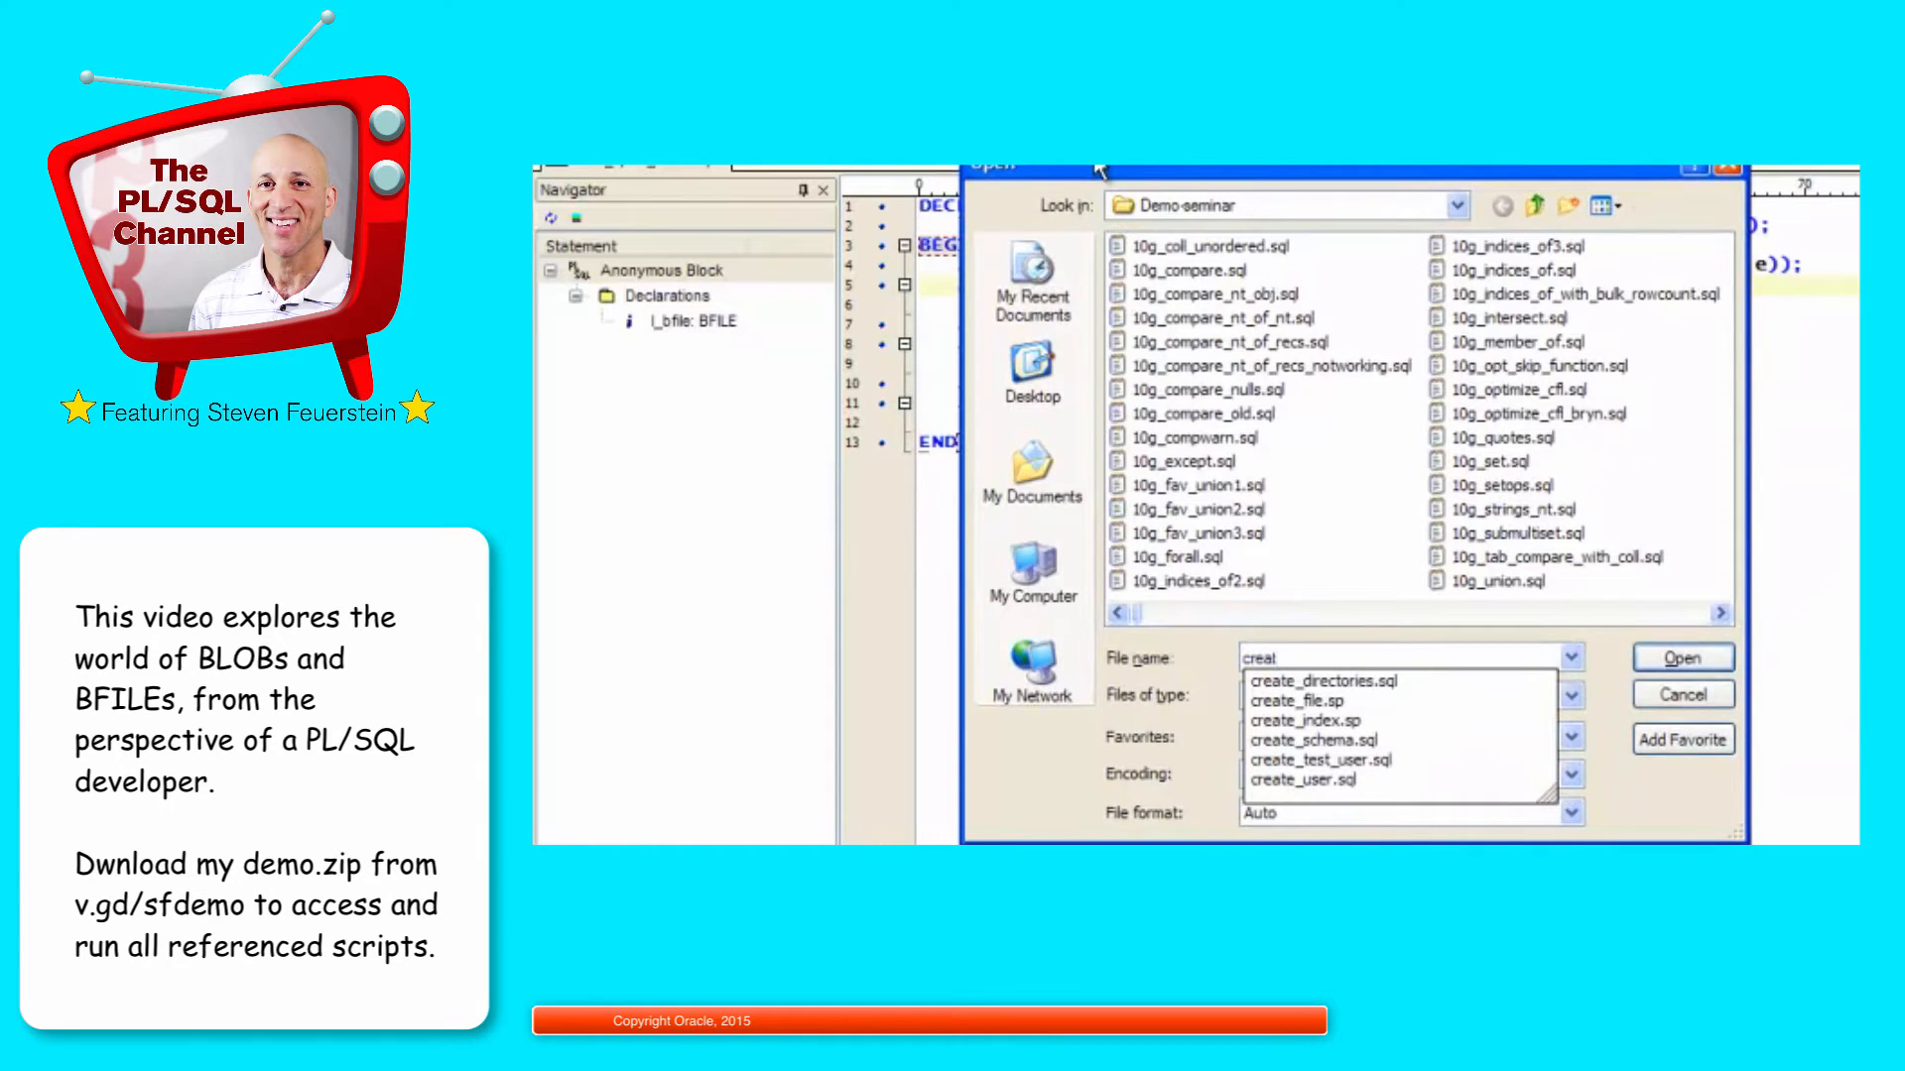
pyautogui.click(1681, 657)
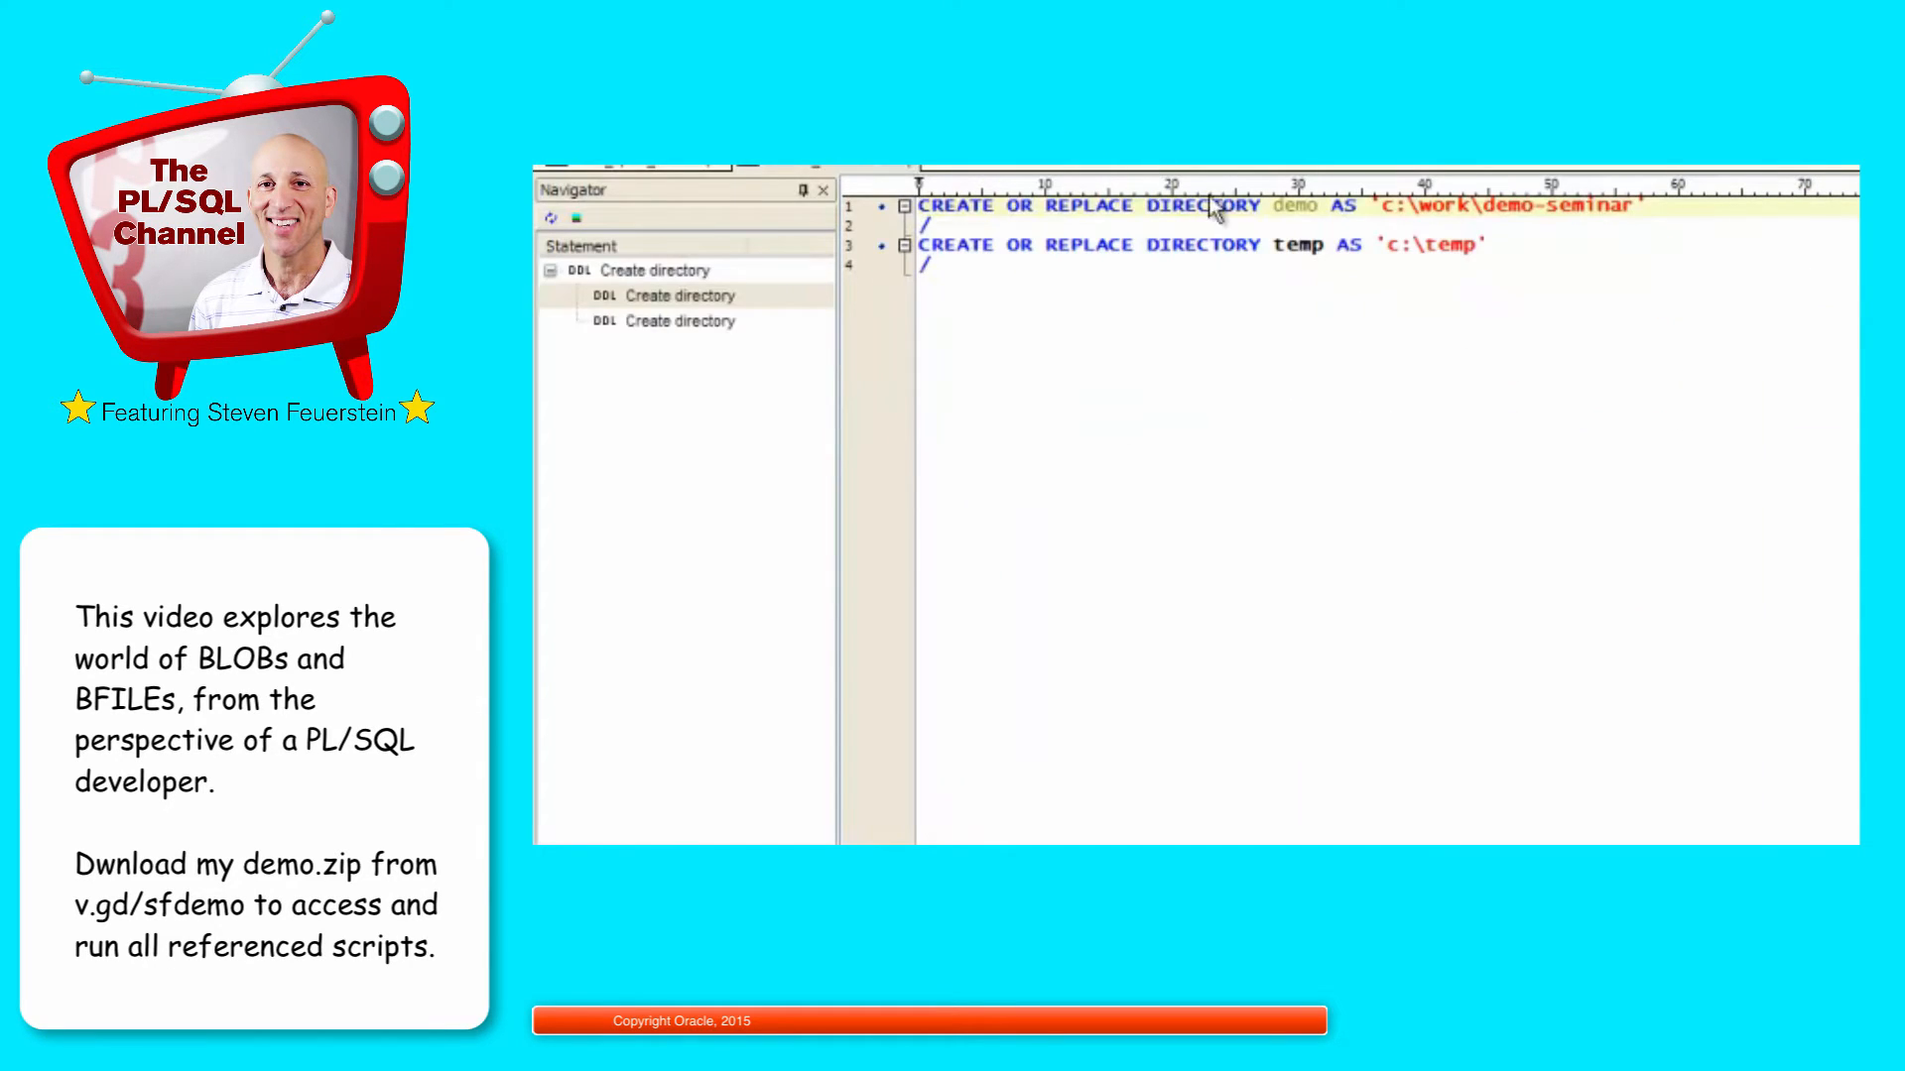
pyautogui.doubleClick(1203, 205)
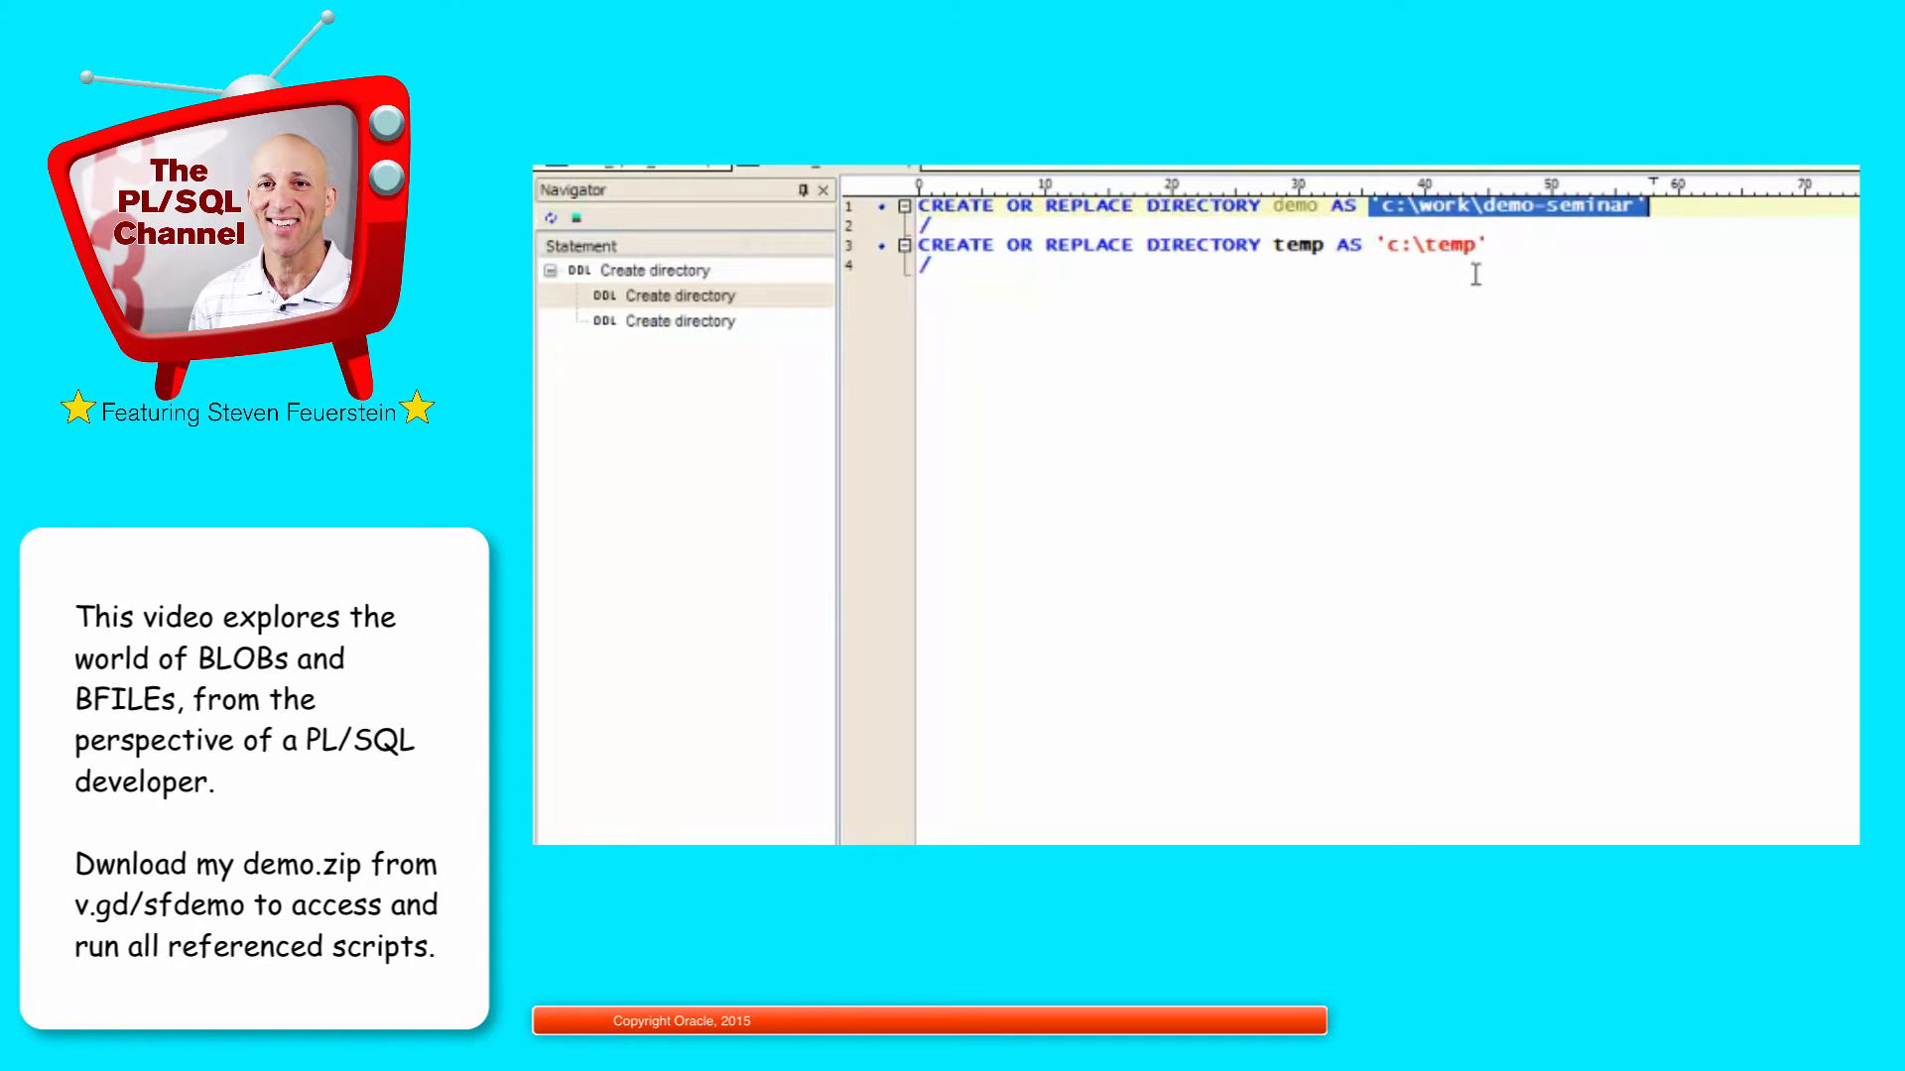
pyautogui.moveTo(1443, 246)
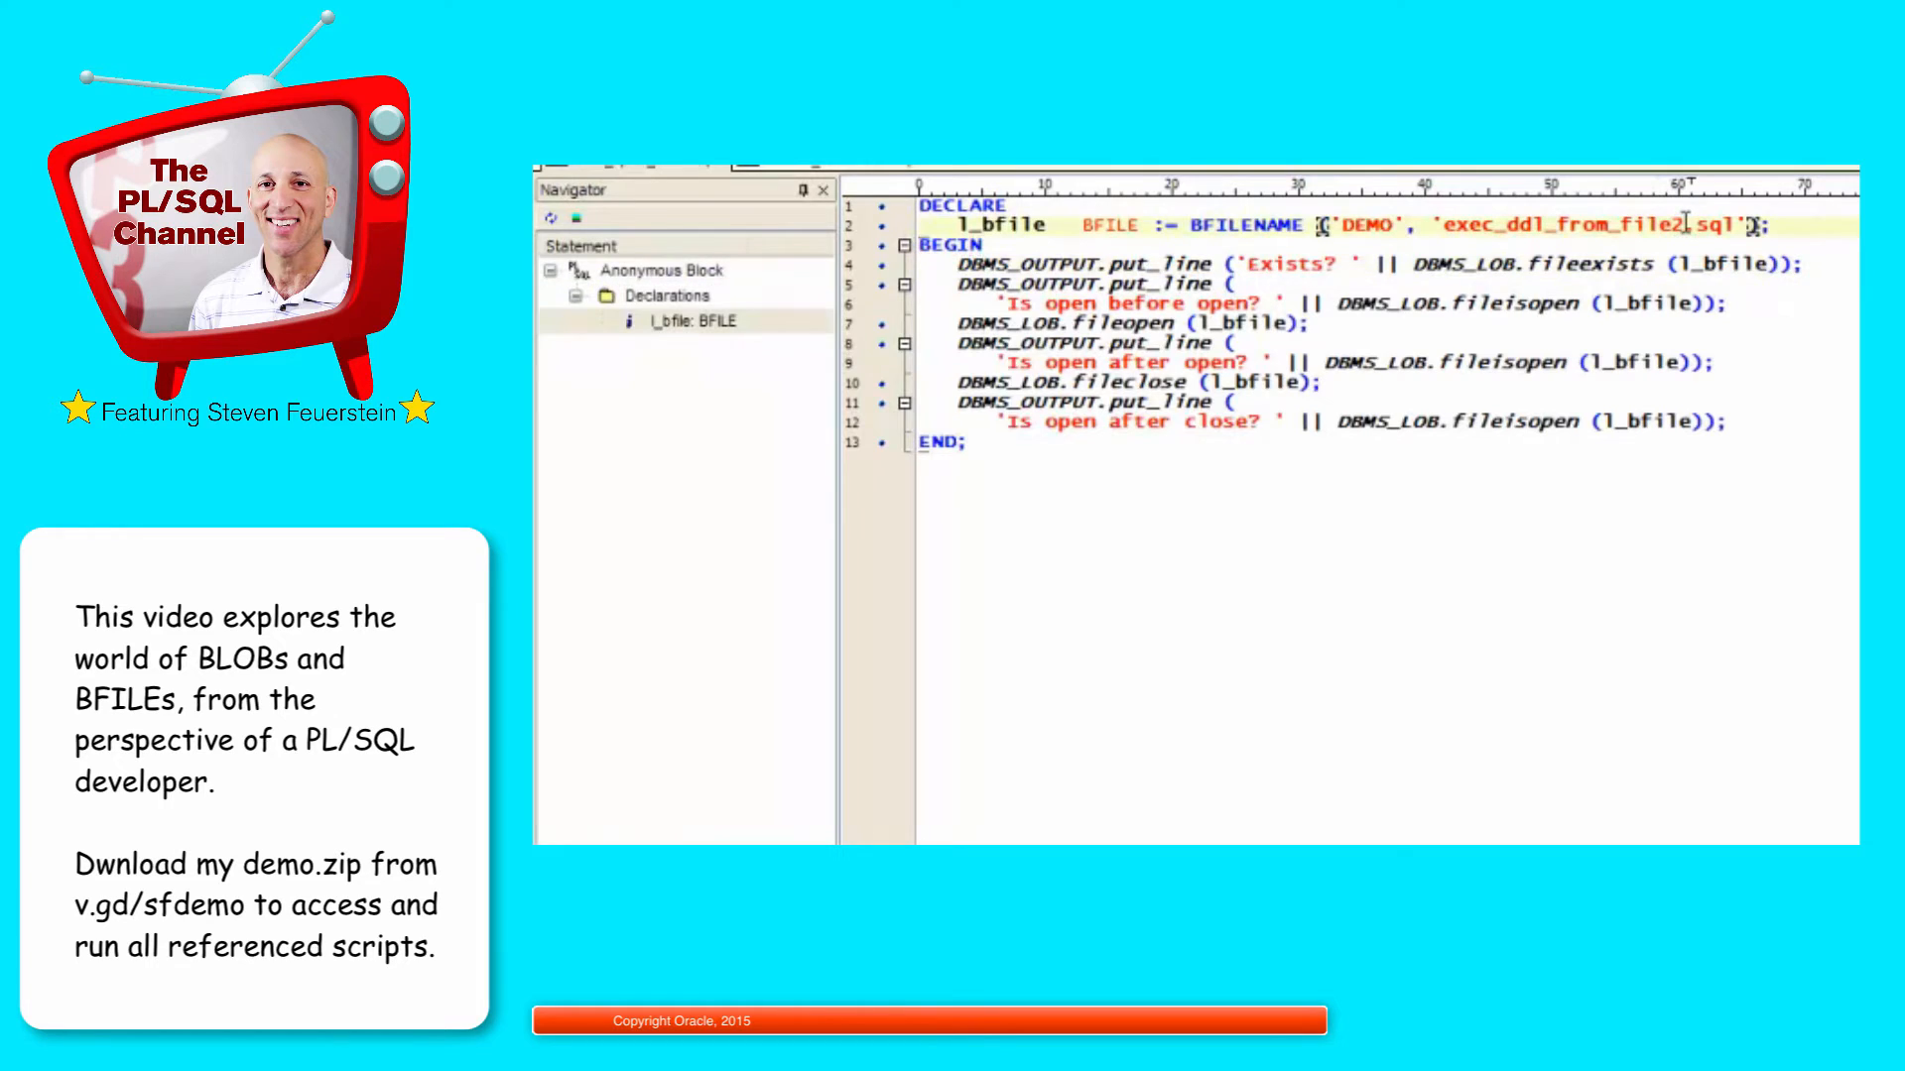
# Step: Append junk 'asdfsda' to the BFILE name and rerun, getting ORA-22288 FILEOPEN failed and Exists? 0
pyautogui.write('asdfsda')
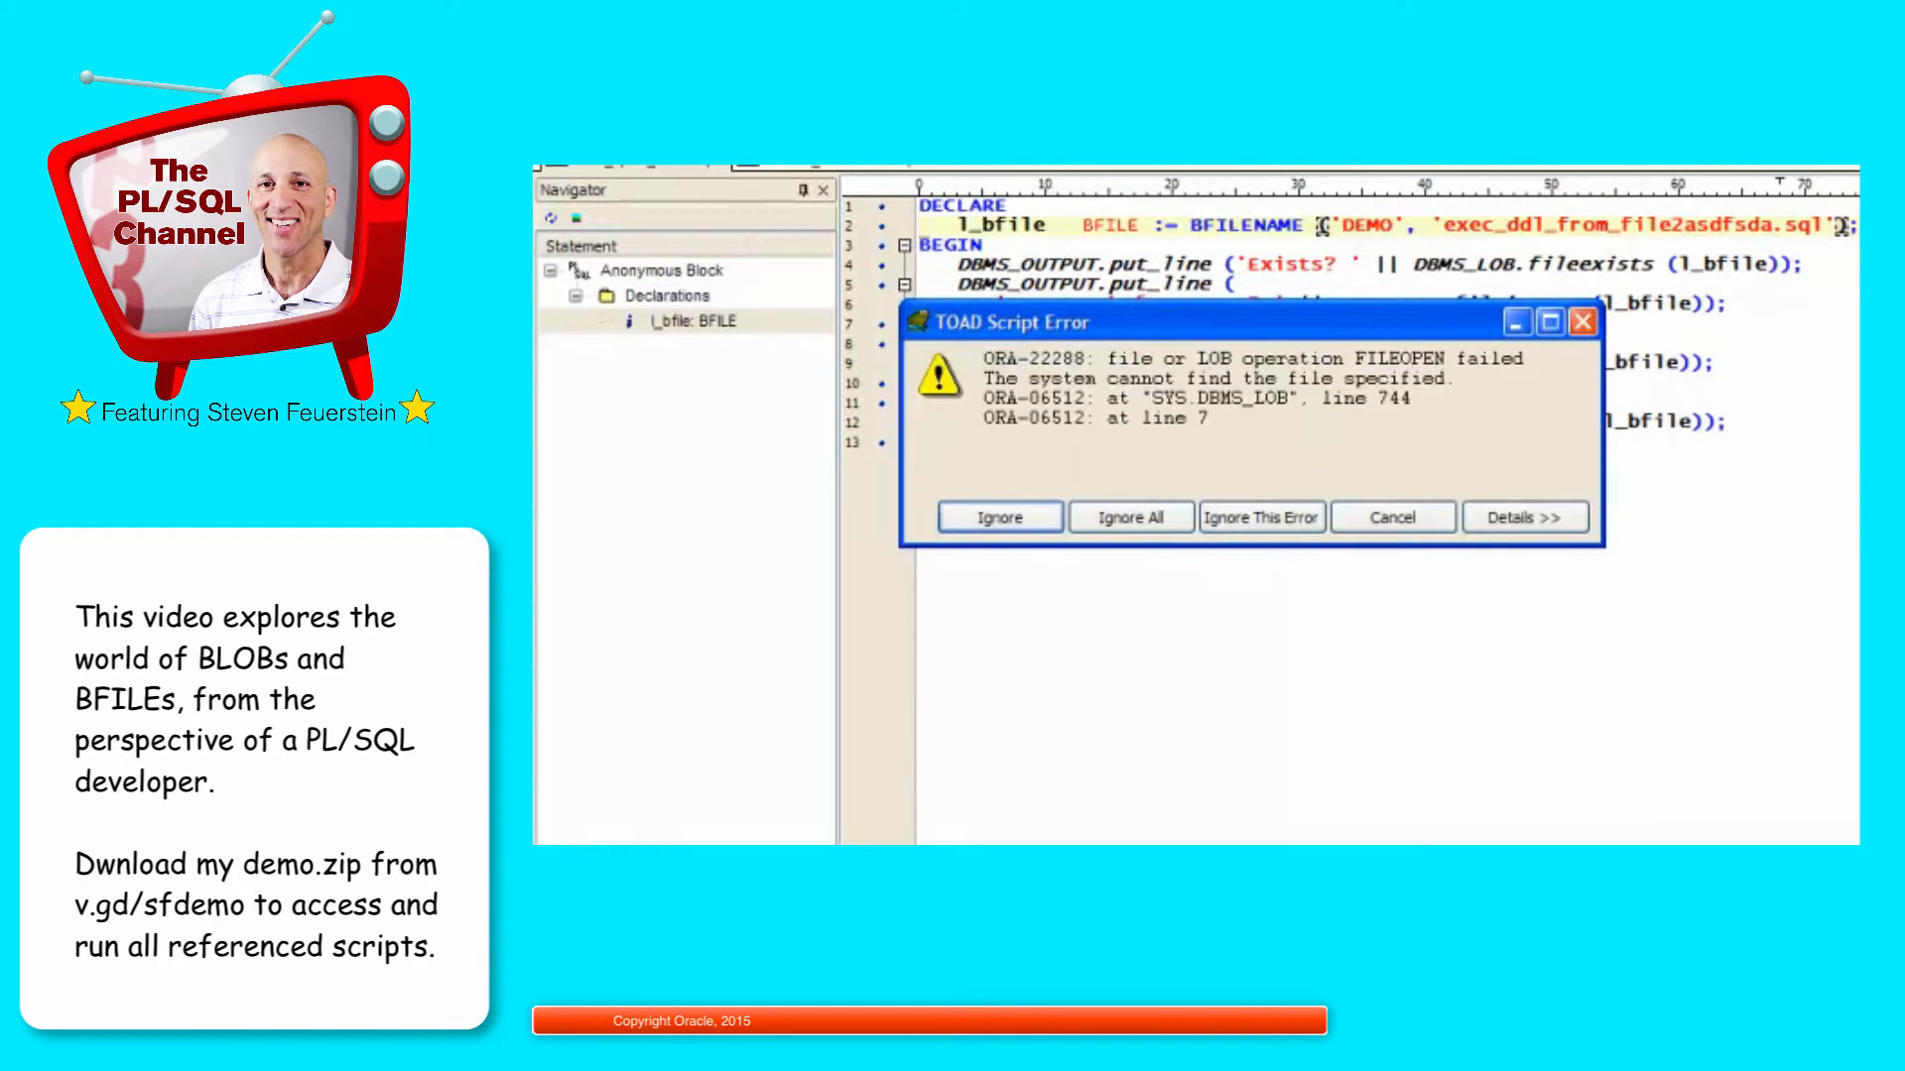
pyautogui.moveTo(1105, 359)
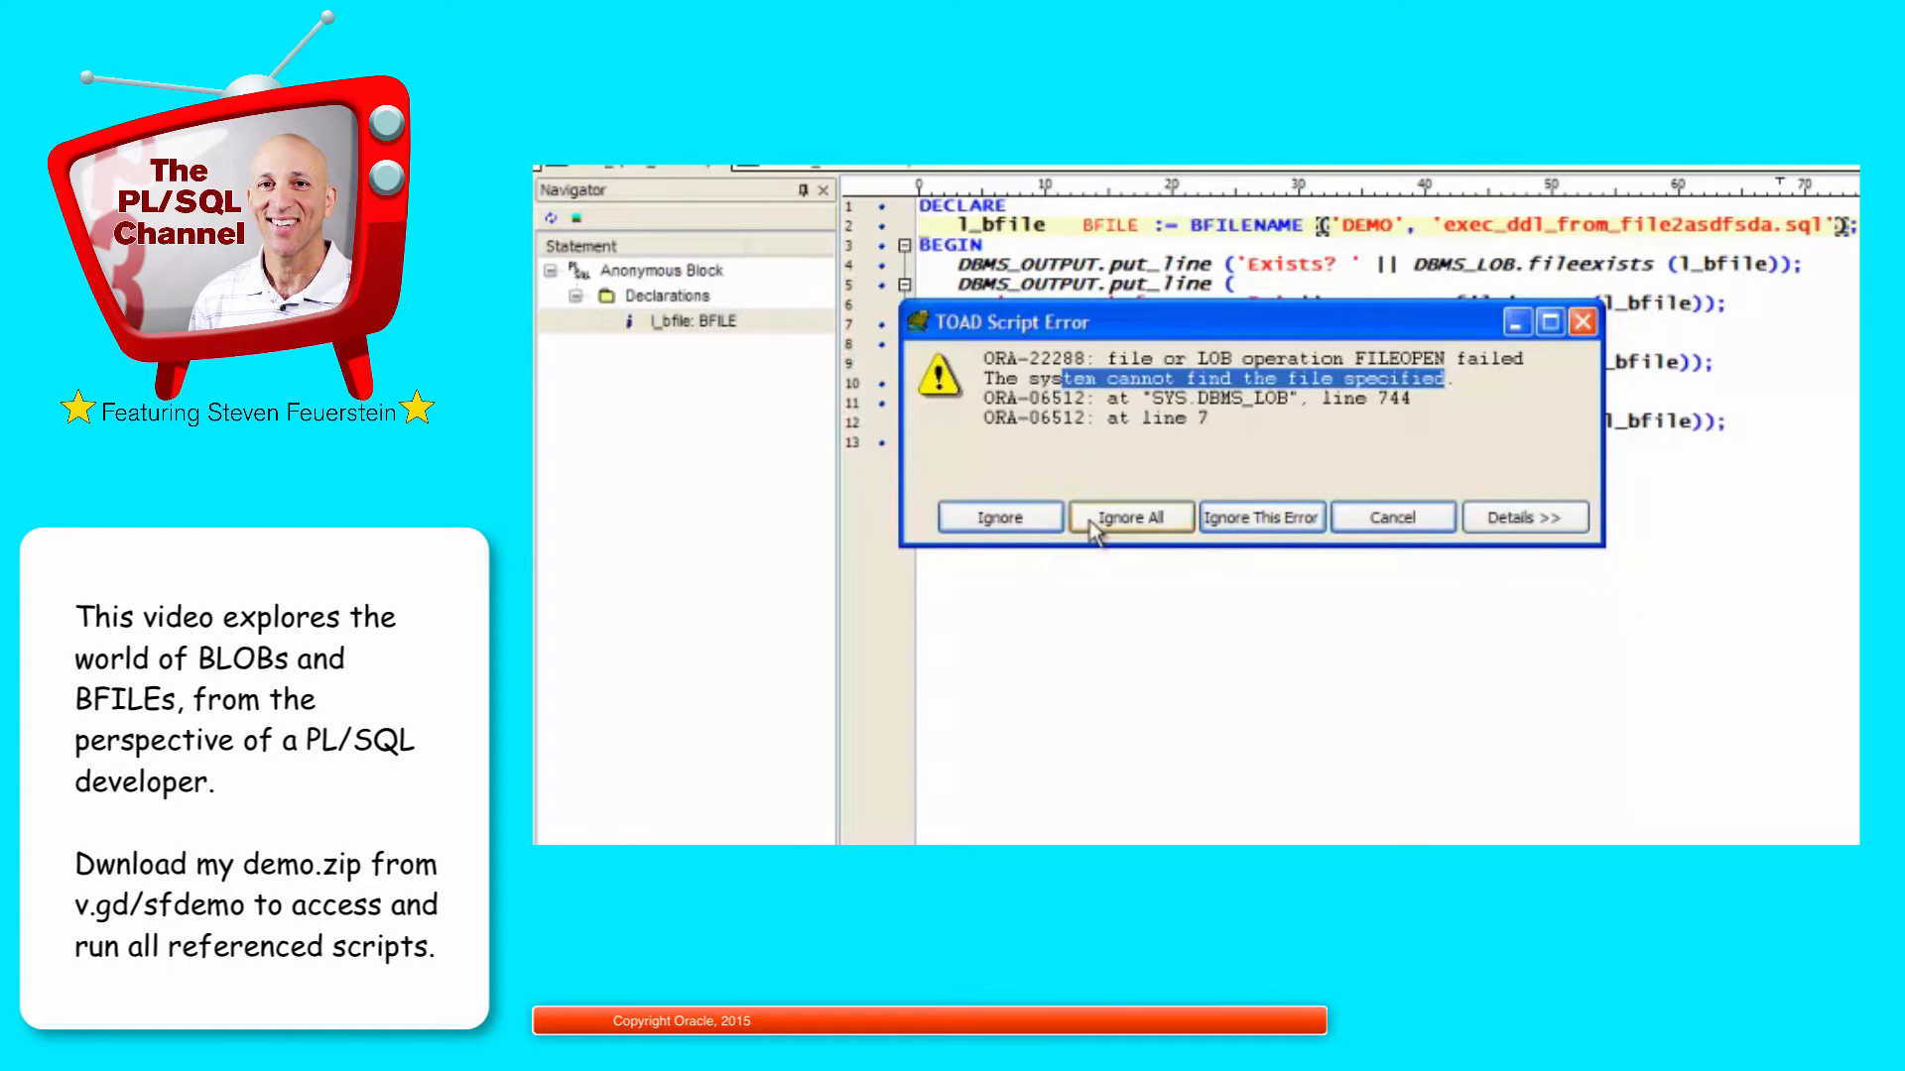
pyautogui.click(1129, 516)
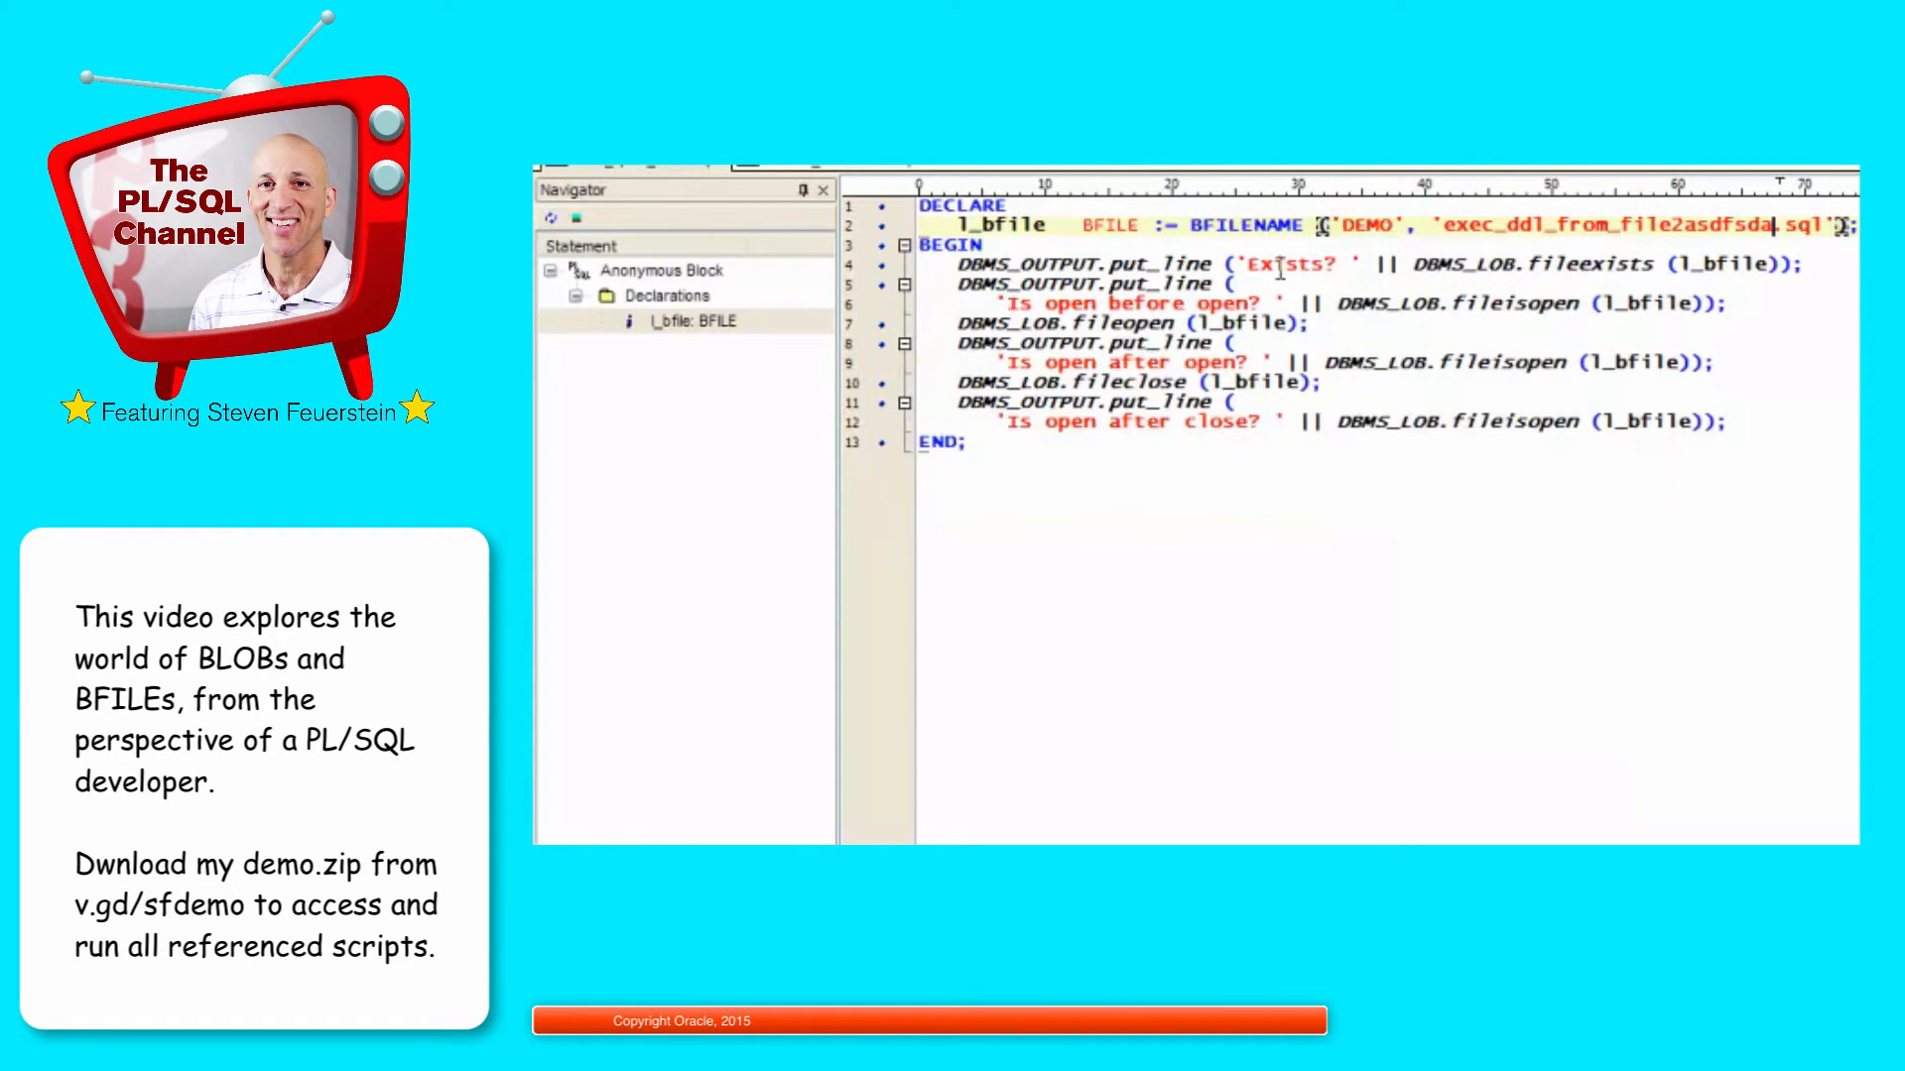
pyautogui.doubleClick(1288, 264)
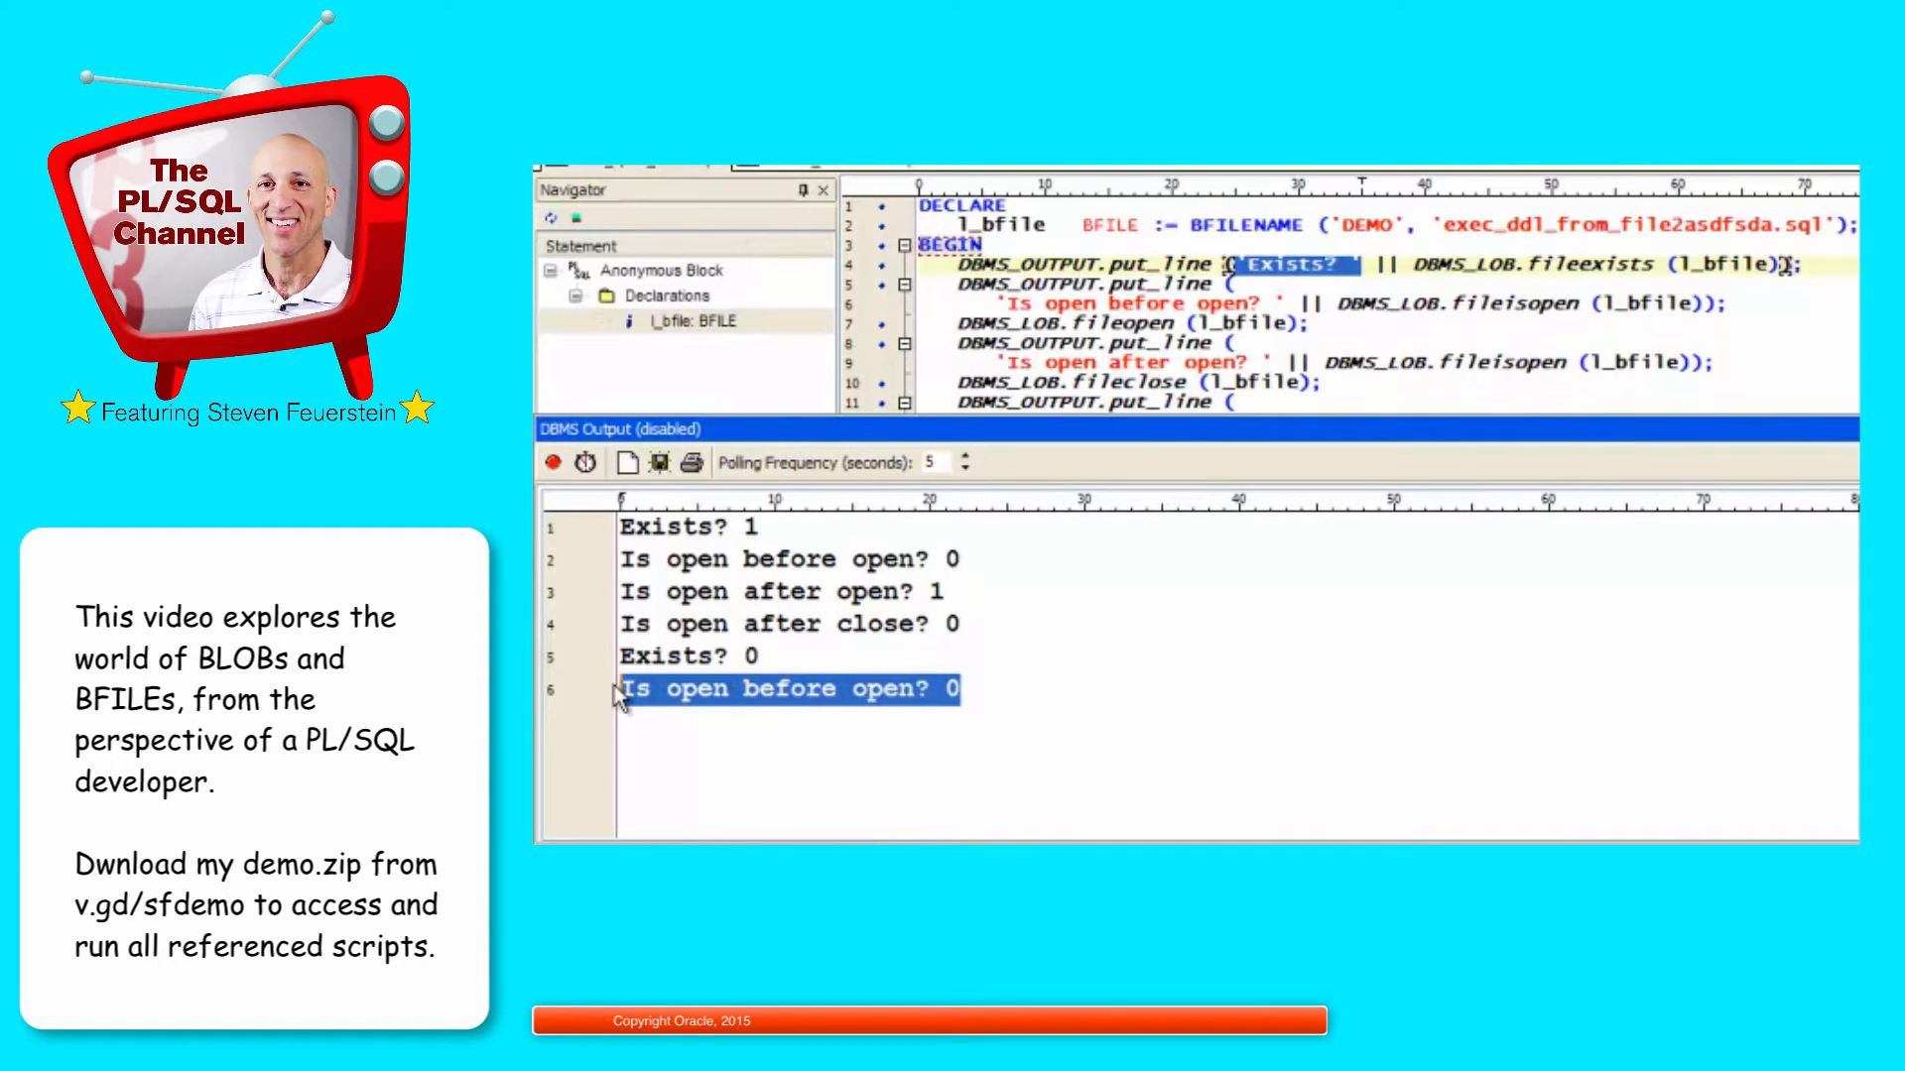
pyautogui.moveTo(928, 400)
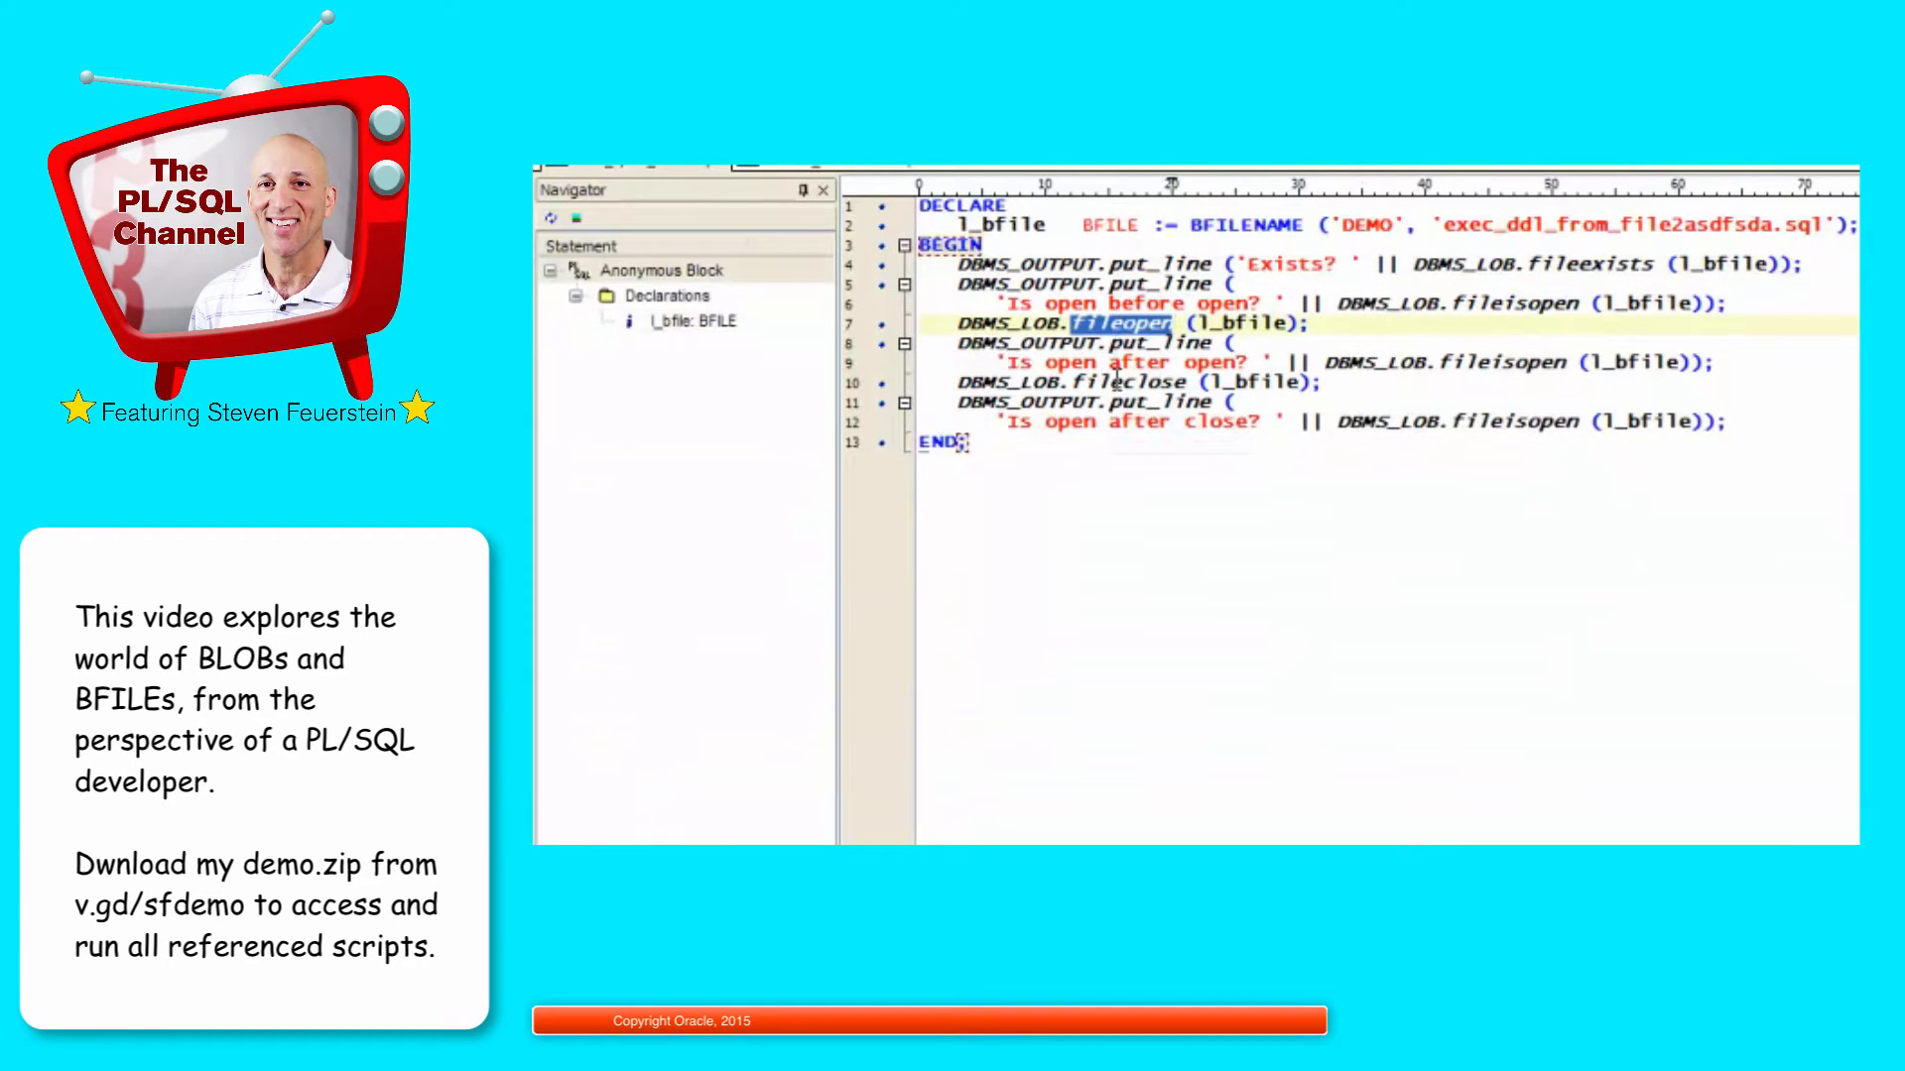
# Step: Select the block's statements and begin opening bfile_compare.sql from the Demo-seminar folder
pyautogui.click(1117, 381)
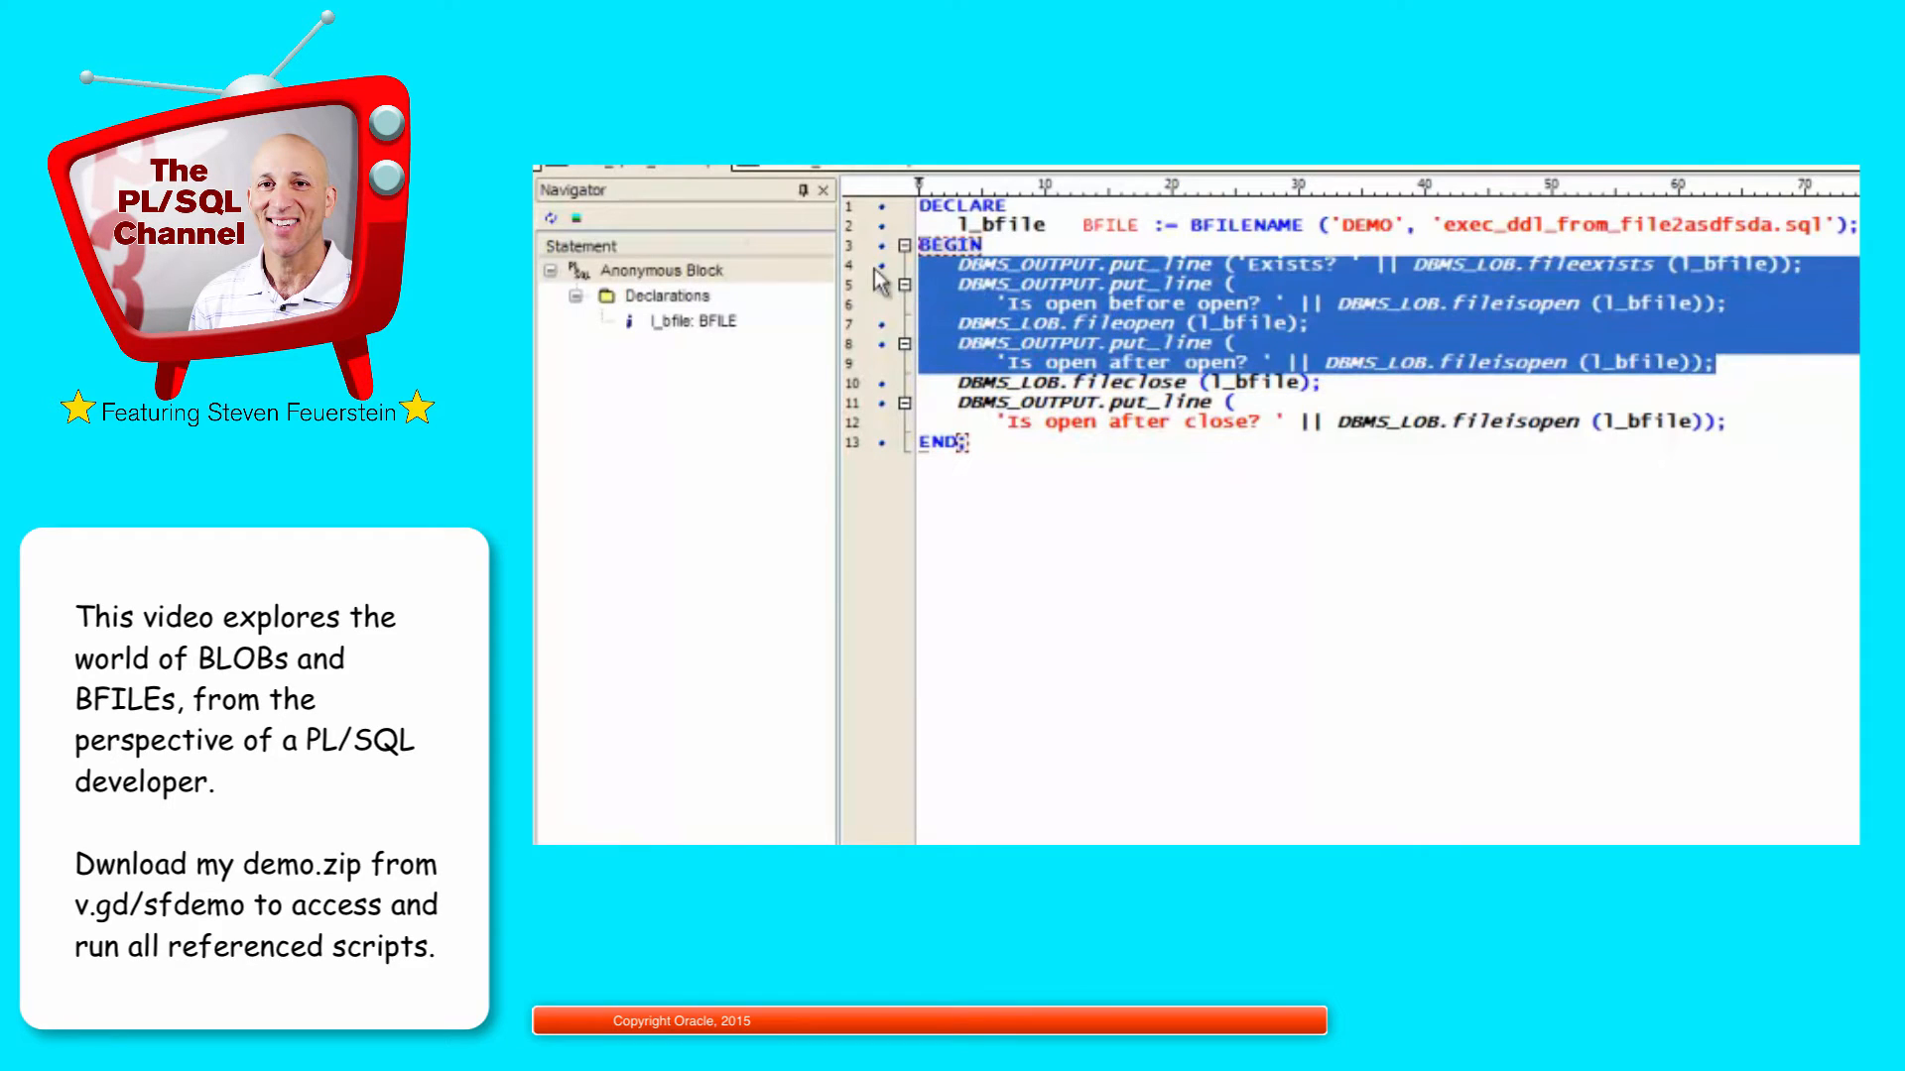
pyautogui.click(900, 242)
pyautogui.write('bfile_com')
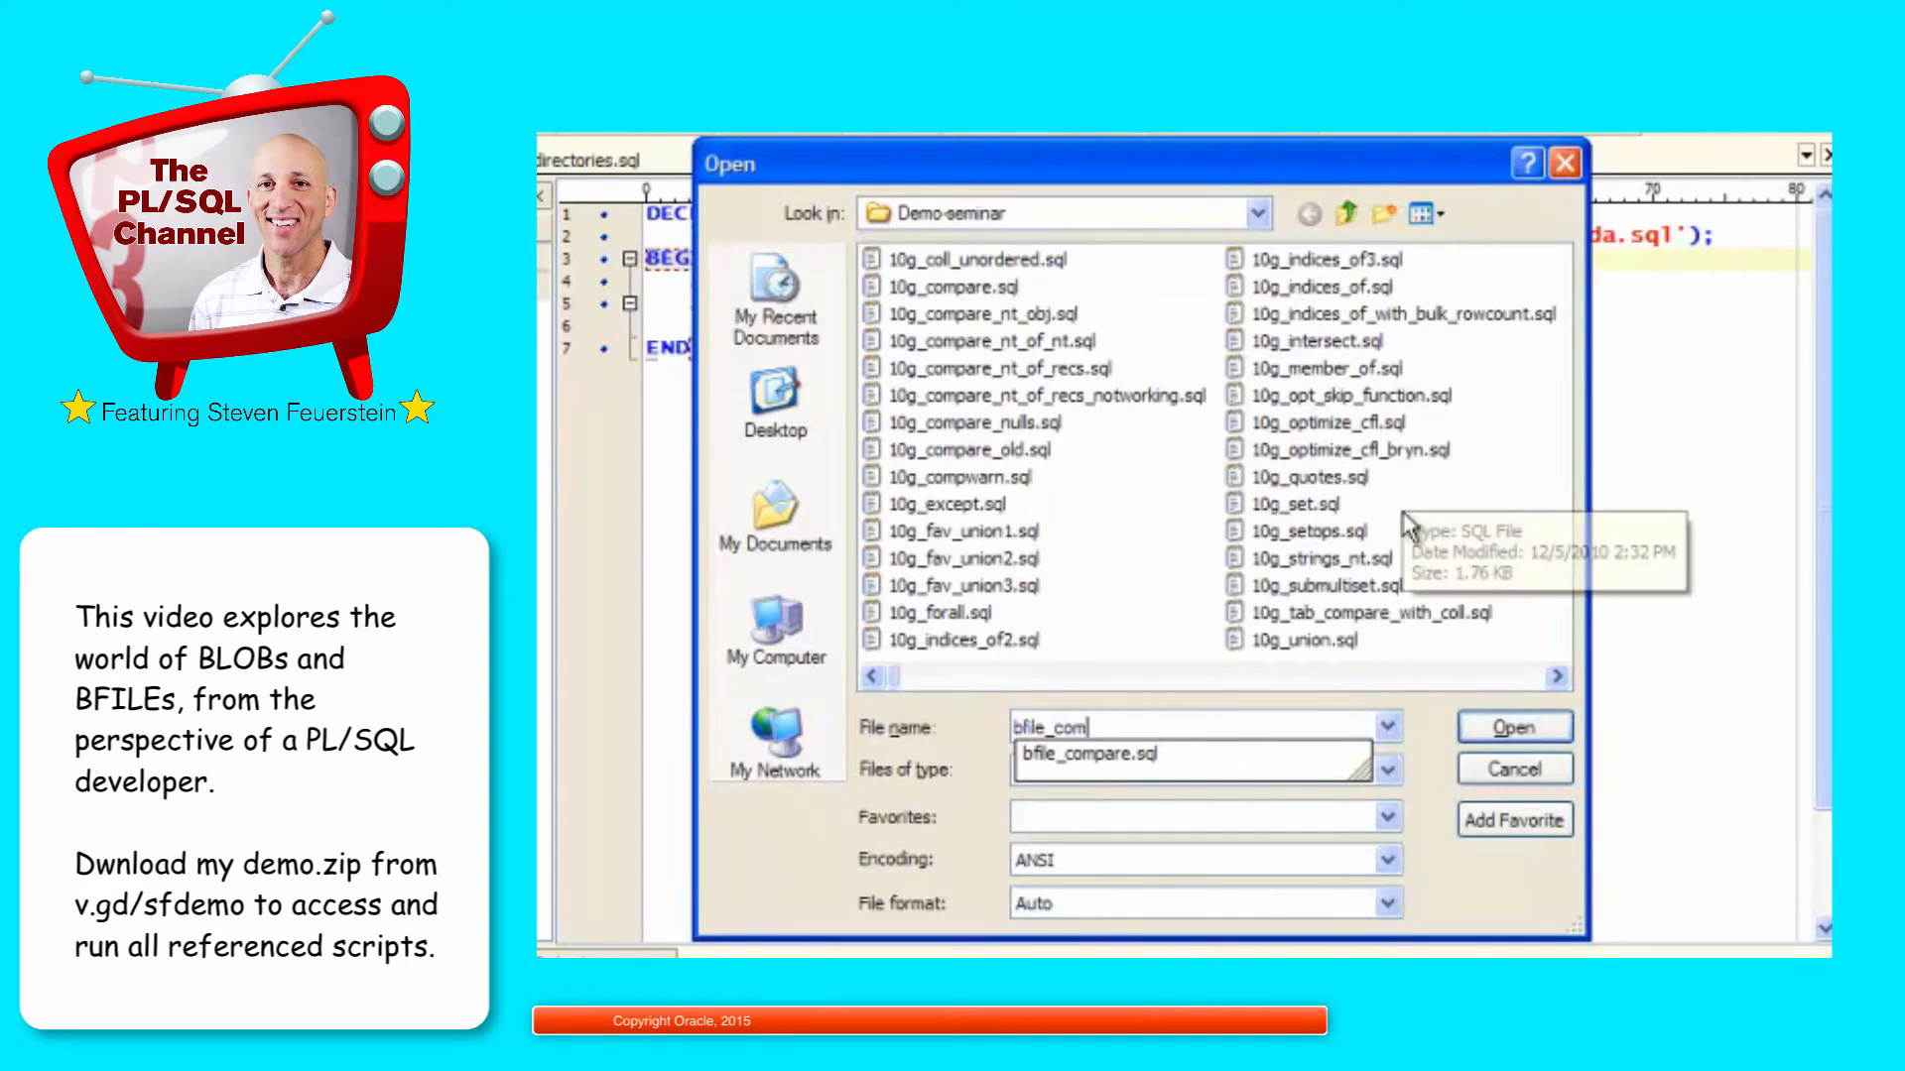
# Step: Open bfile_compare.sql and review the write mode W, Line literal and SYS_GUID calls
pyautogui.click(1512, 726)
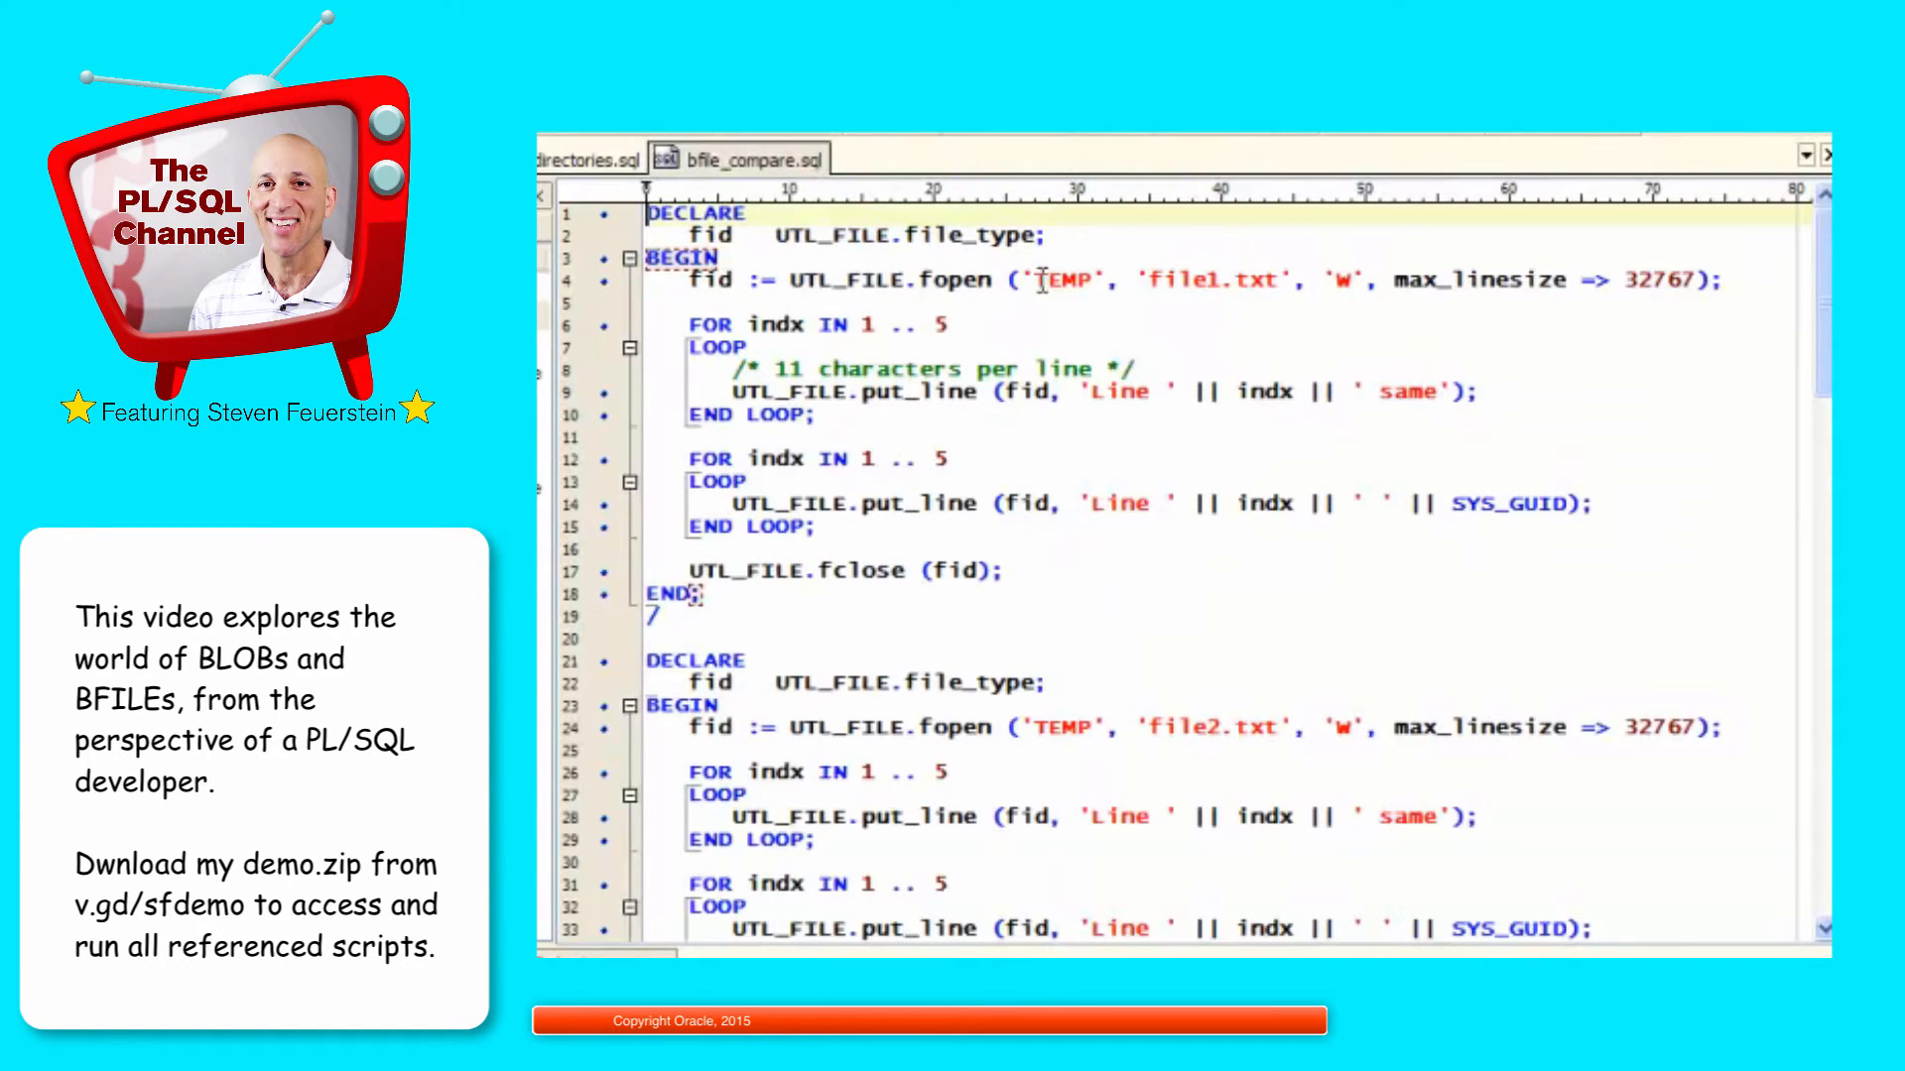
pyautogui.doubleClick(954, 280)
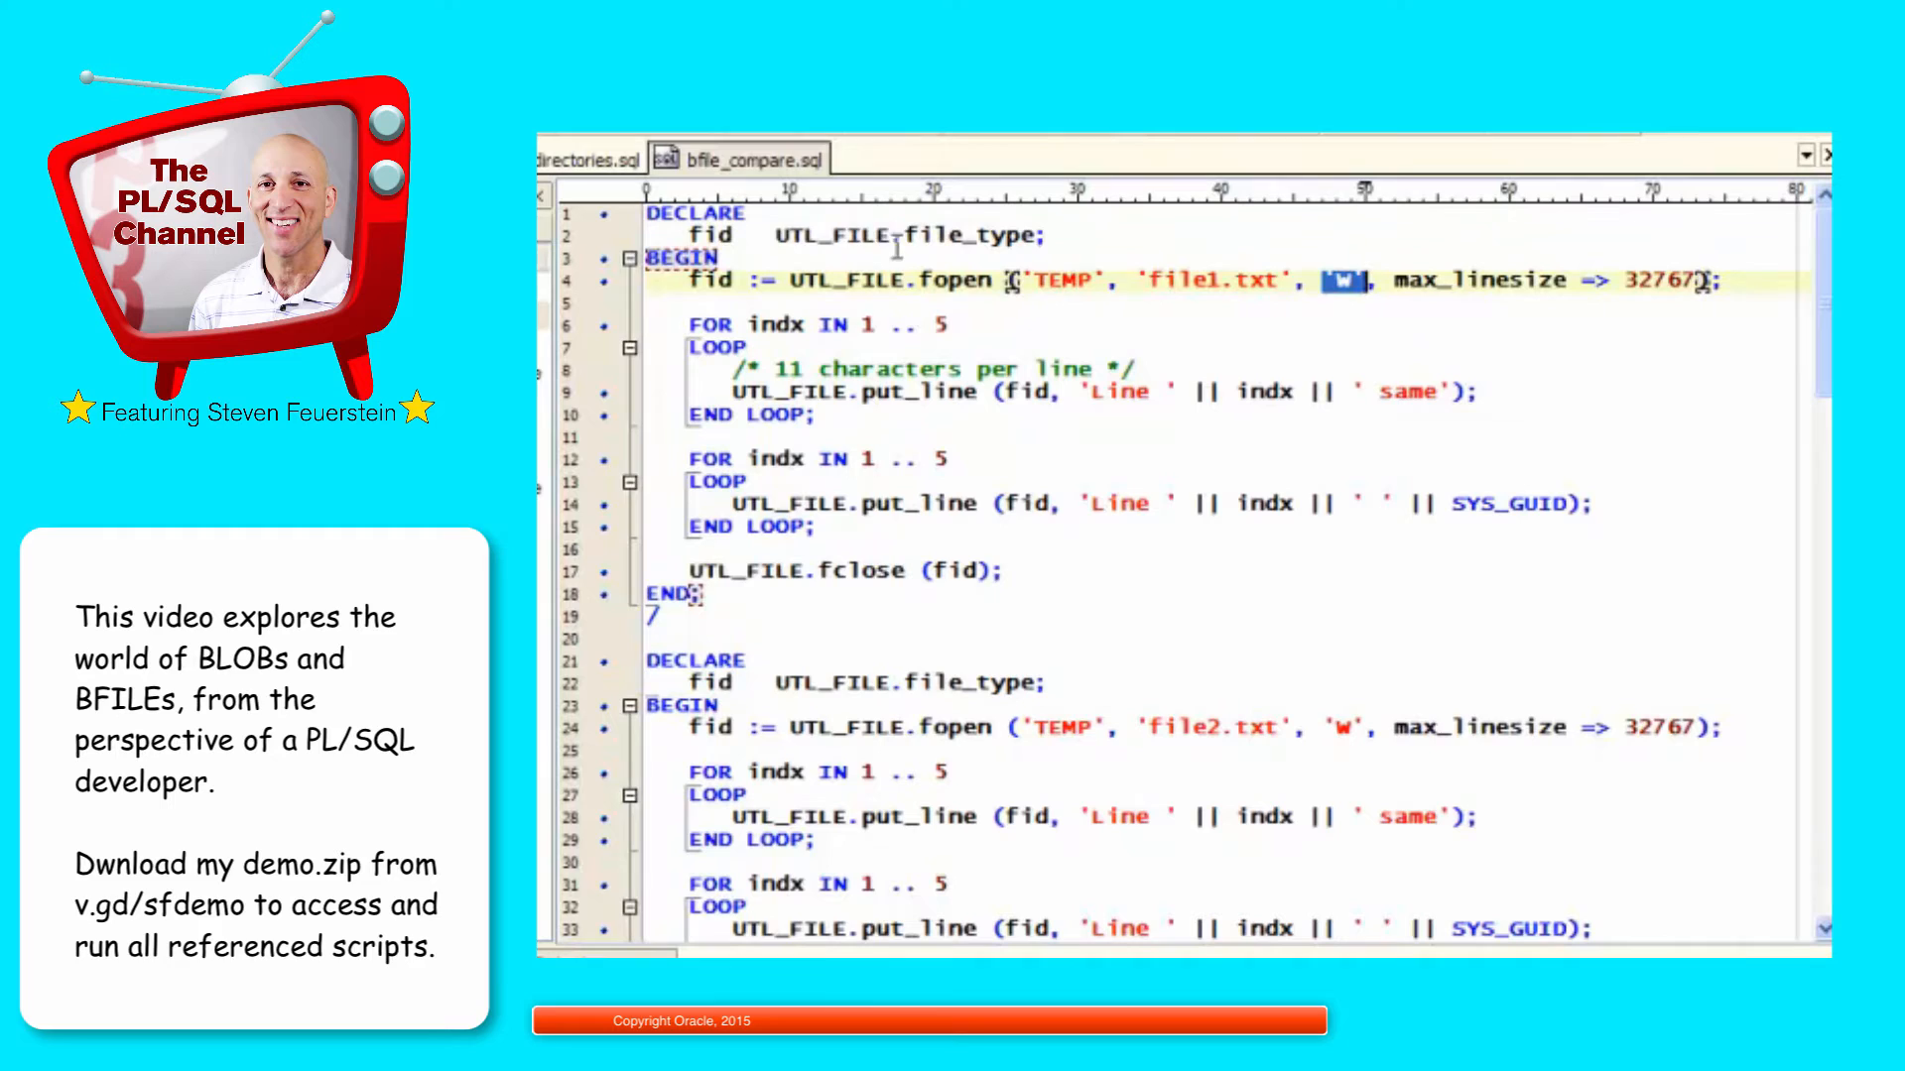
pyautogui.doubleClick(831, 236)
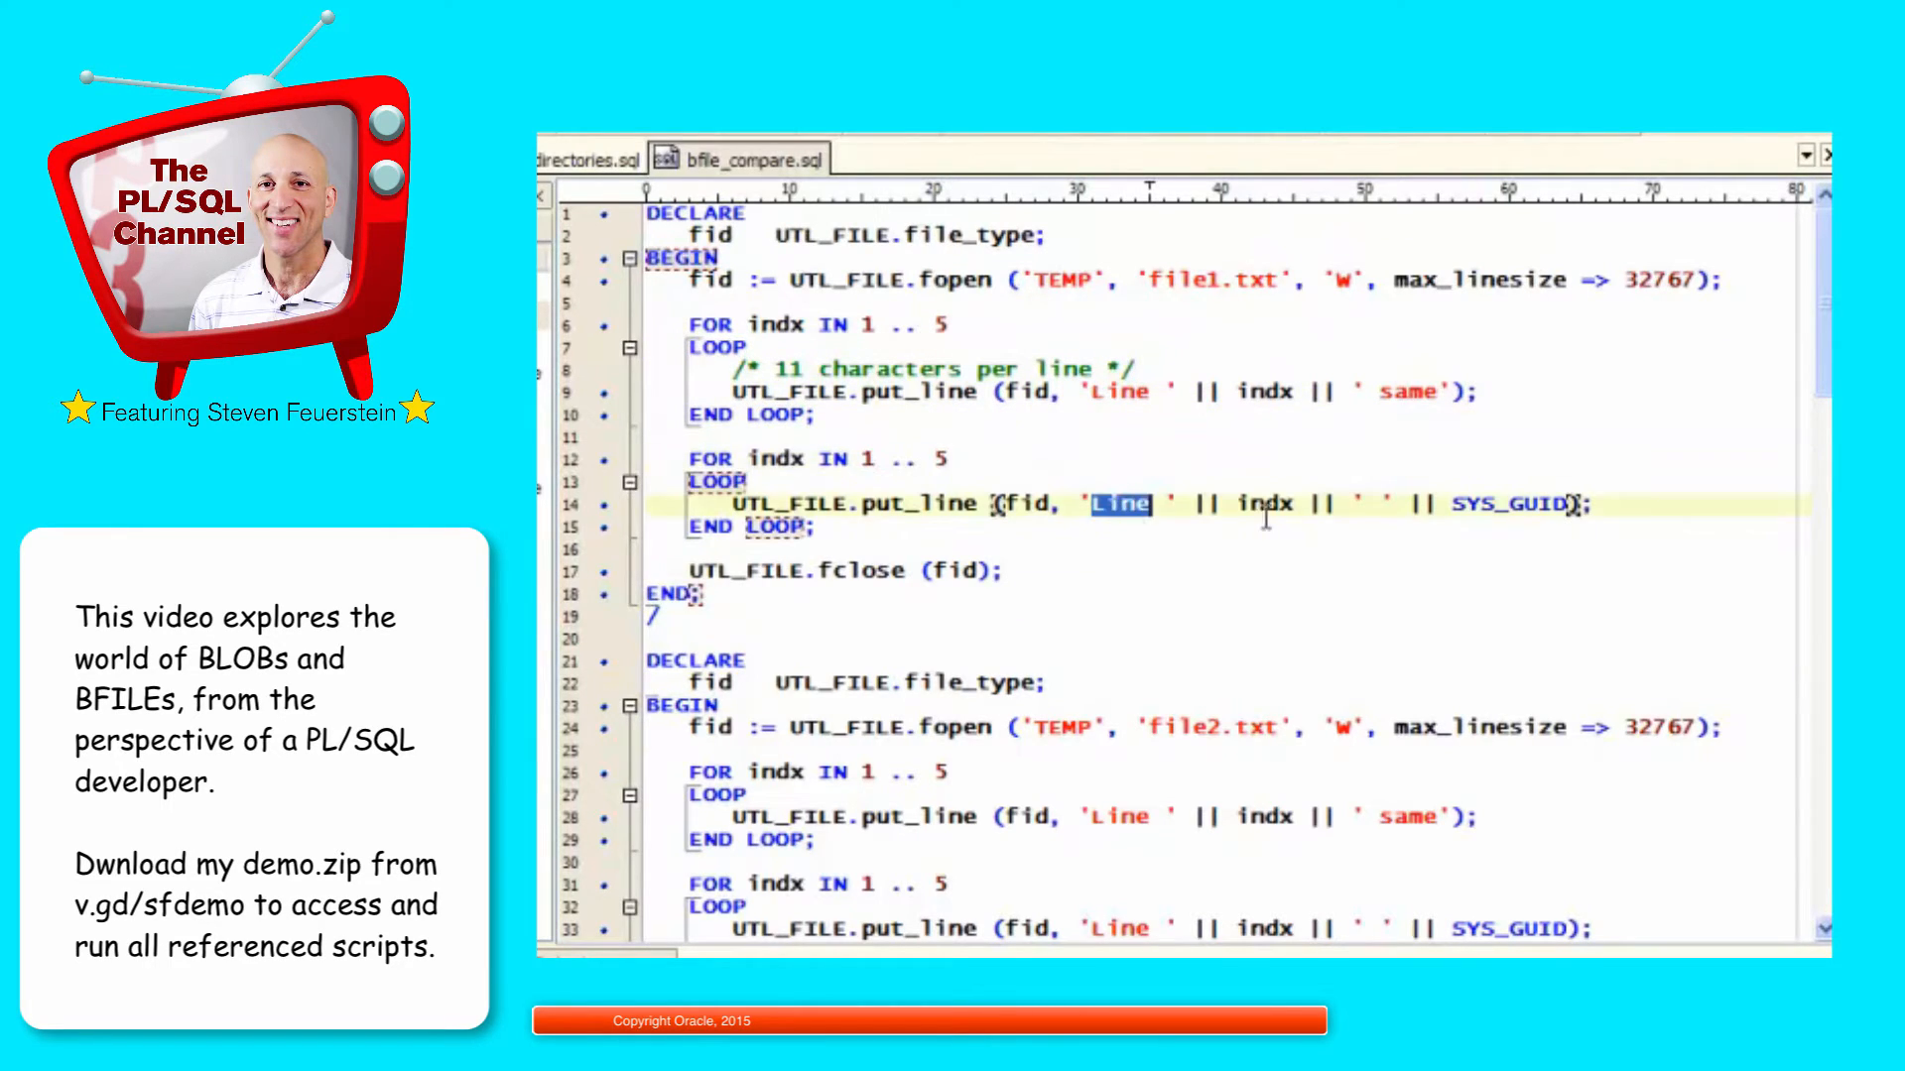
pyautogui.doubleClick(1512, 502)
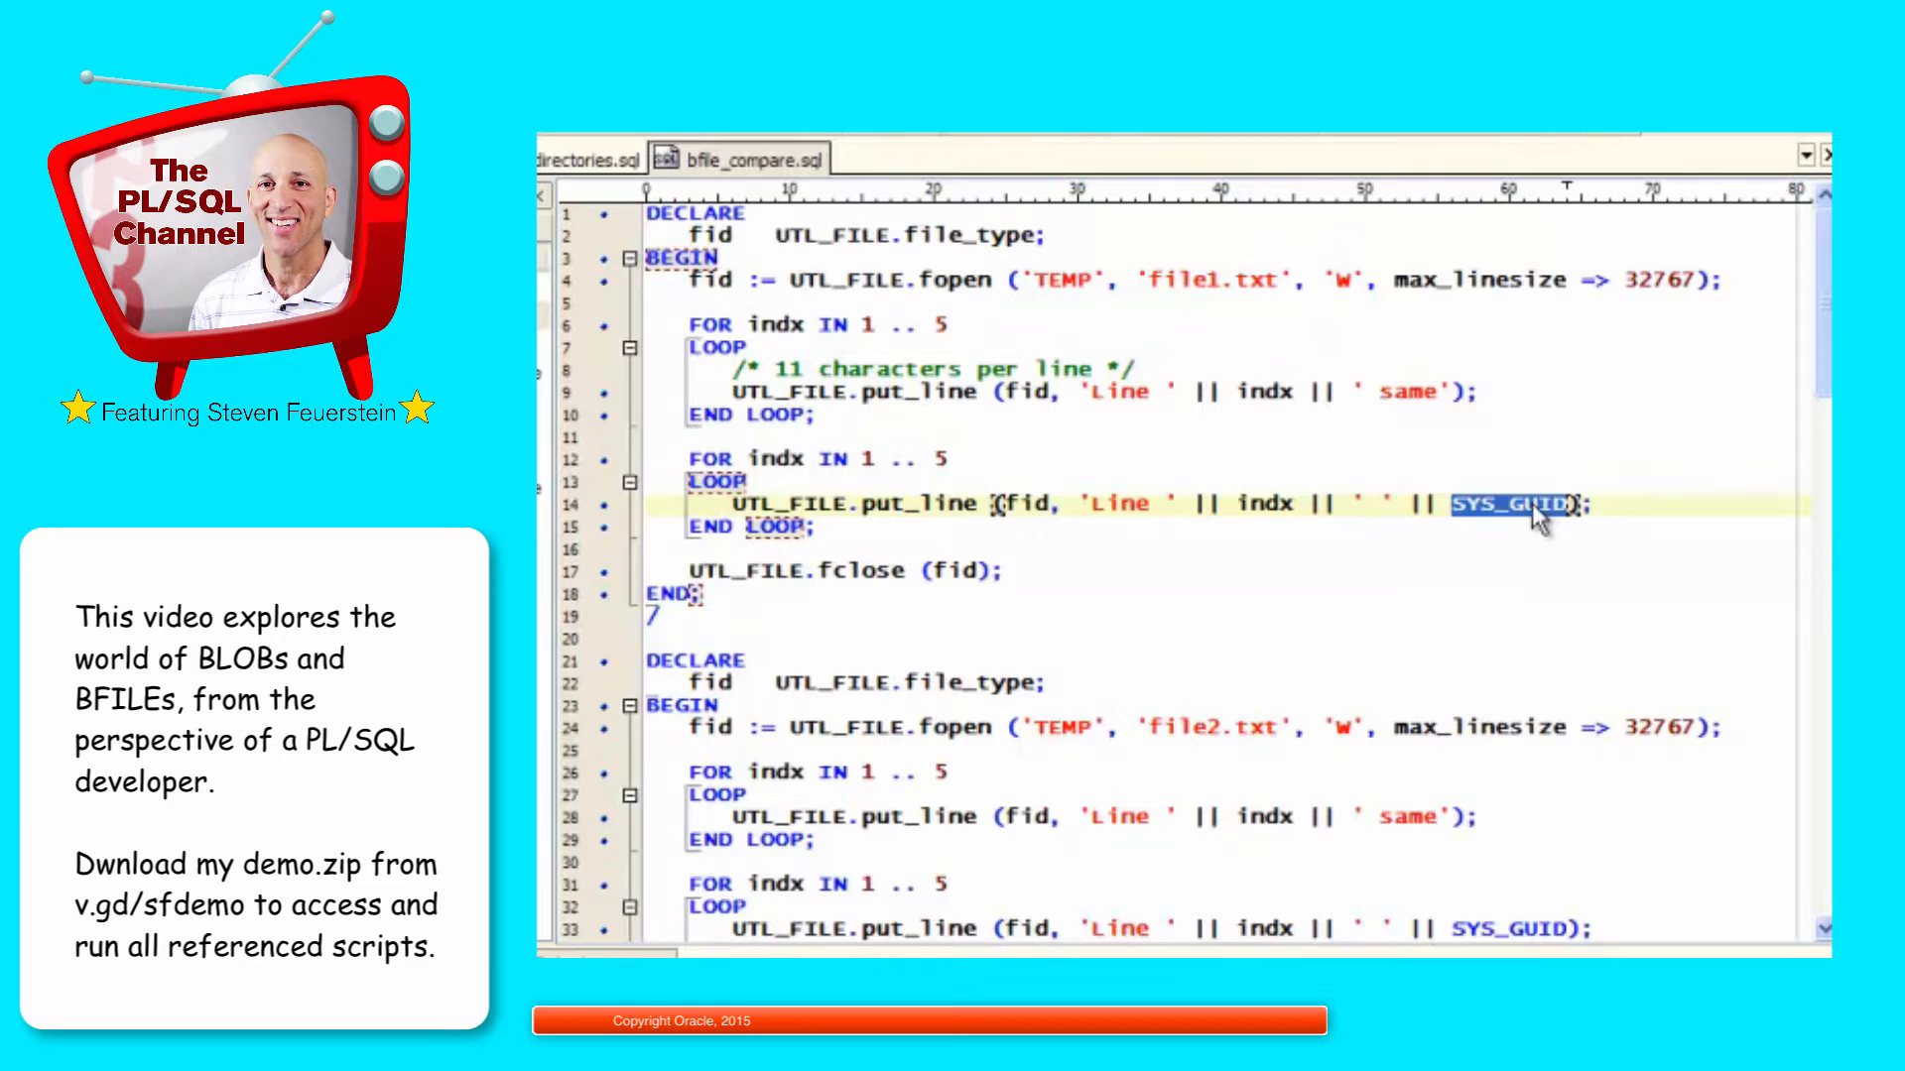
pyautogui.moveTo(1582, 458)
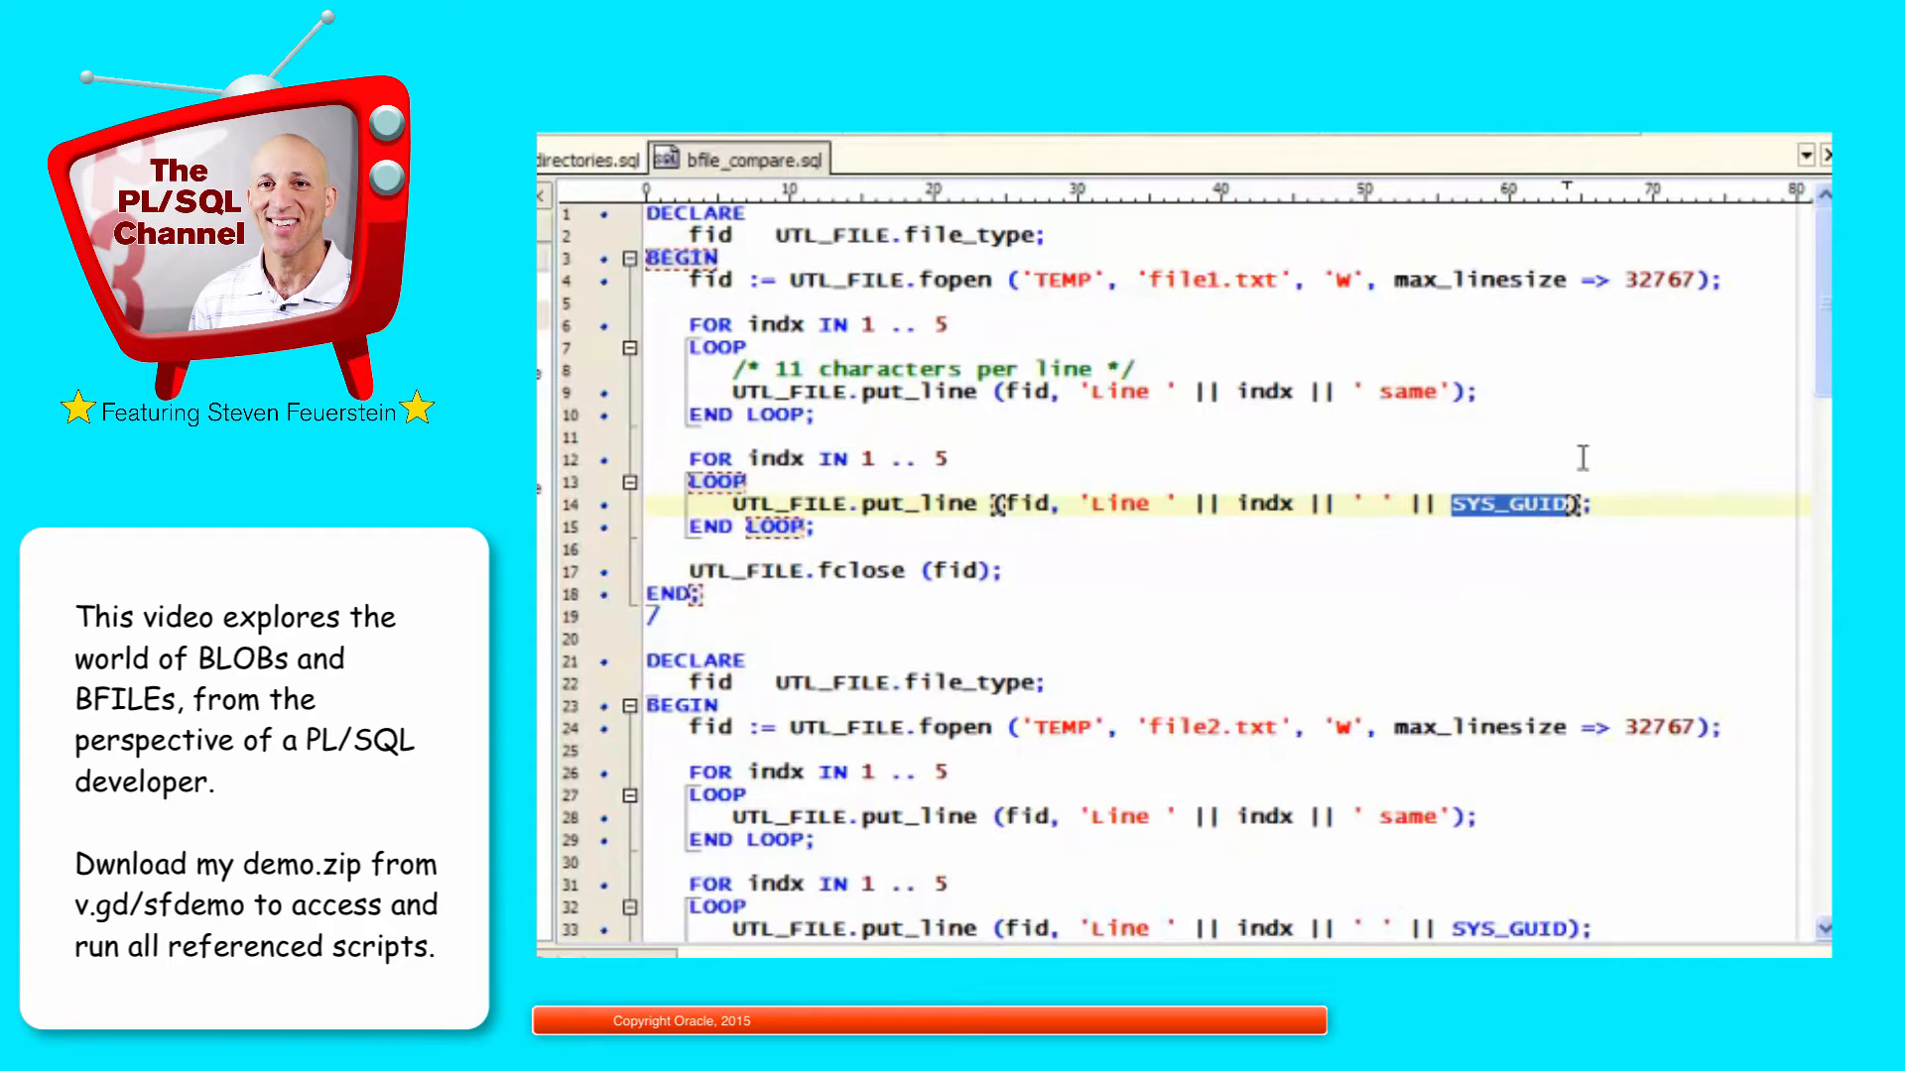
# Step: Review the first loop's UTL_FILE put_line call writing file1.txt
pyautogui.scroll(-3)
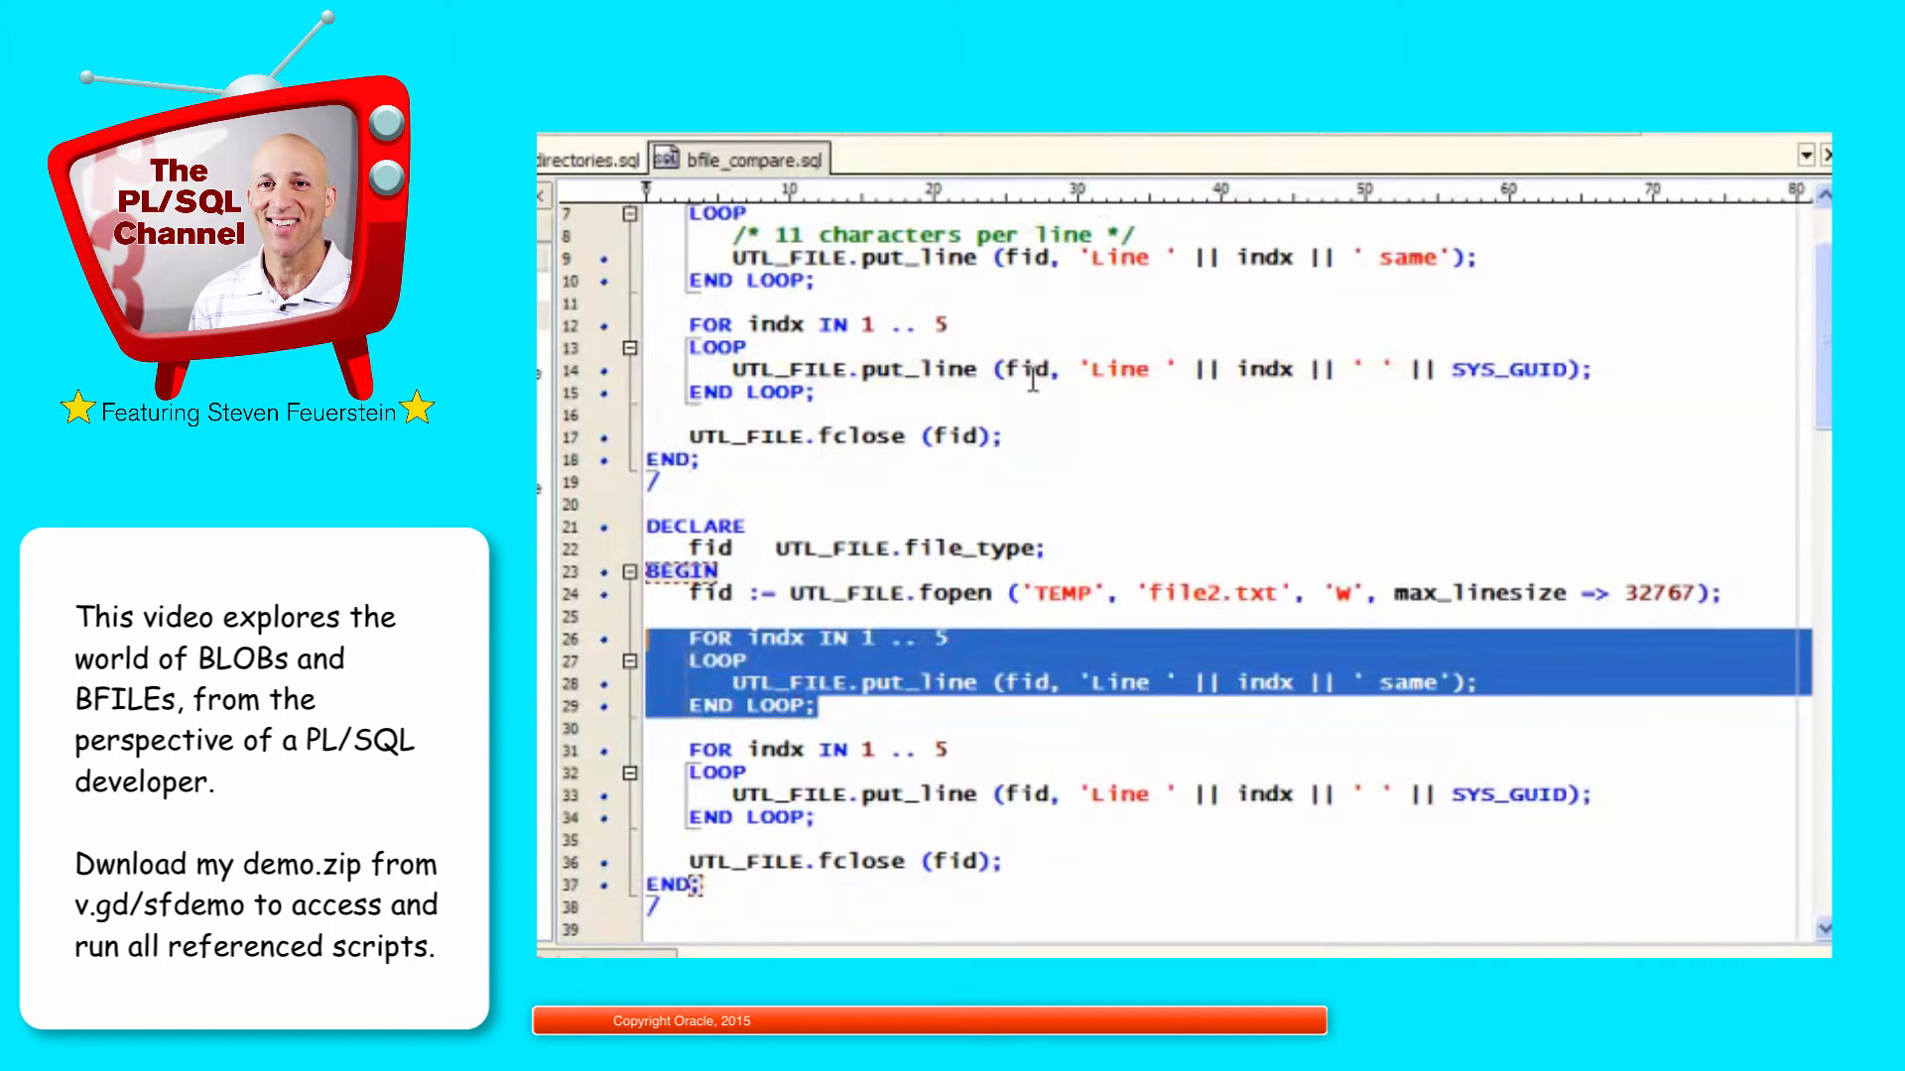
pyautogui.scroll(3)
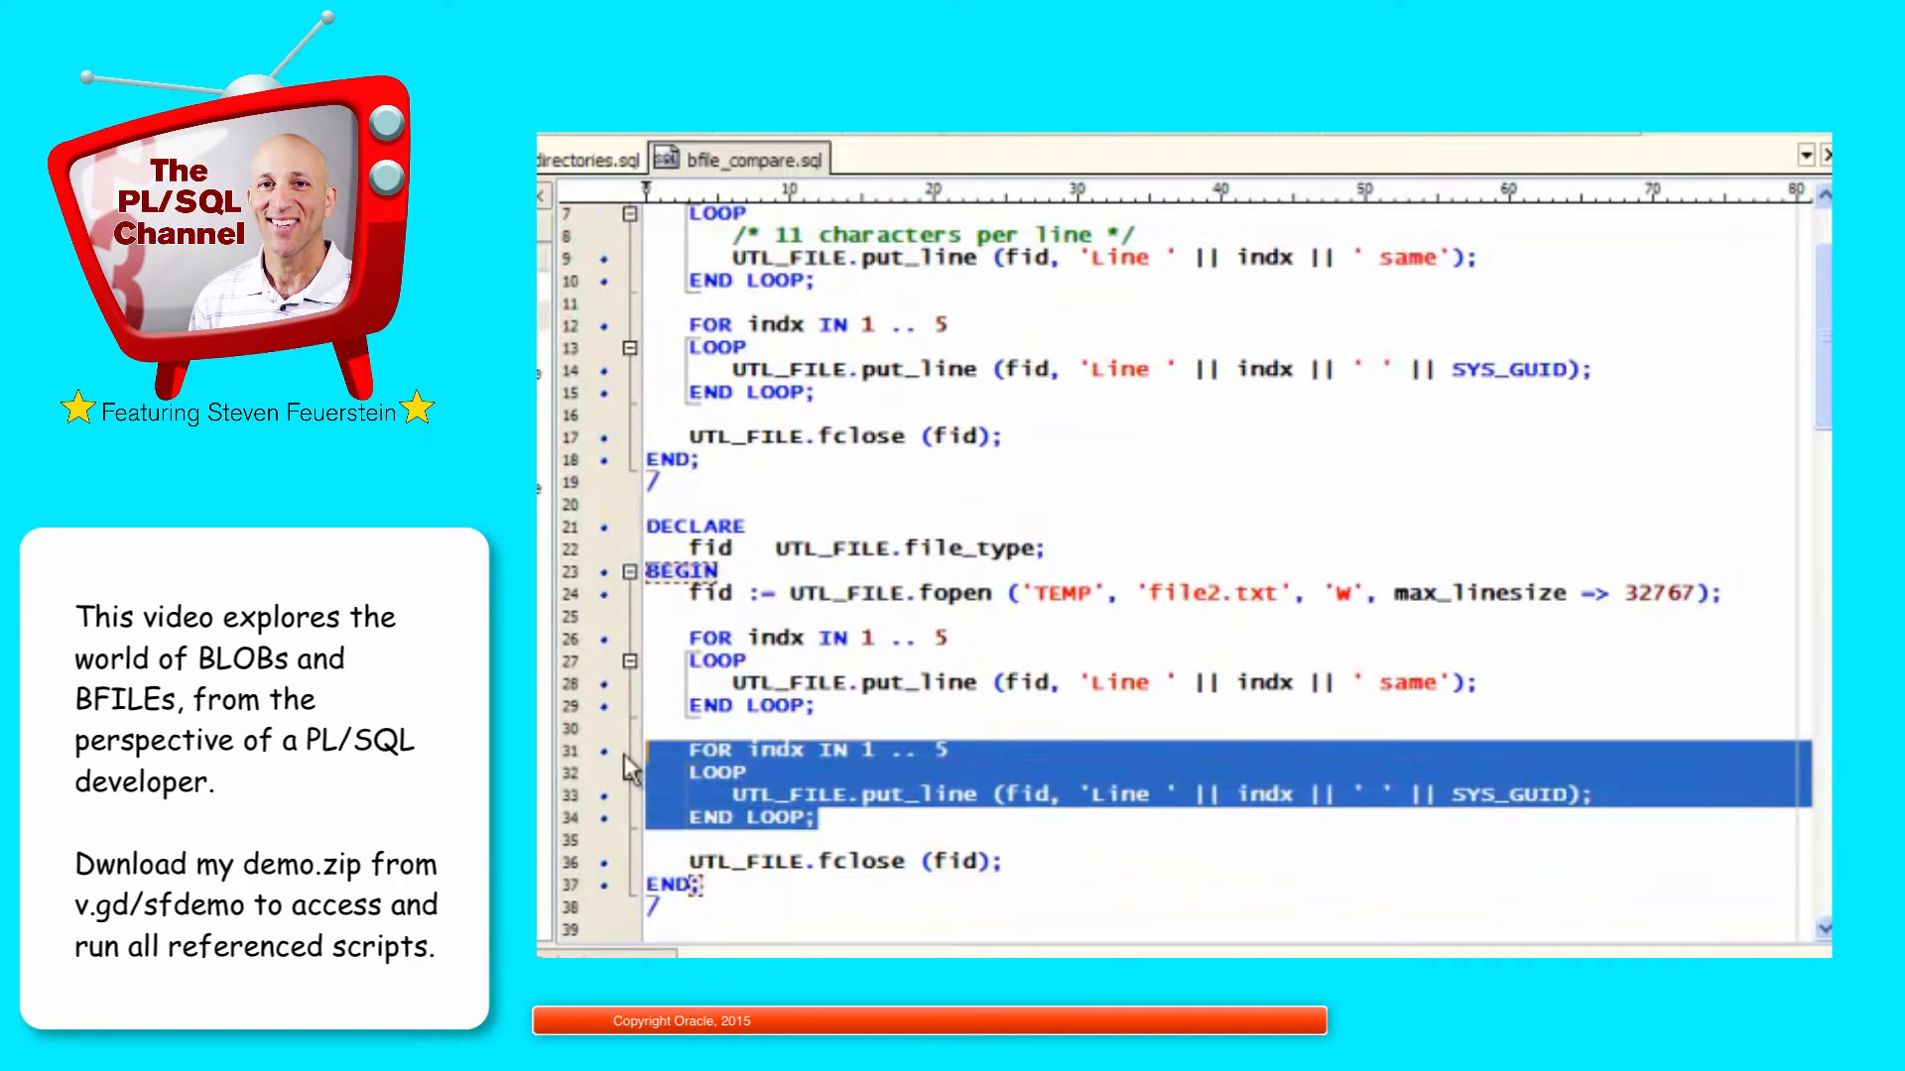
pyautogui.scroll(3)
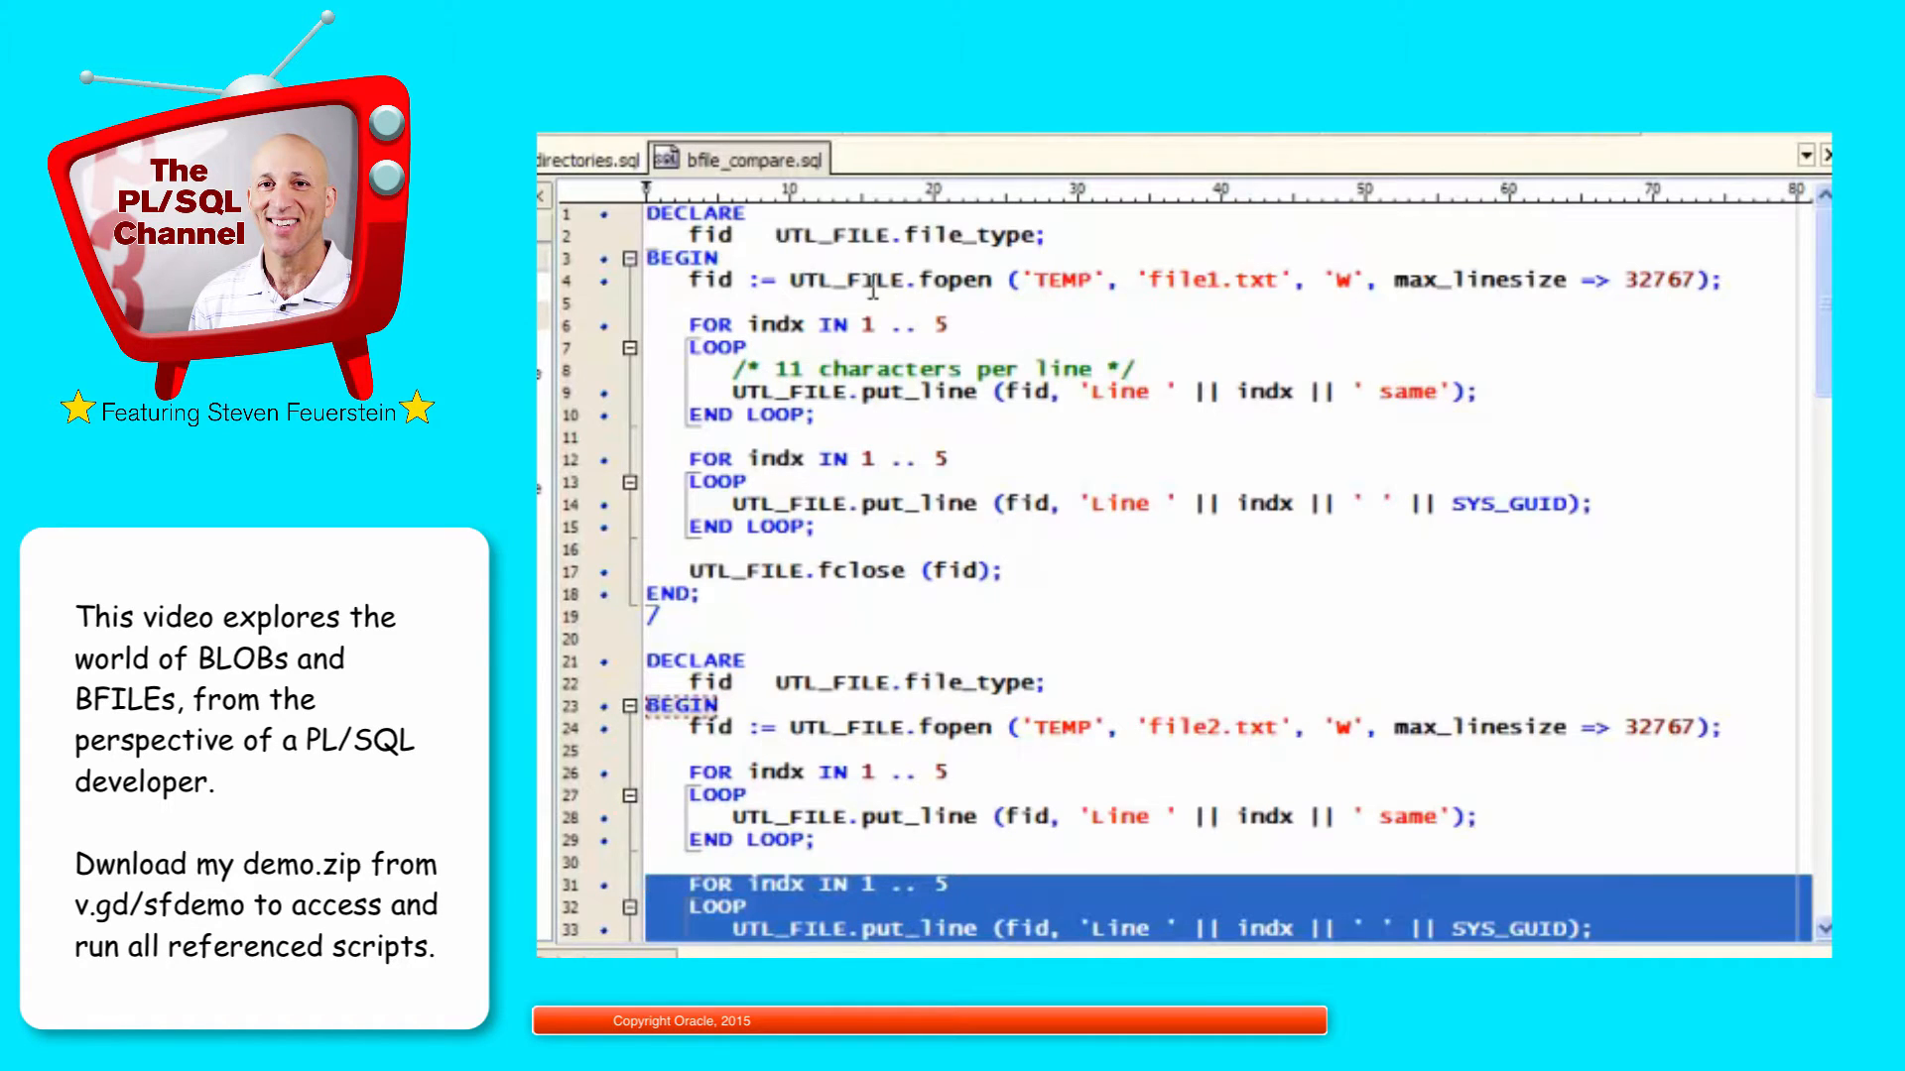
pyautogui.doubleClick(923, 391)
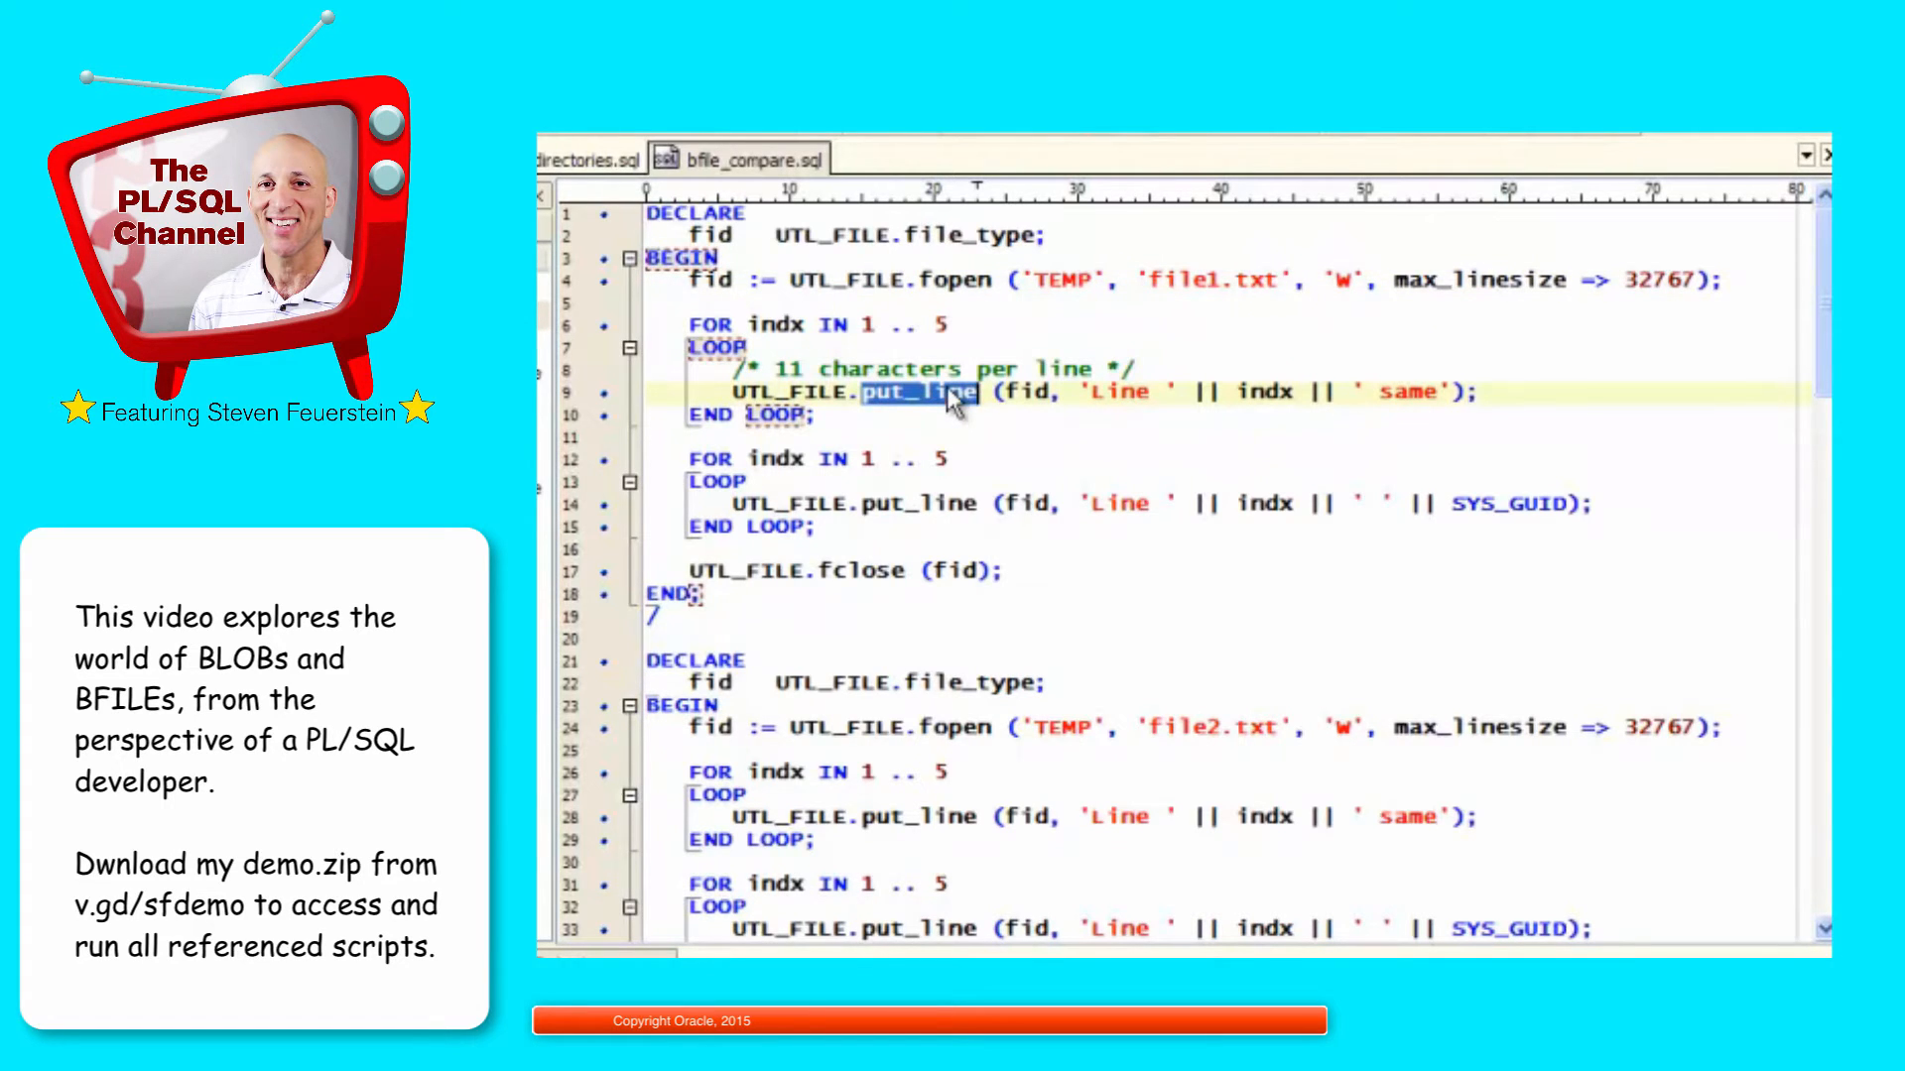
pyautogui.scroll(-3)
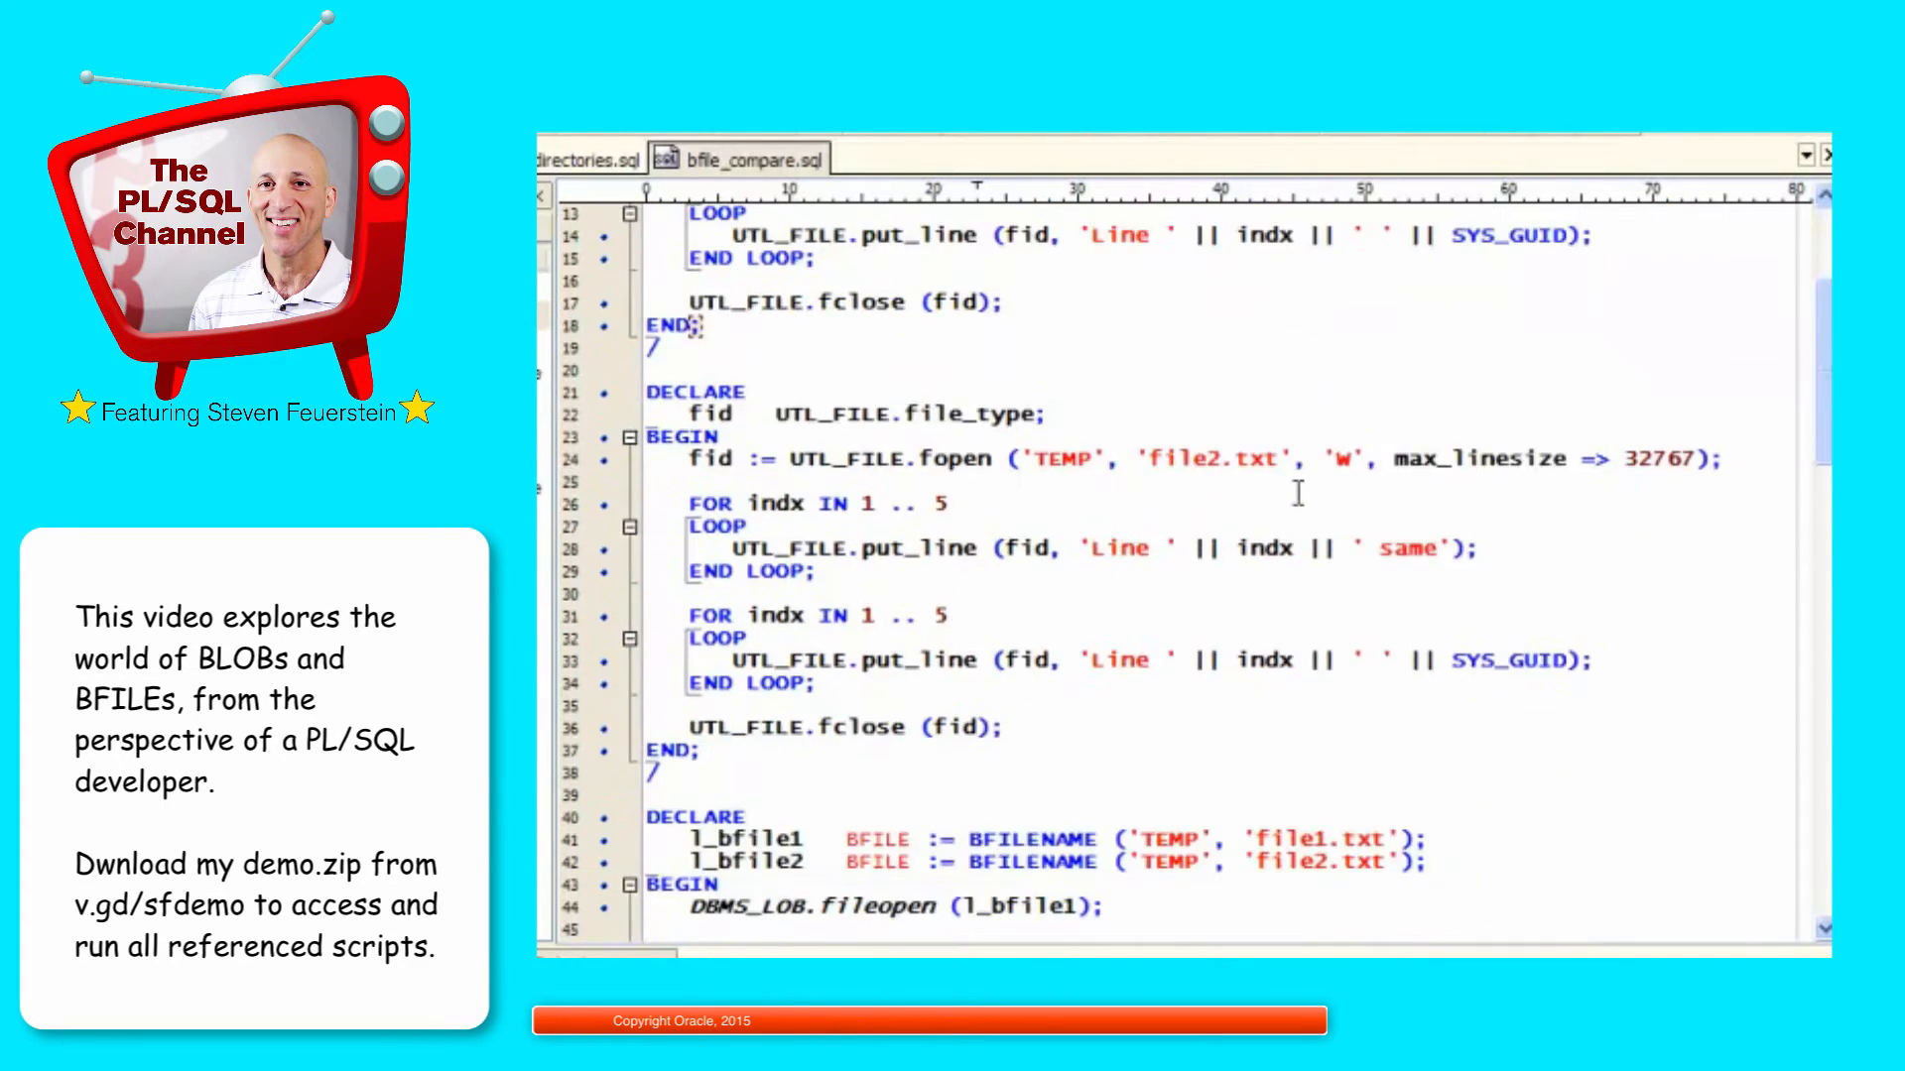
# Step: Go over the two fileopen calls and the first compare call on the same portions
pyautogui.scroll(-3)
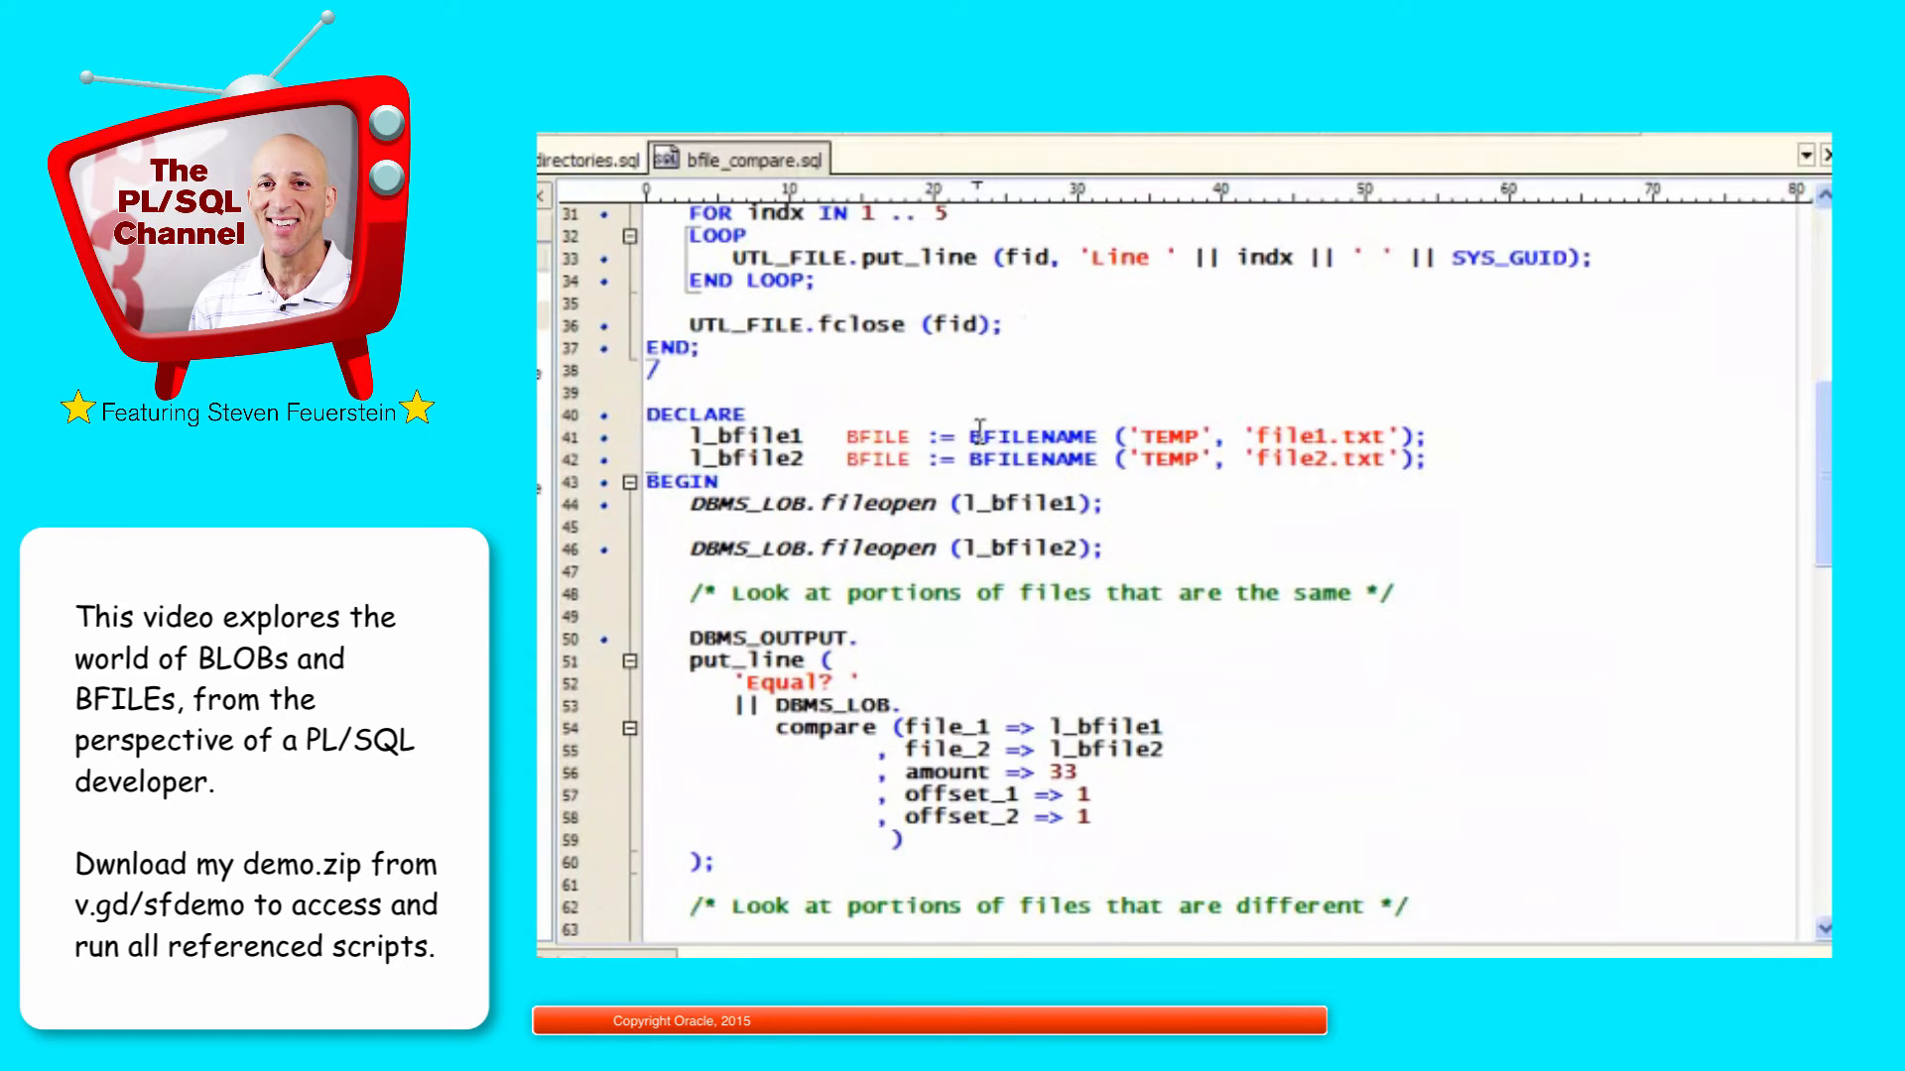
pyautogui.doubleClick(740, 436)
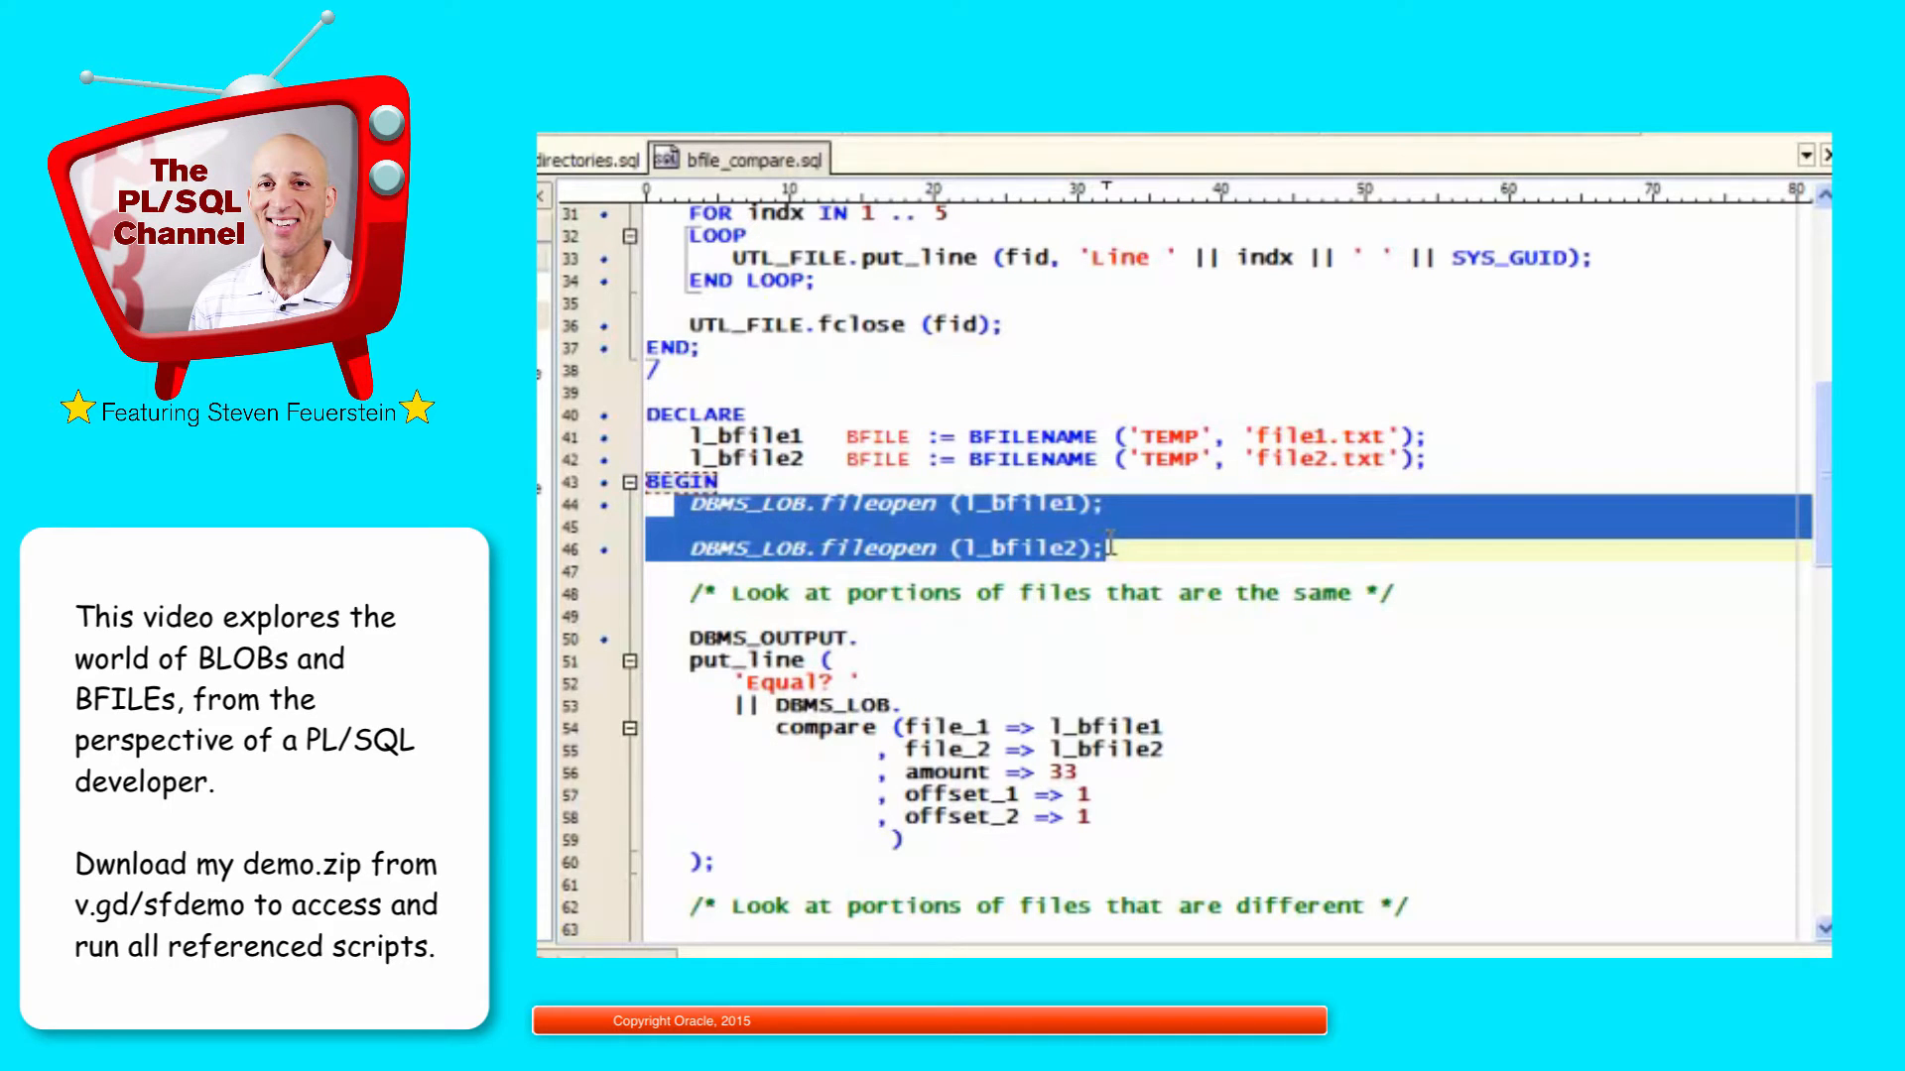
pyautogui.scroll(-3)
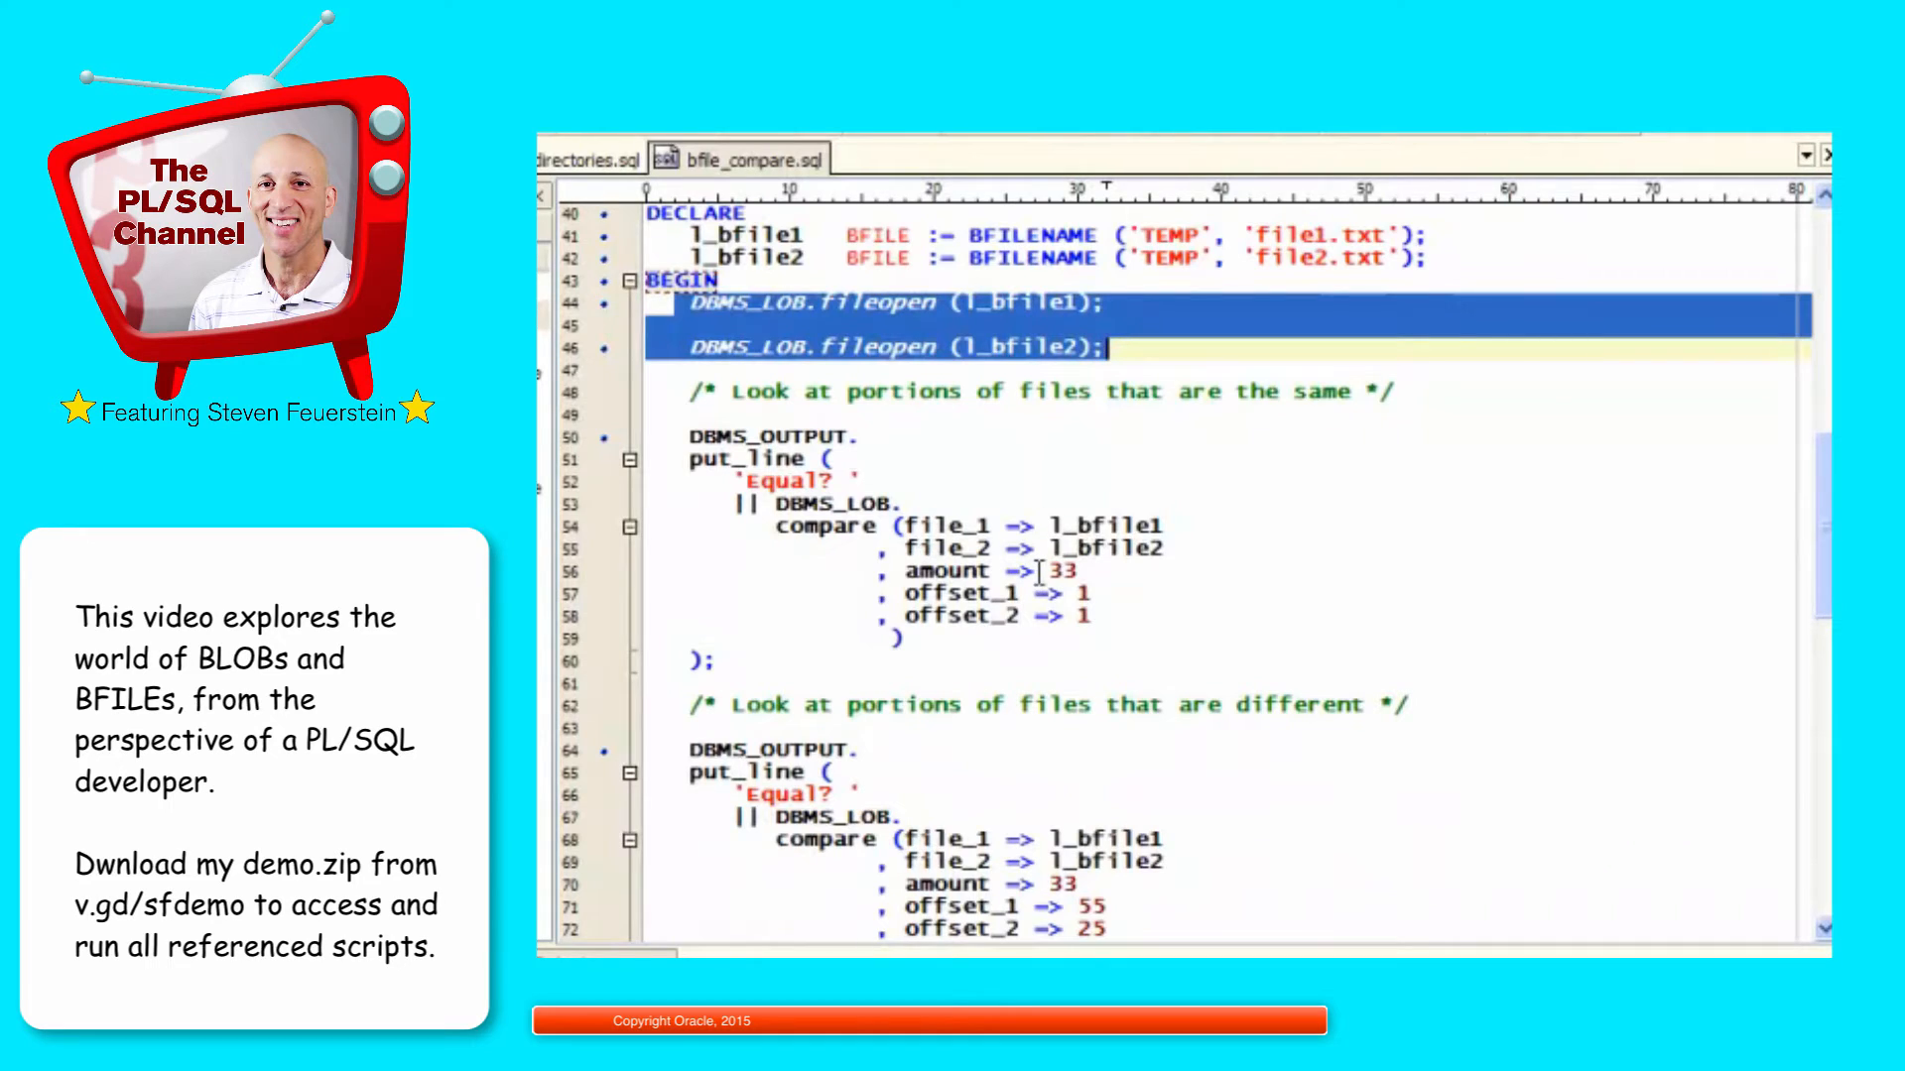
pyautogui.doubleClick(1054, 572)
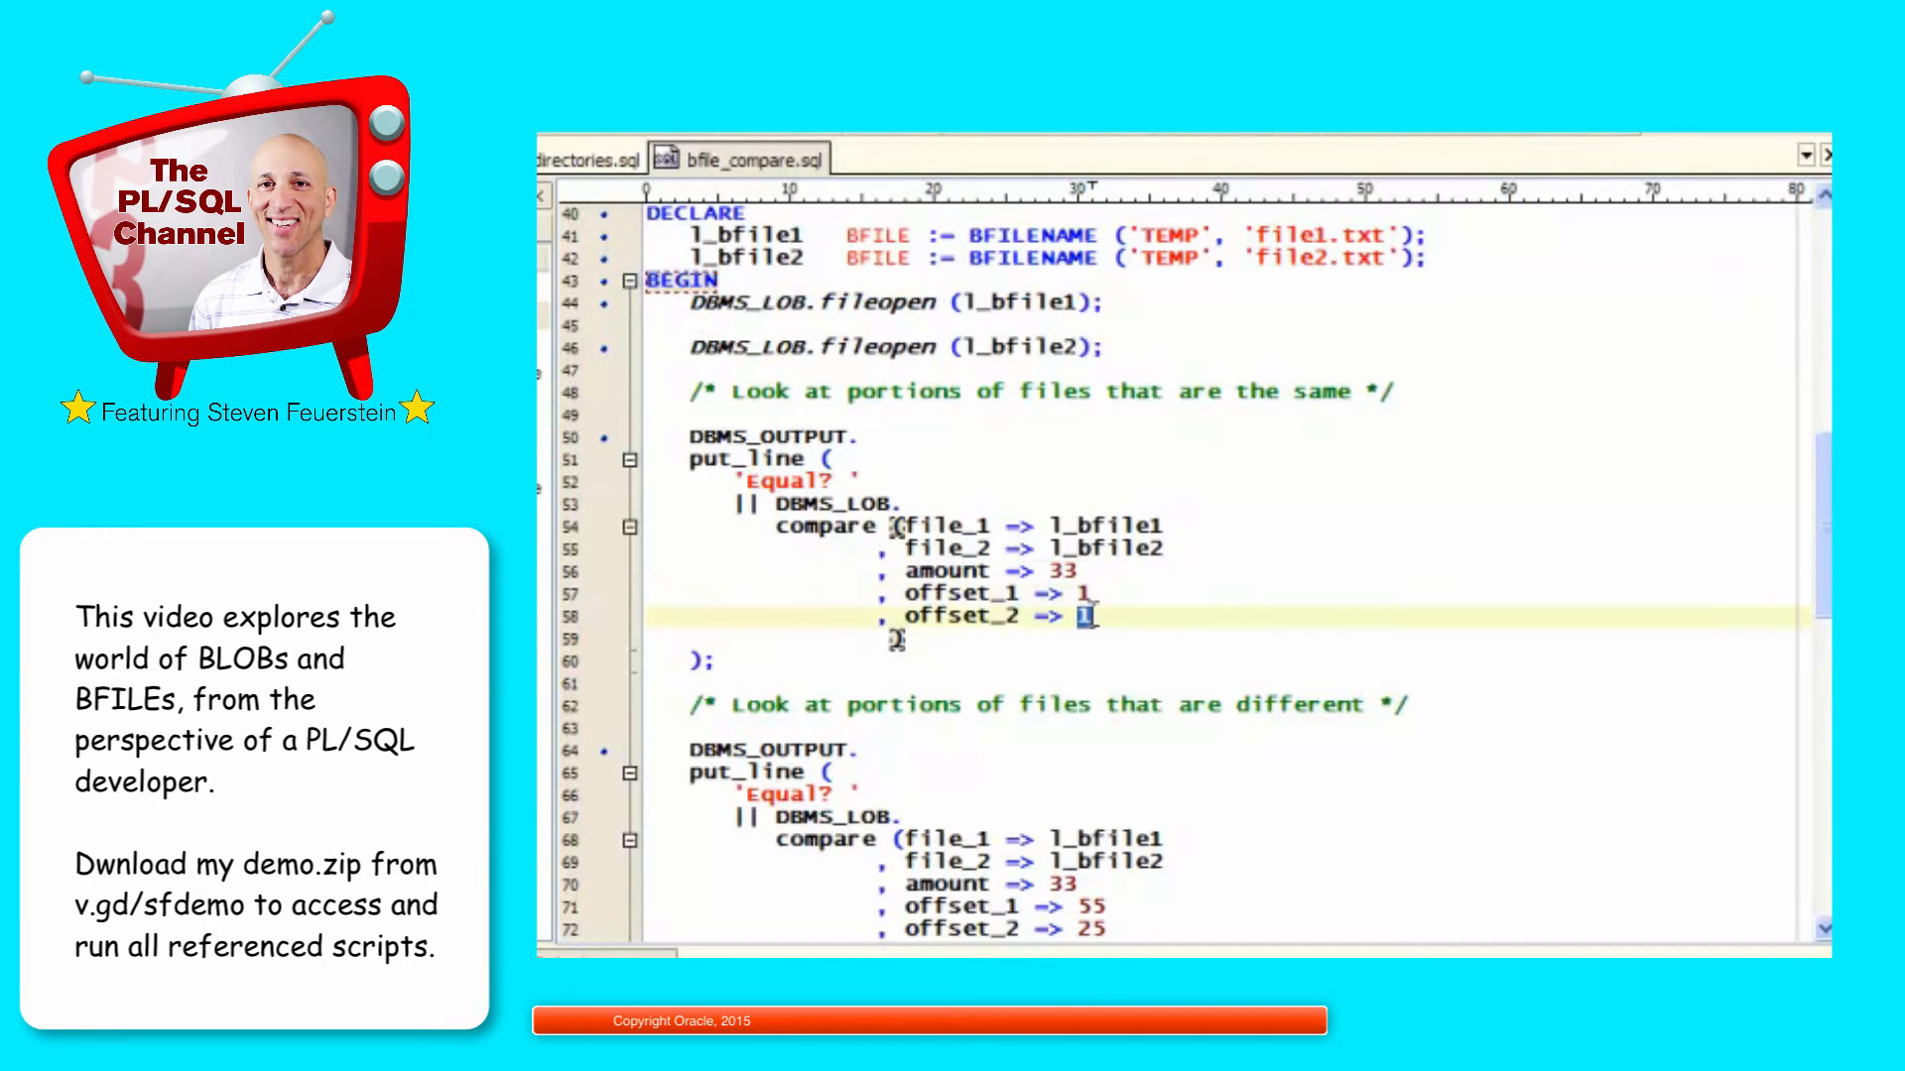
pyautogui.scroll(3)
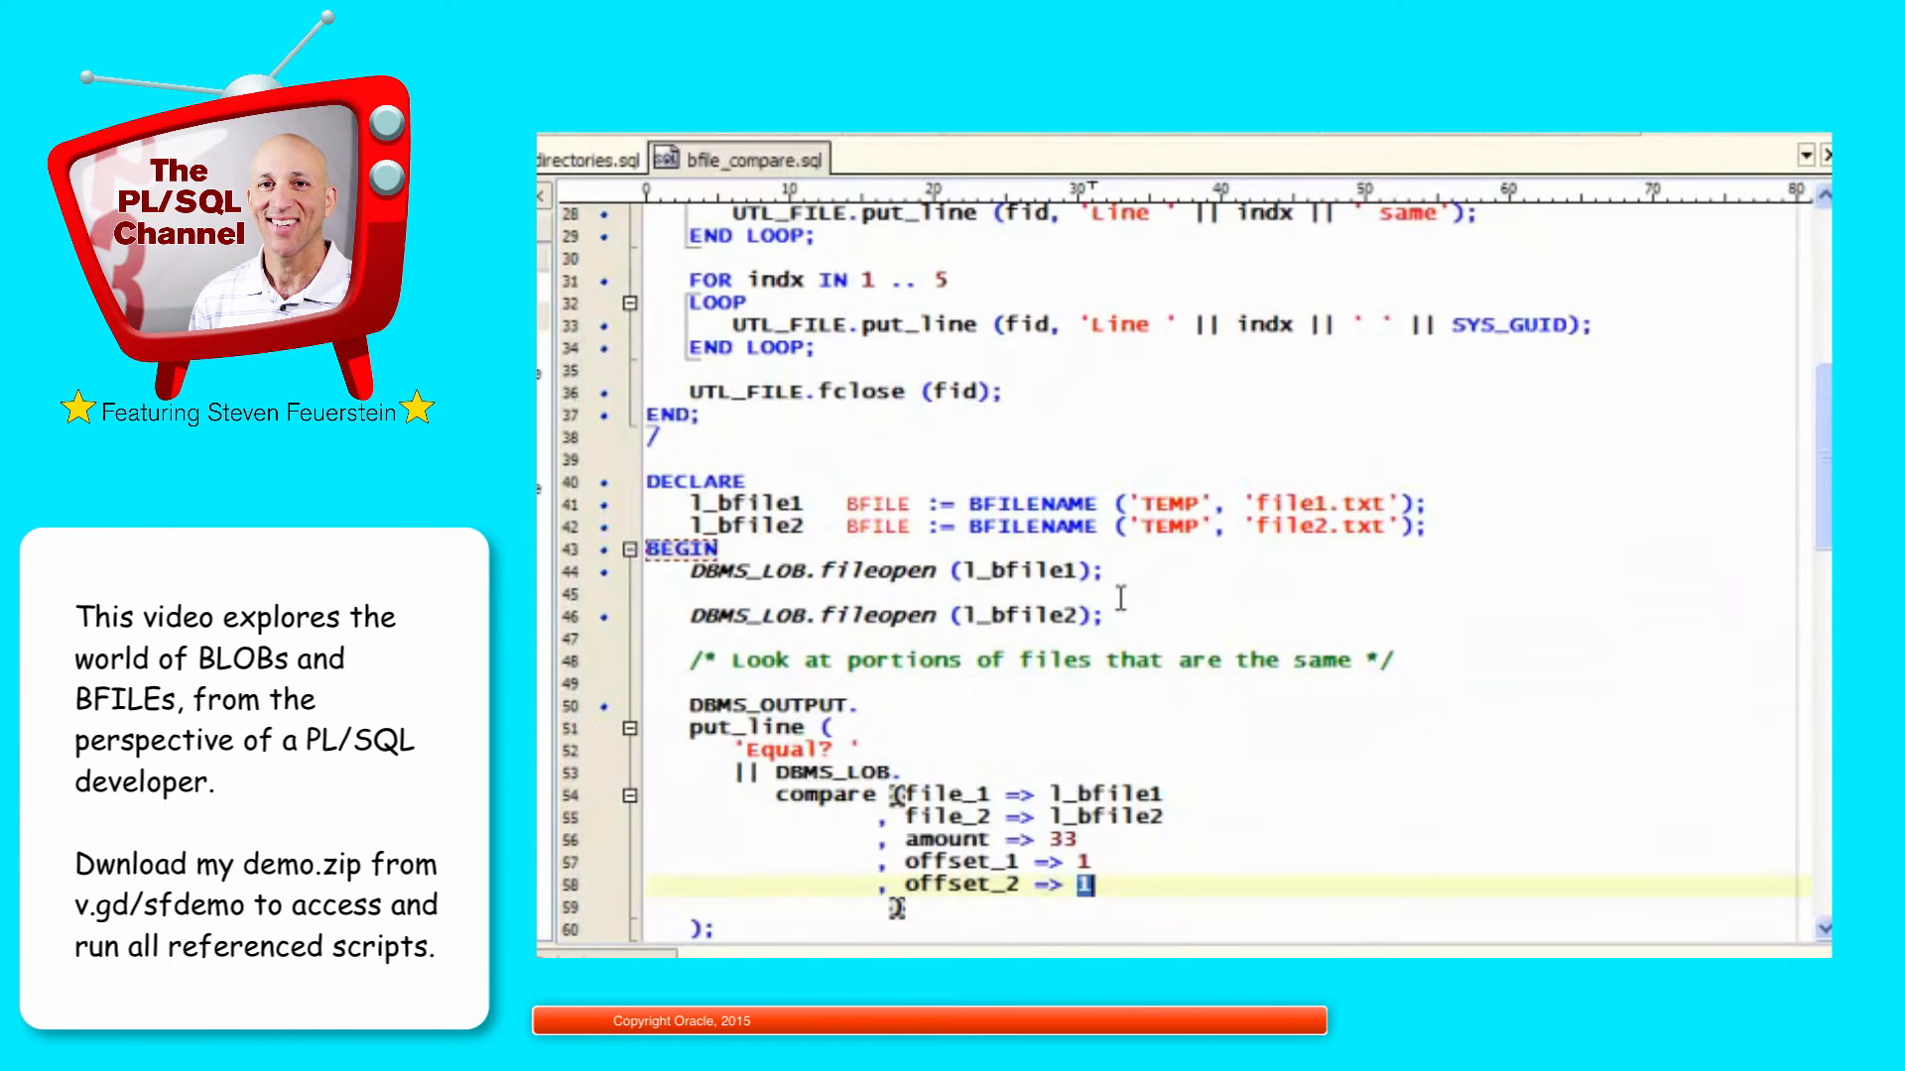
pyautogui.scroll(-3)
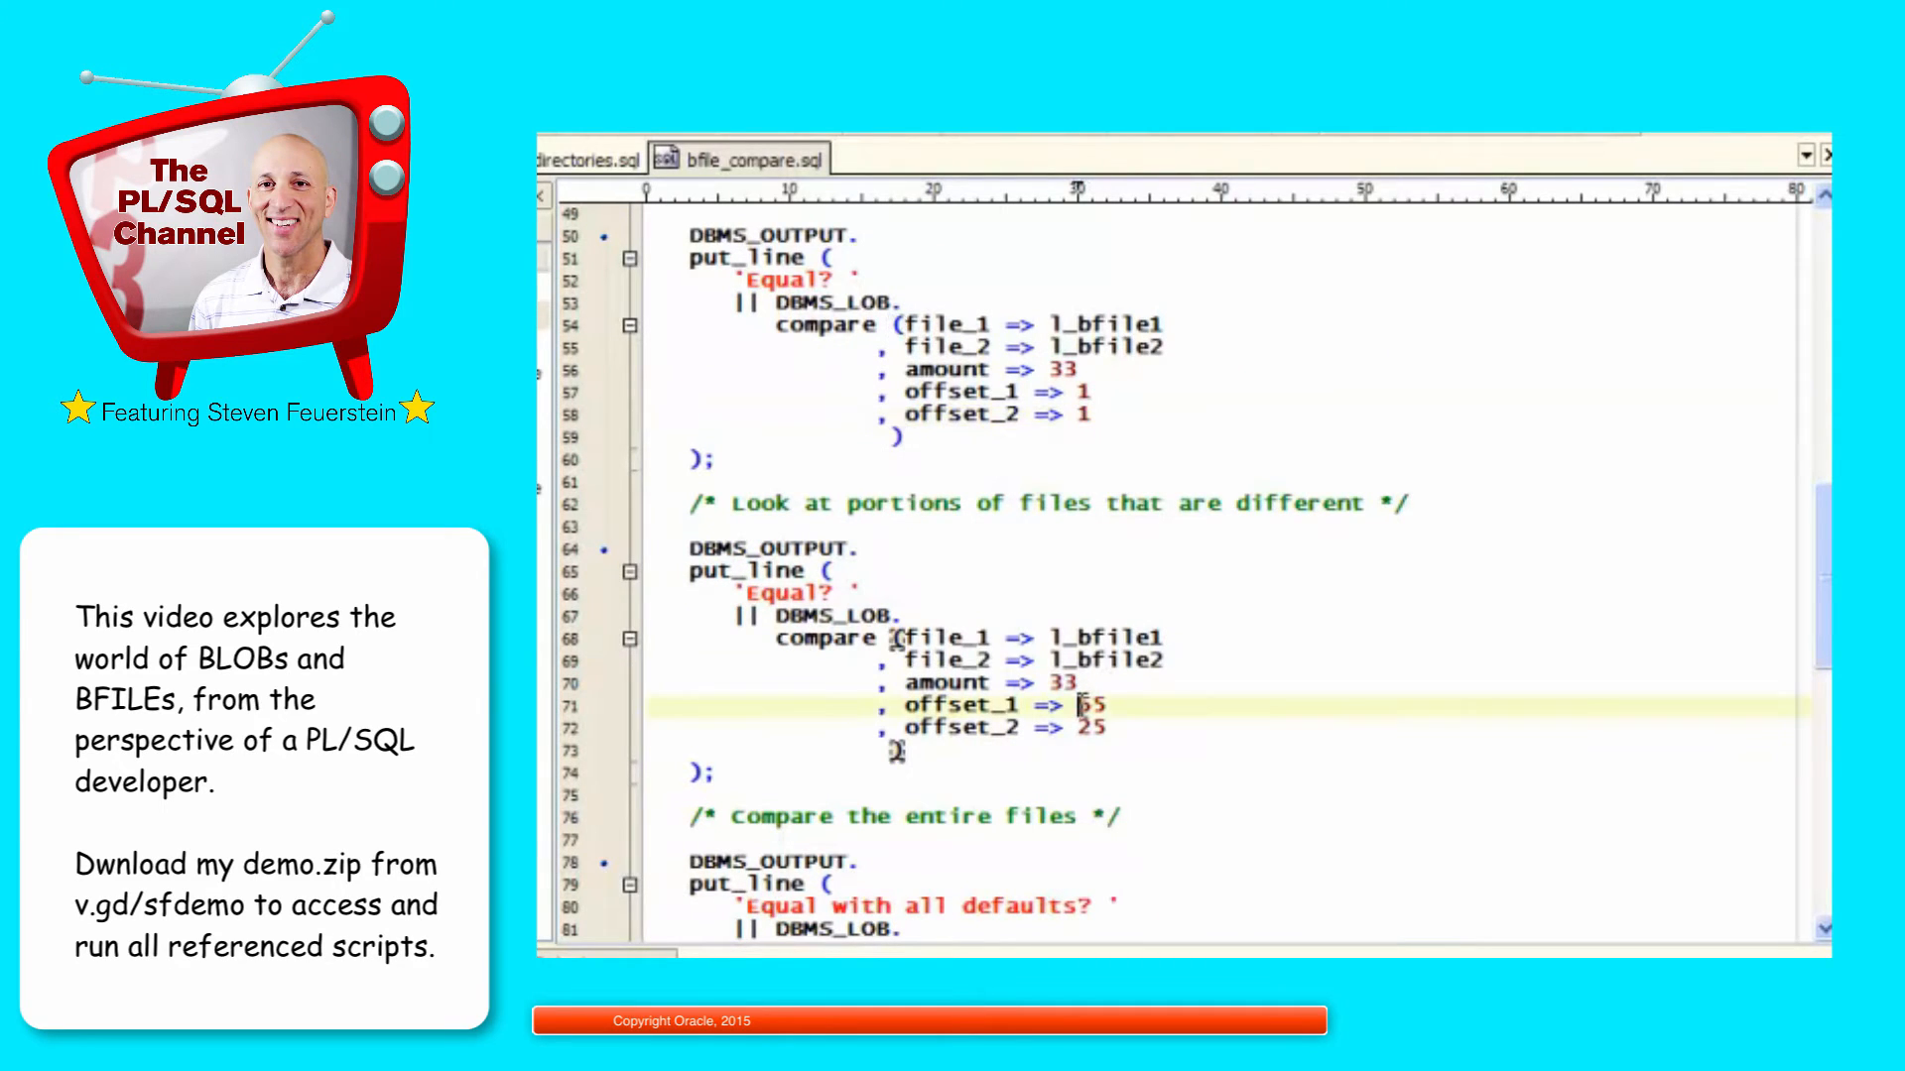
# Step: Review the second compare with offset 55 and amount 33, and the all-defaults compare of entire files
pyautogui.doubleClick(1088, 706)
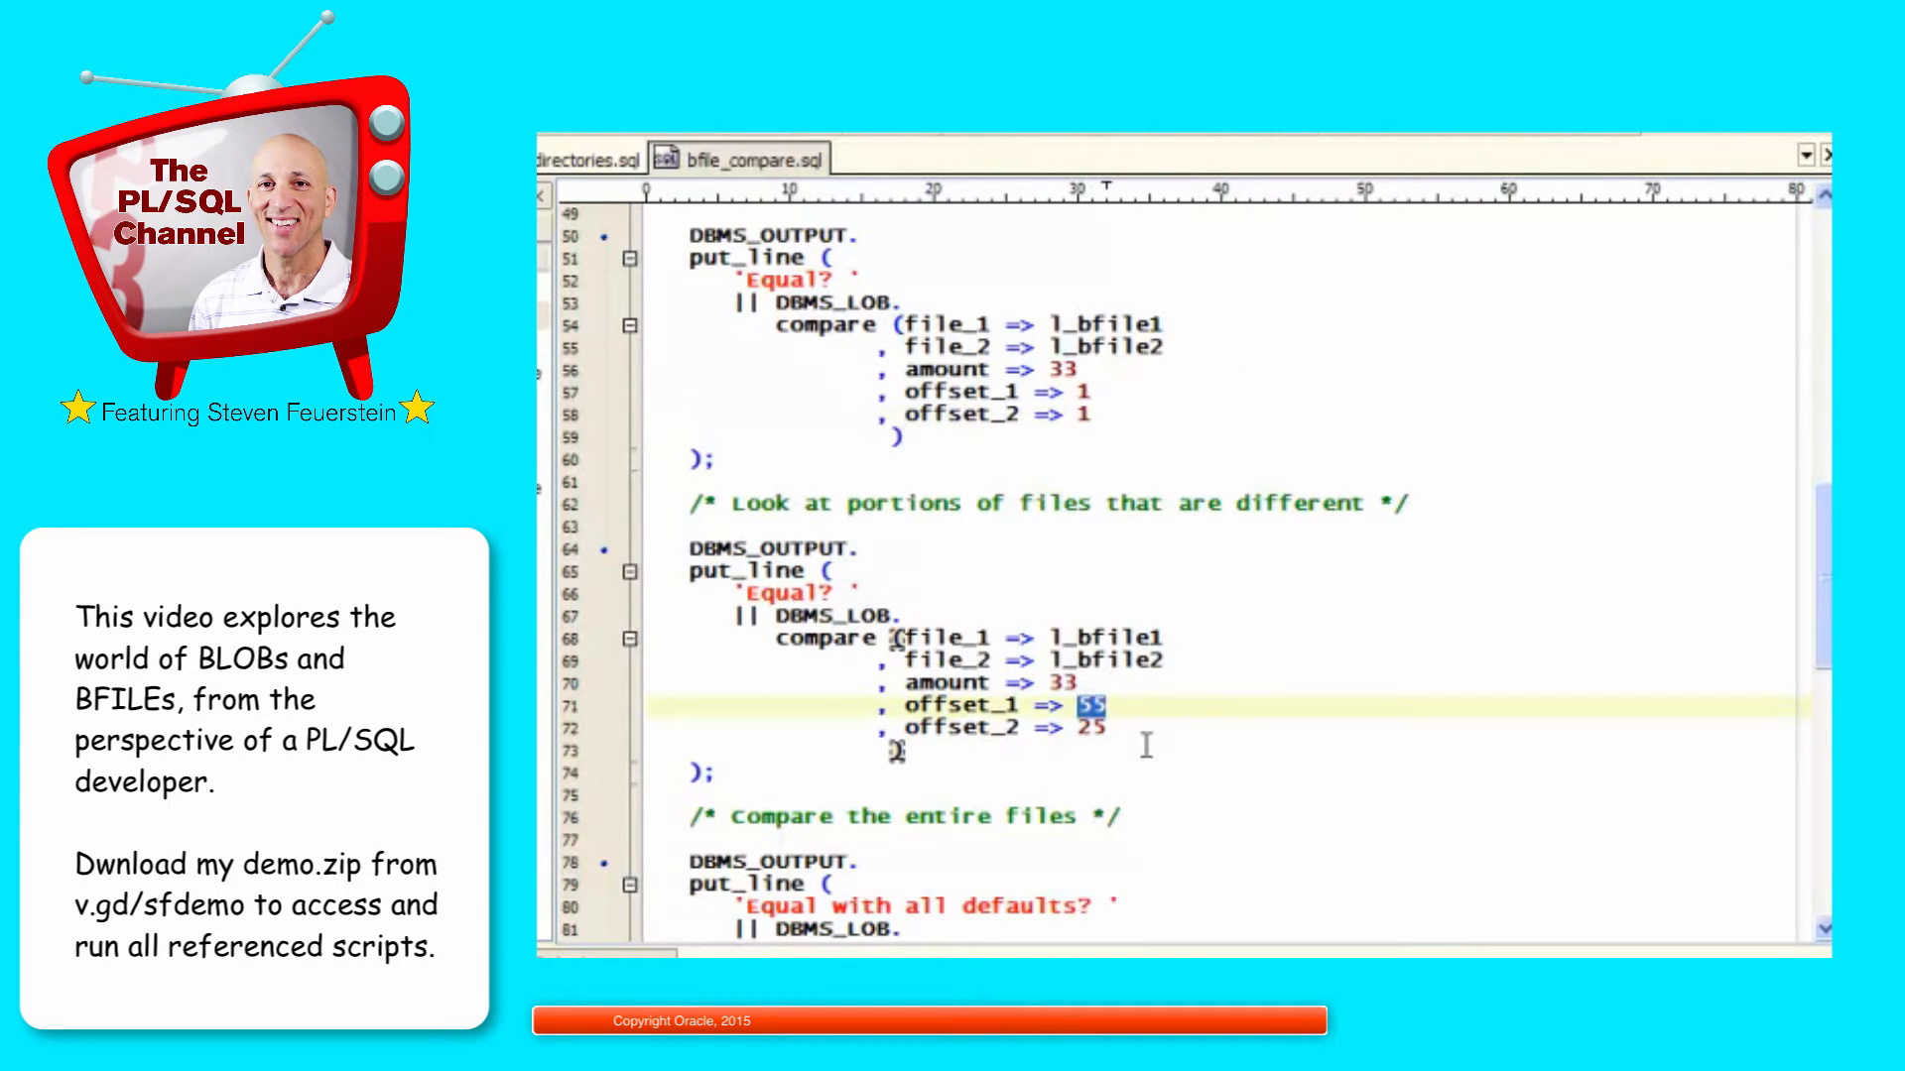
pyautogui.click(1087, 728)
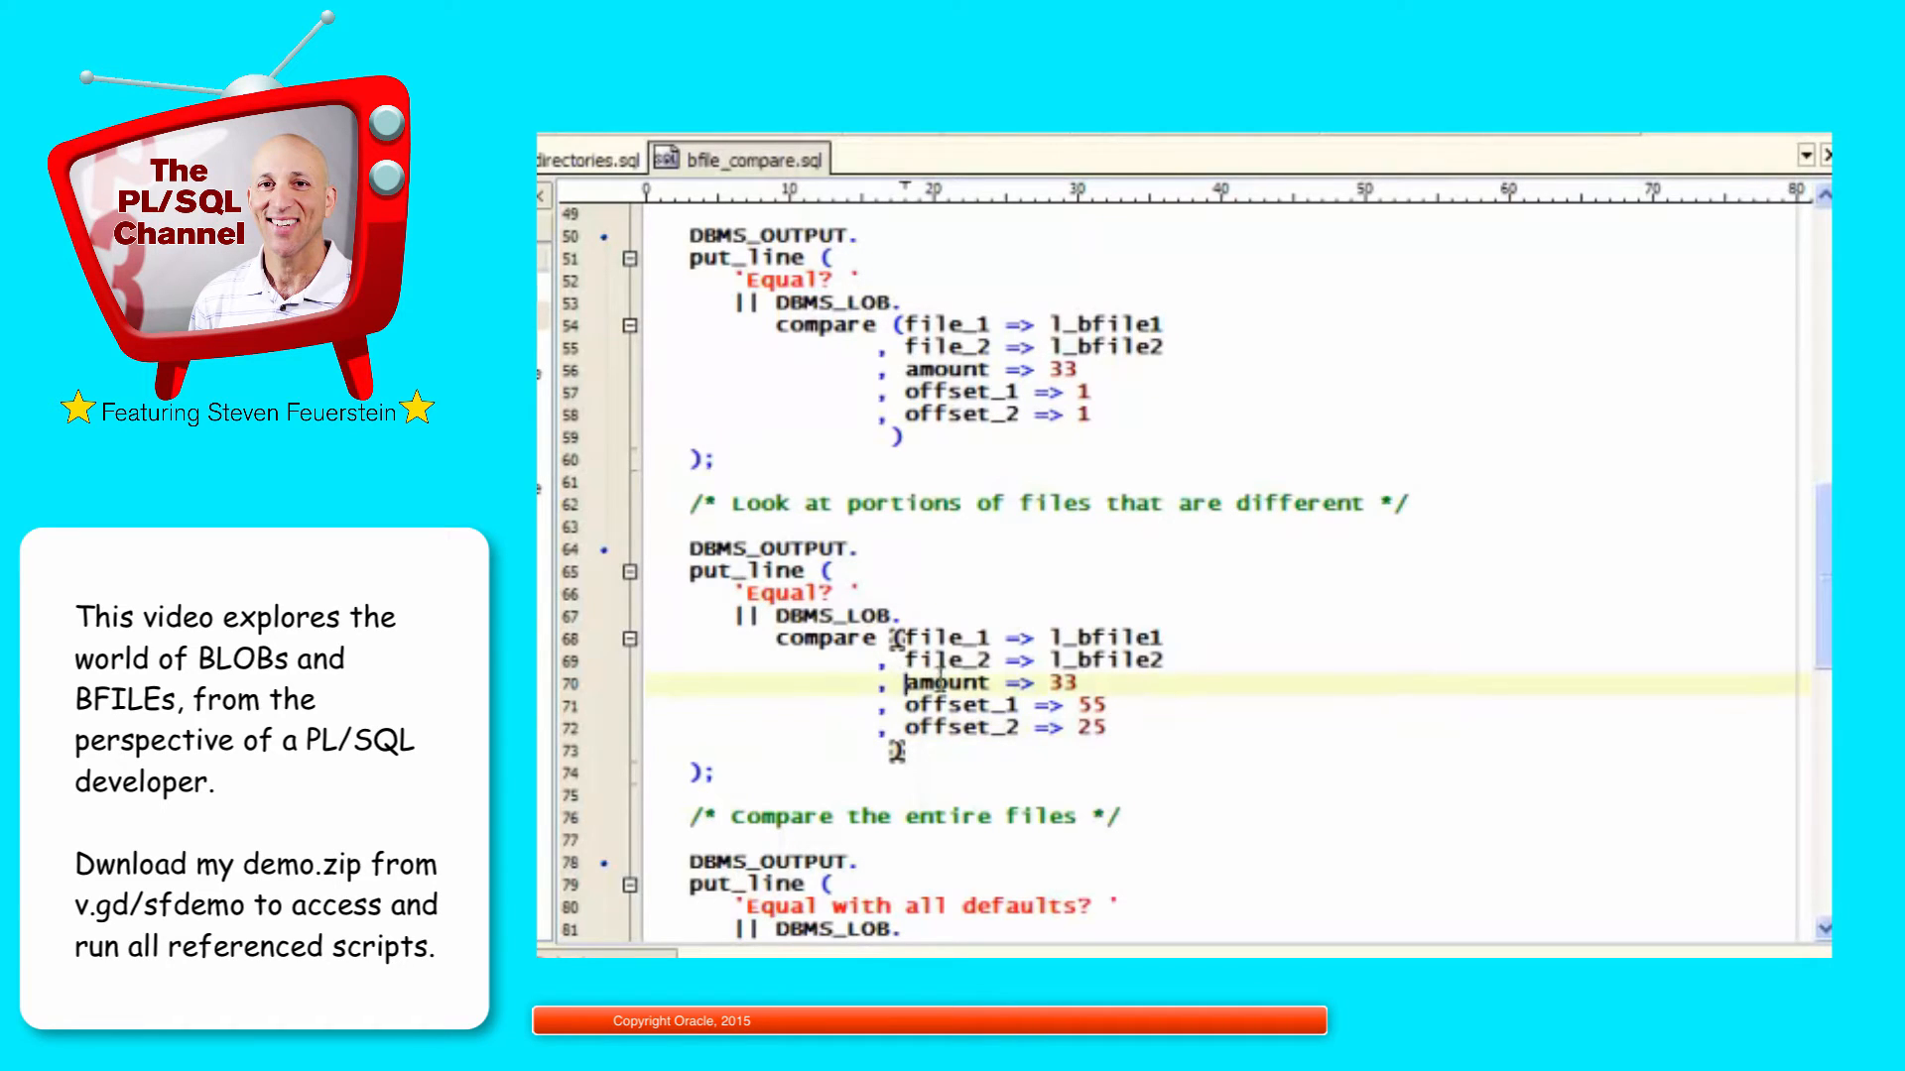
pyautogui.doubleClick(949, 680)
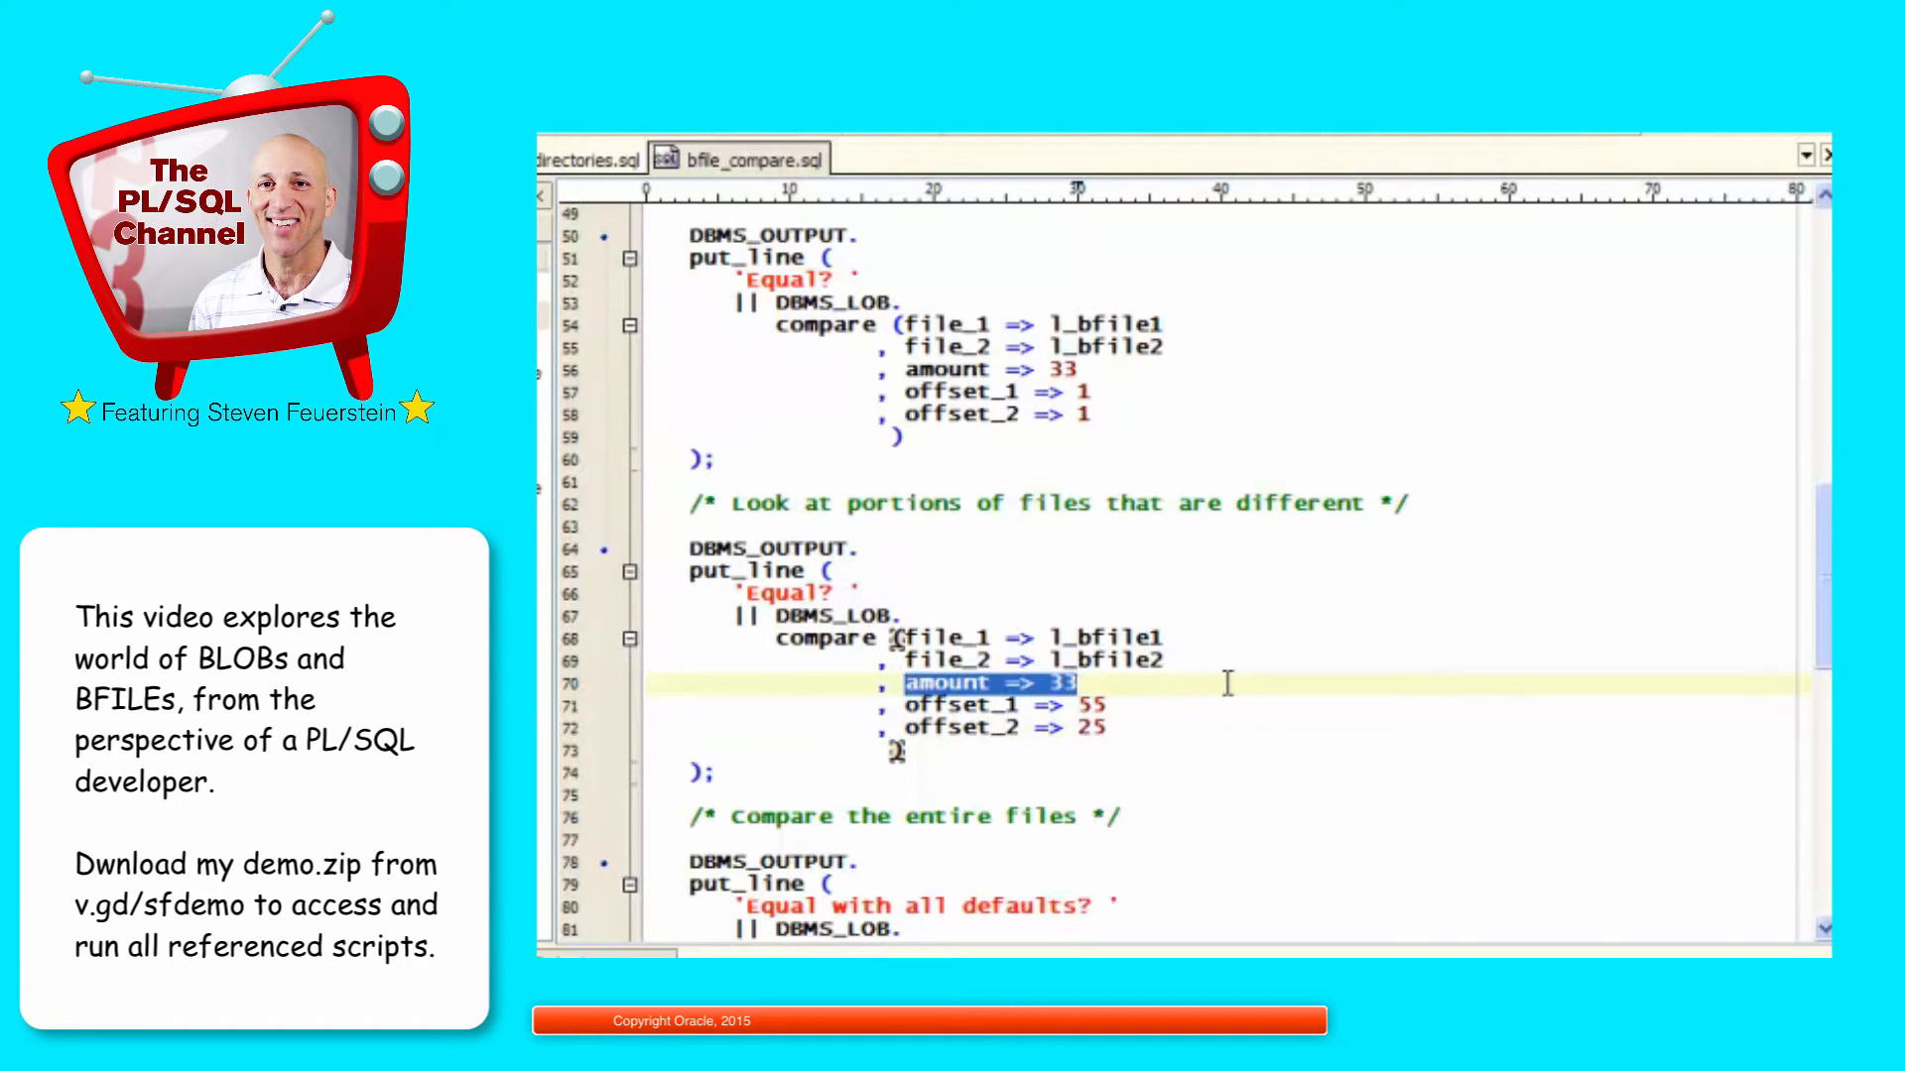
pyautogui.scroll(-3)
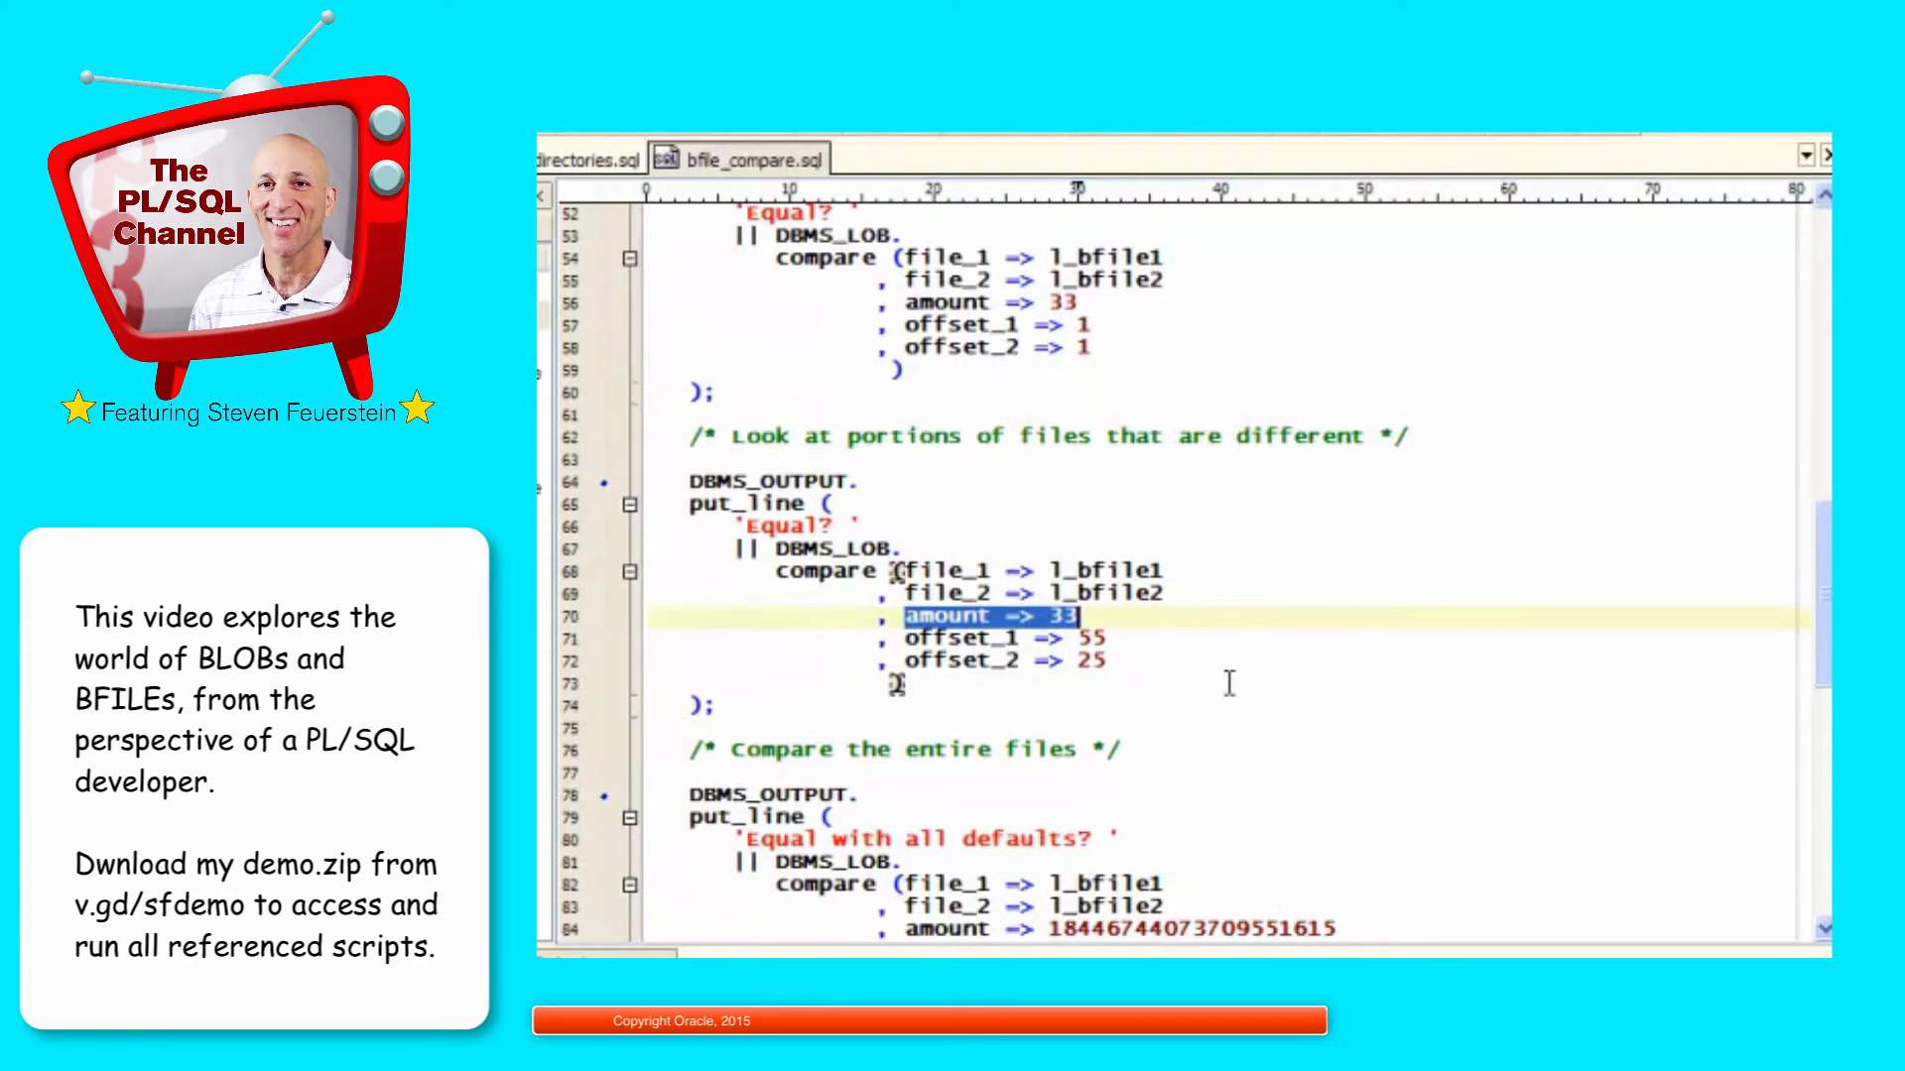
pyautogui.scroll(-3)
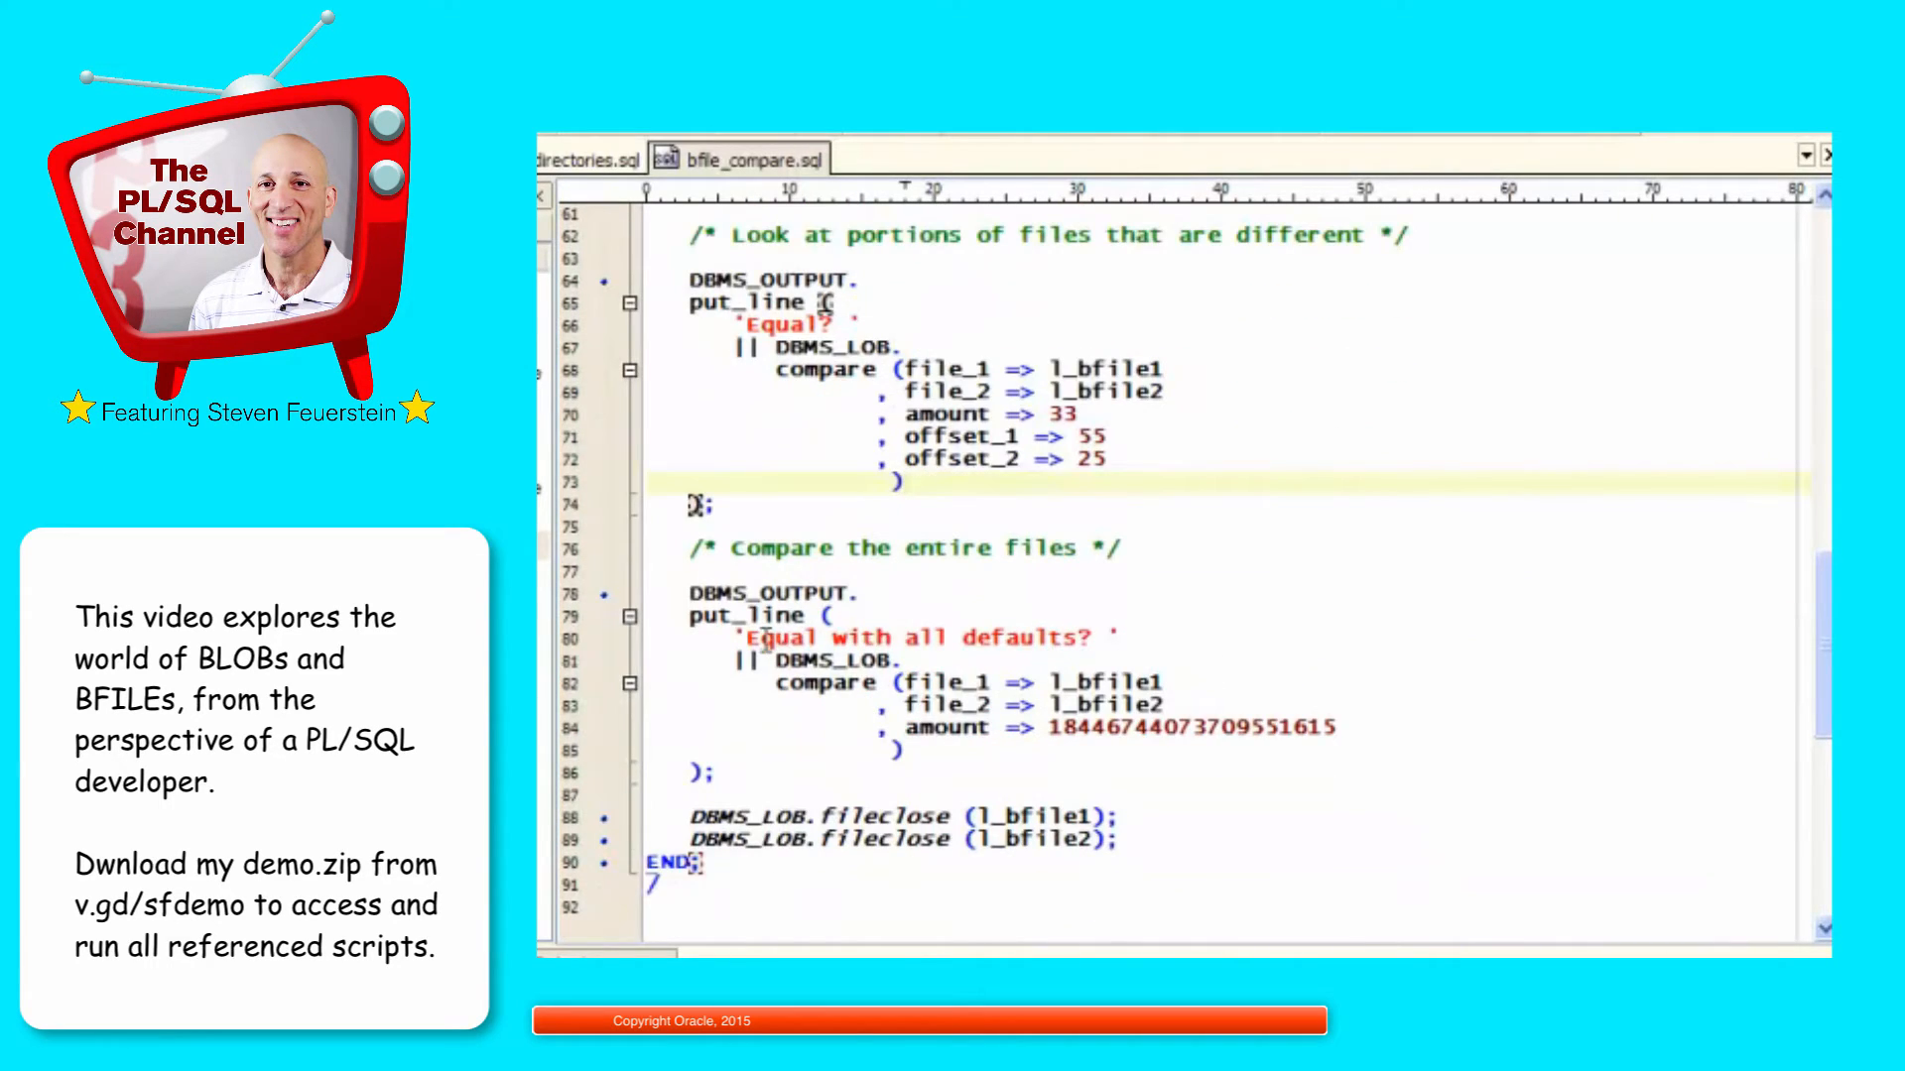
pyautogui.doubleClick(825, 682)
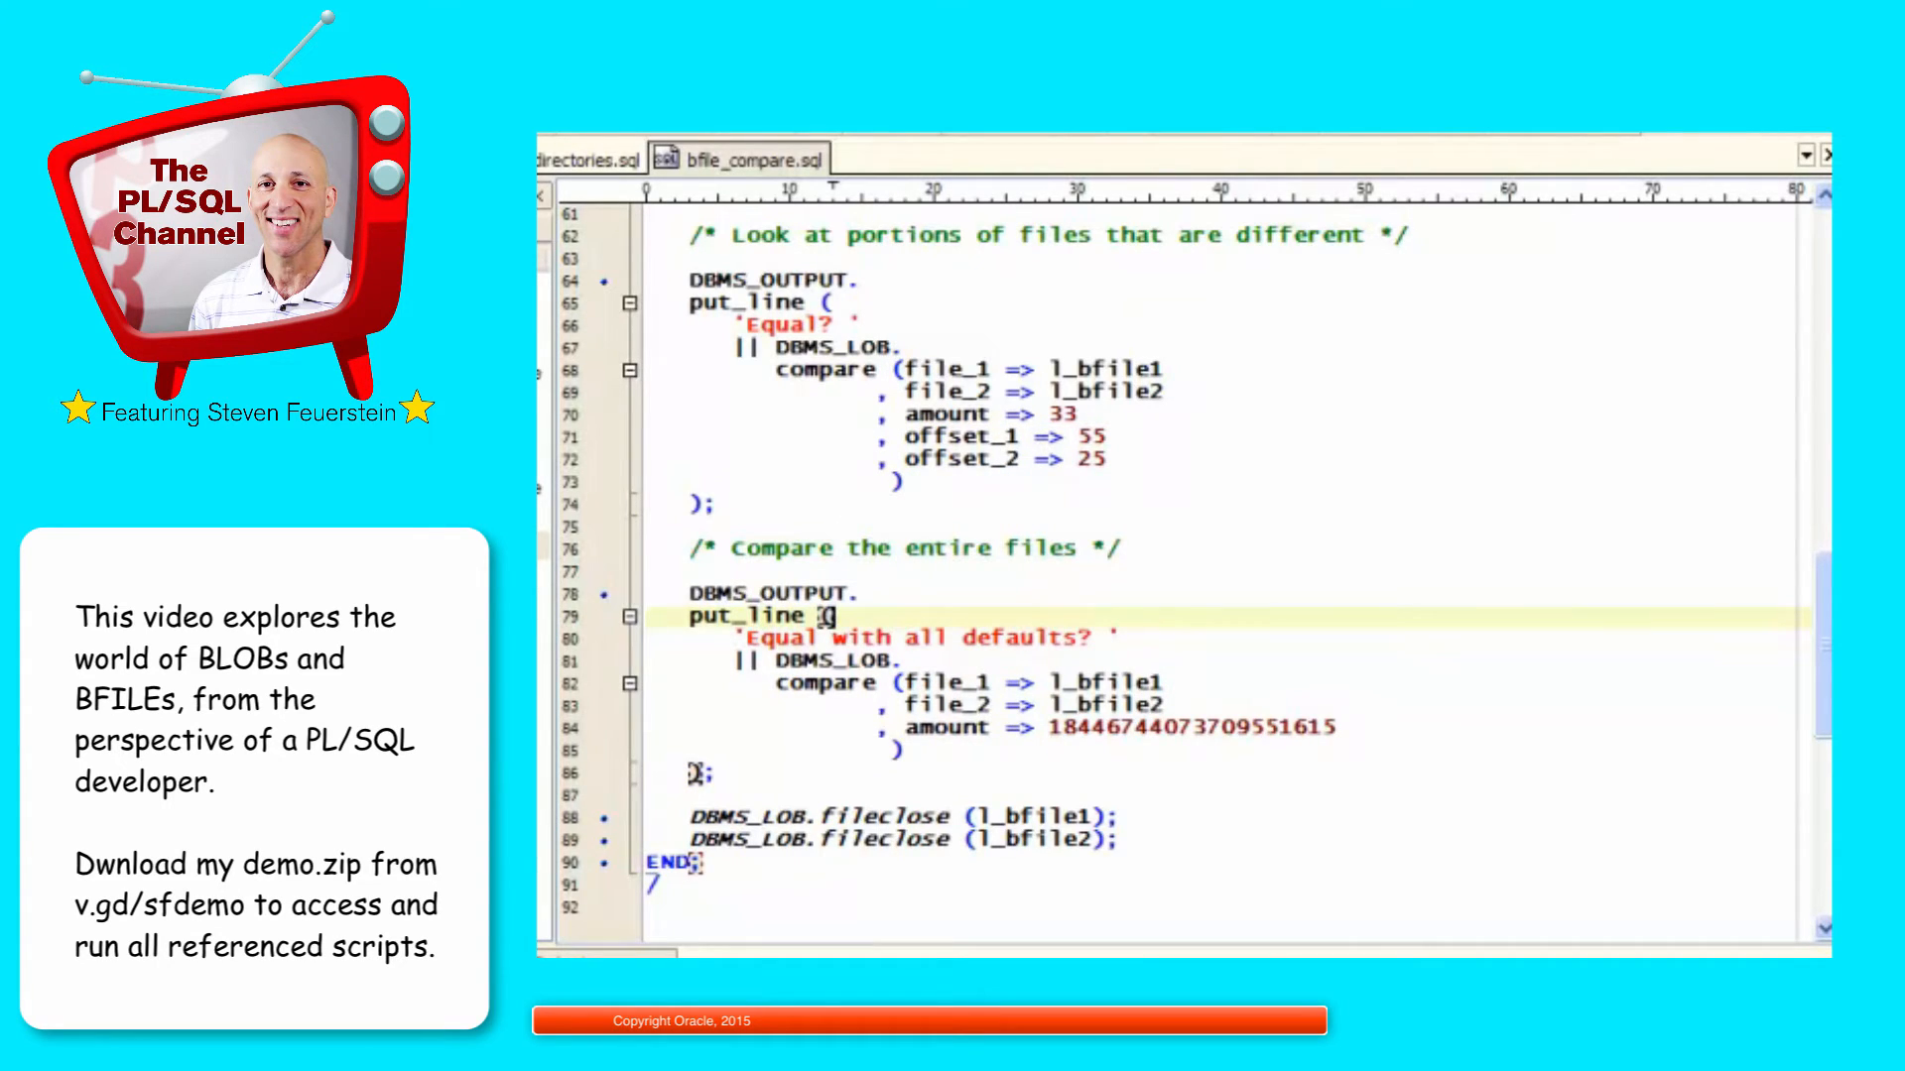
pyautogui.scroll(3)
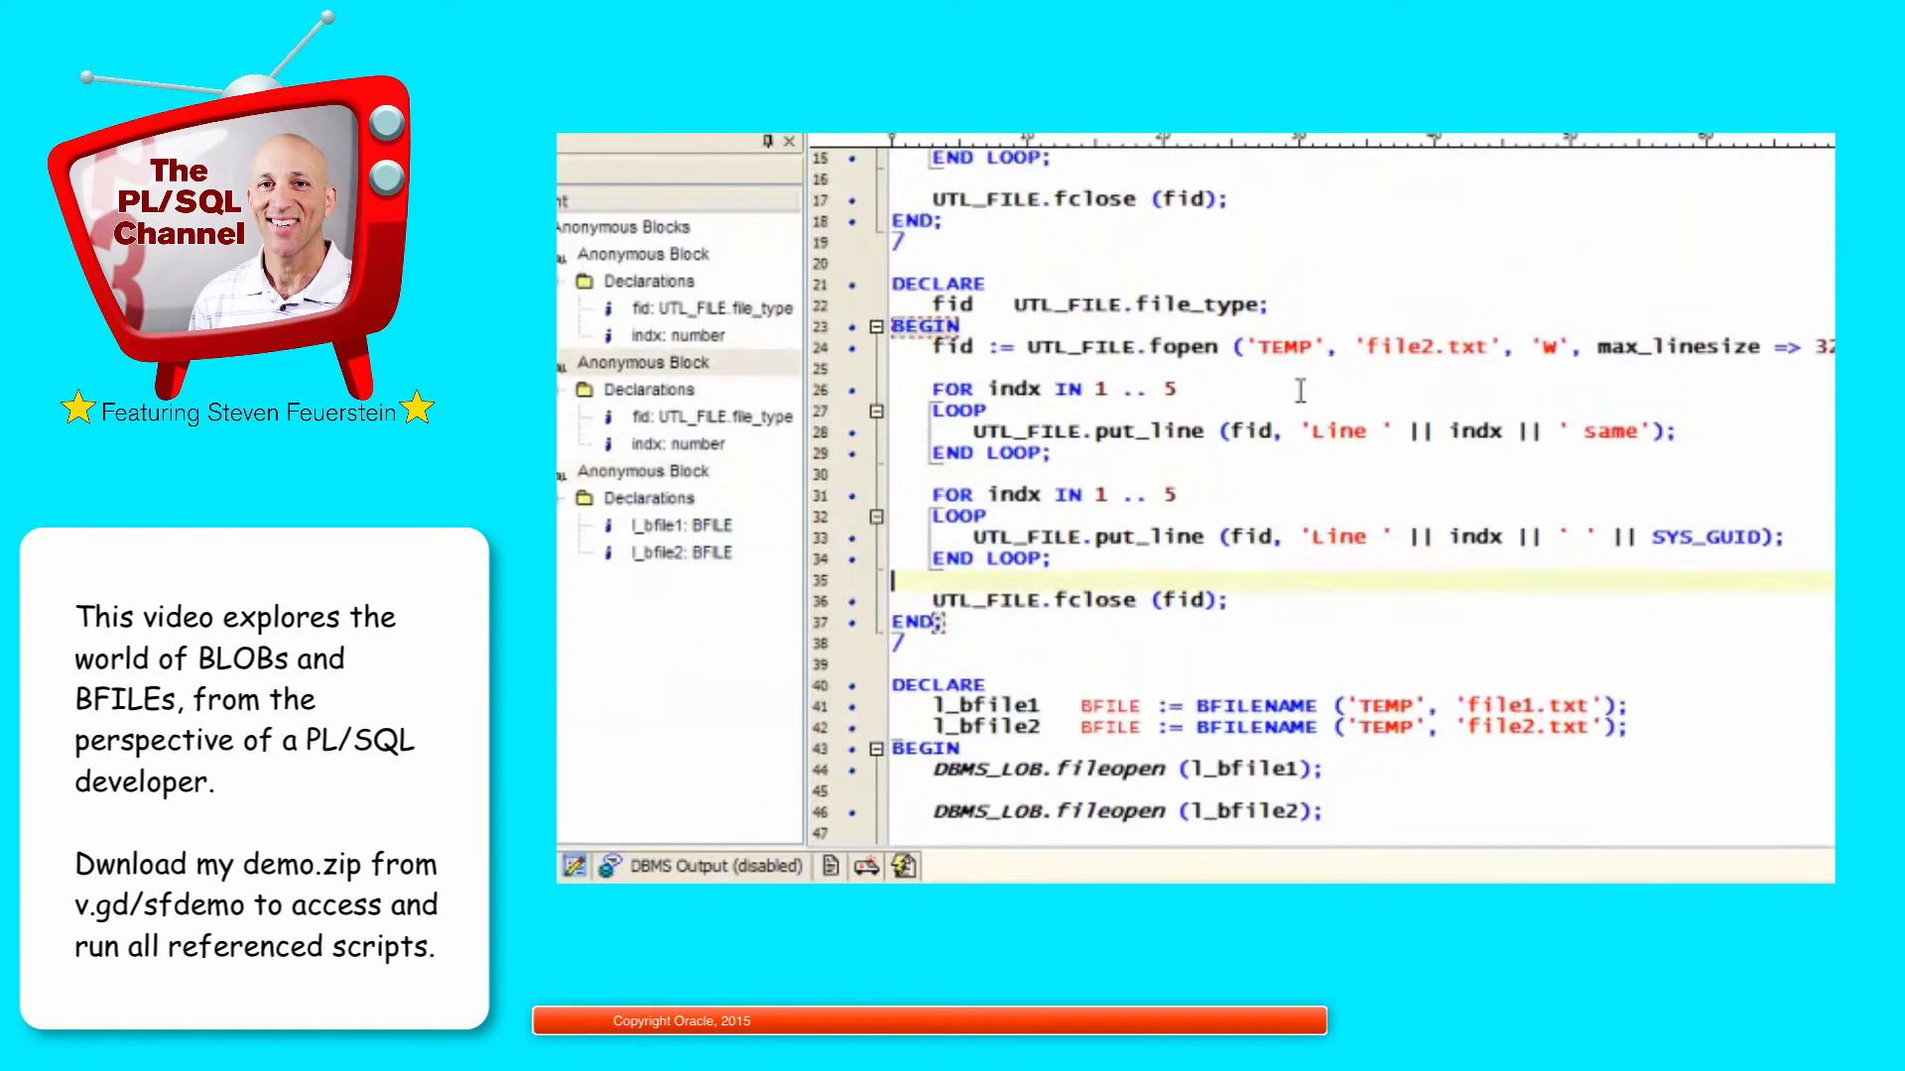
pyautogui.scroll(-3)
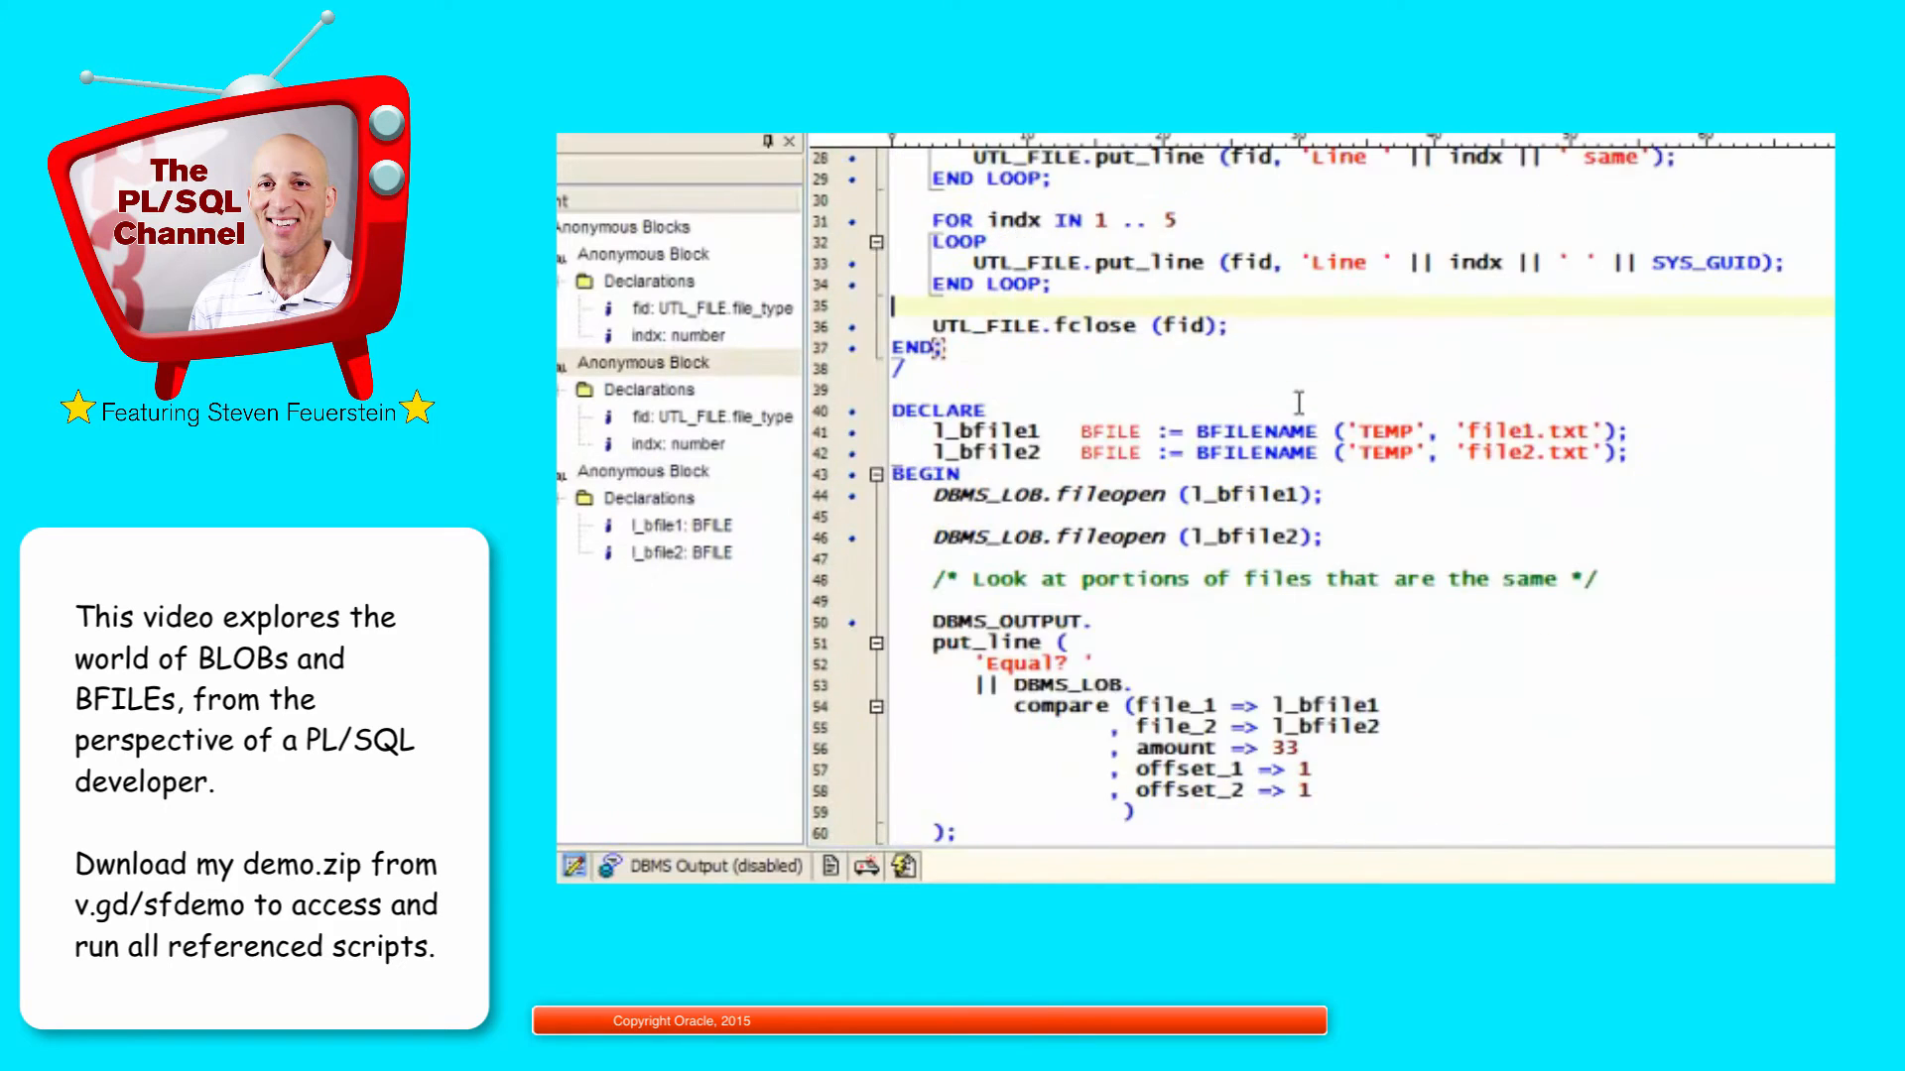
pyautogui.scroll(-3)
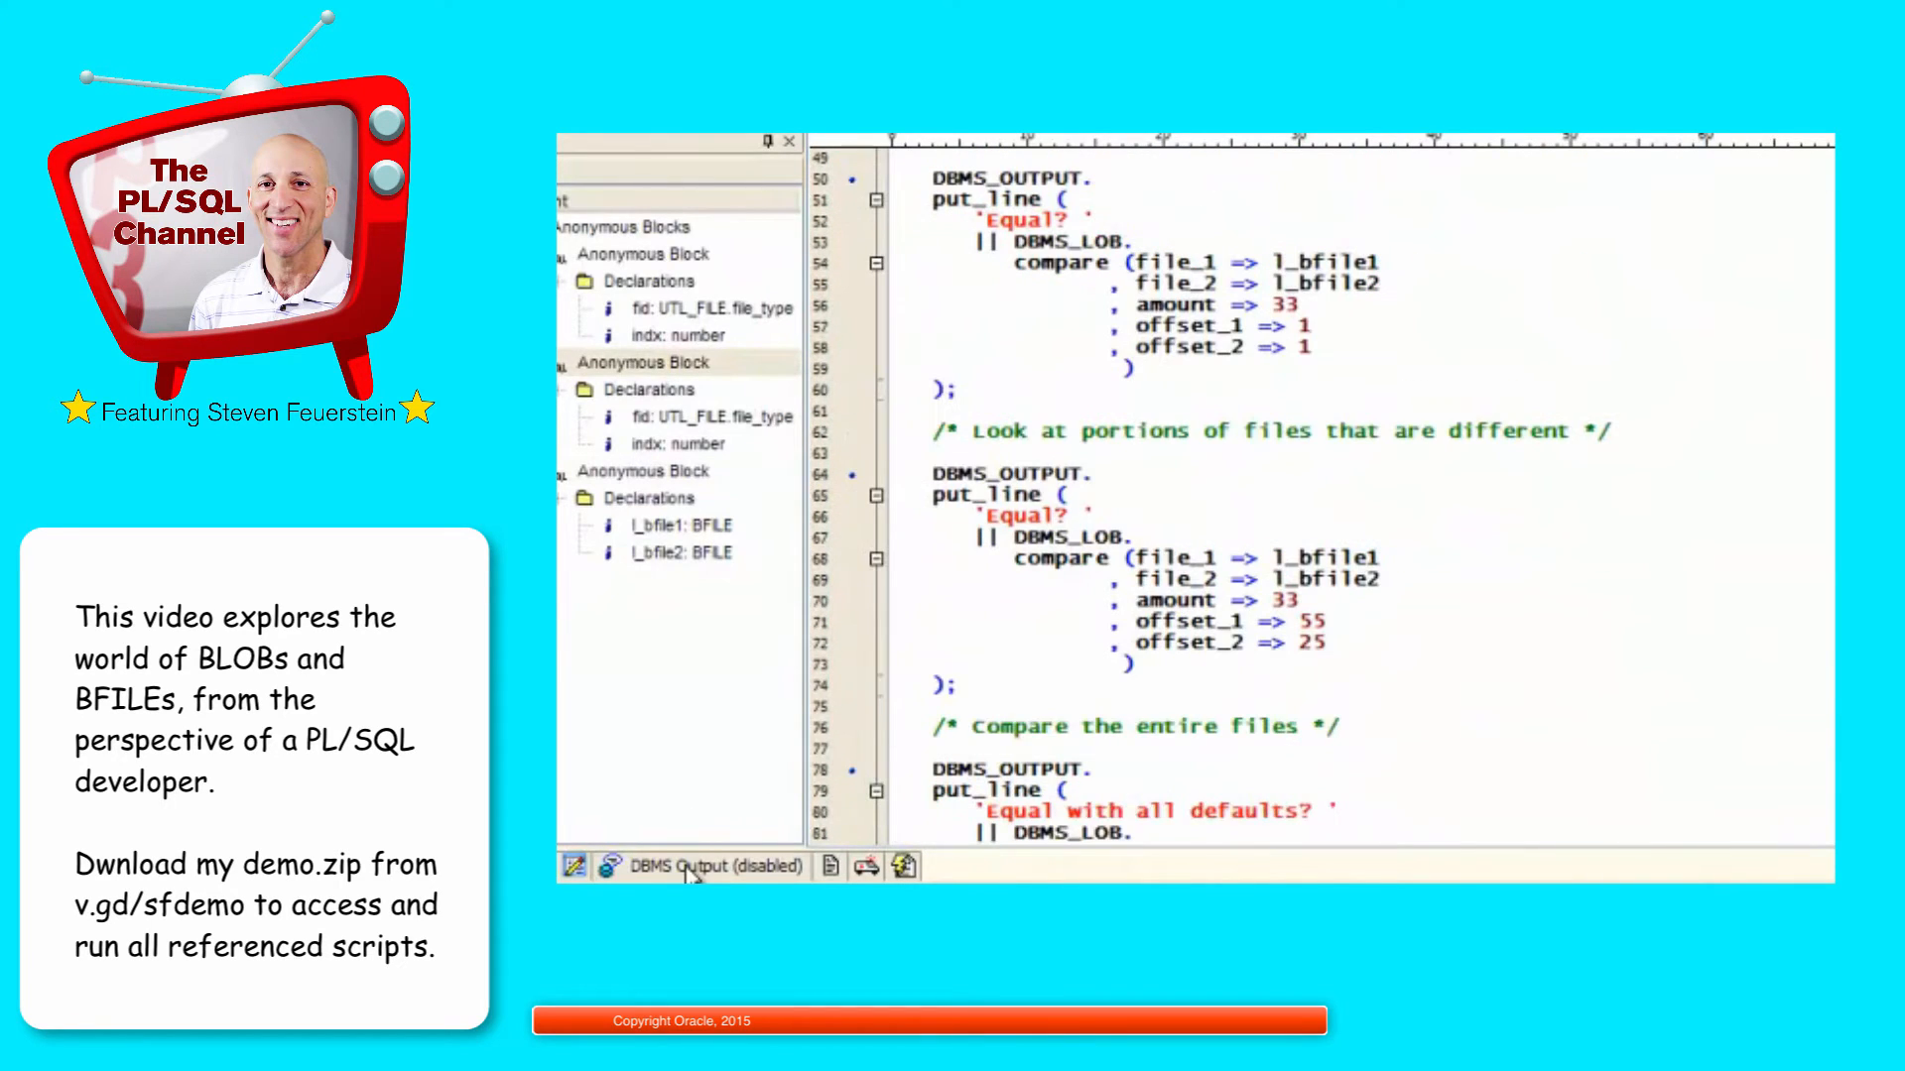
# Step: View the output Equal? 0, Equal? 1, Equal with all defaults? 1 and duplicate the all-defaults compare
pyautogui.click(717, 867)
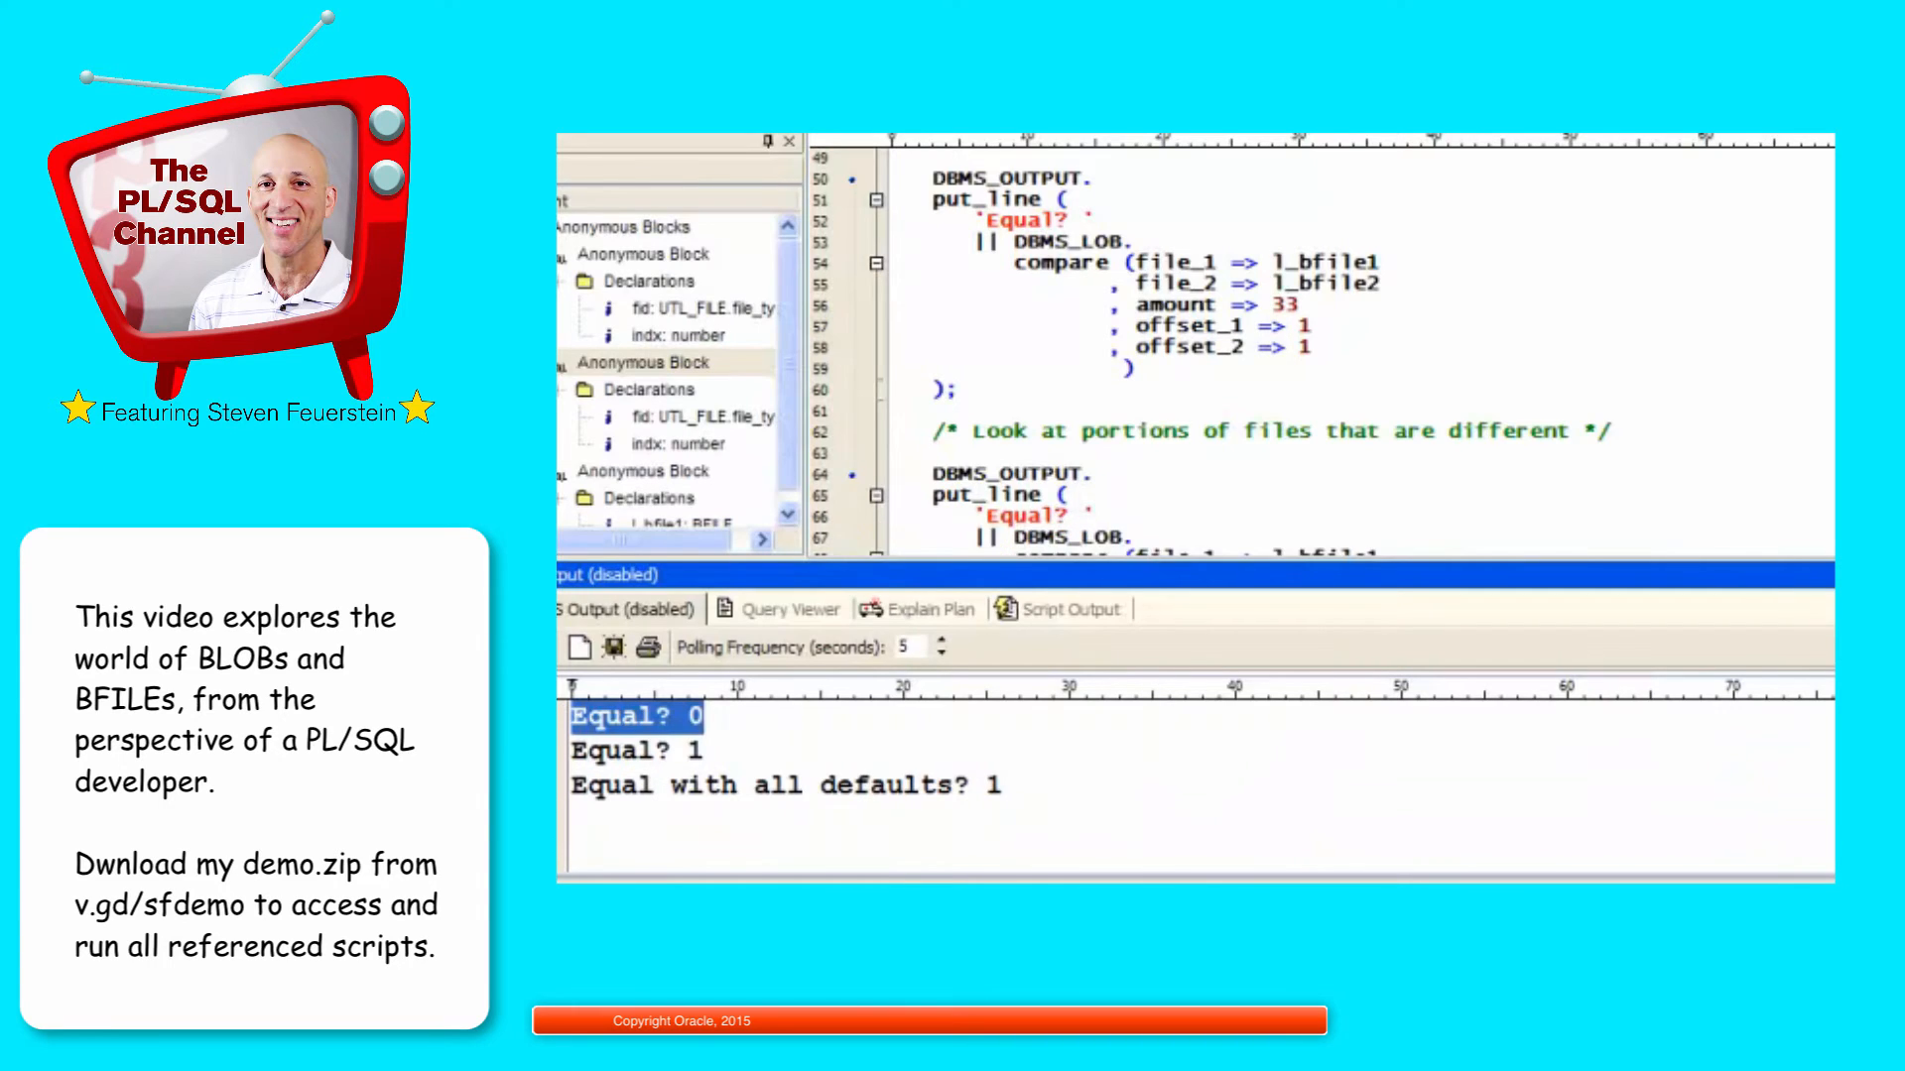
pyautogui.scroll(-3)
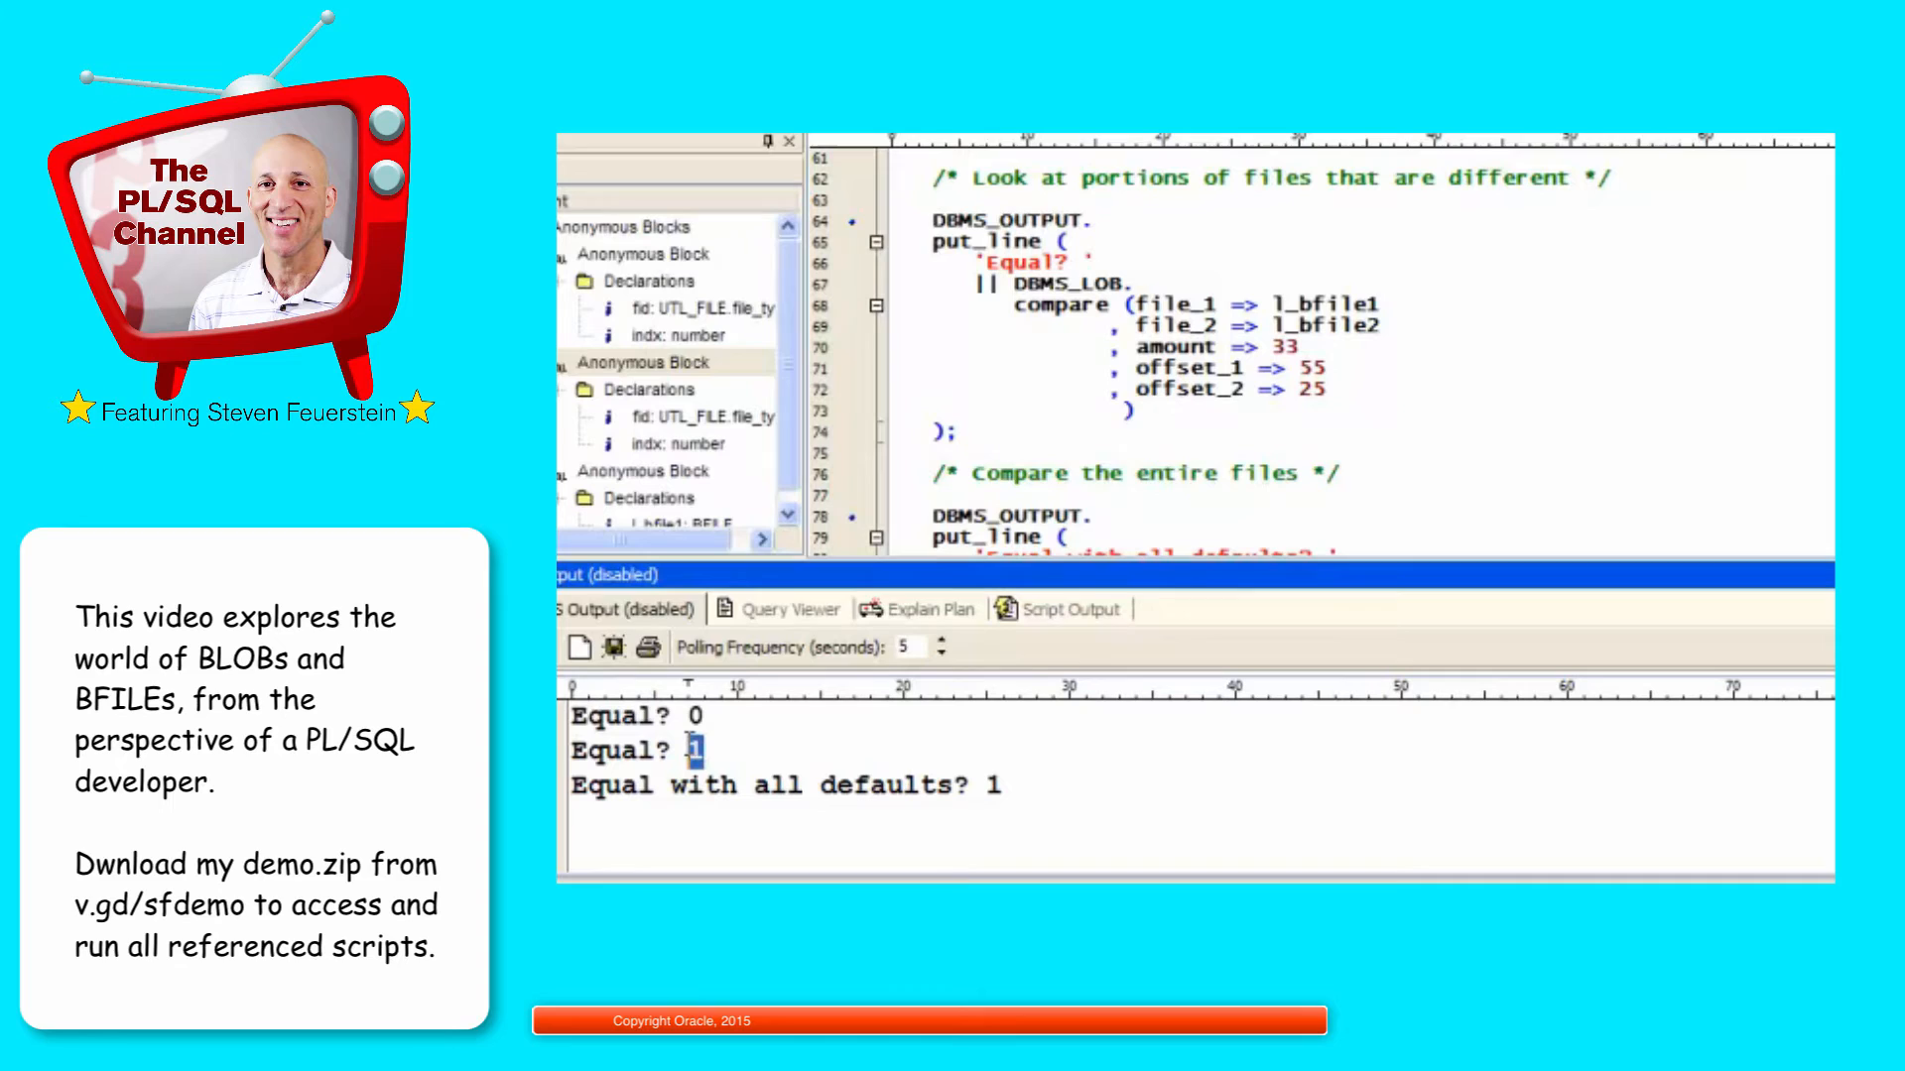
pyautogui.scroll(-3)
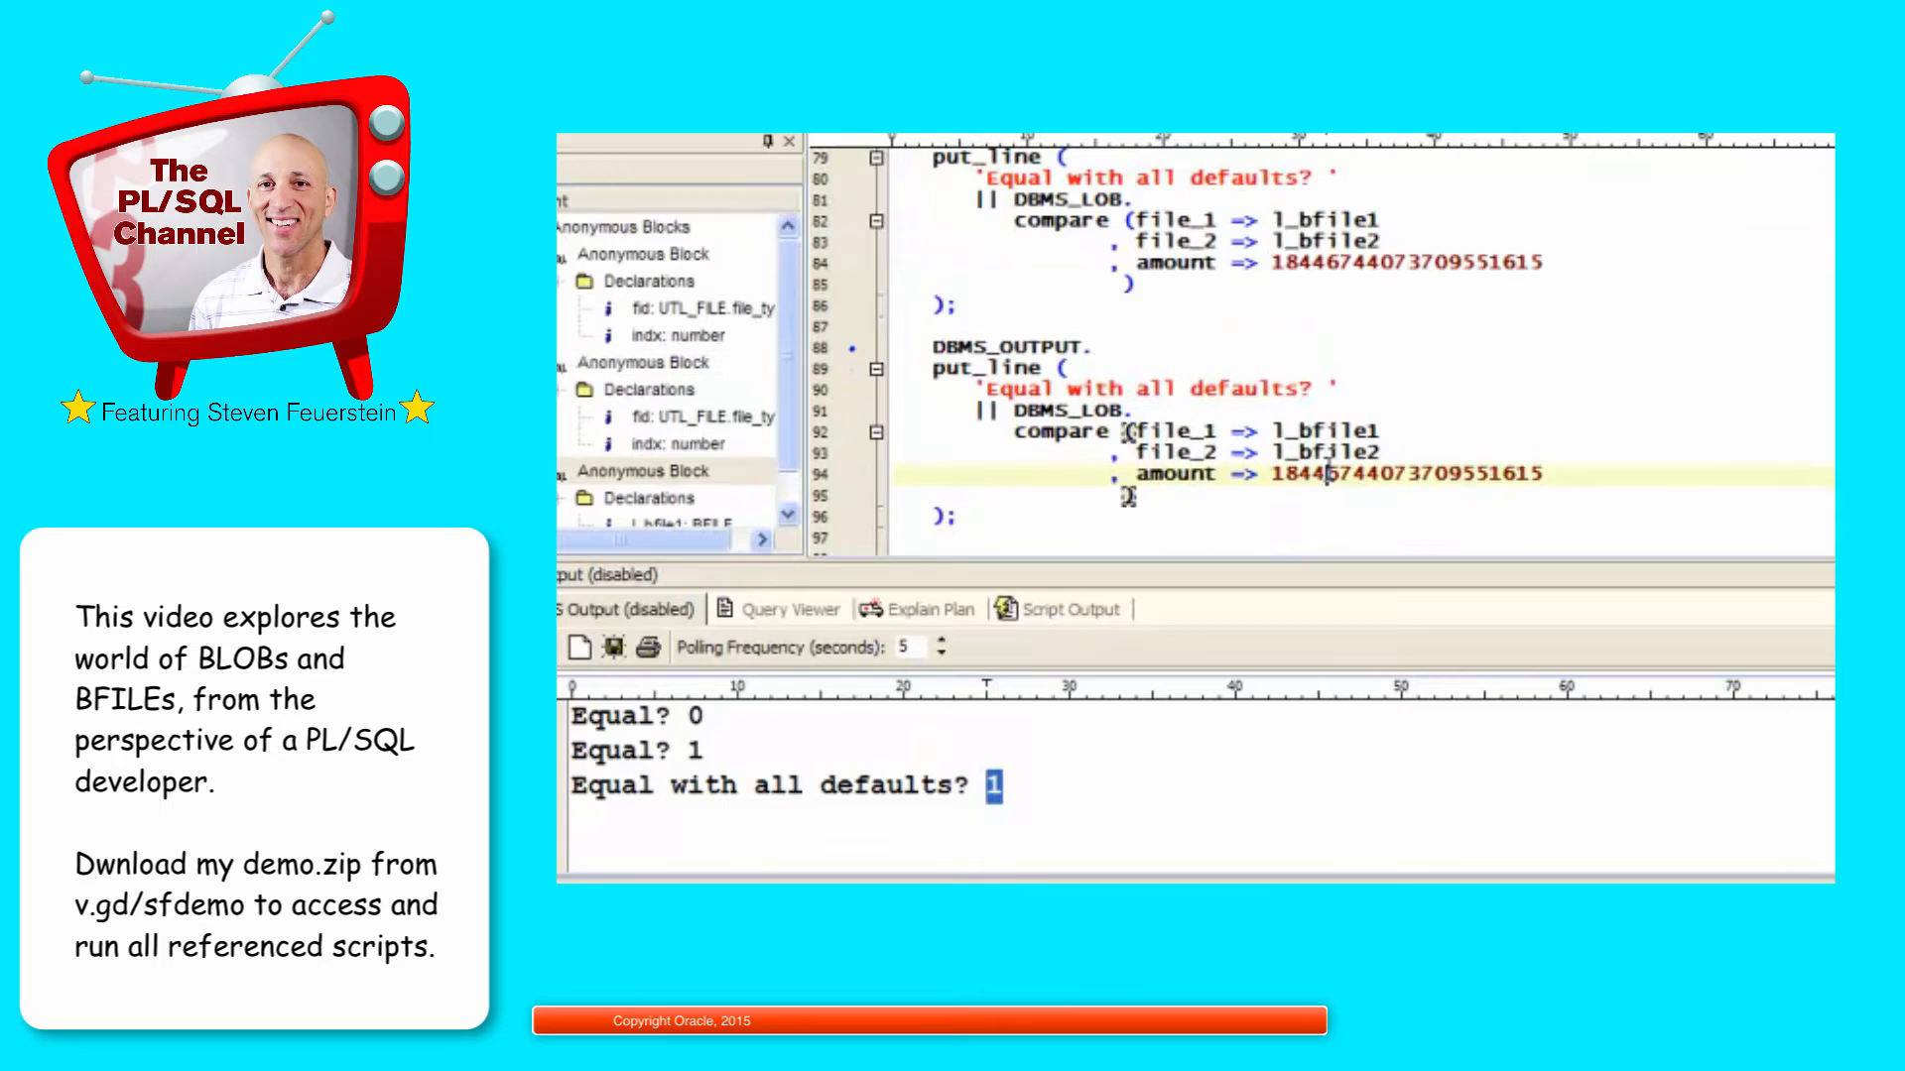
# Step: Replace the copied compare's amount with dbms_lob. and look up the lobmaxsize constant in the DBMS_LOB spec
pyautogui.write('dbms_lob')
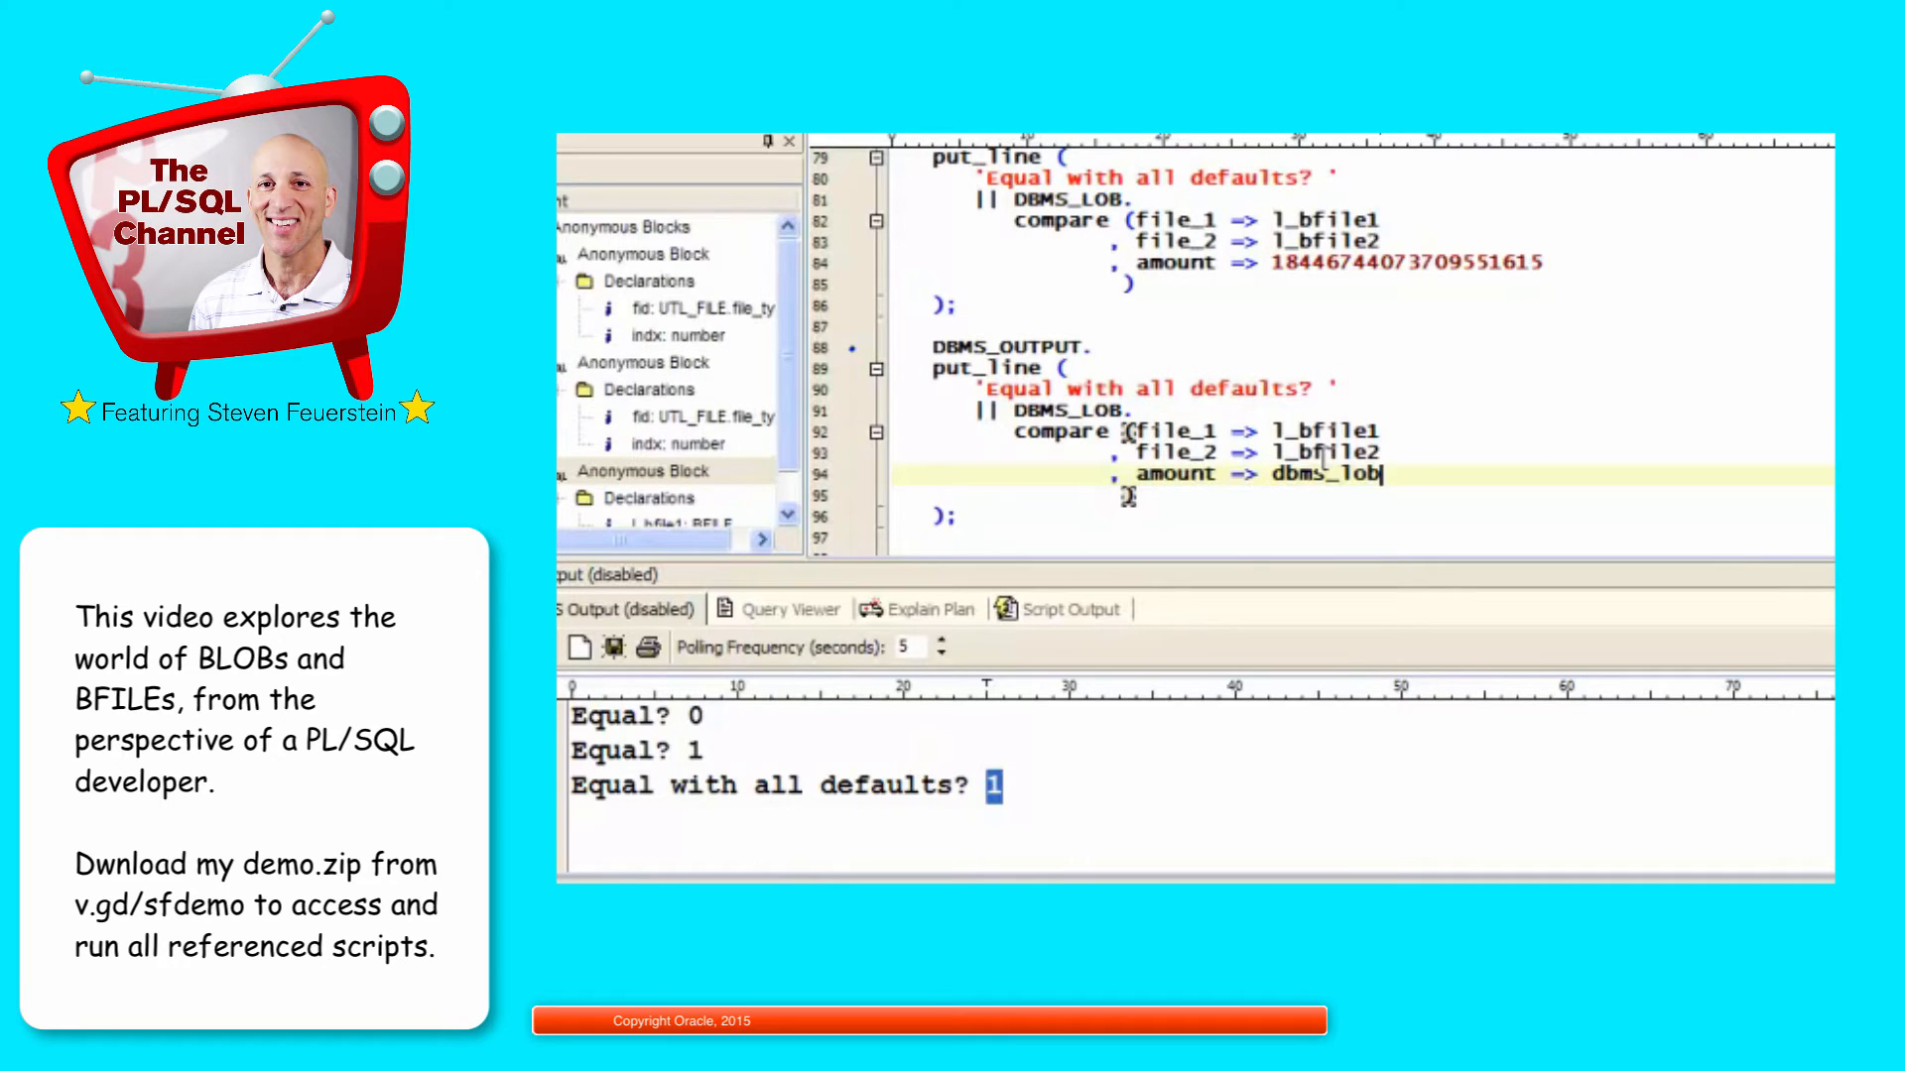
pyautogui.write('.')
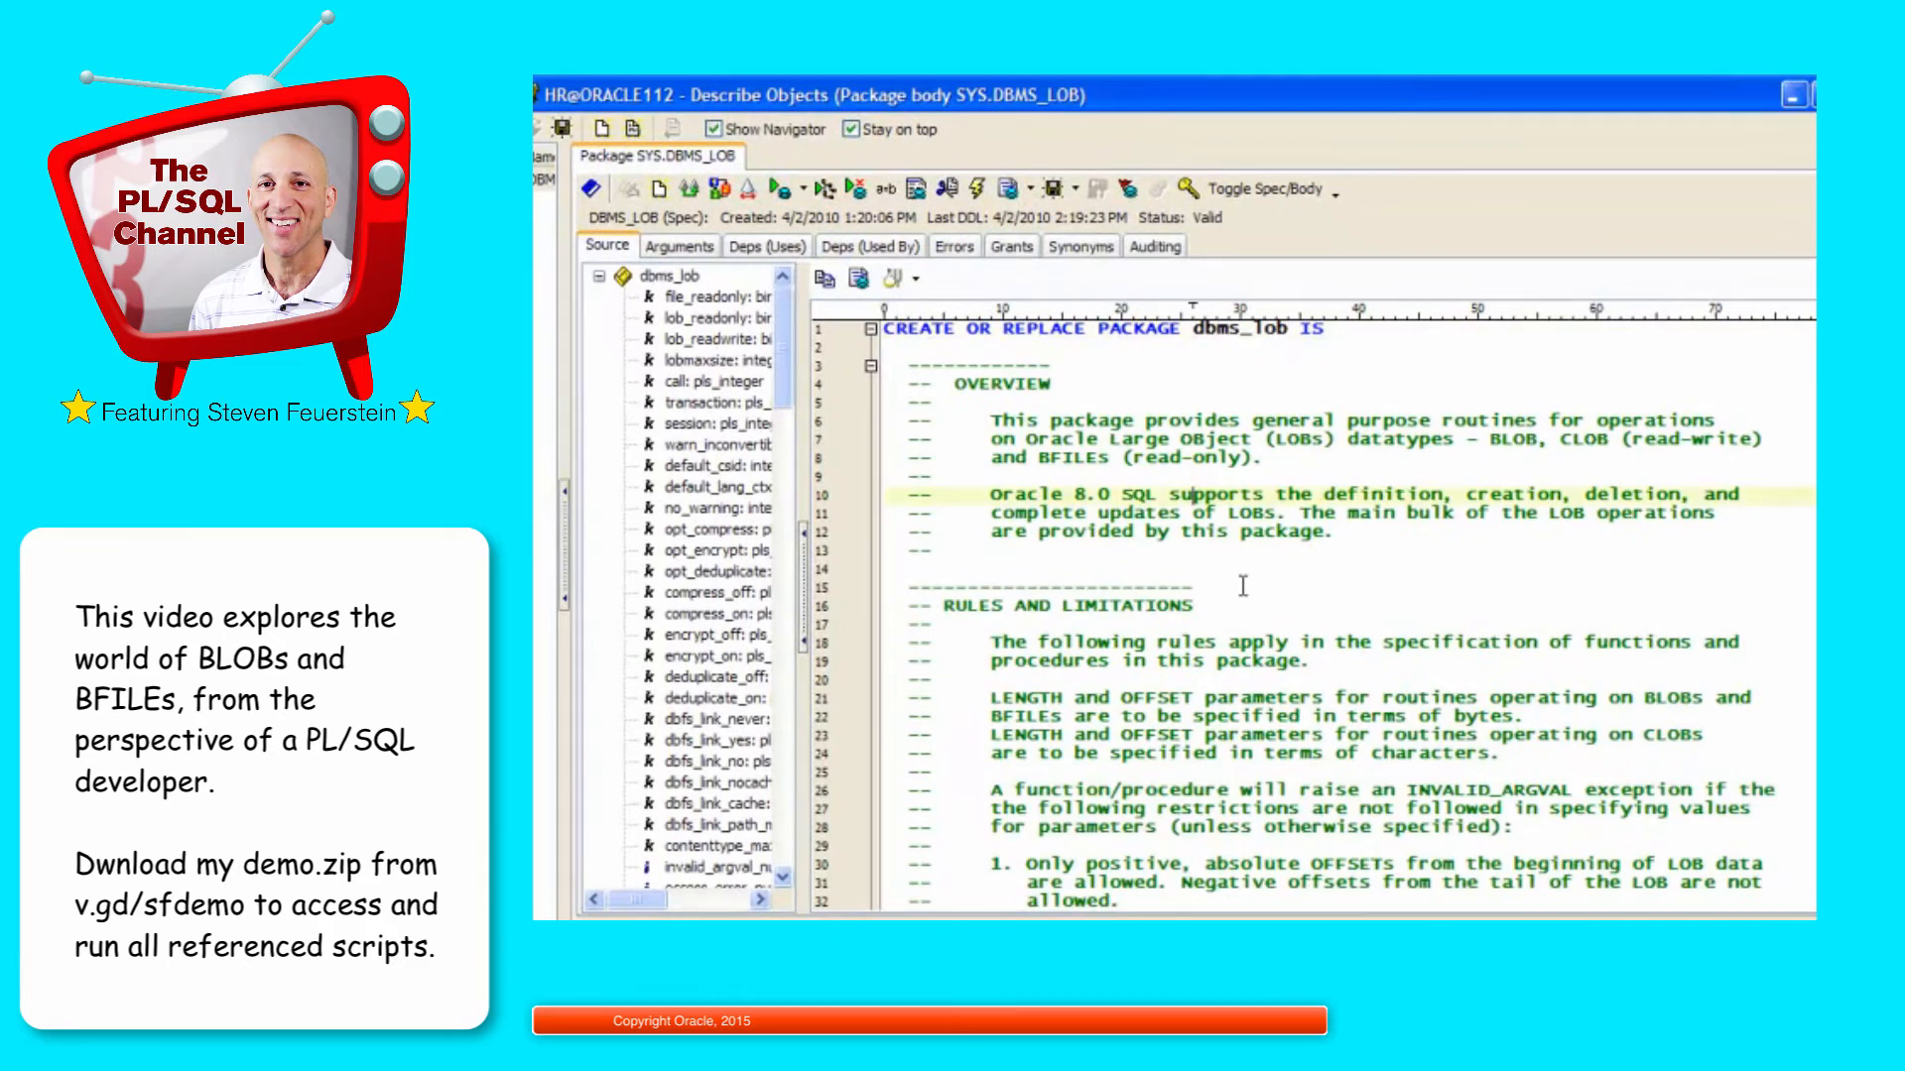
pyautogui.scroll(-3)
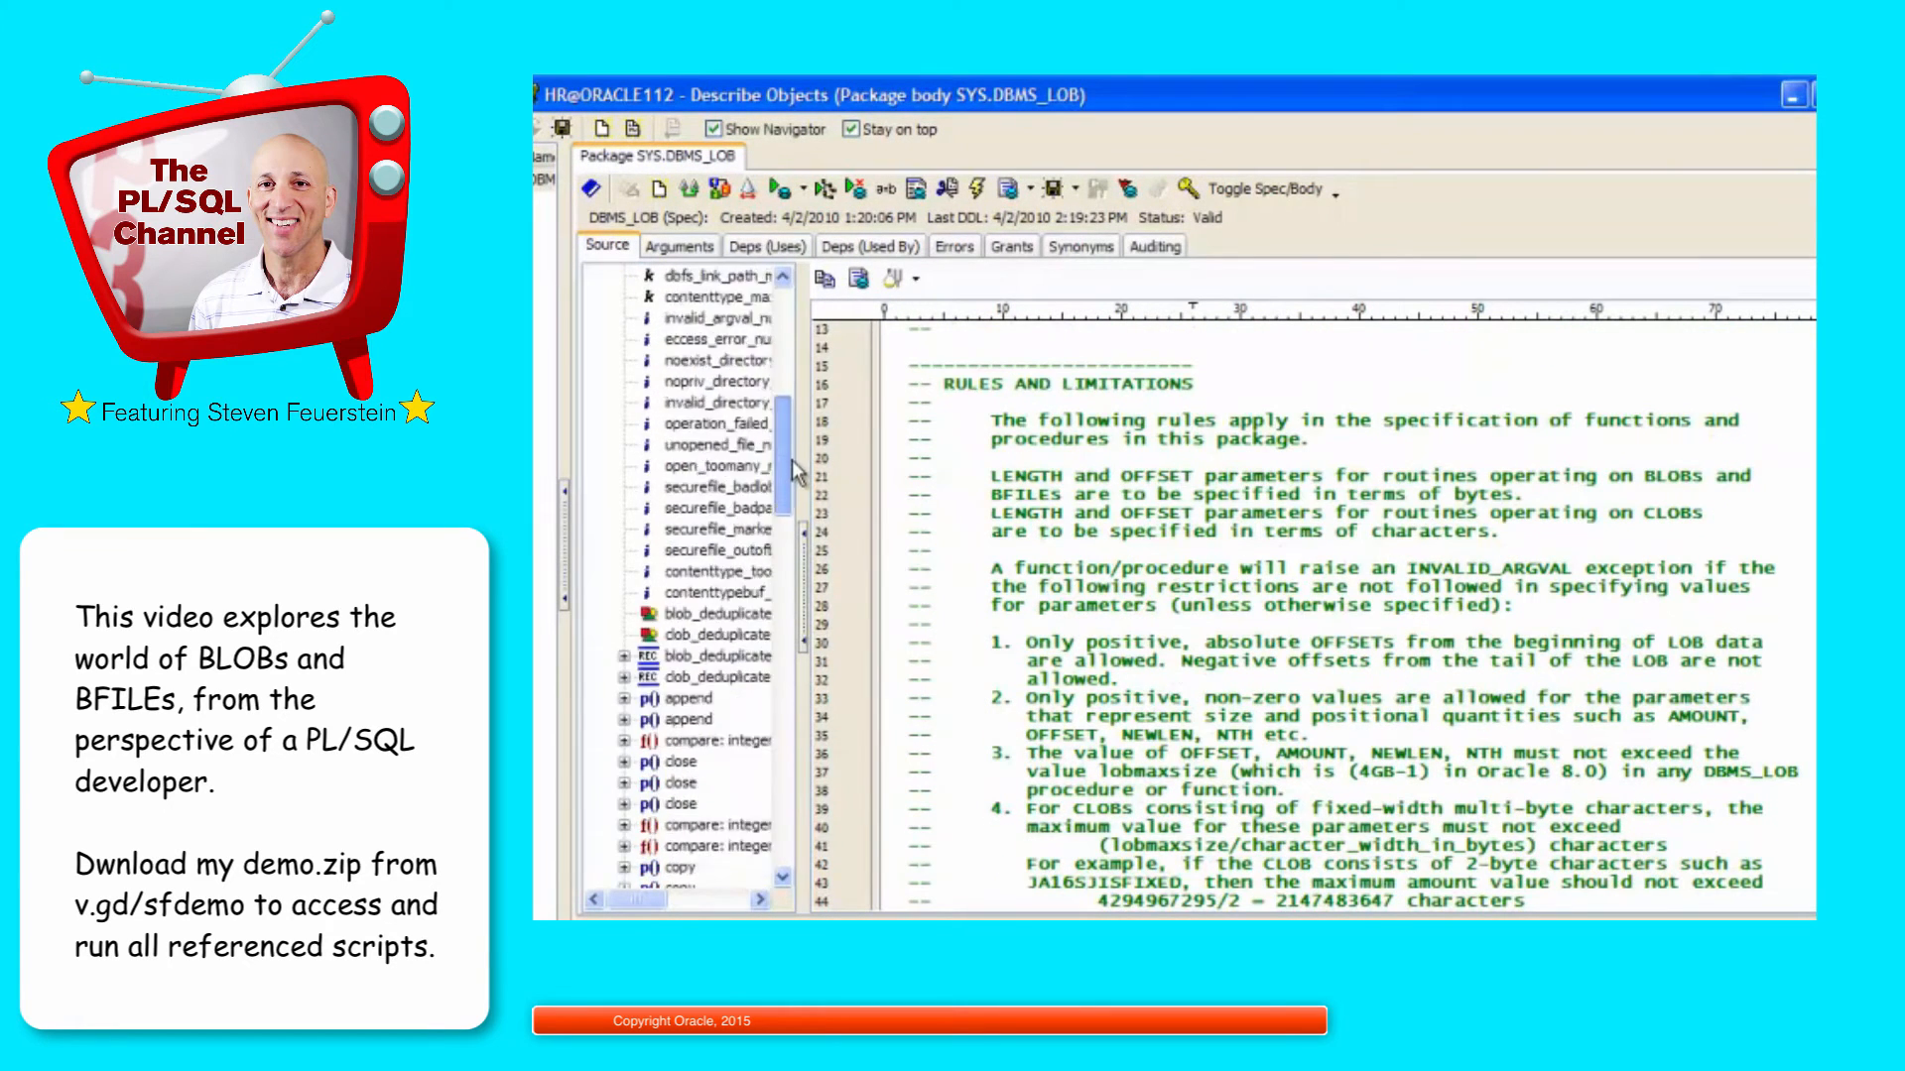
pyautogui.scroll(-3)
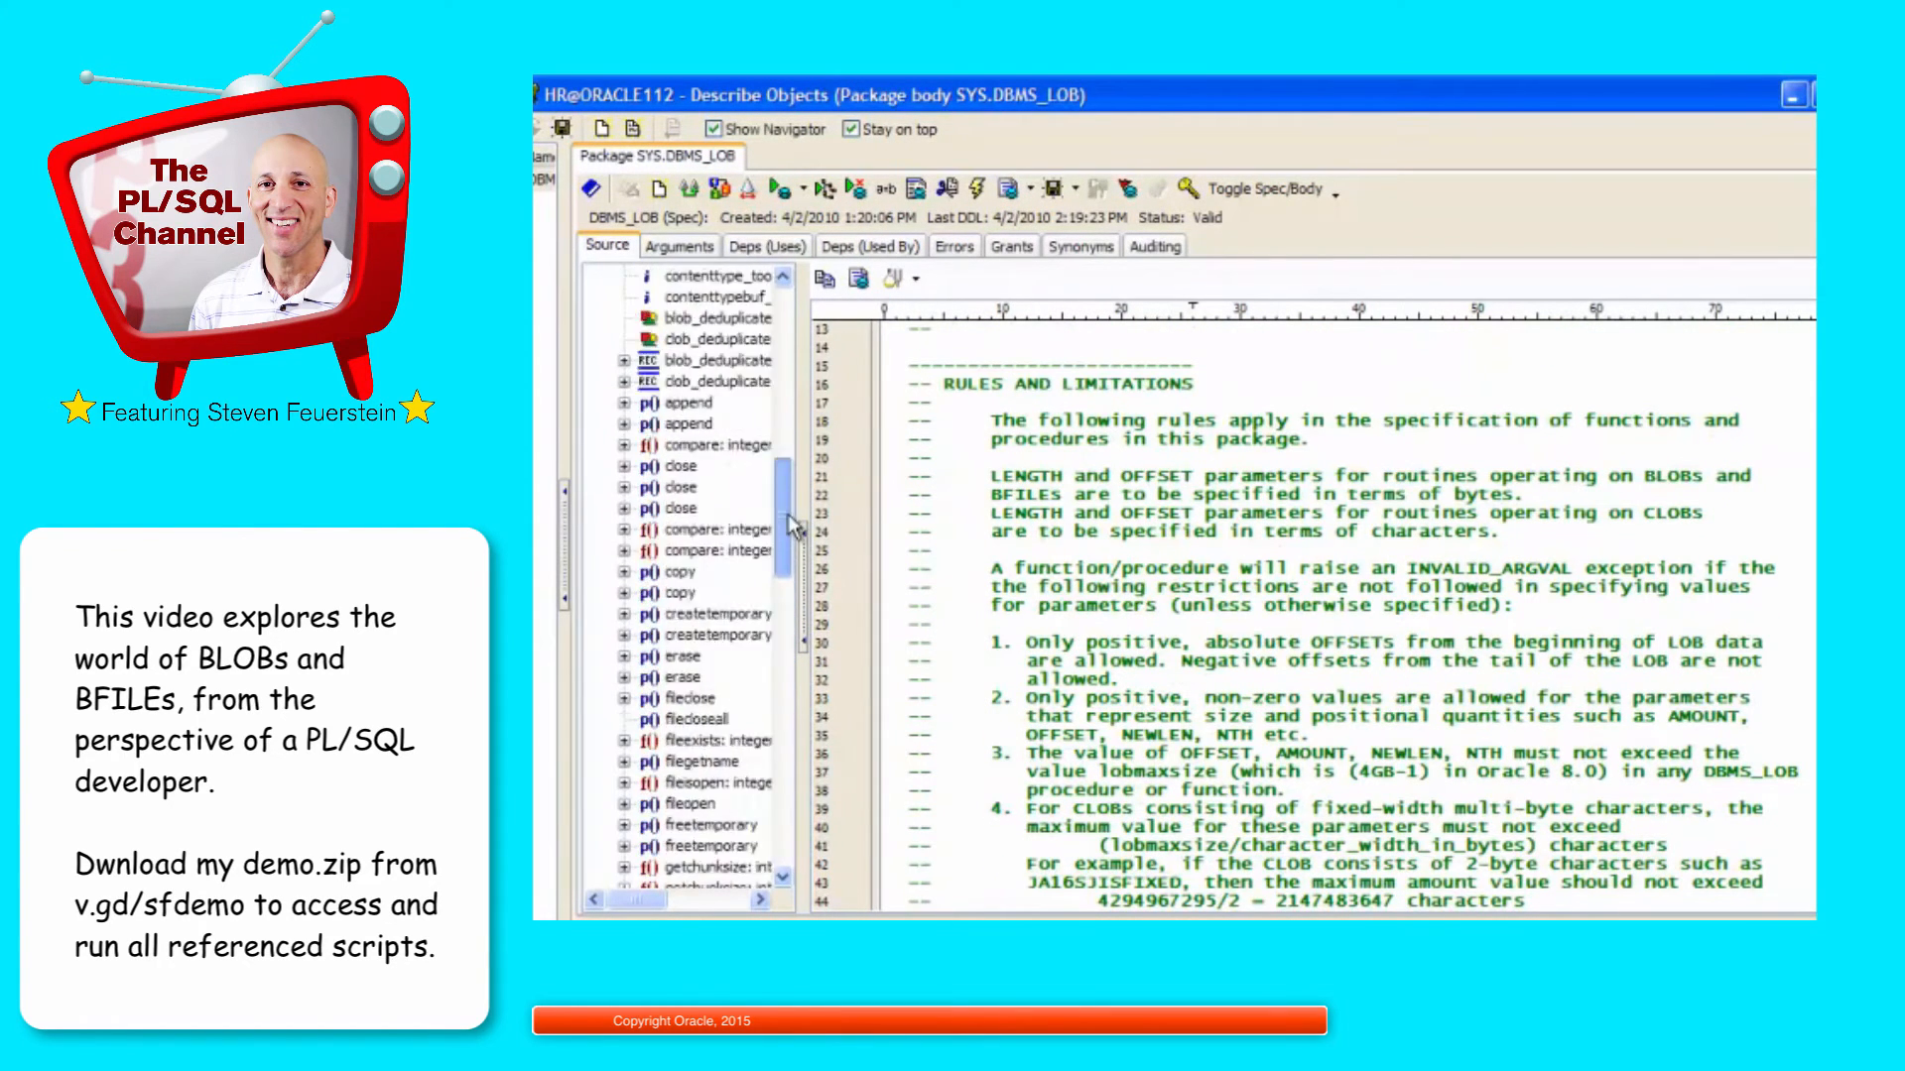
pyautogui.scroll(3)
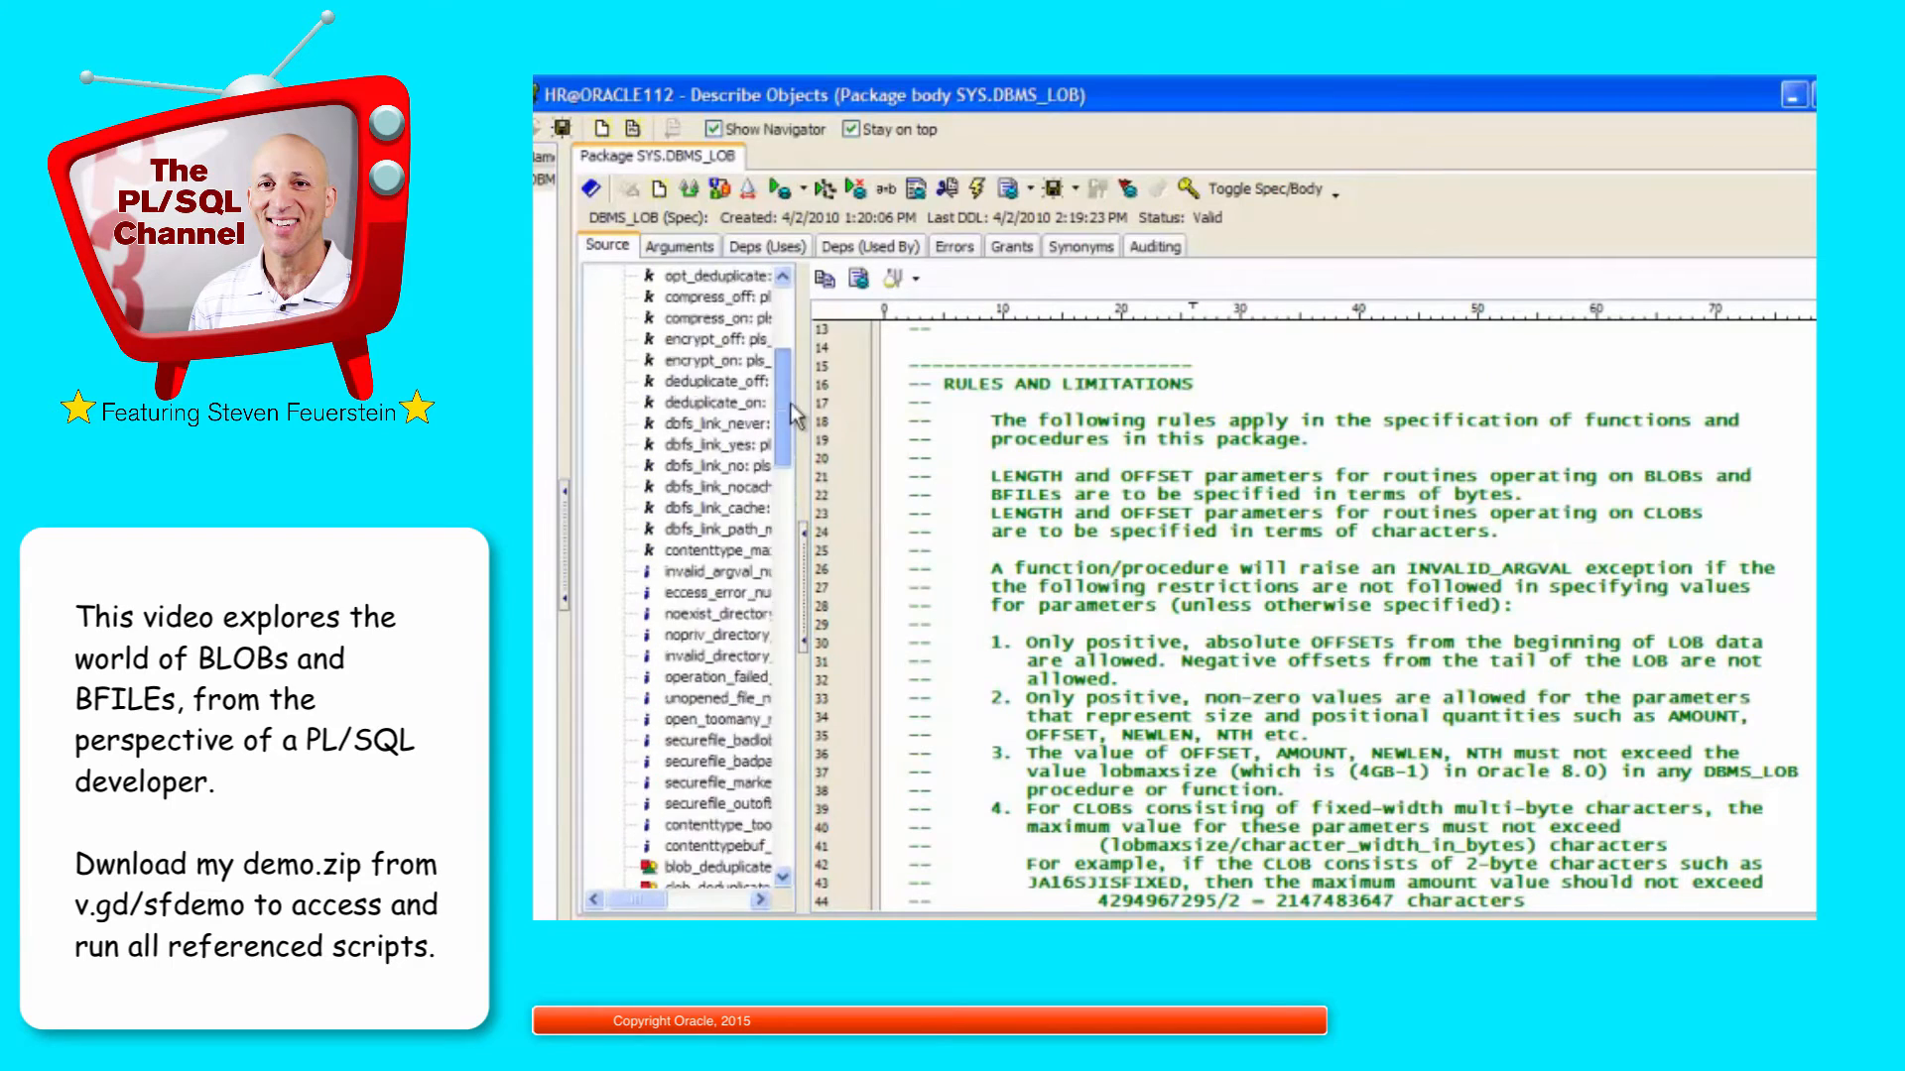
pyautogui.scroll(3)
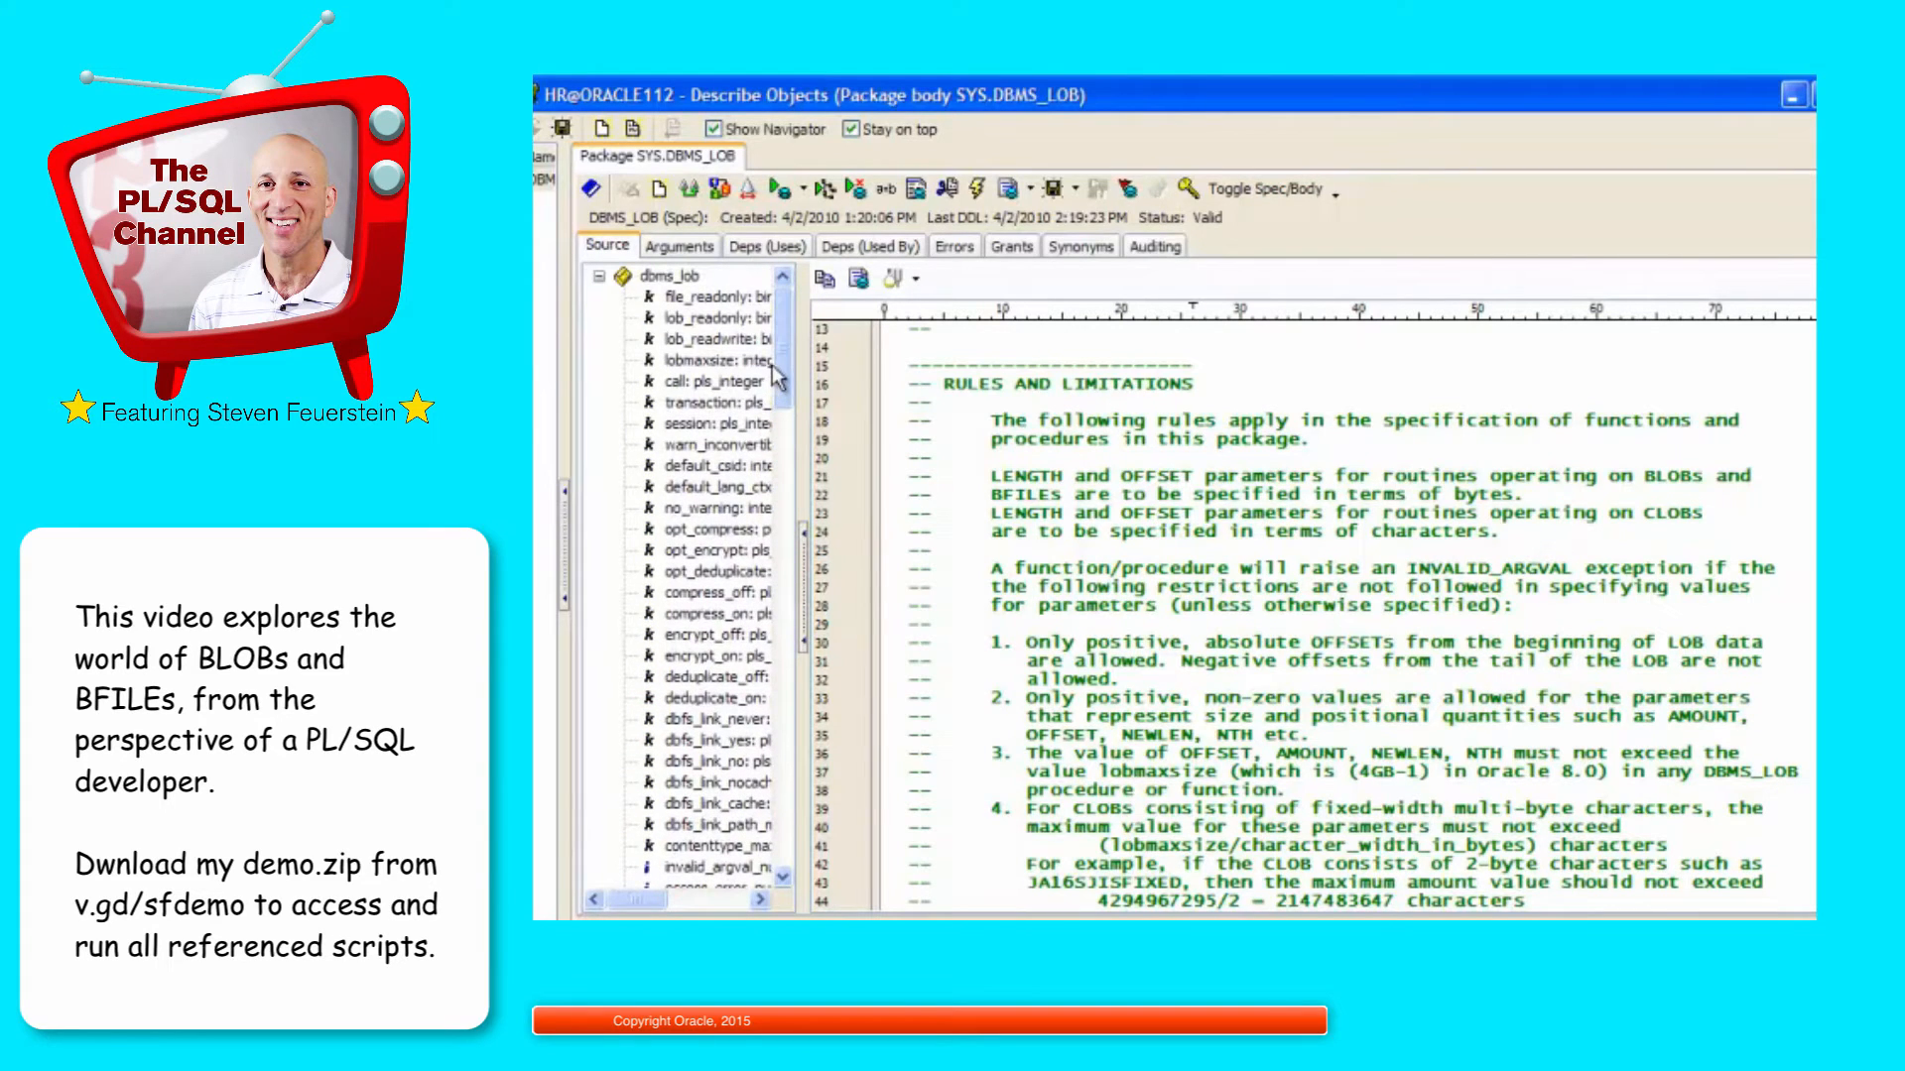
pyautogui.click(714, 359)
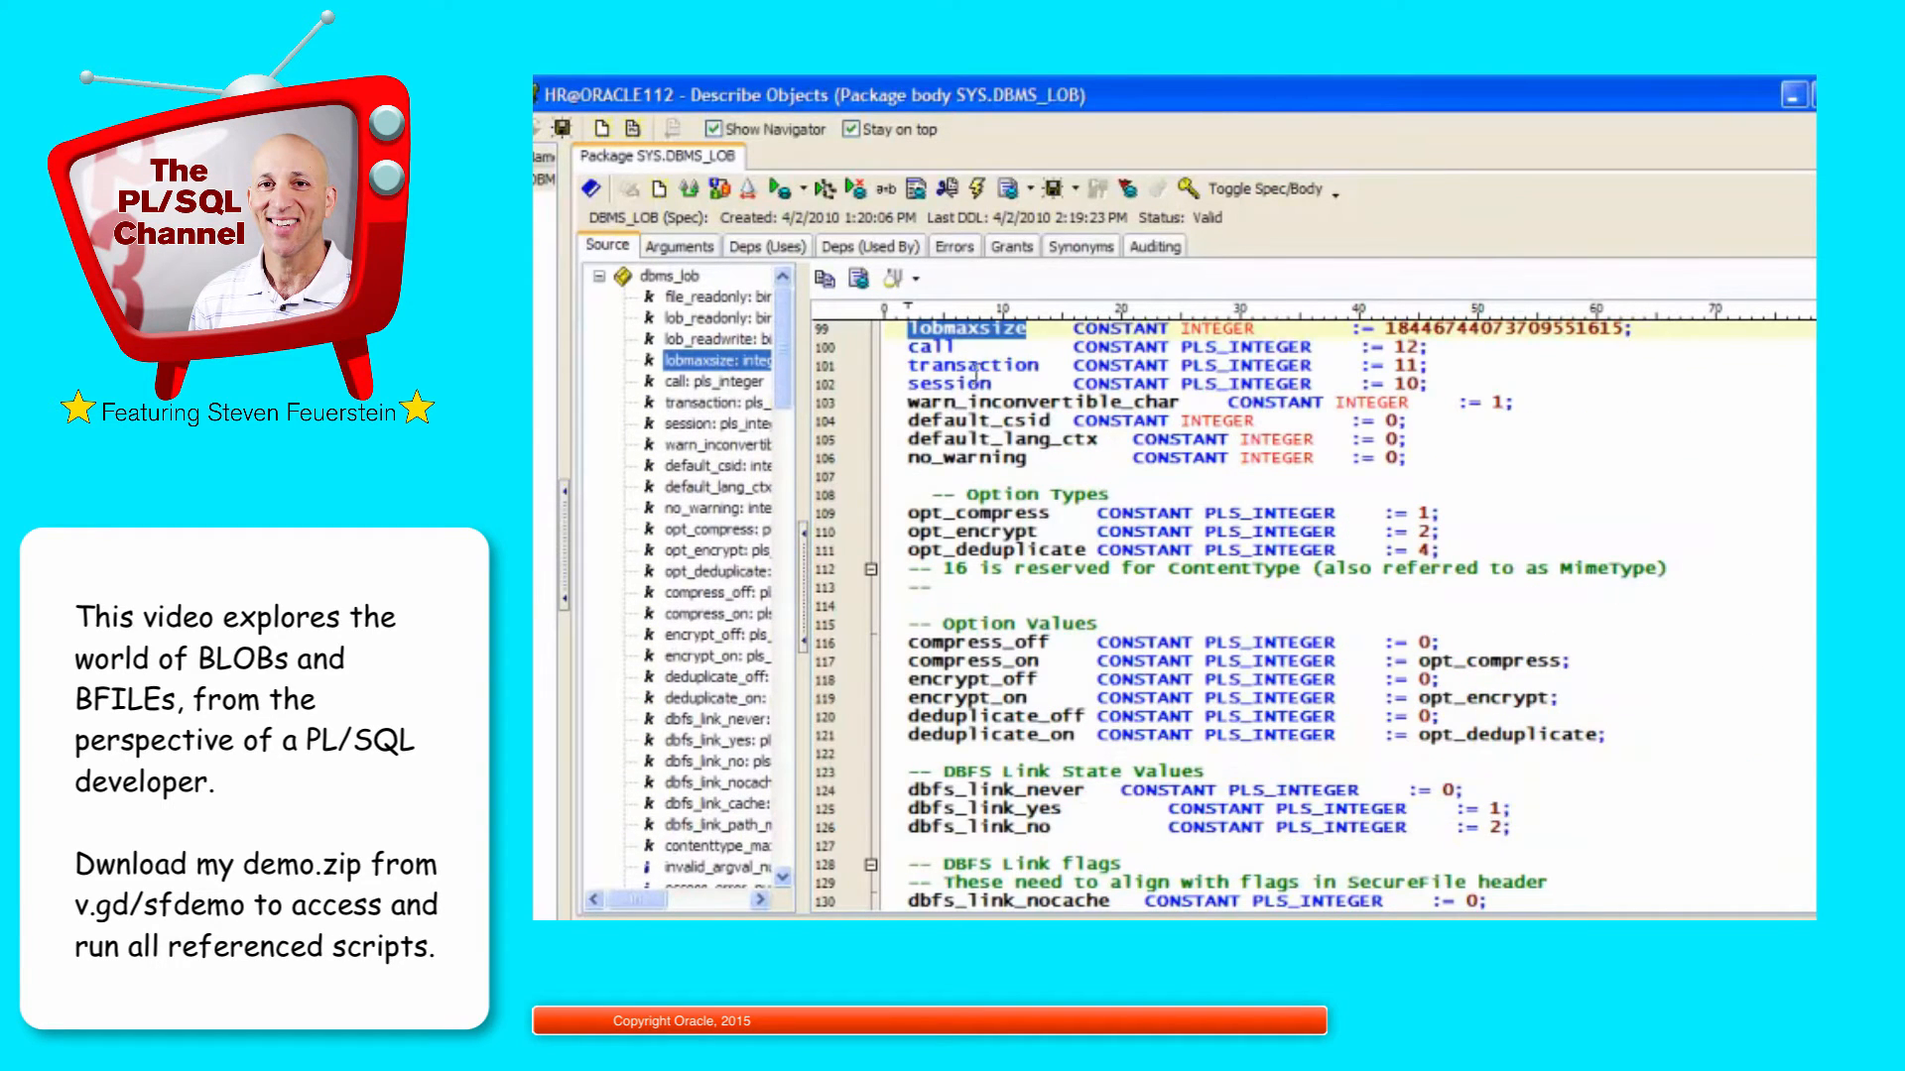
pyautogui.scroll(3)
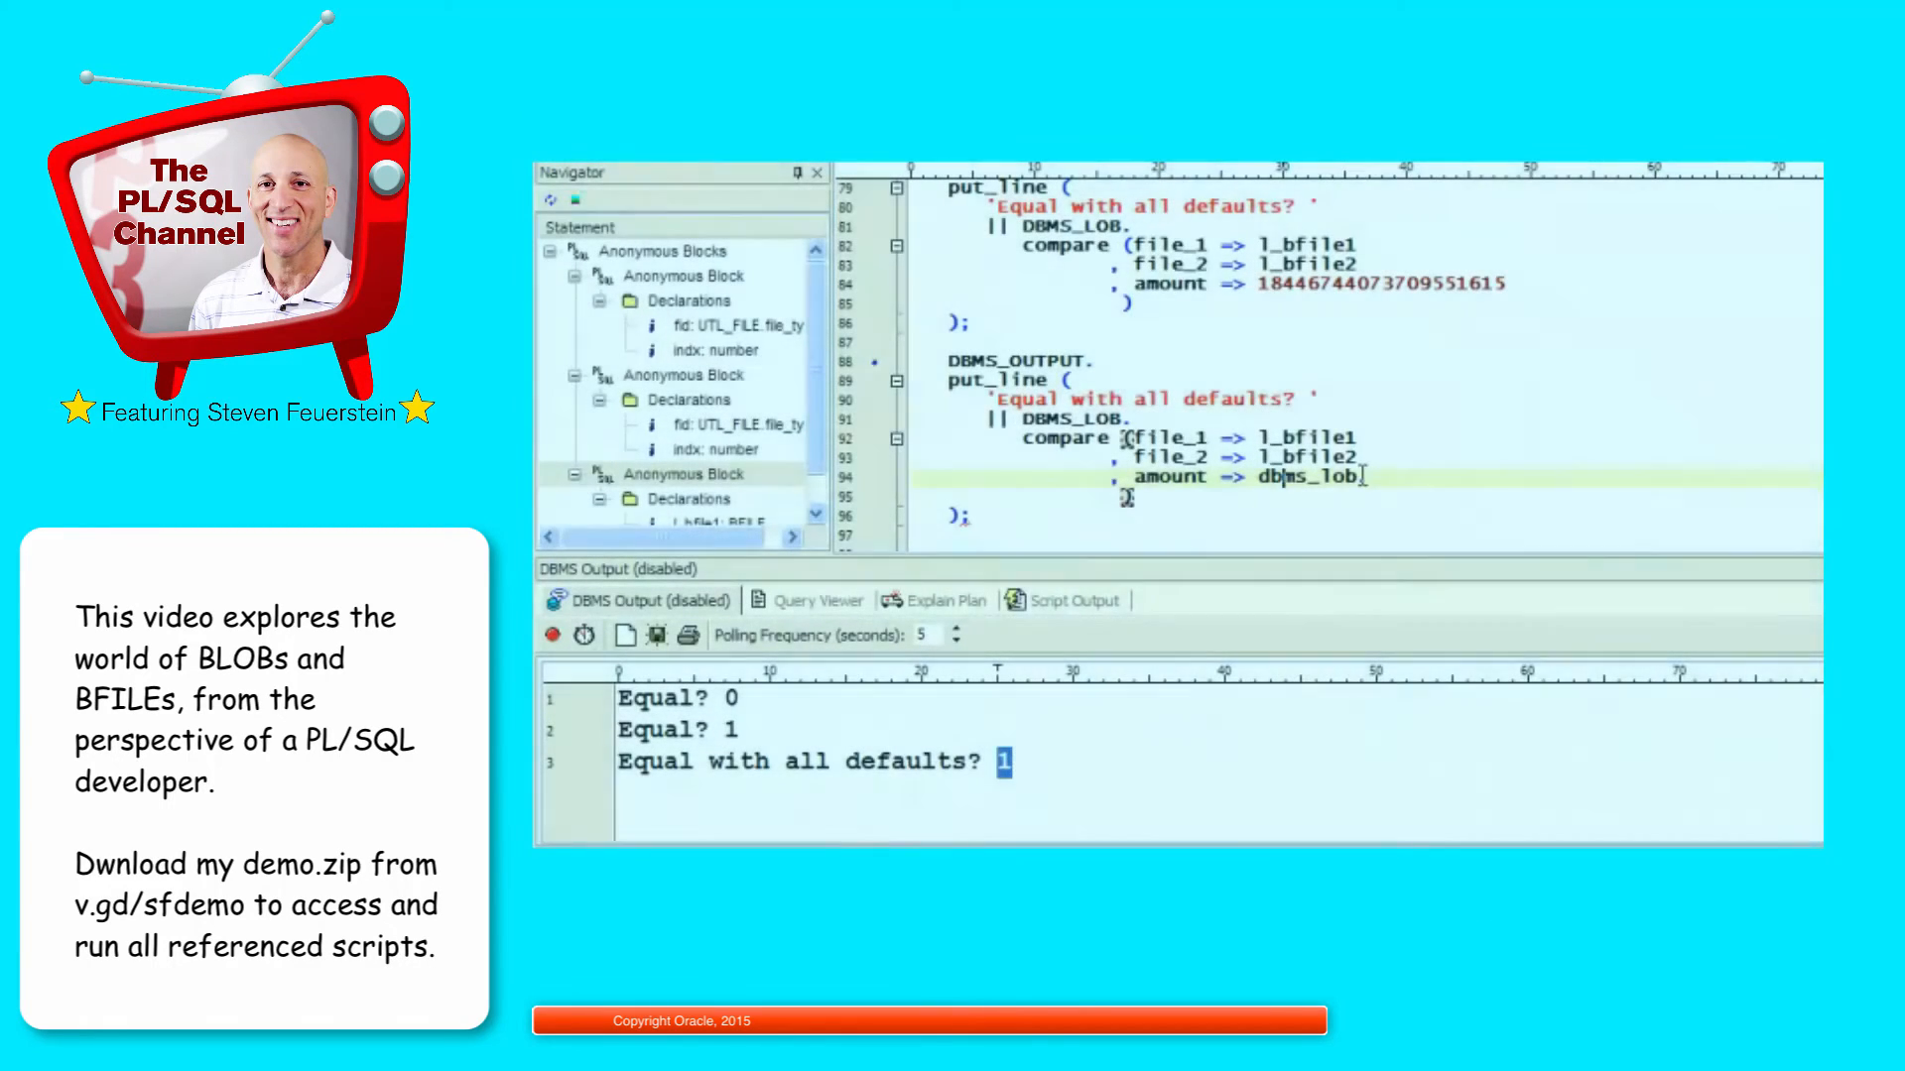
# Step: Complete the amount as dbms_lob.lobmaxsize, rerun the compare script, and start opening a bfile_demo script
pyautogui.write('.lobmaxsize')
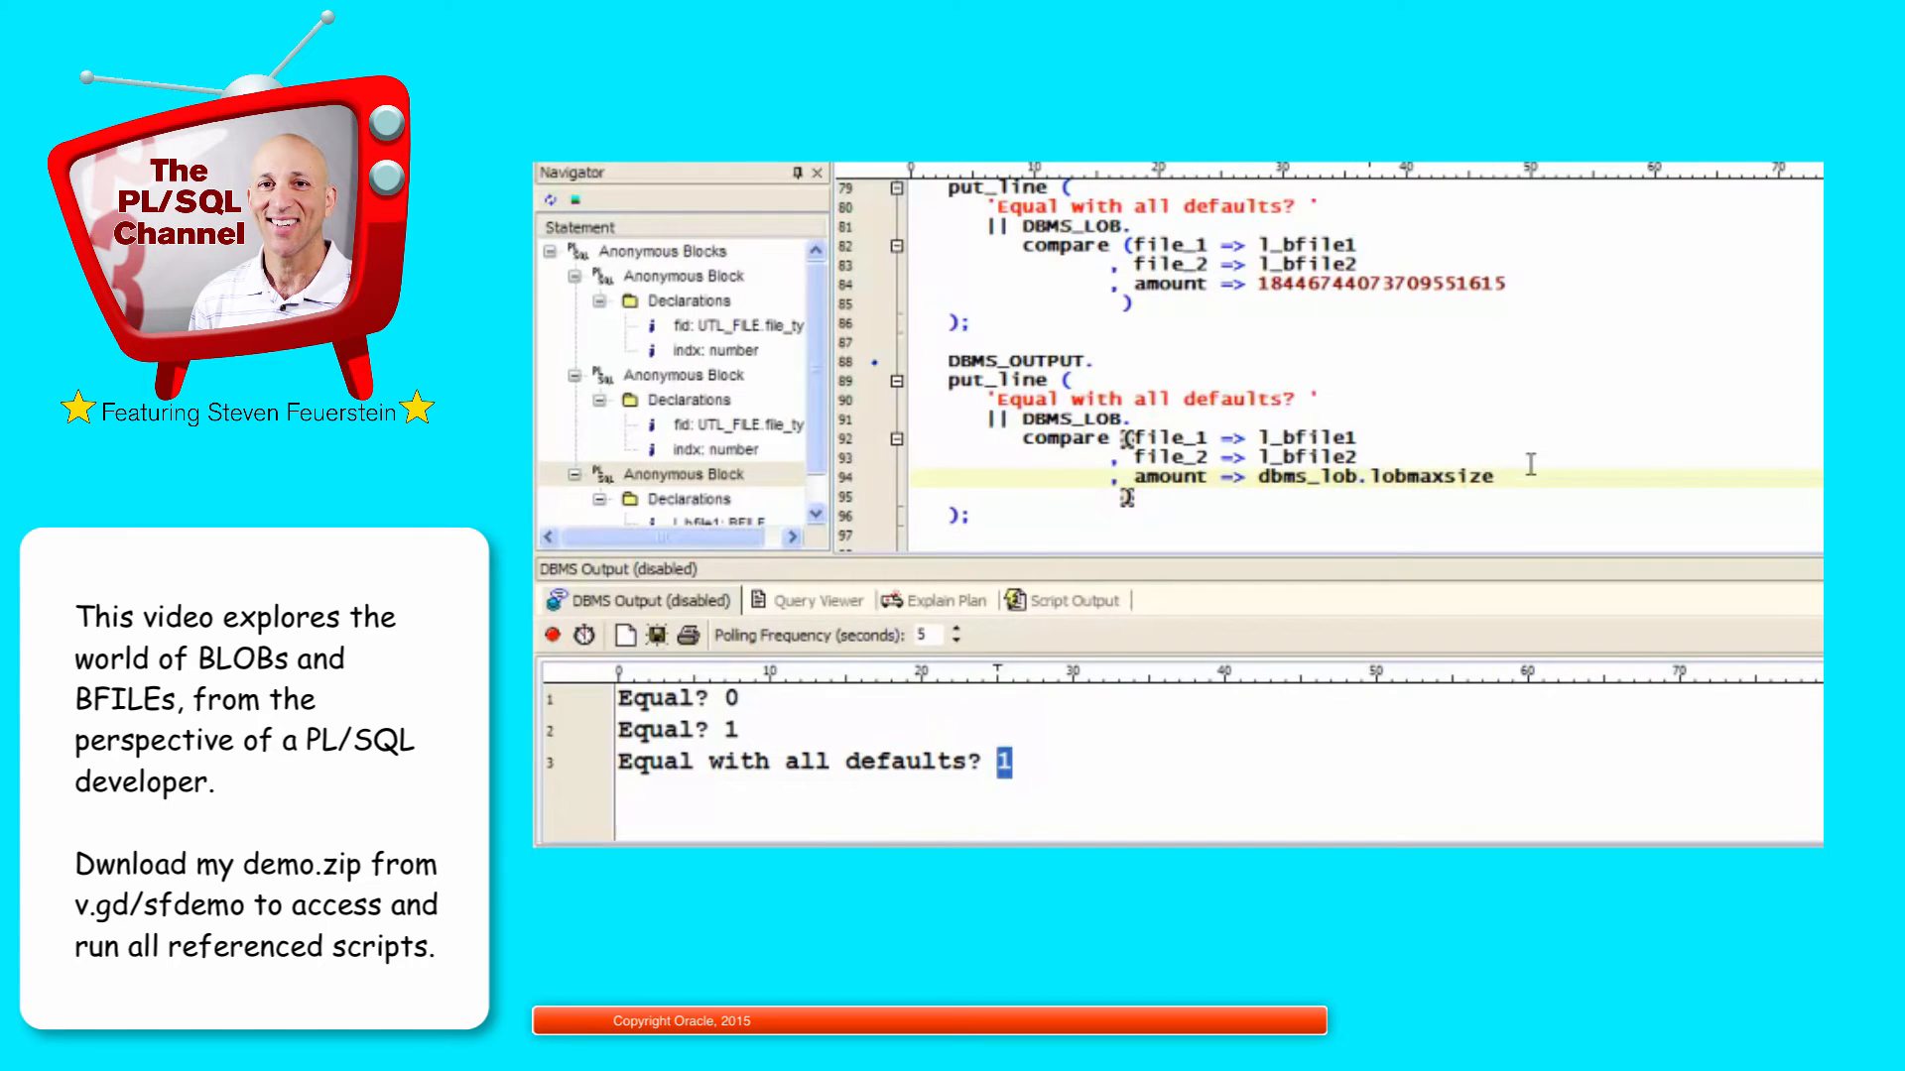
pyautogui.click(972, 343)
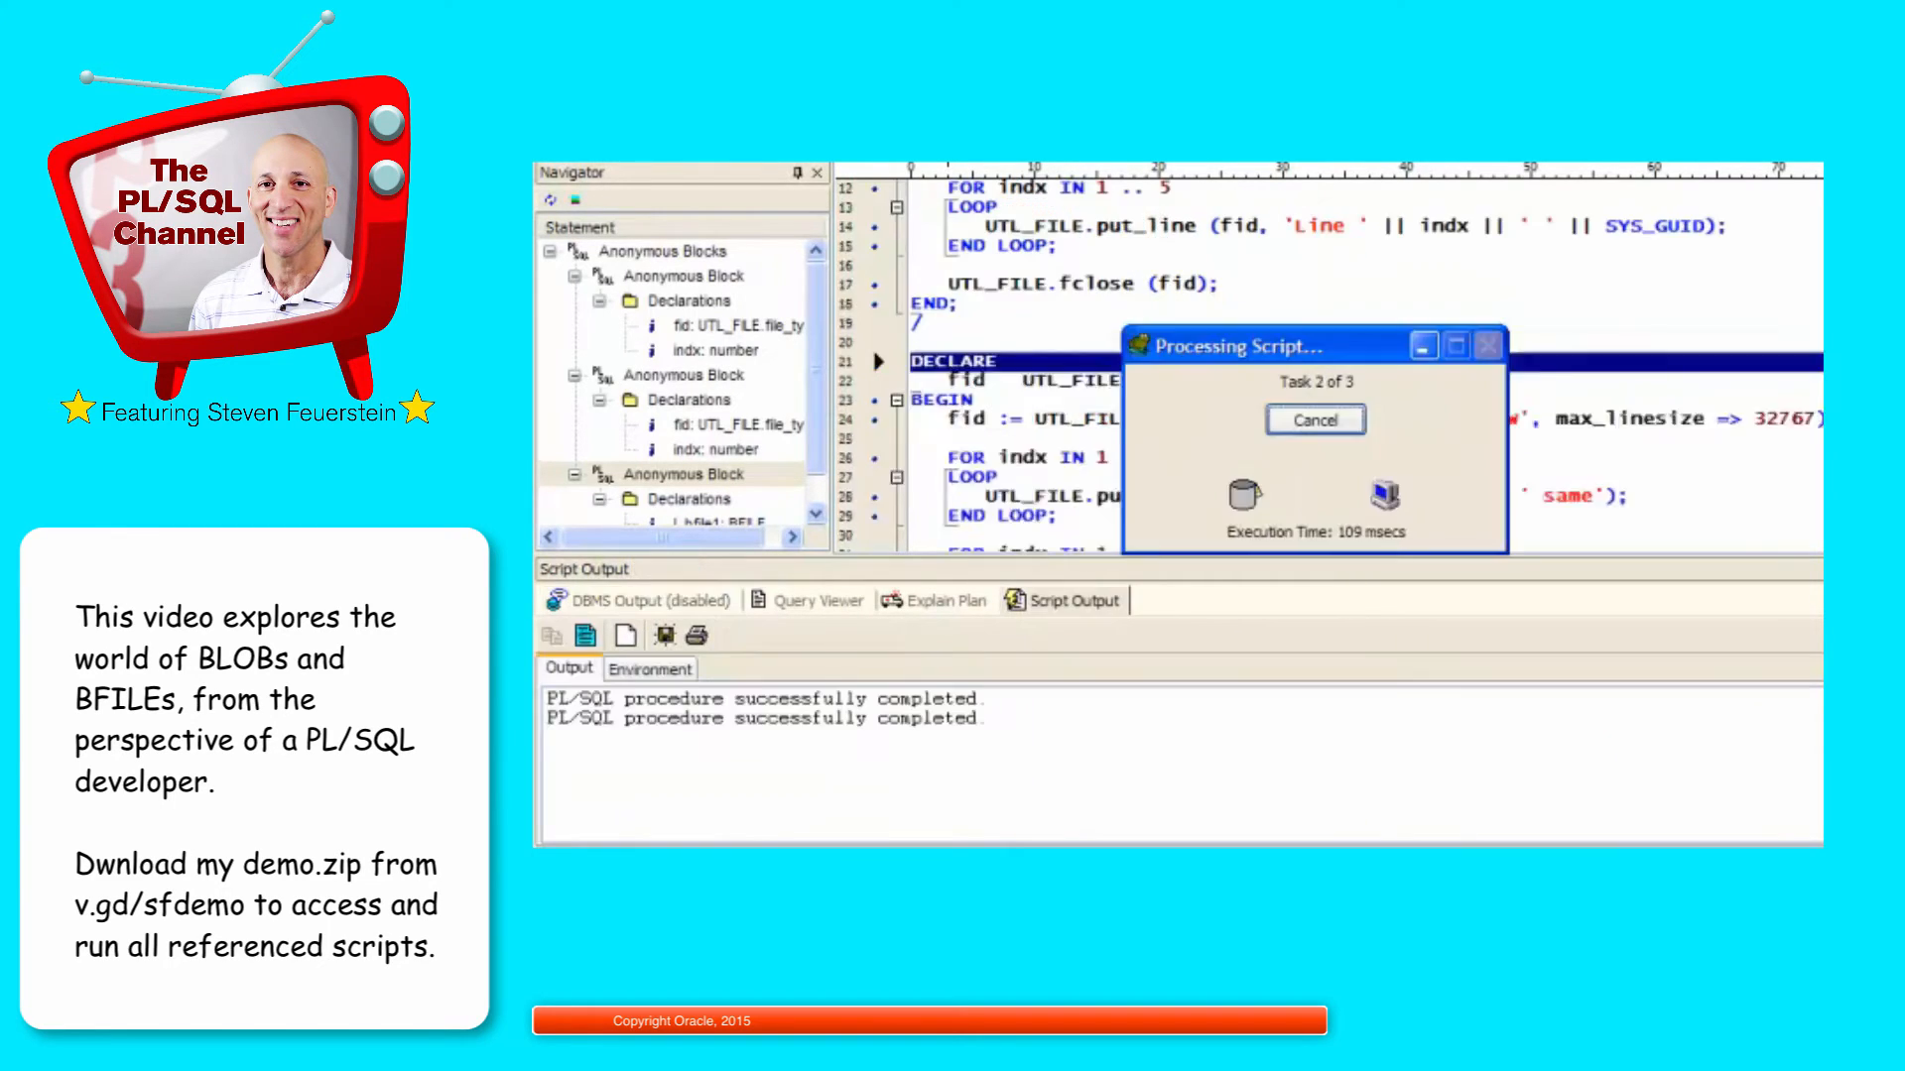
pyautogui.click(816, 600)
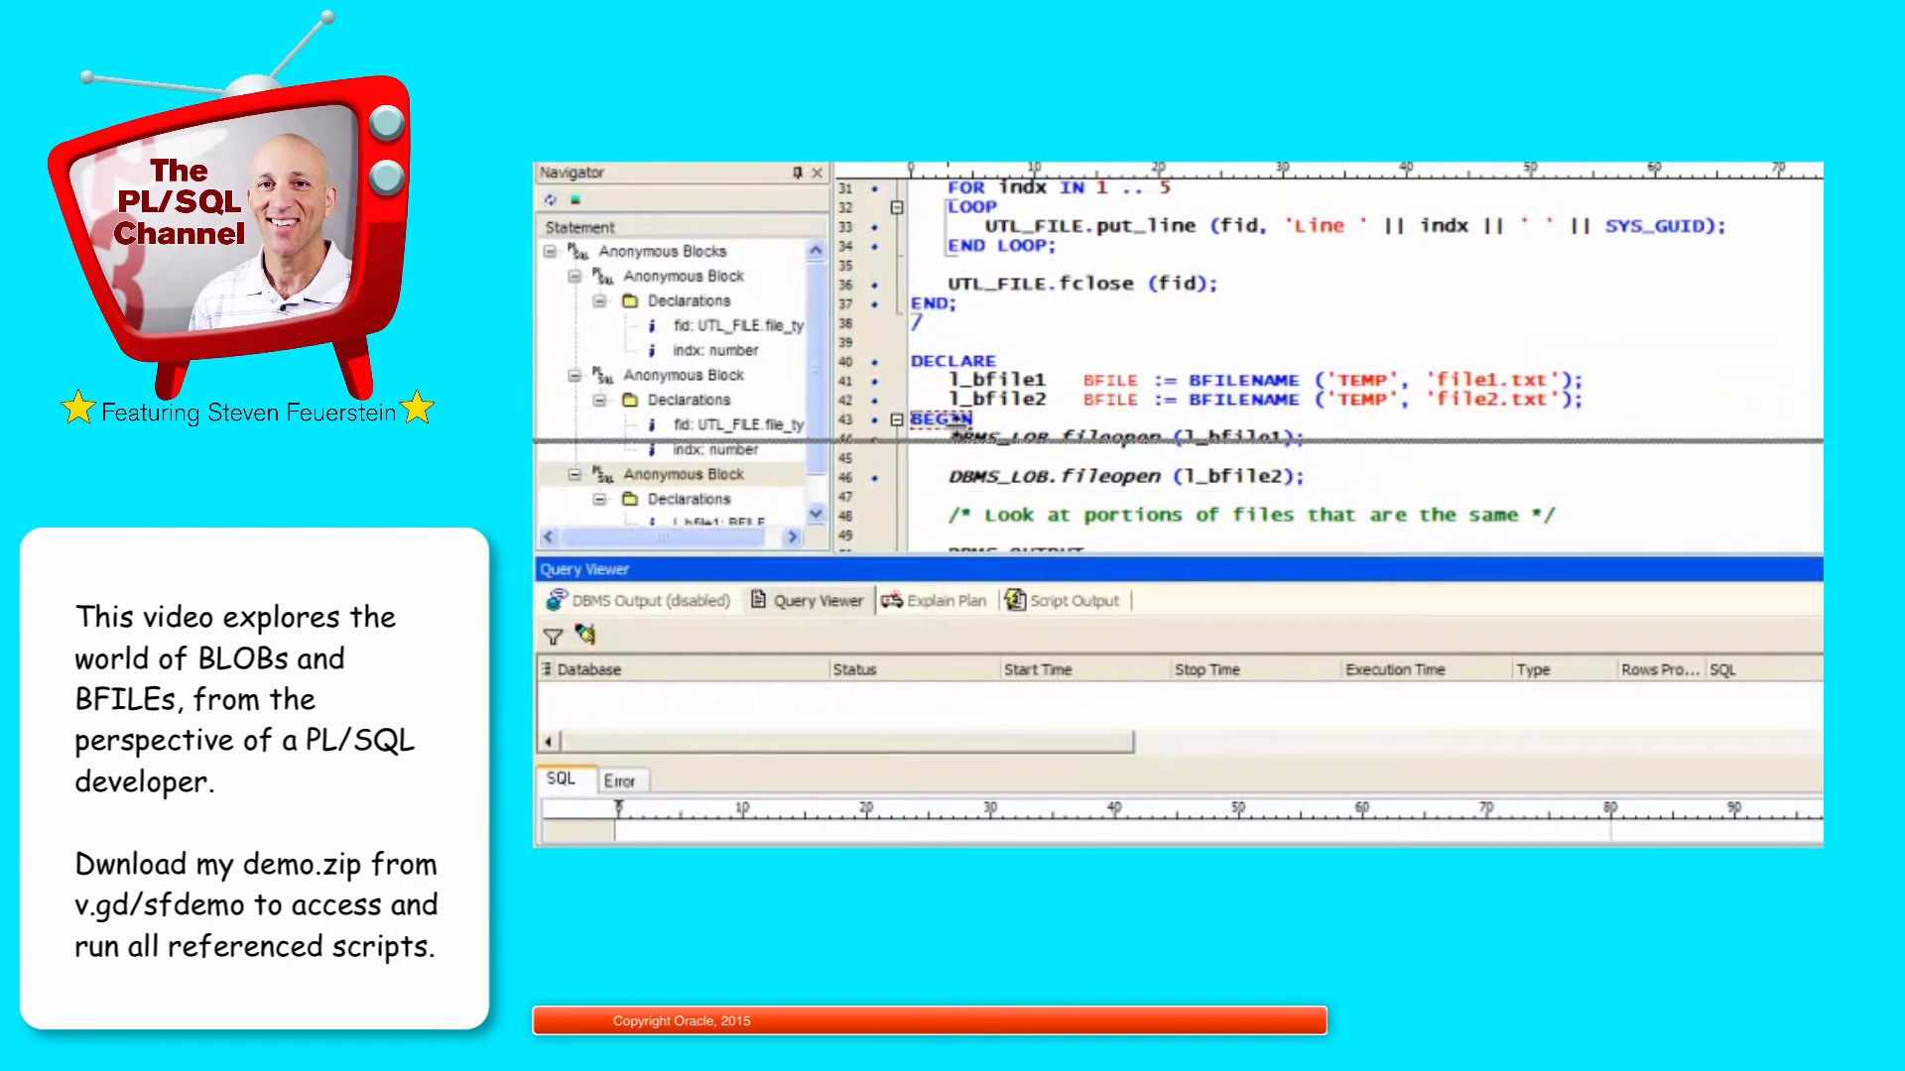
pyautogui.click(647, 599)
pyautogui.write('bfile_d')
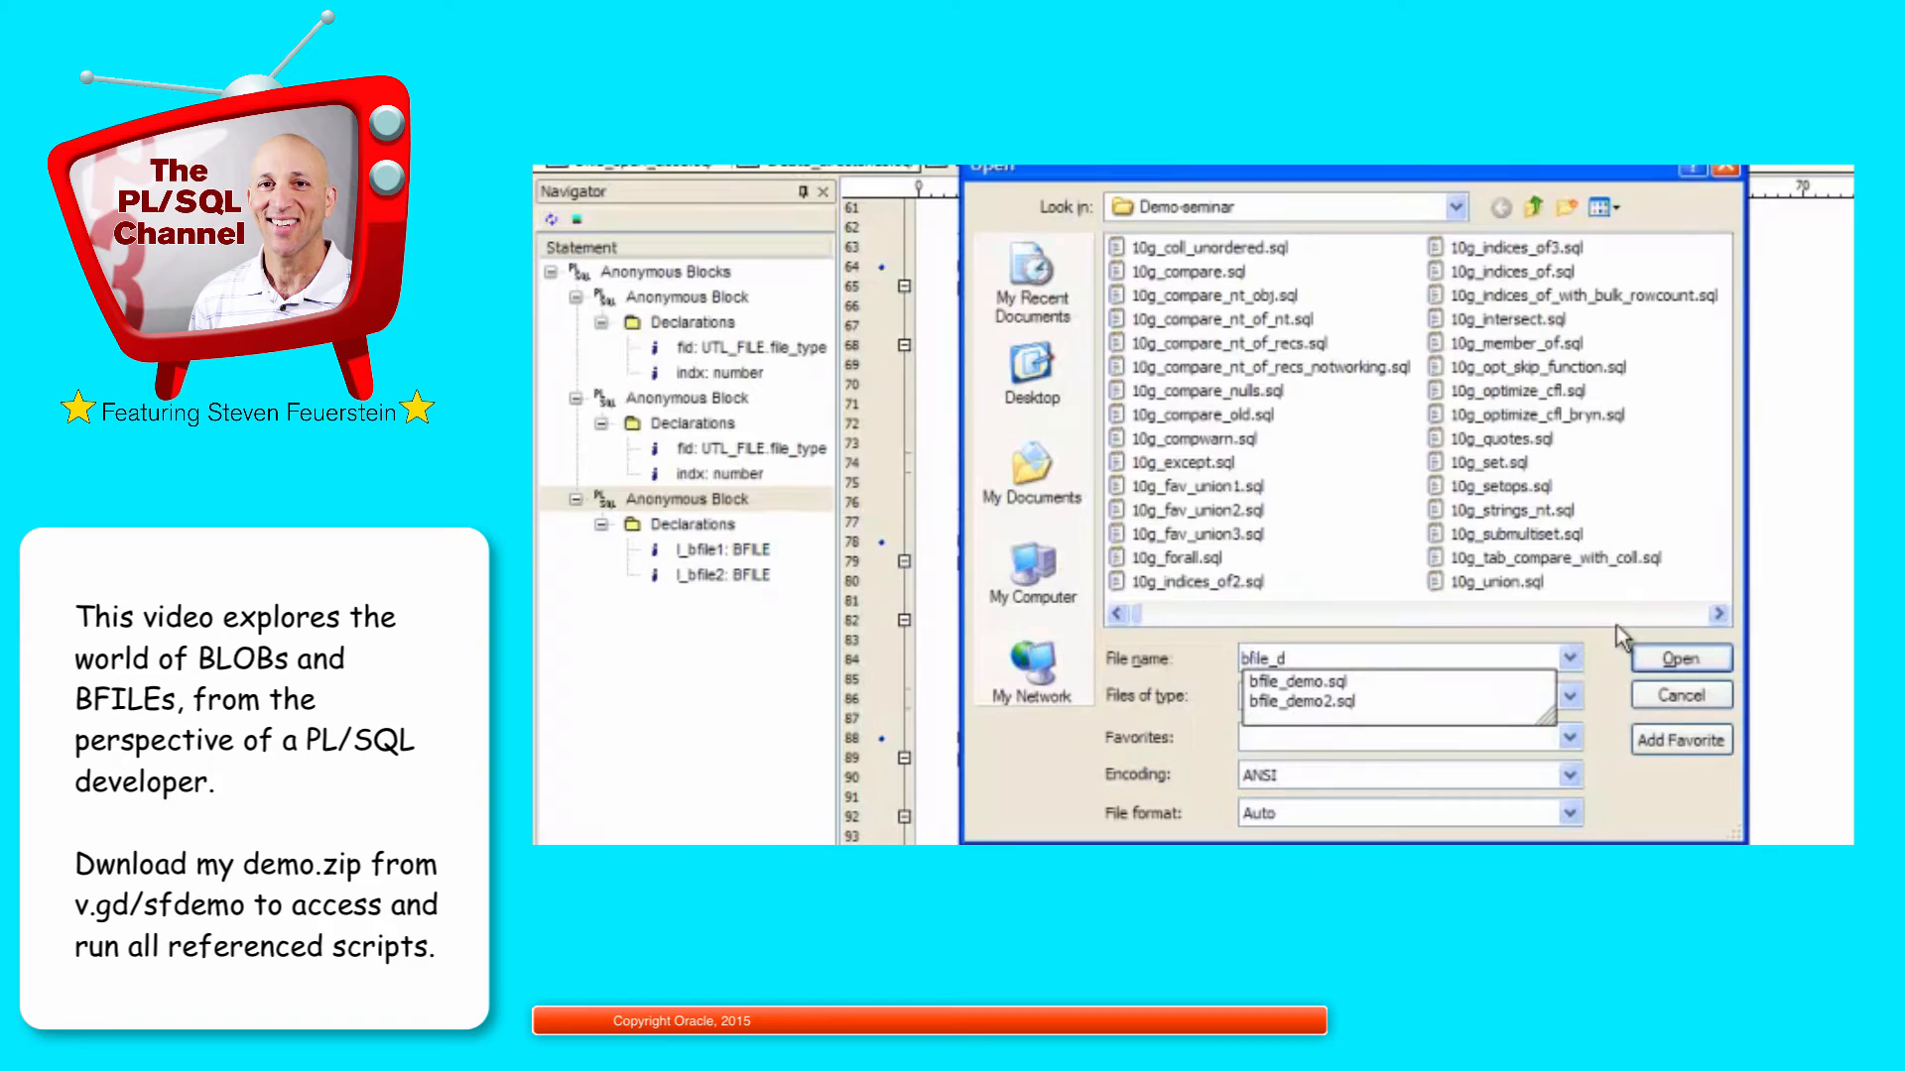
# Step: Open and run bfile_demo.sql, printing Exists? 1, Is open? 1, File length 3253 and the filegetname result
pyautogui.click(1681, 657)
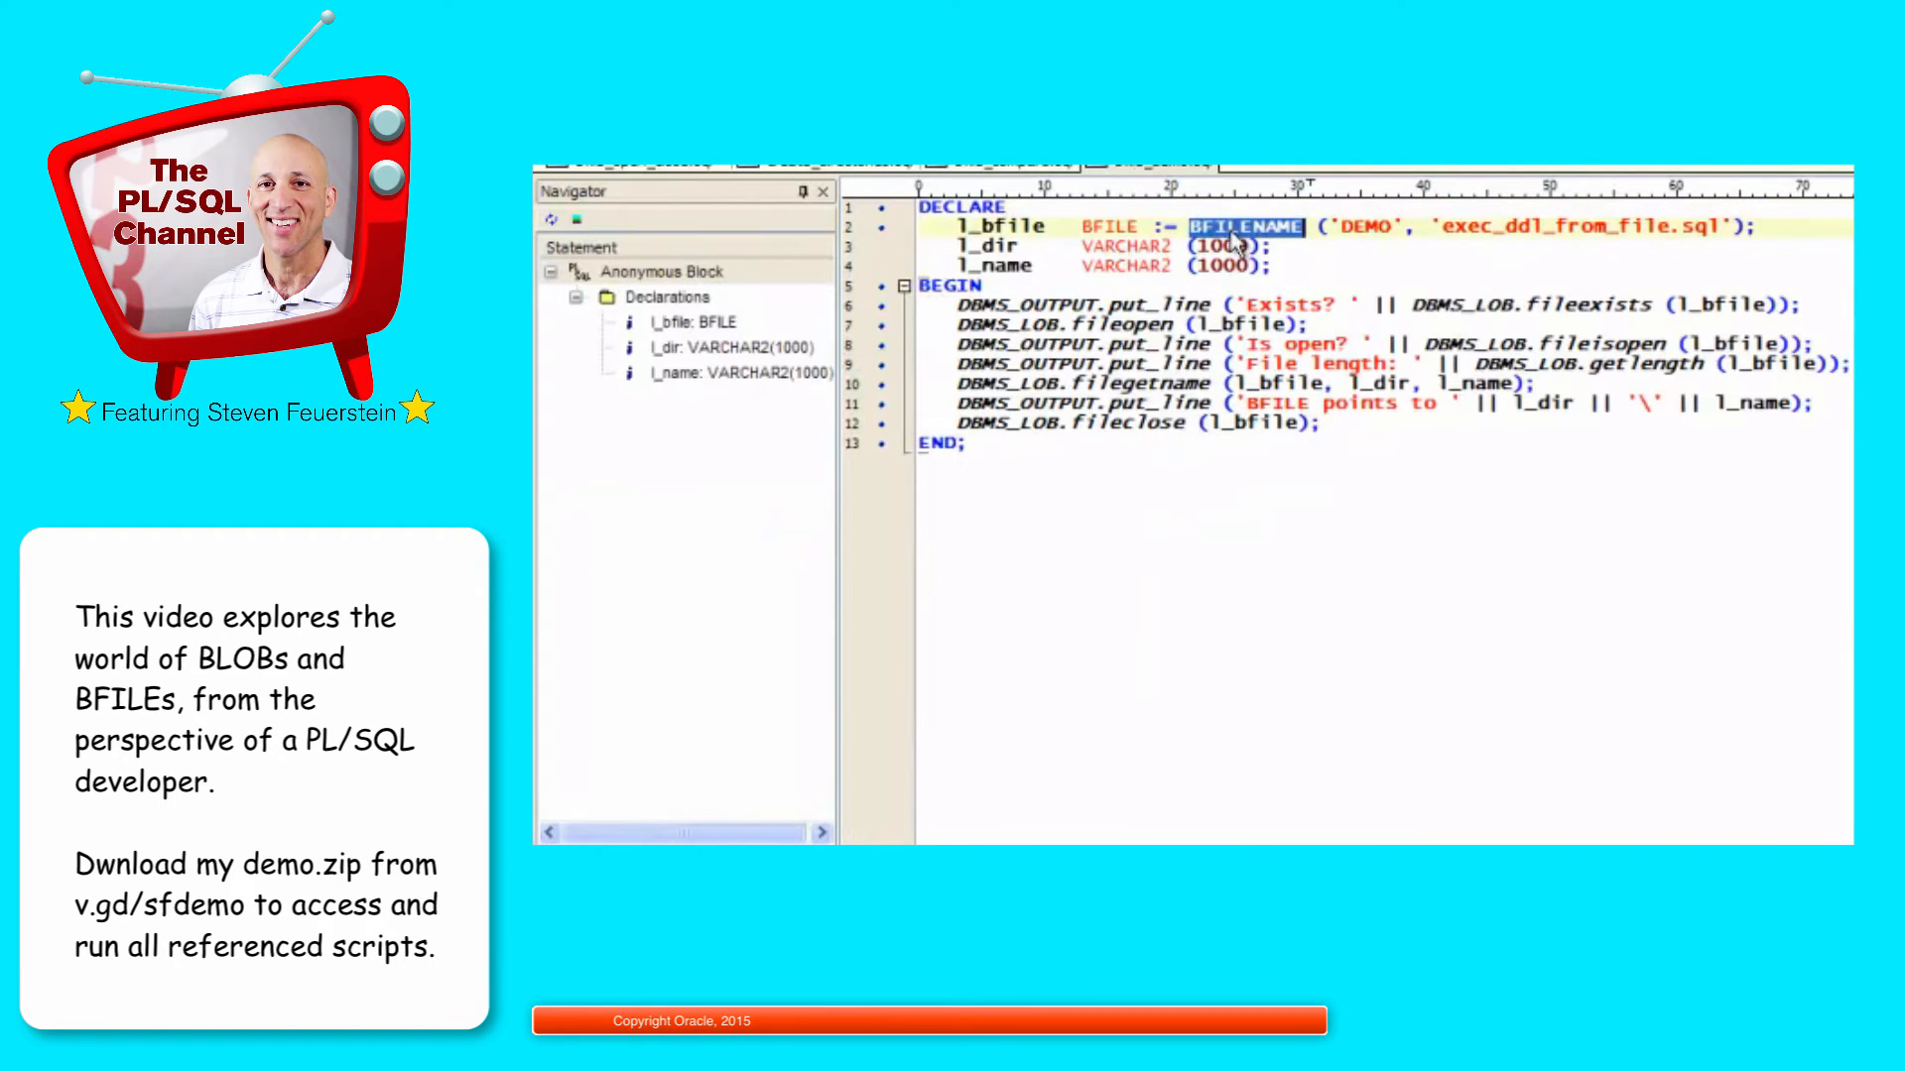
pyautogui.moveTo(1196, 242)
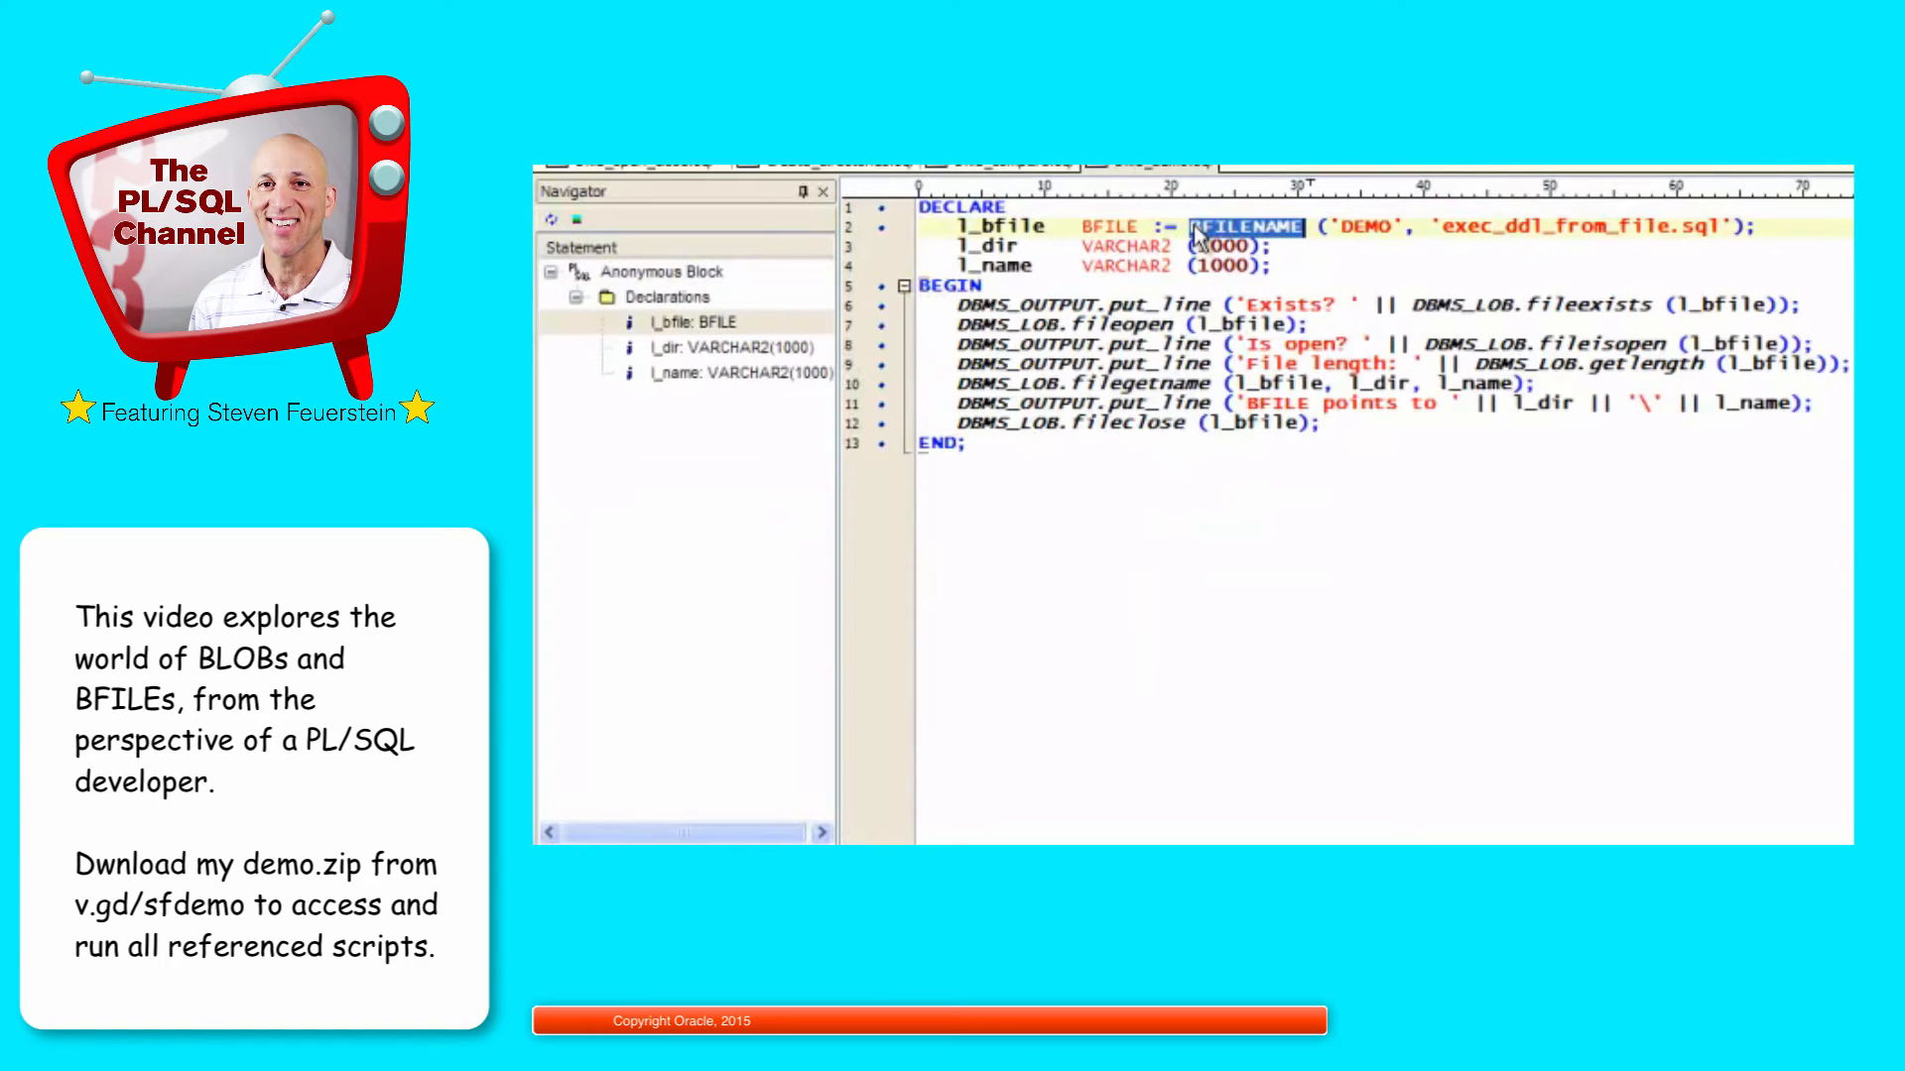
pyautogui.doubleClick(1591, 305)
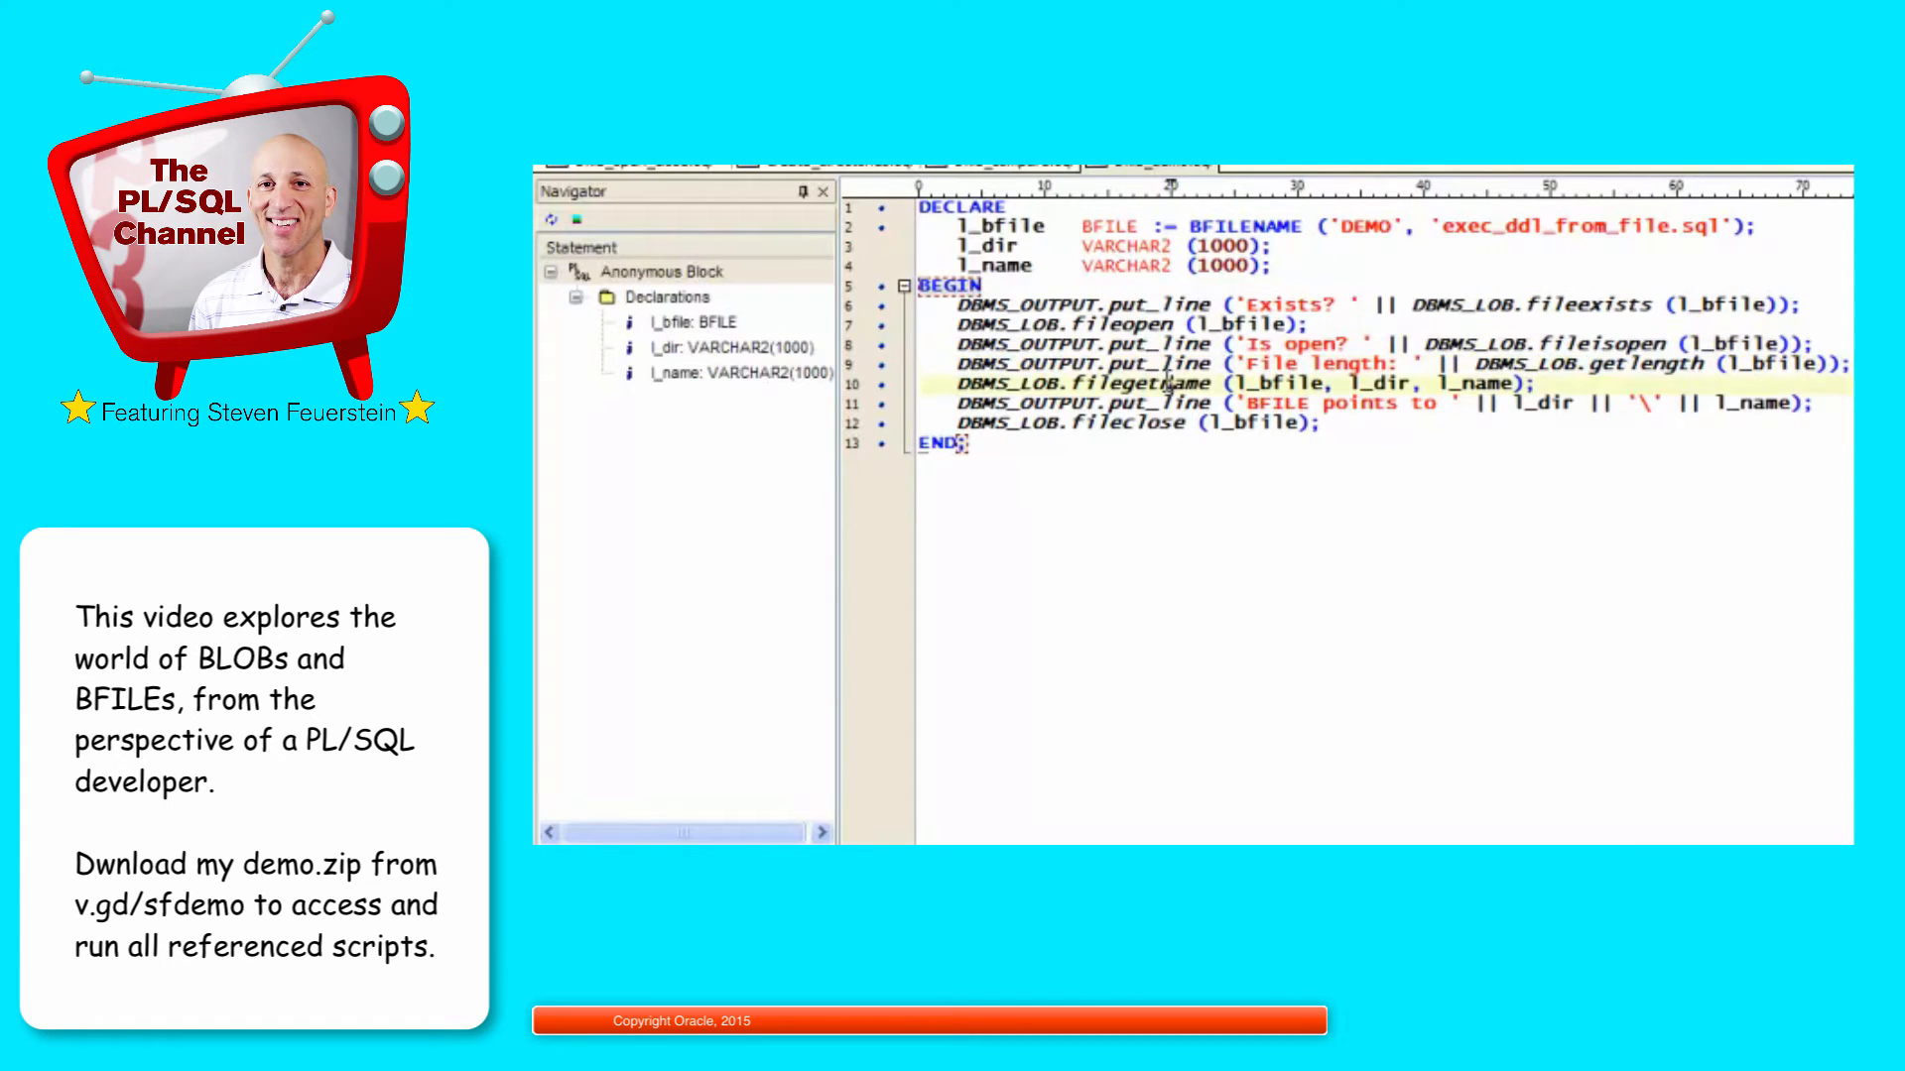
pyautogui.doubleClick(1381, 383)
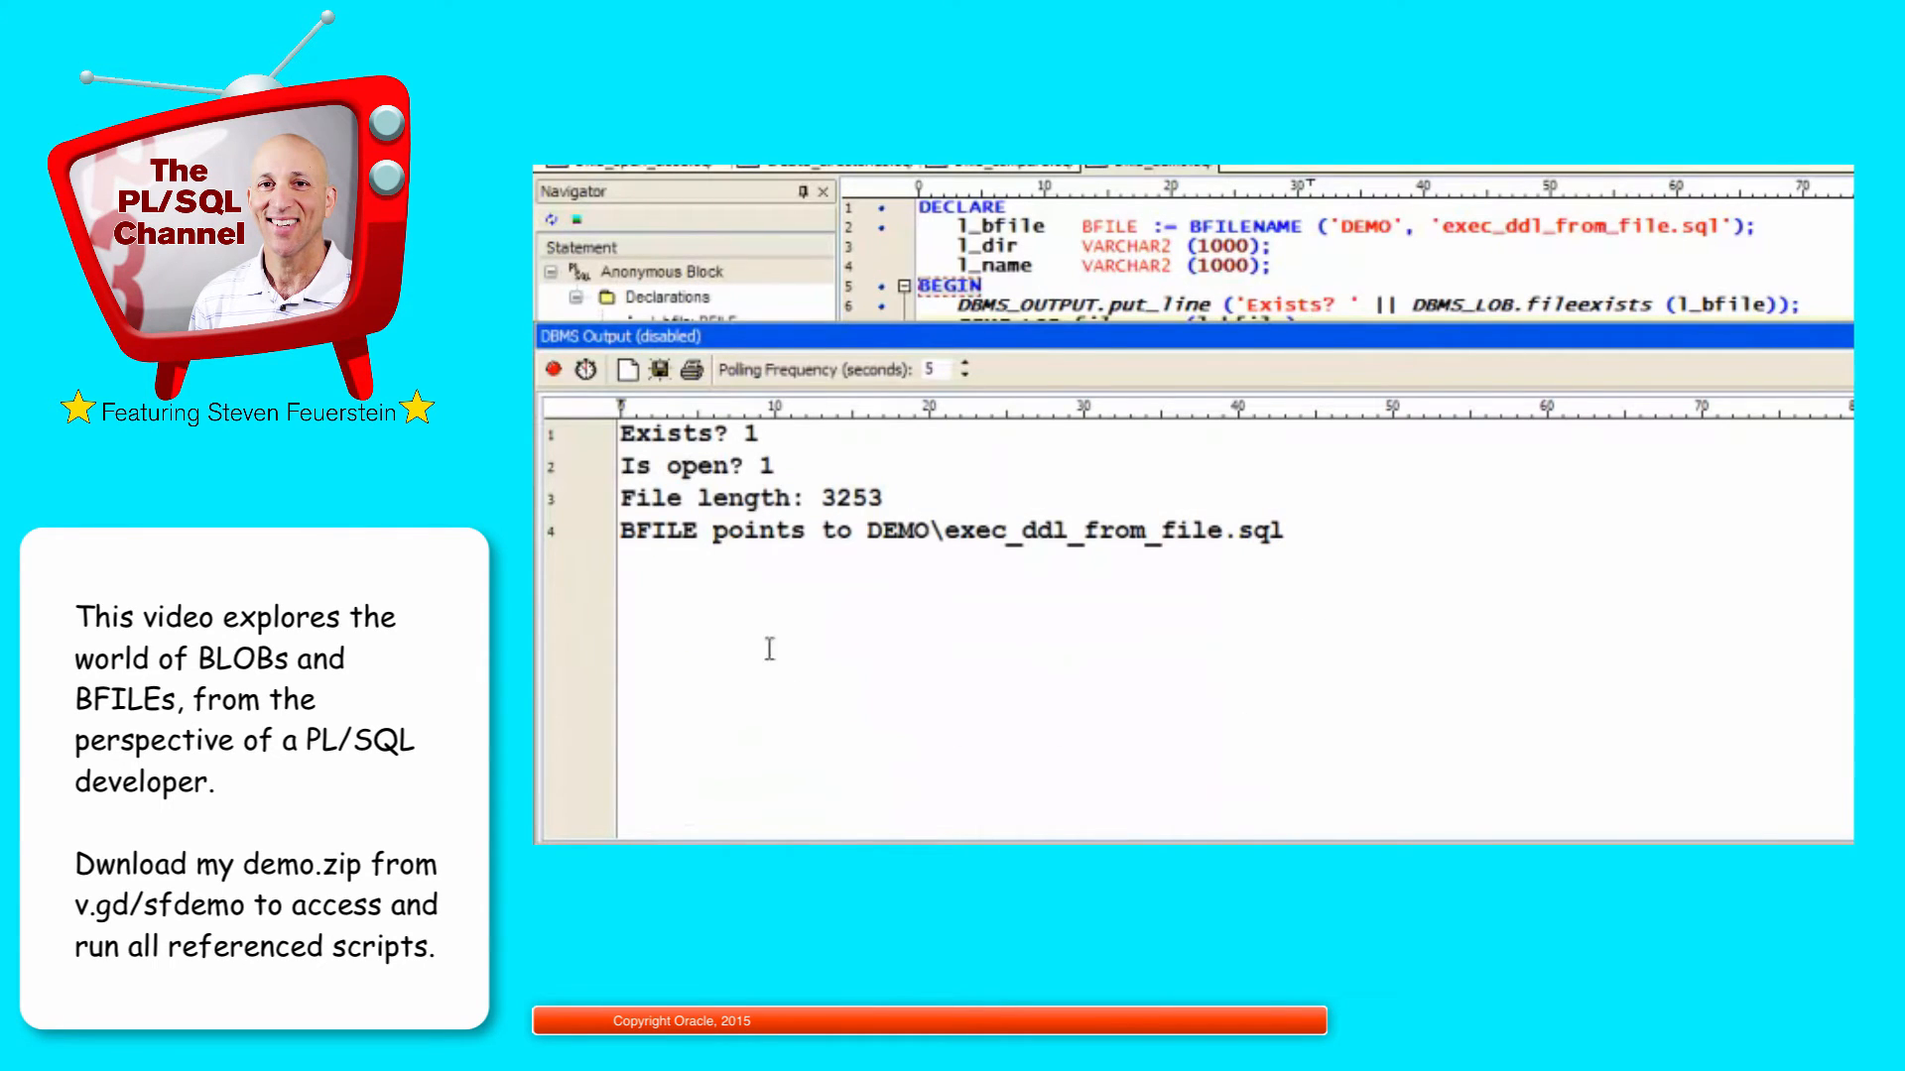
# Step: Highlight the DEMO directory, file length 3253 and Is open? 1 values in DBMS Output
pyautogui.doubleClick(897, 532)
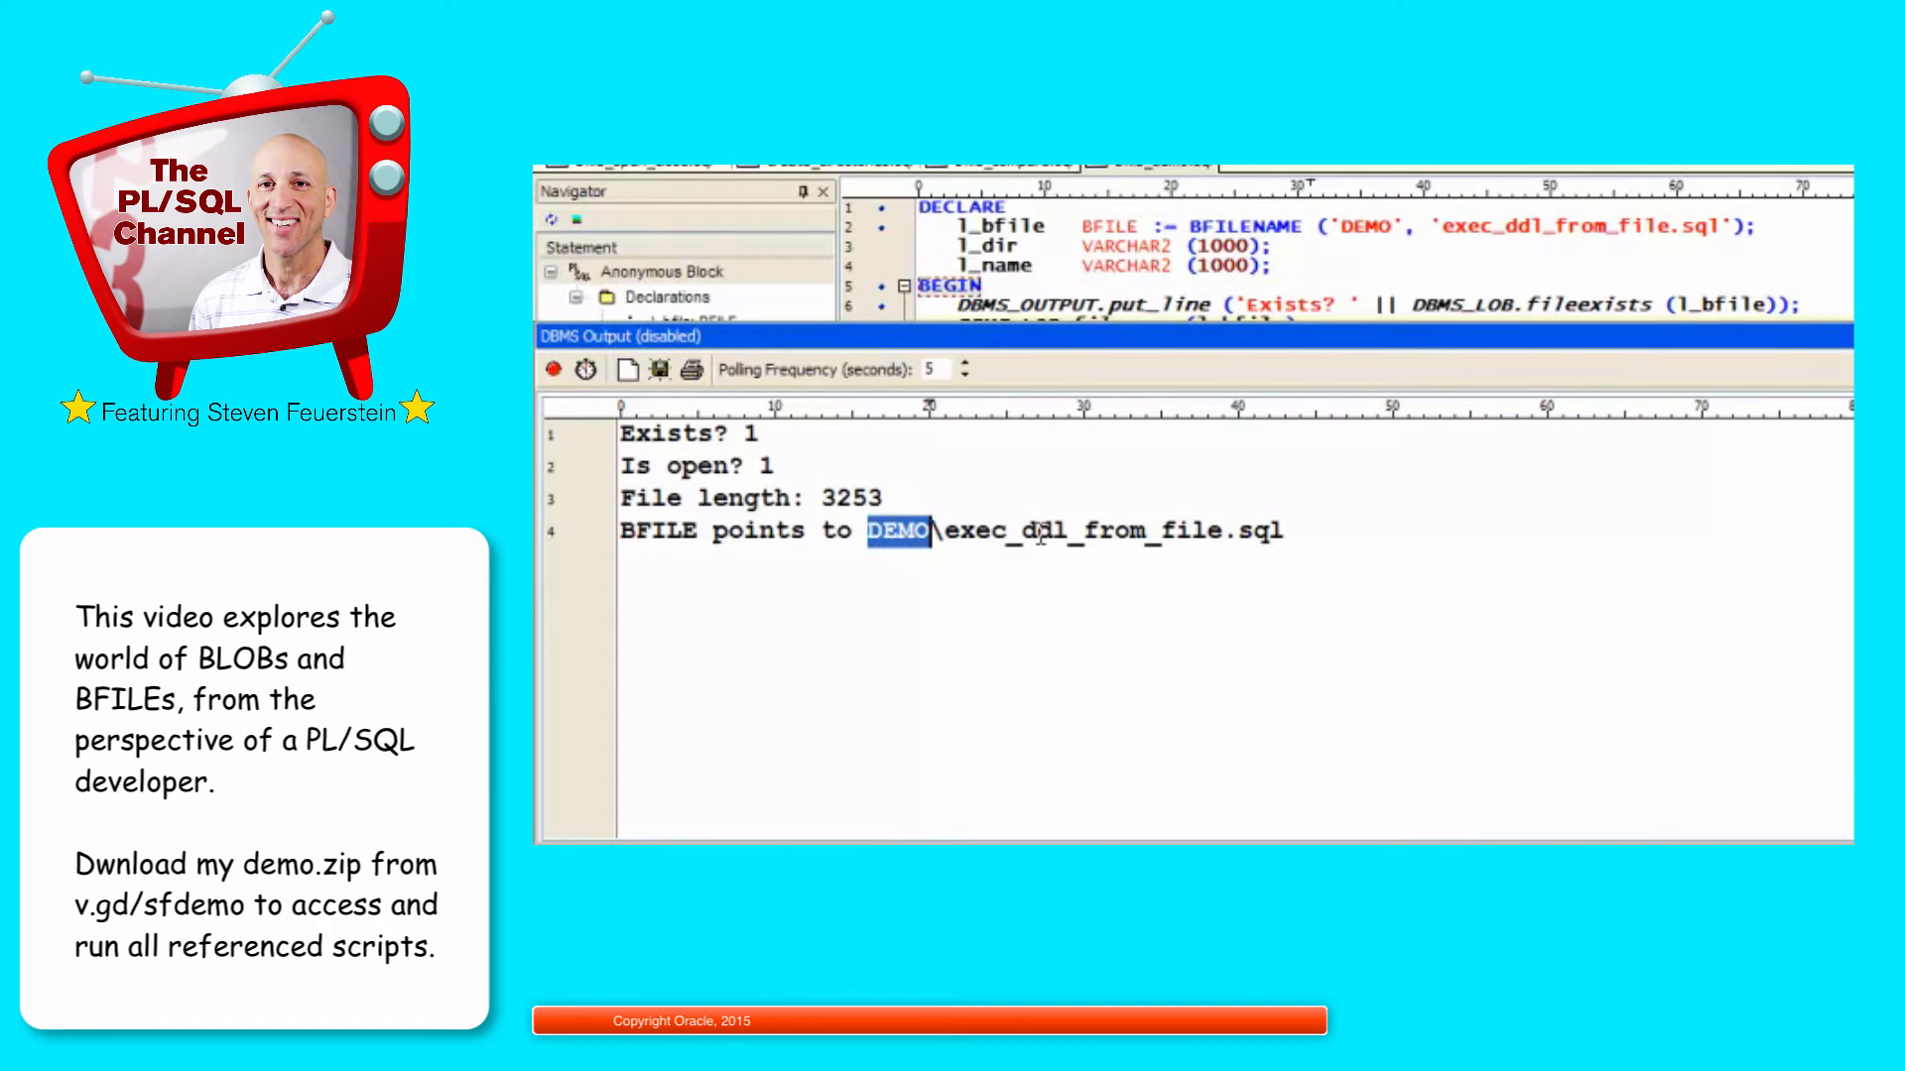
pyautogui.doubleClick(851, 498)
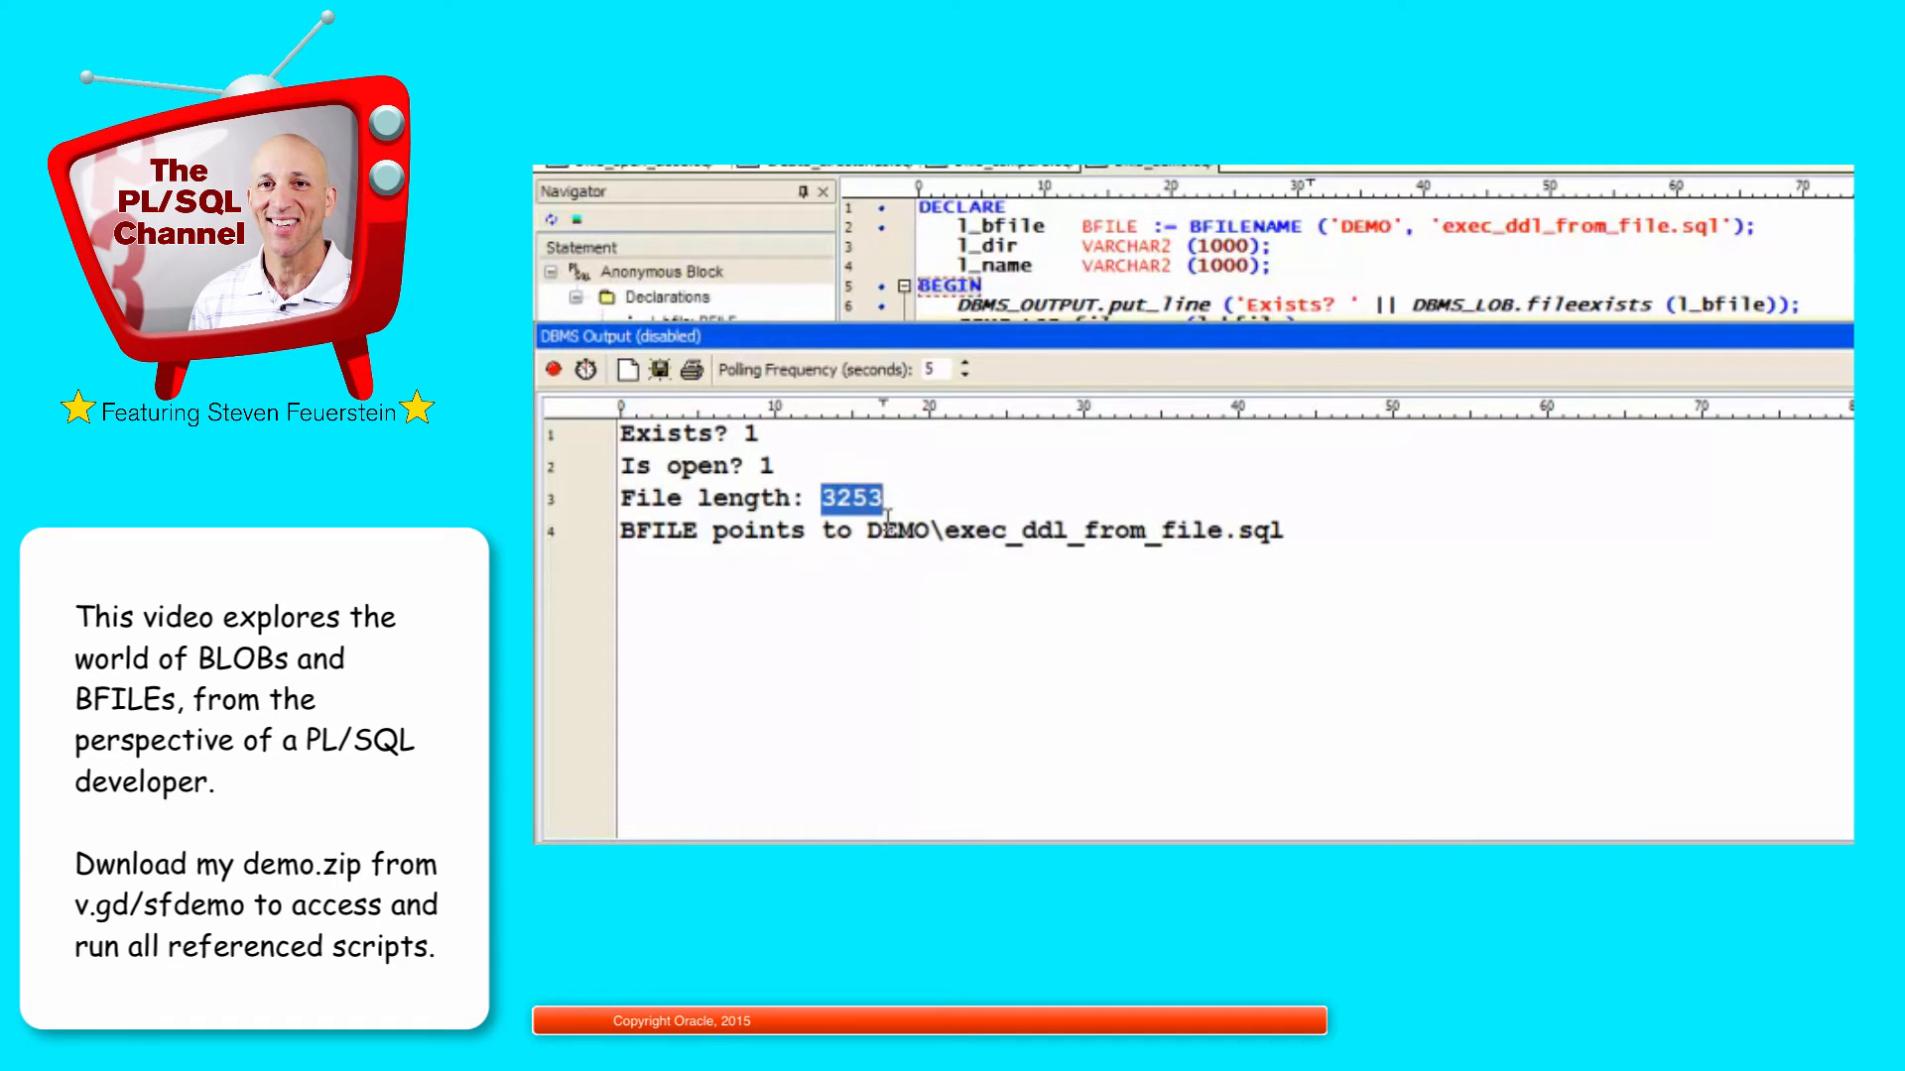
pyautogui.moveTo(762, 435)
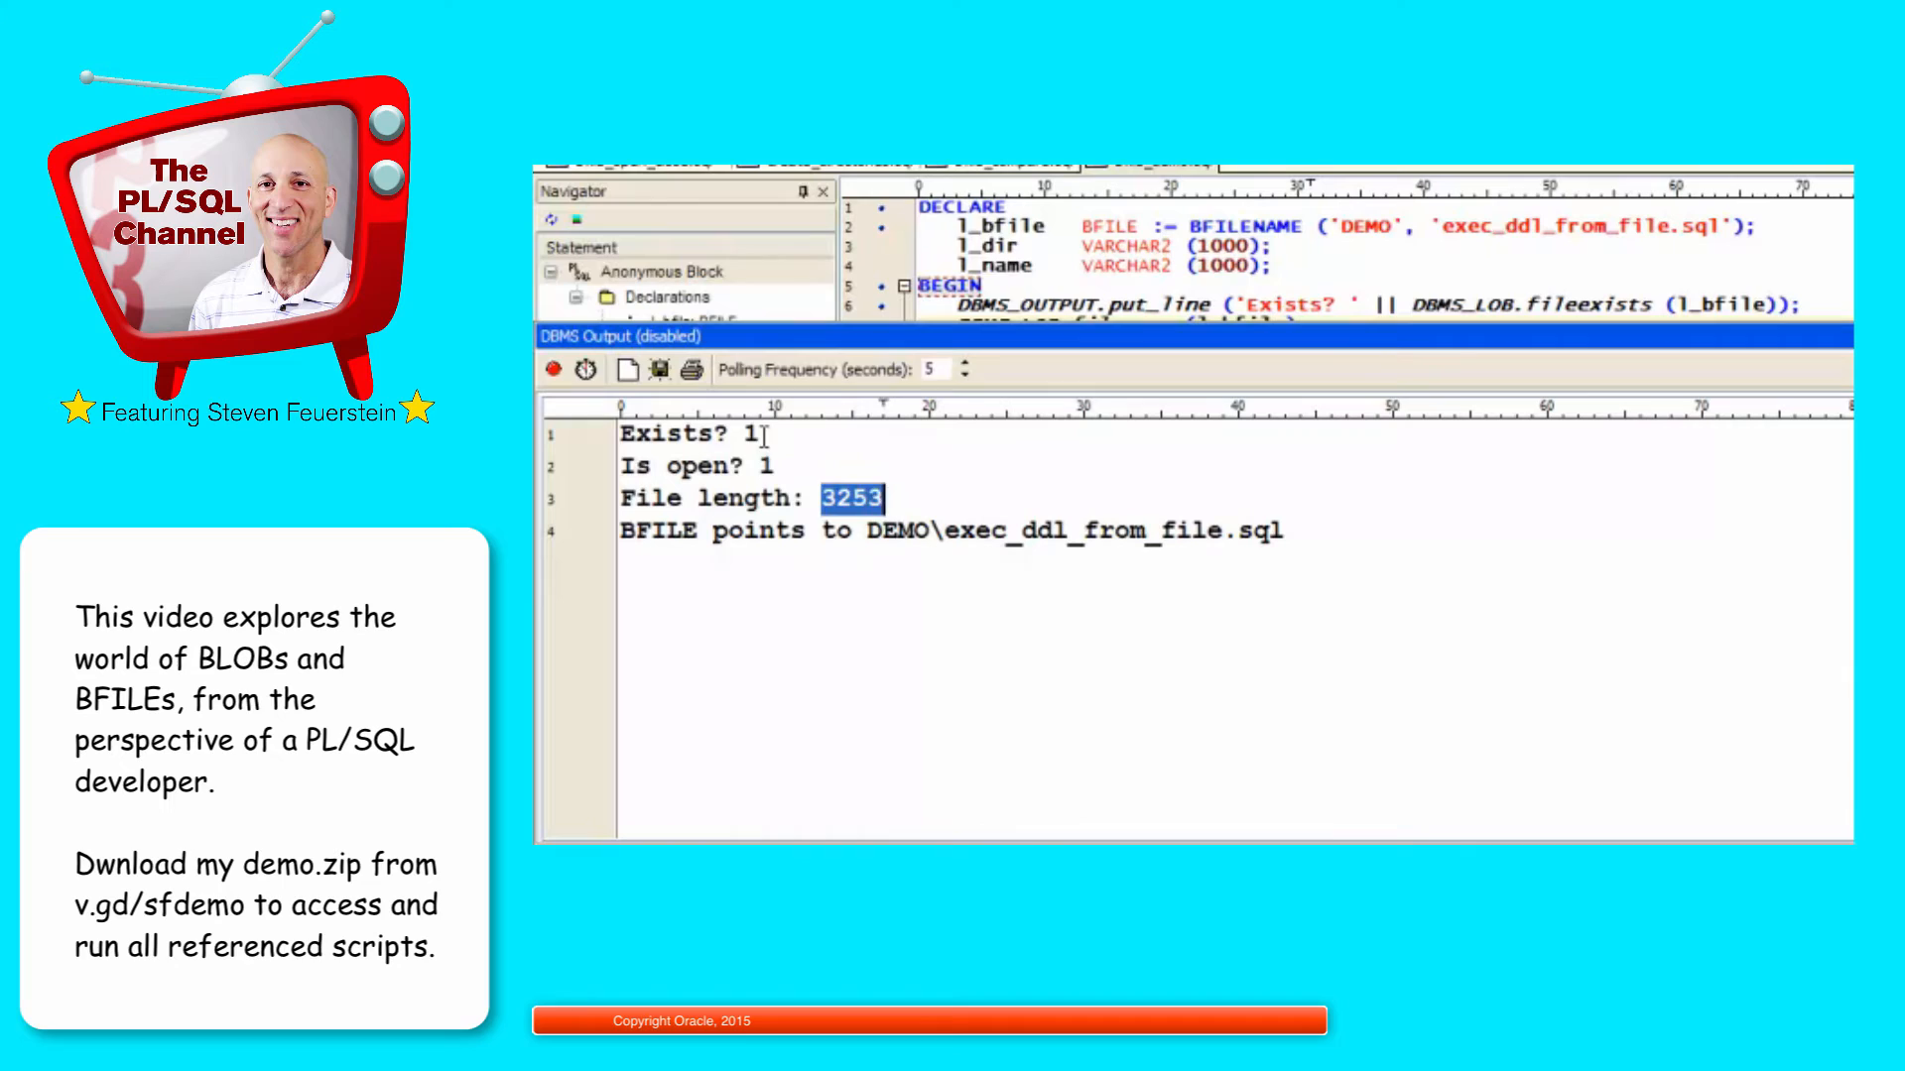
pyautogui.click(762, 466)
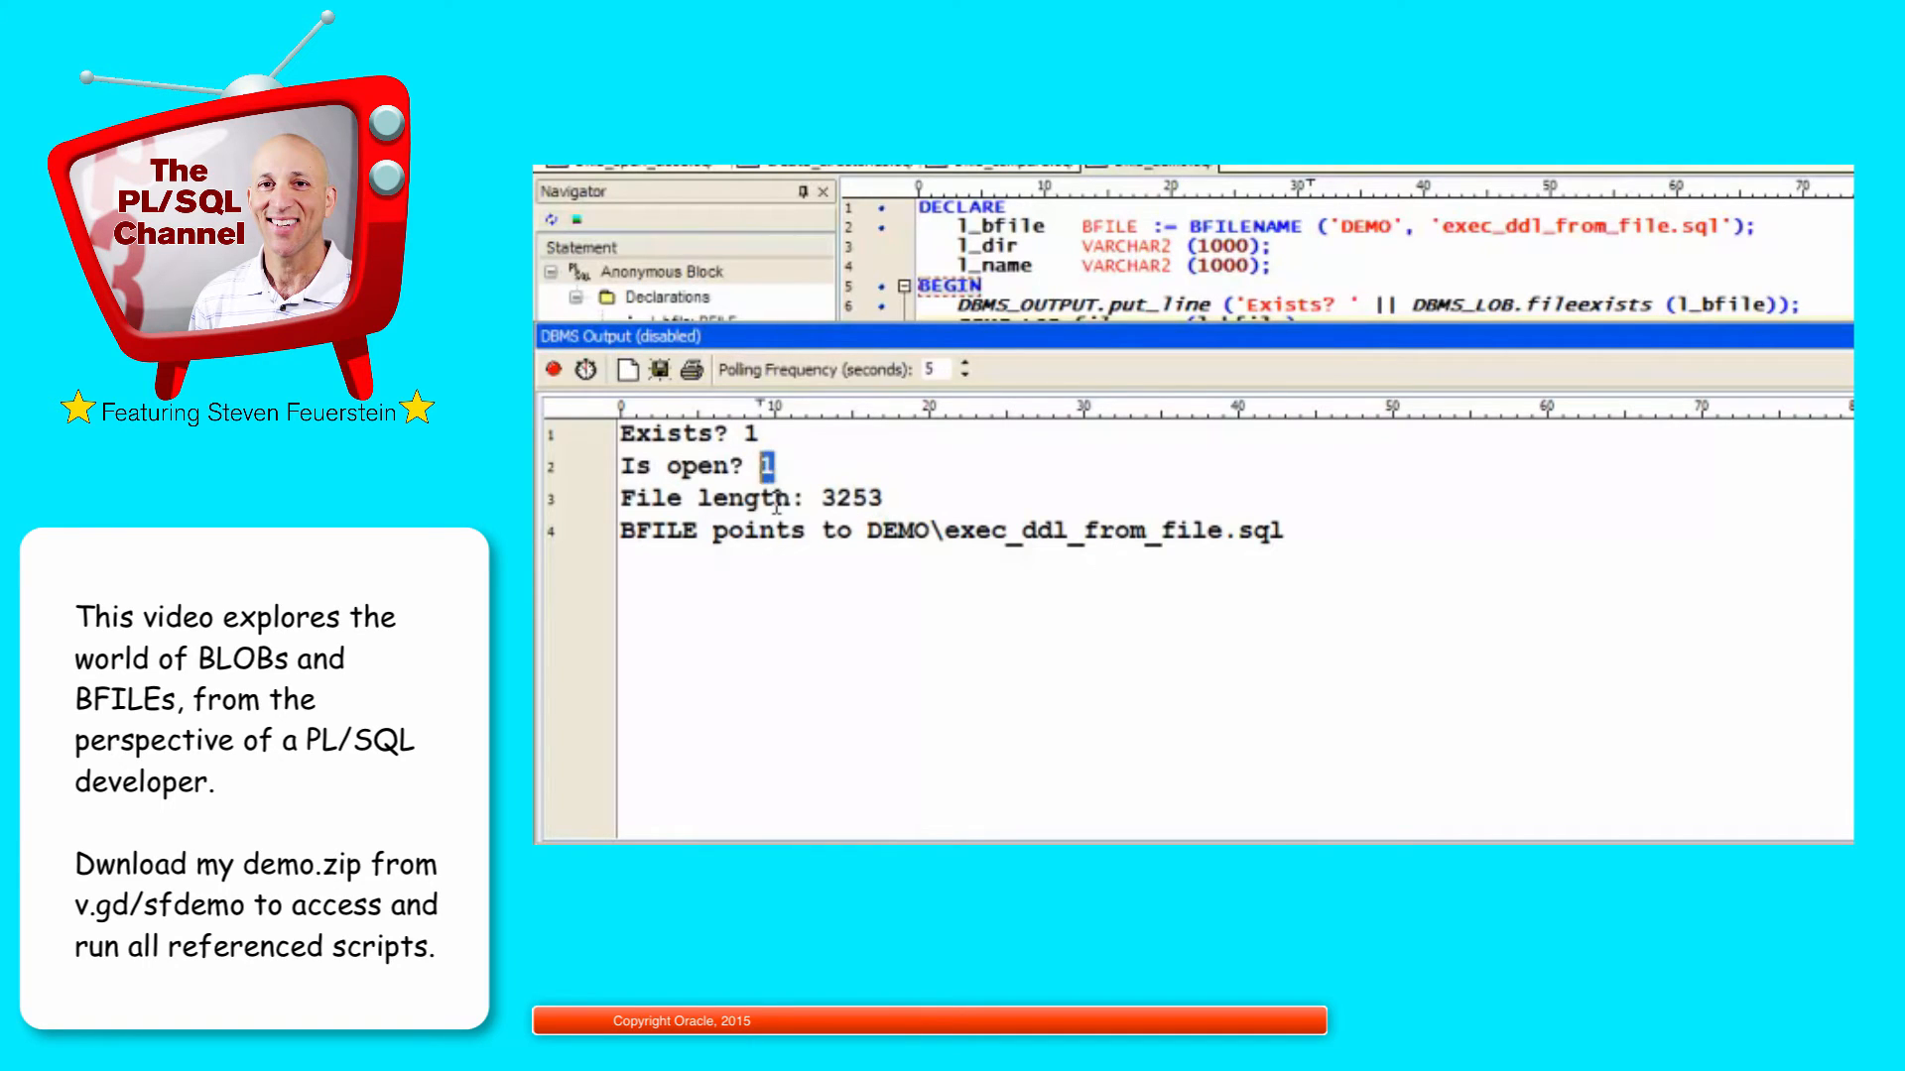
pyautogui.moveTo(1002, 560)
pyautogui.write('bfile_read.sql')
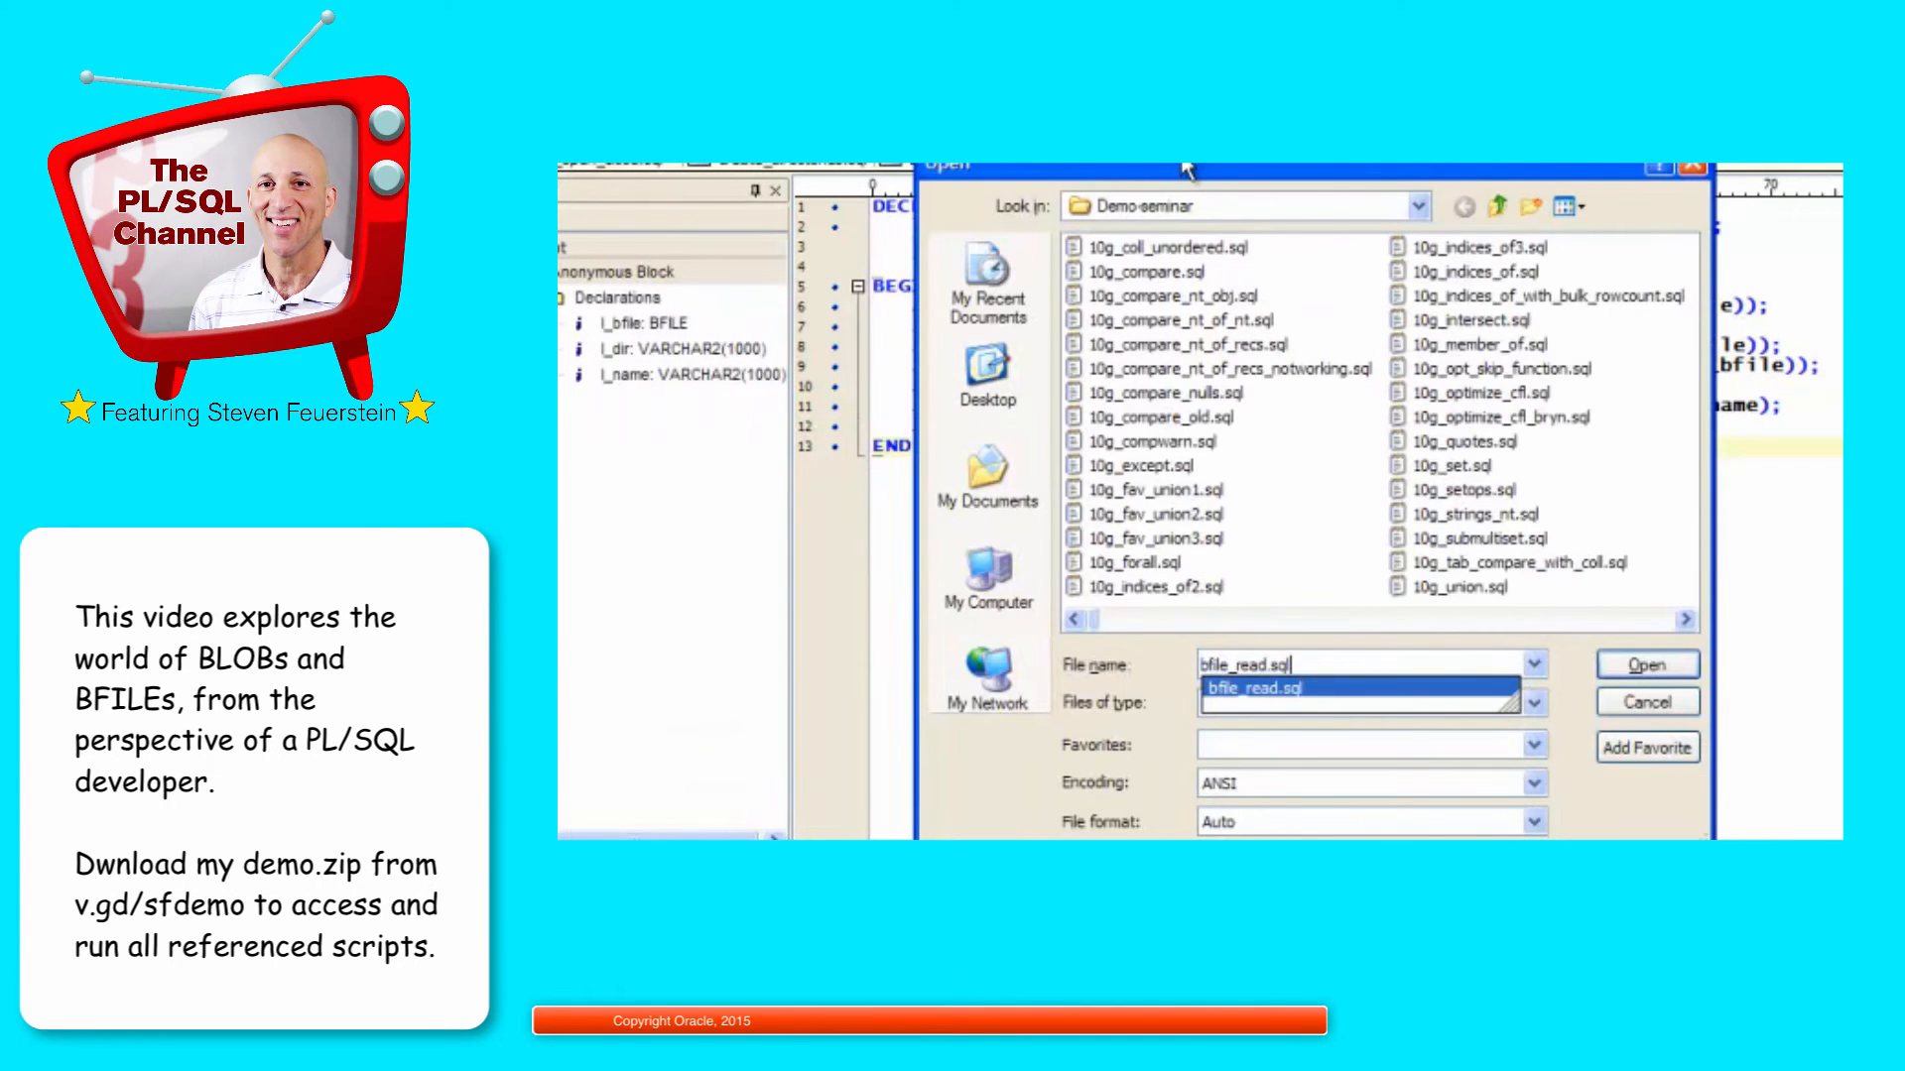
# Step: Load bfile_read.sql, review l_contents, l_amount and the fileopen call, then run it raising ORA-00900
pyautogui.click(1643, 664)
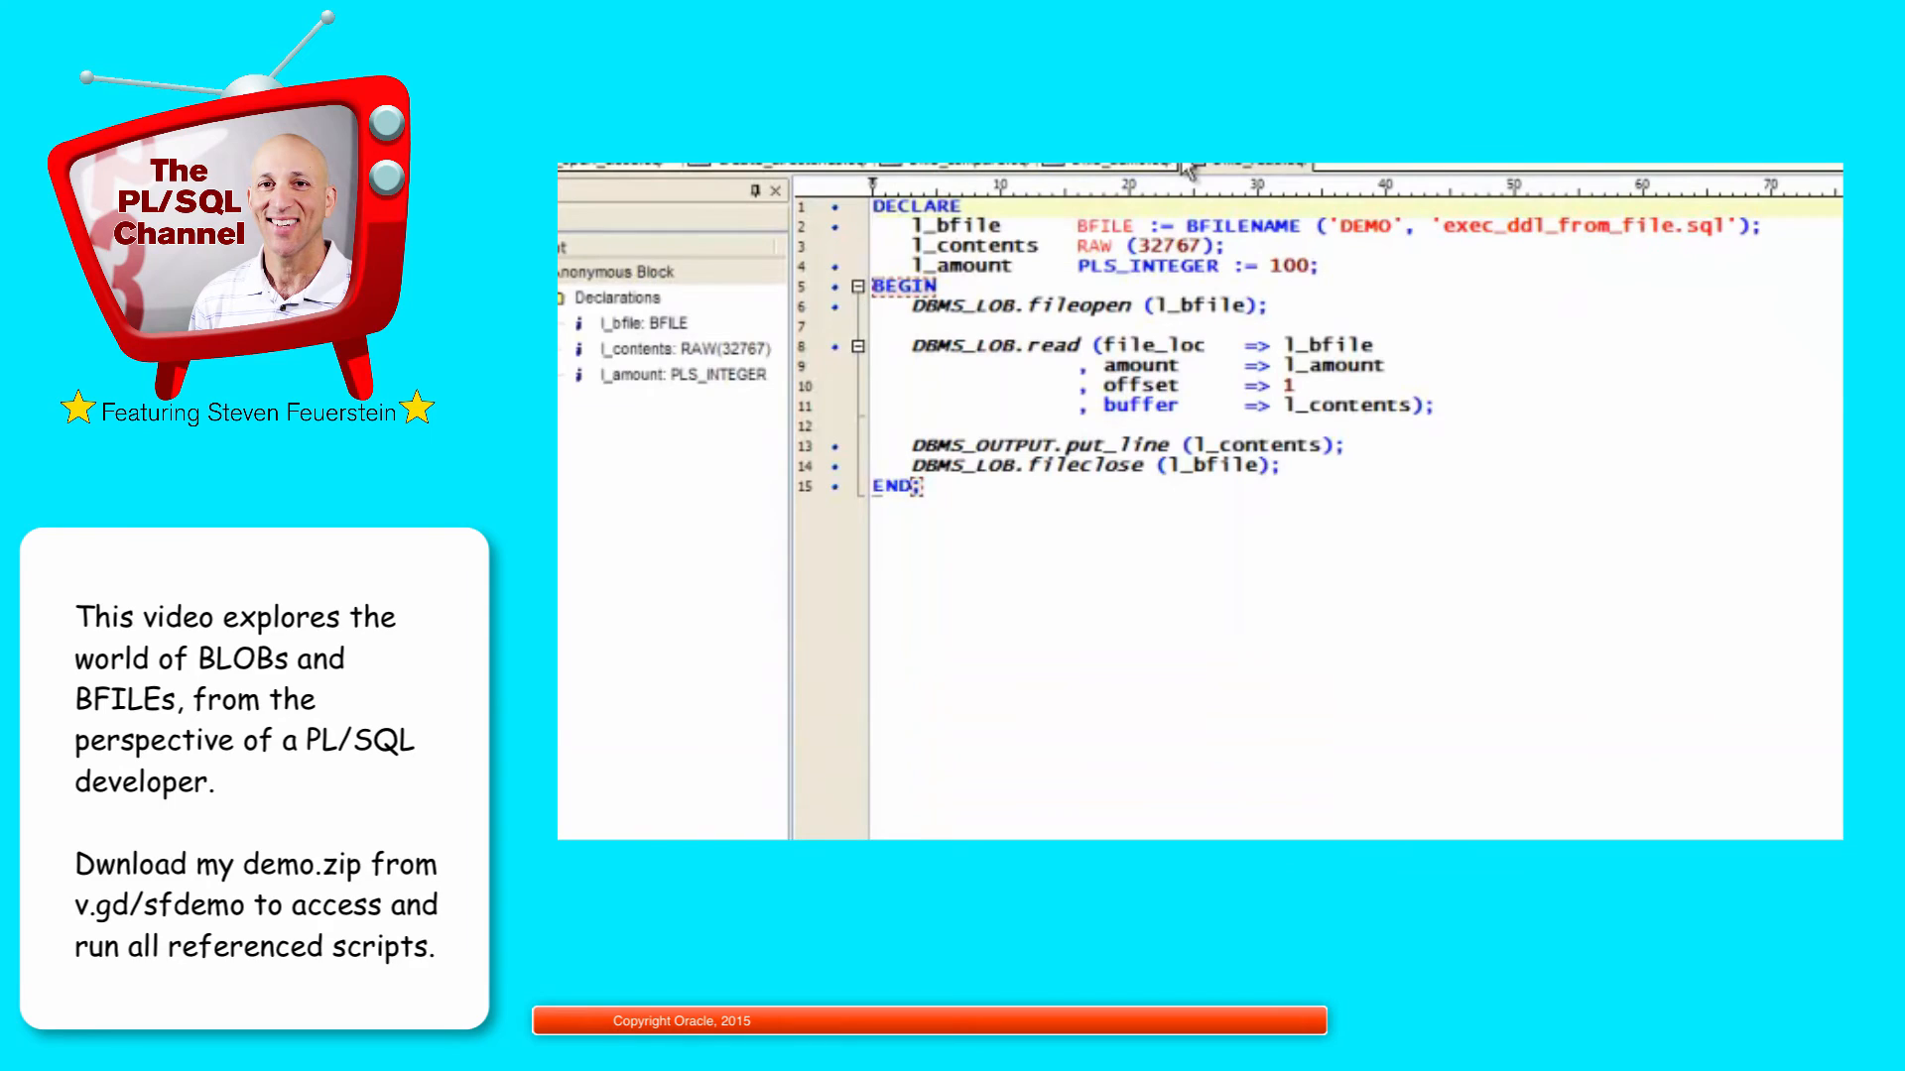
pyautogui.moveTo(996, 226)
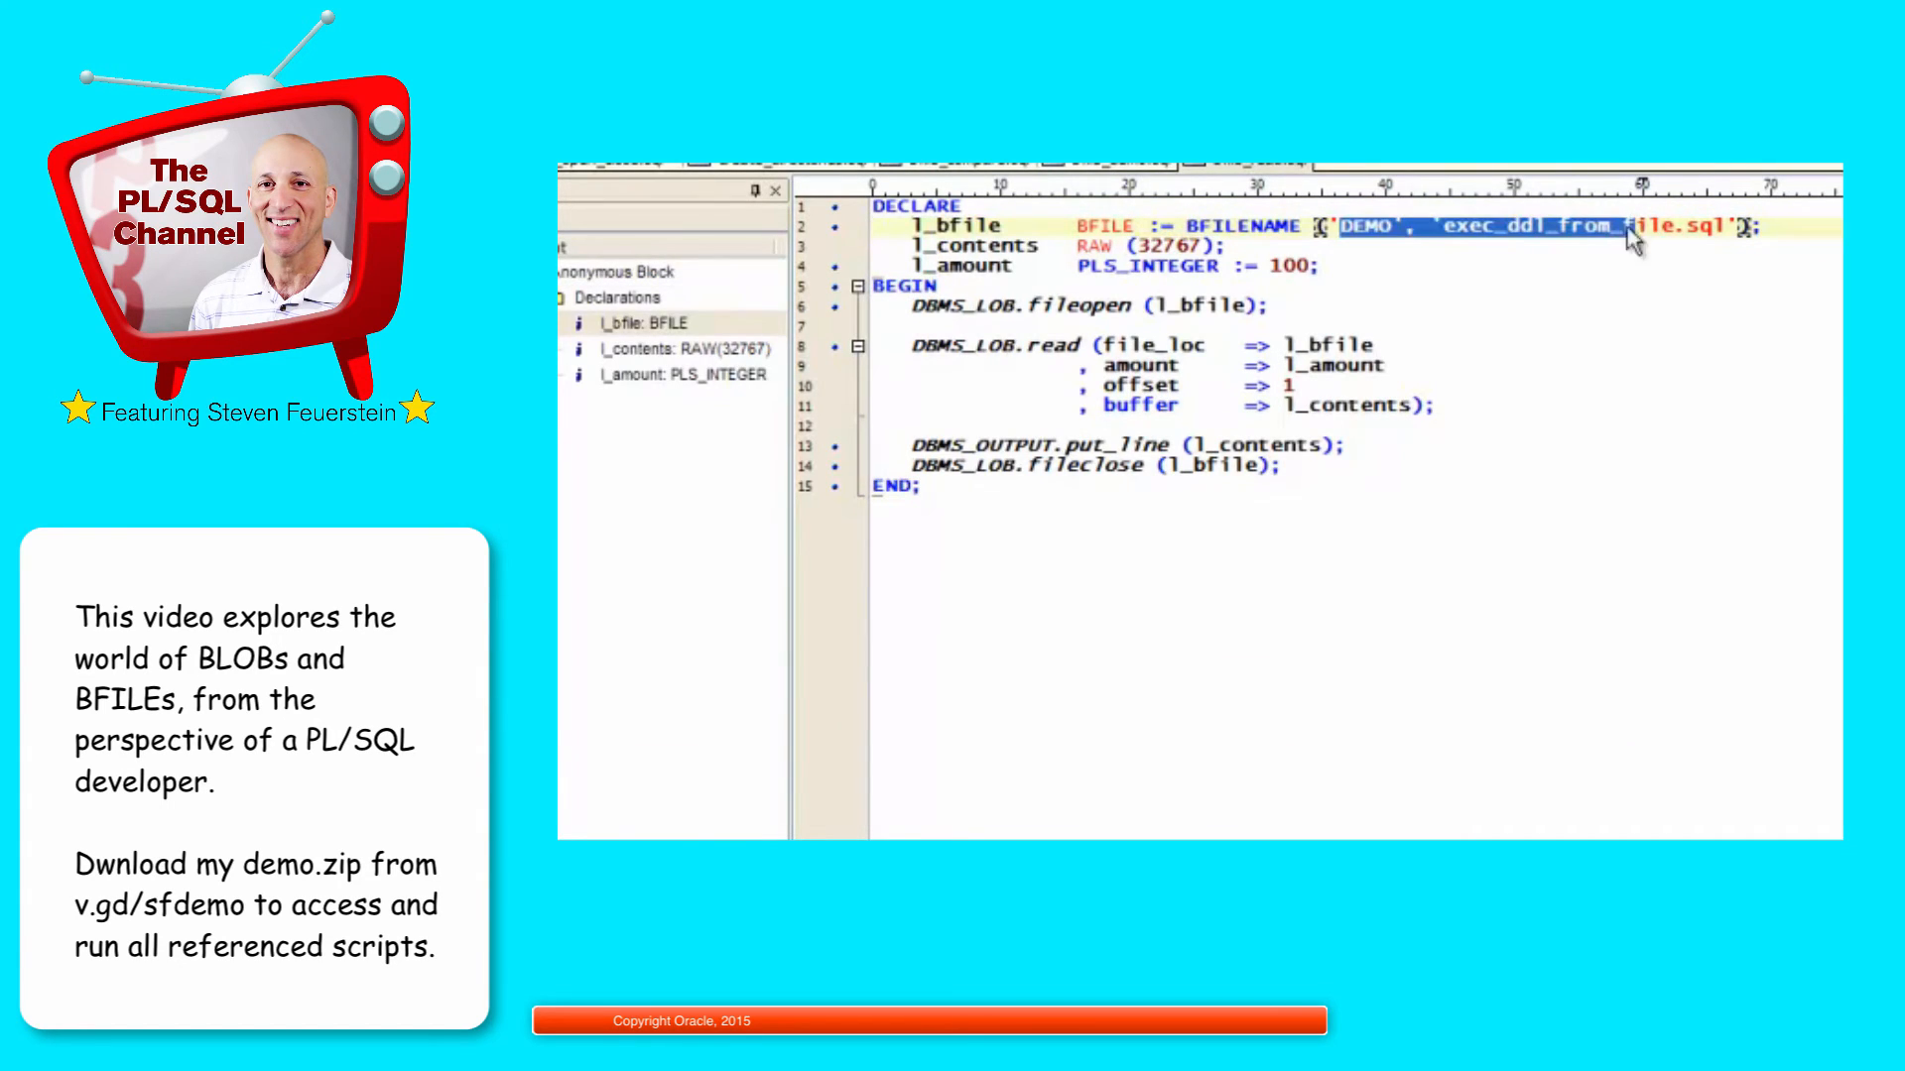
pyautogui.doubleClick(976, 246)
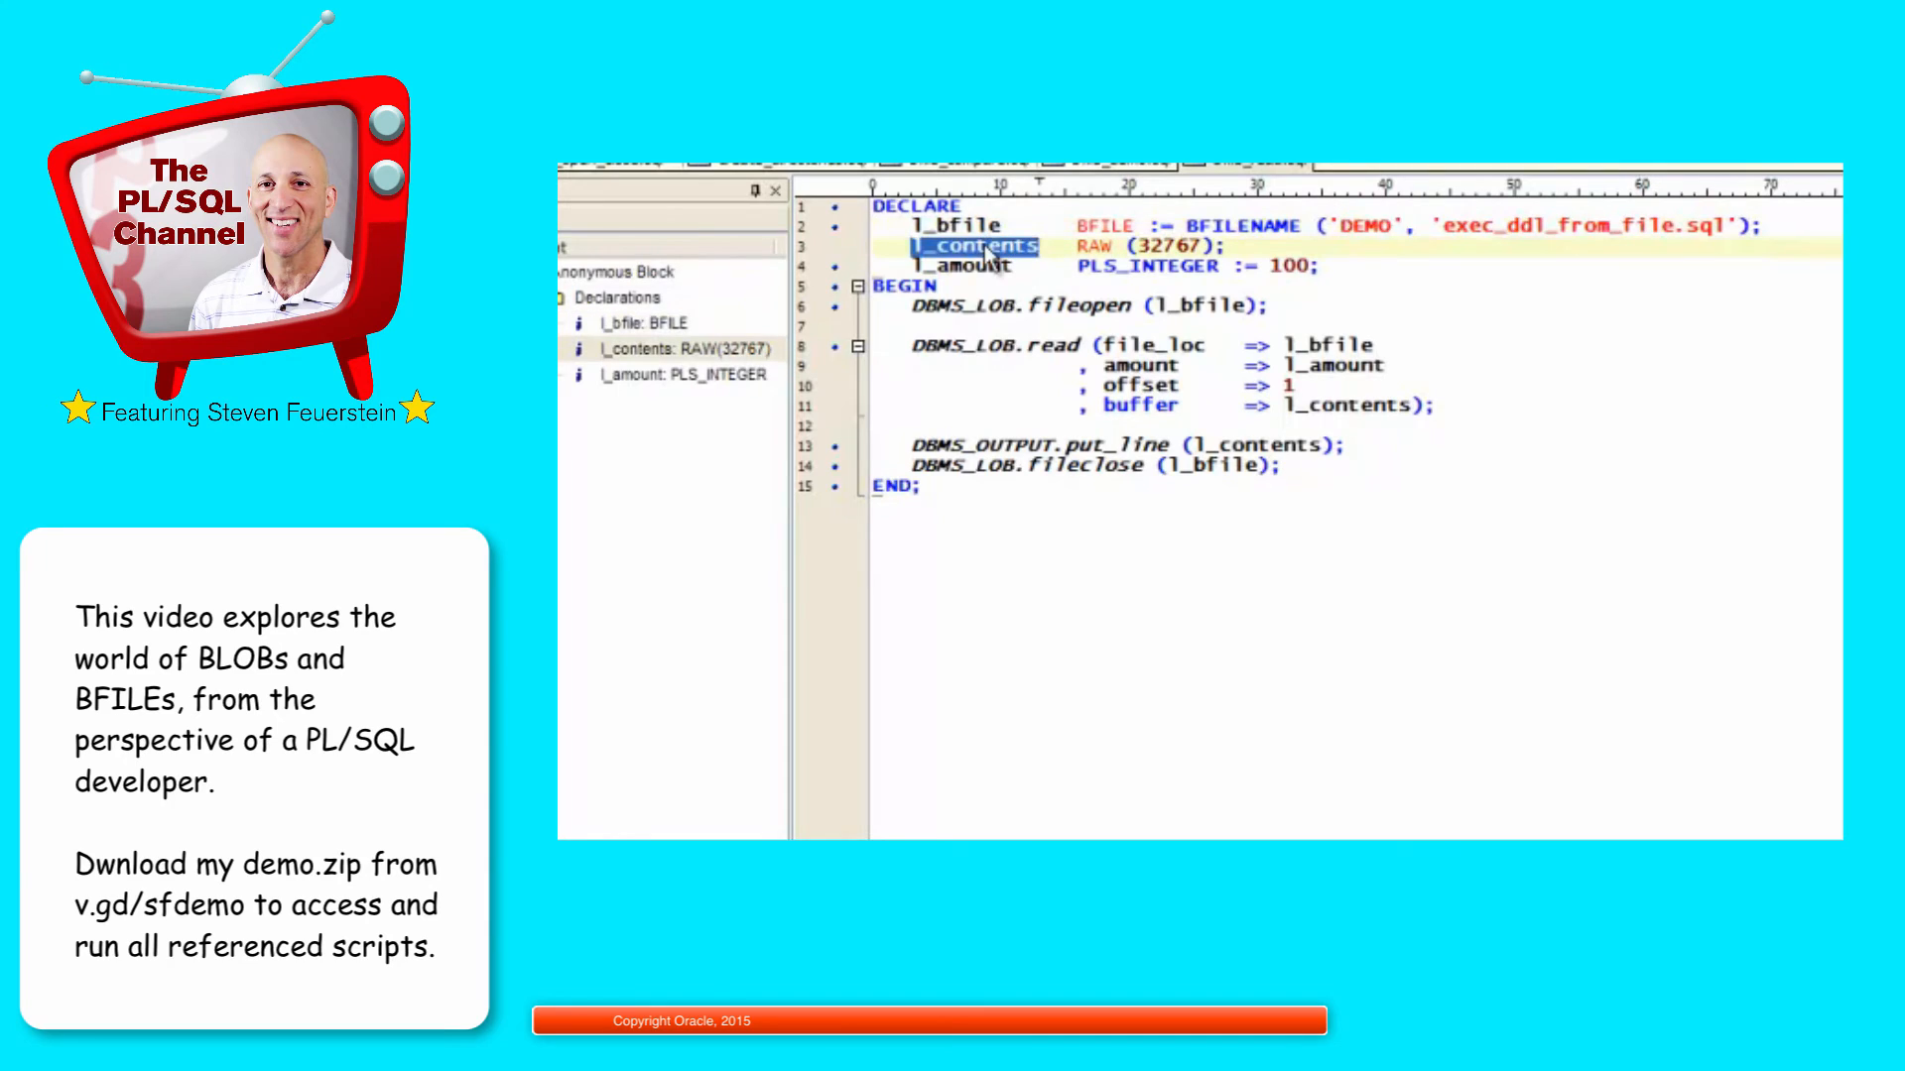
pyautogui.click(964, 266)
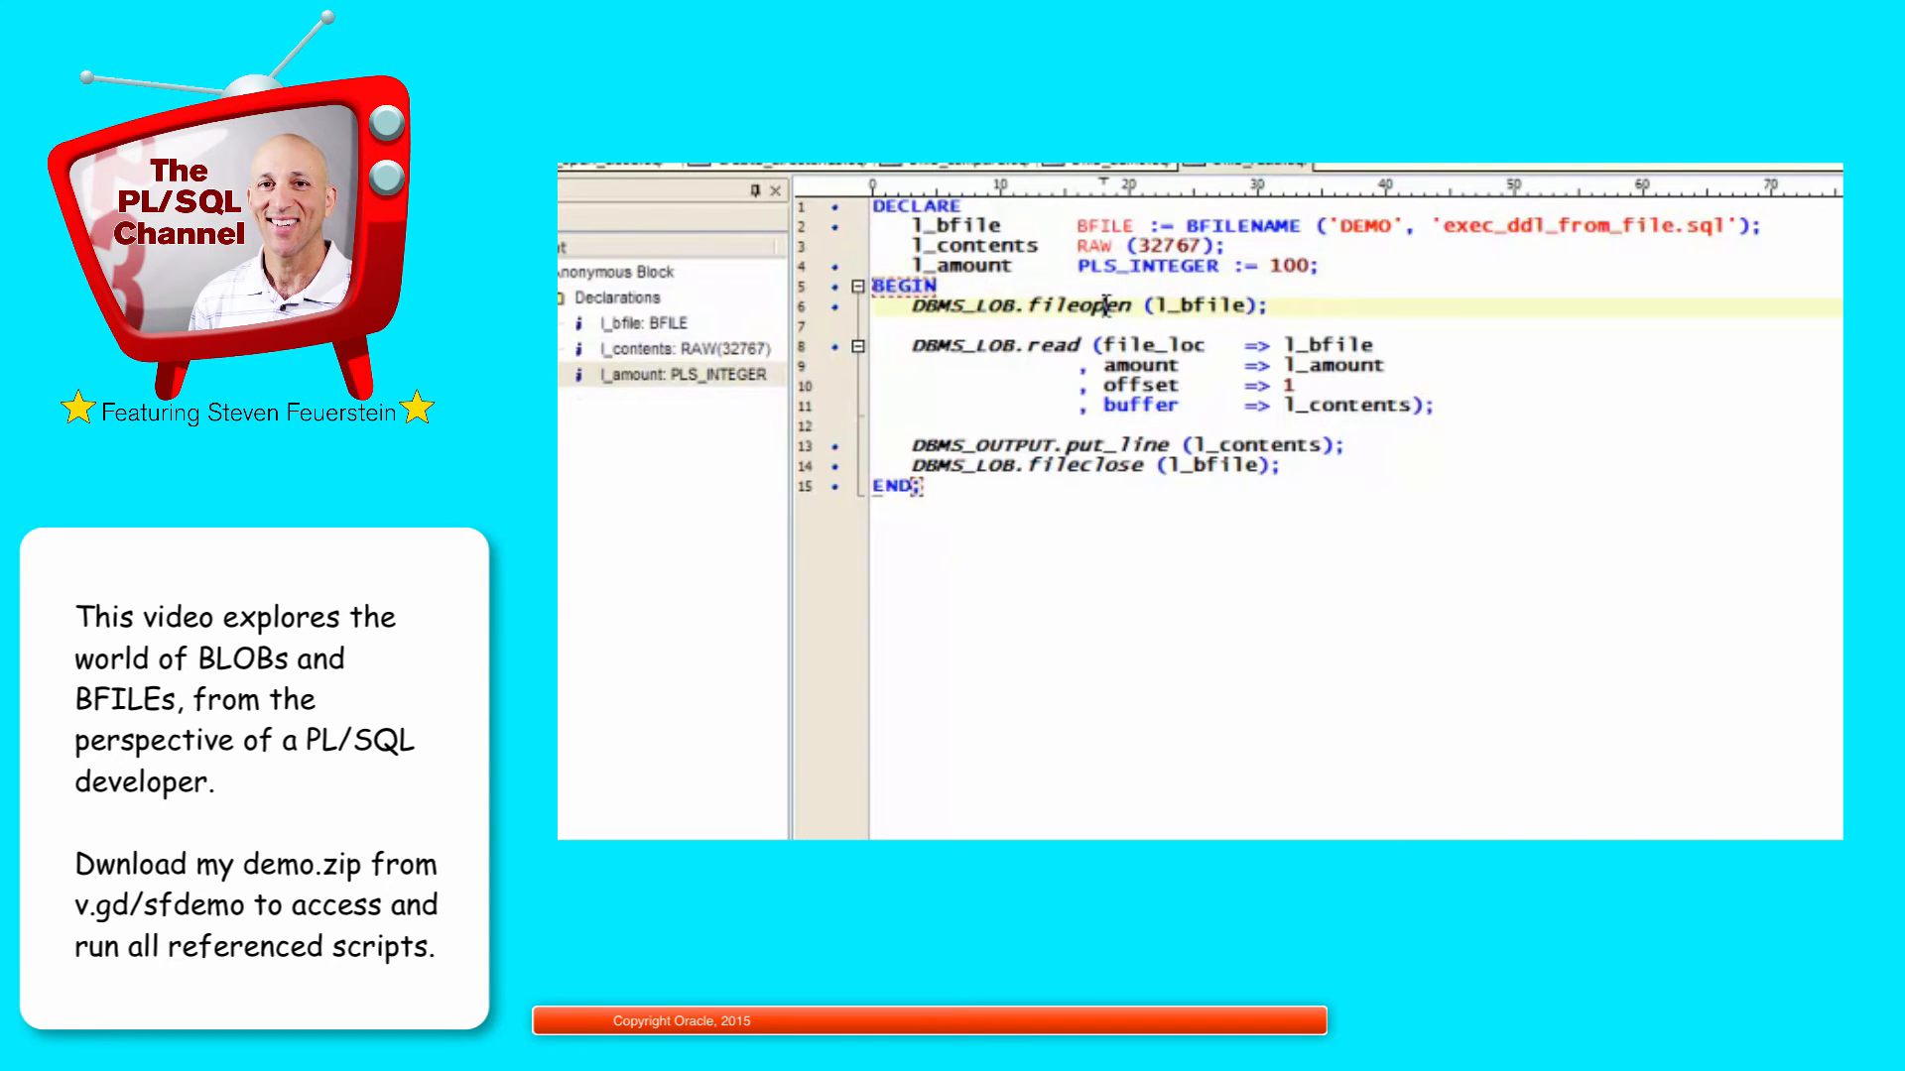
pyautogui.doubleClick(1048, 345)
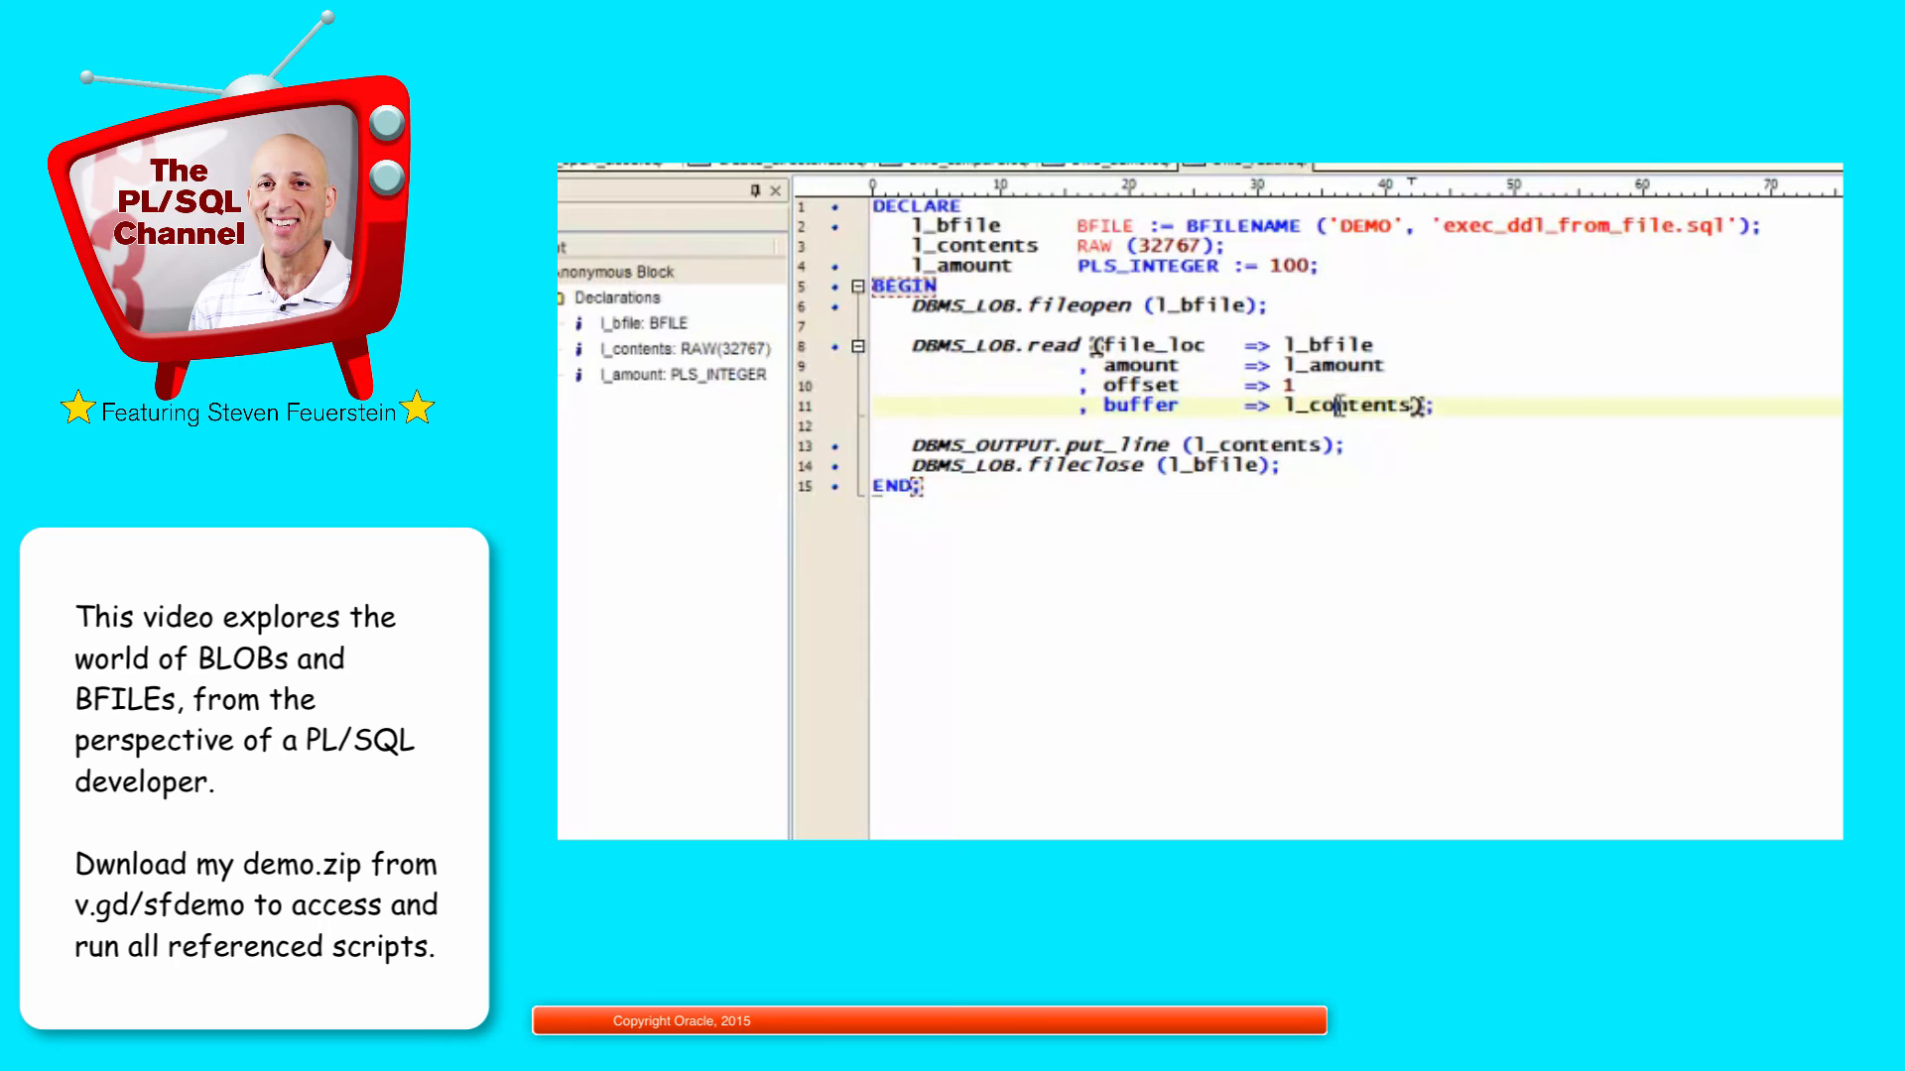
pyautogui.doubleClick(1232, 445)
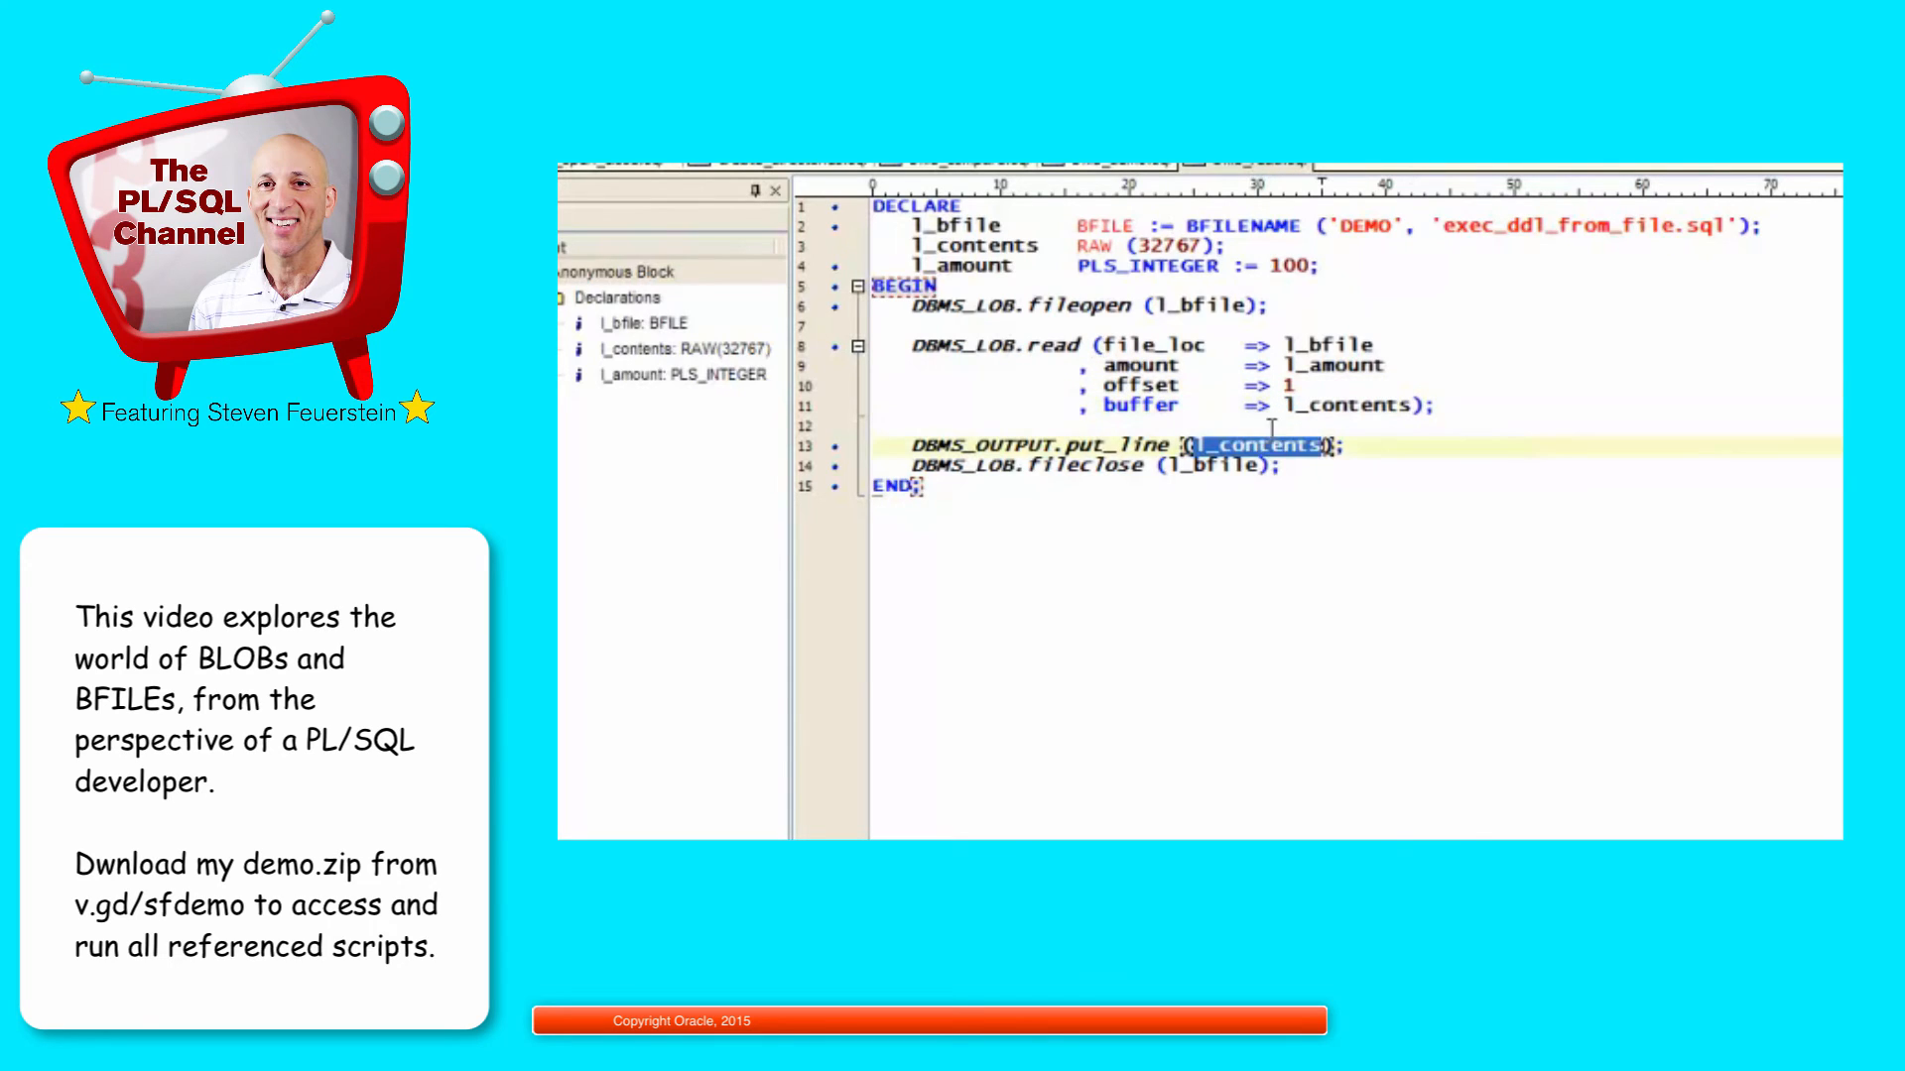
pyautogui.click(1093, 465)
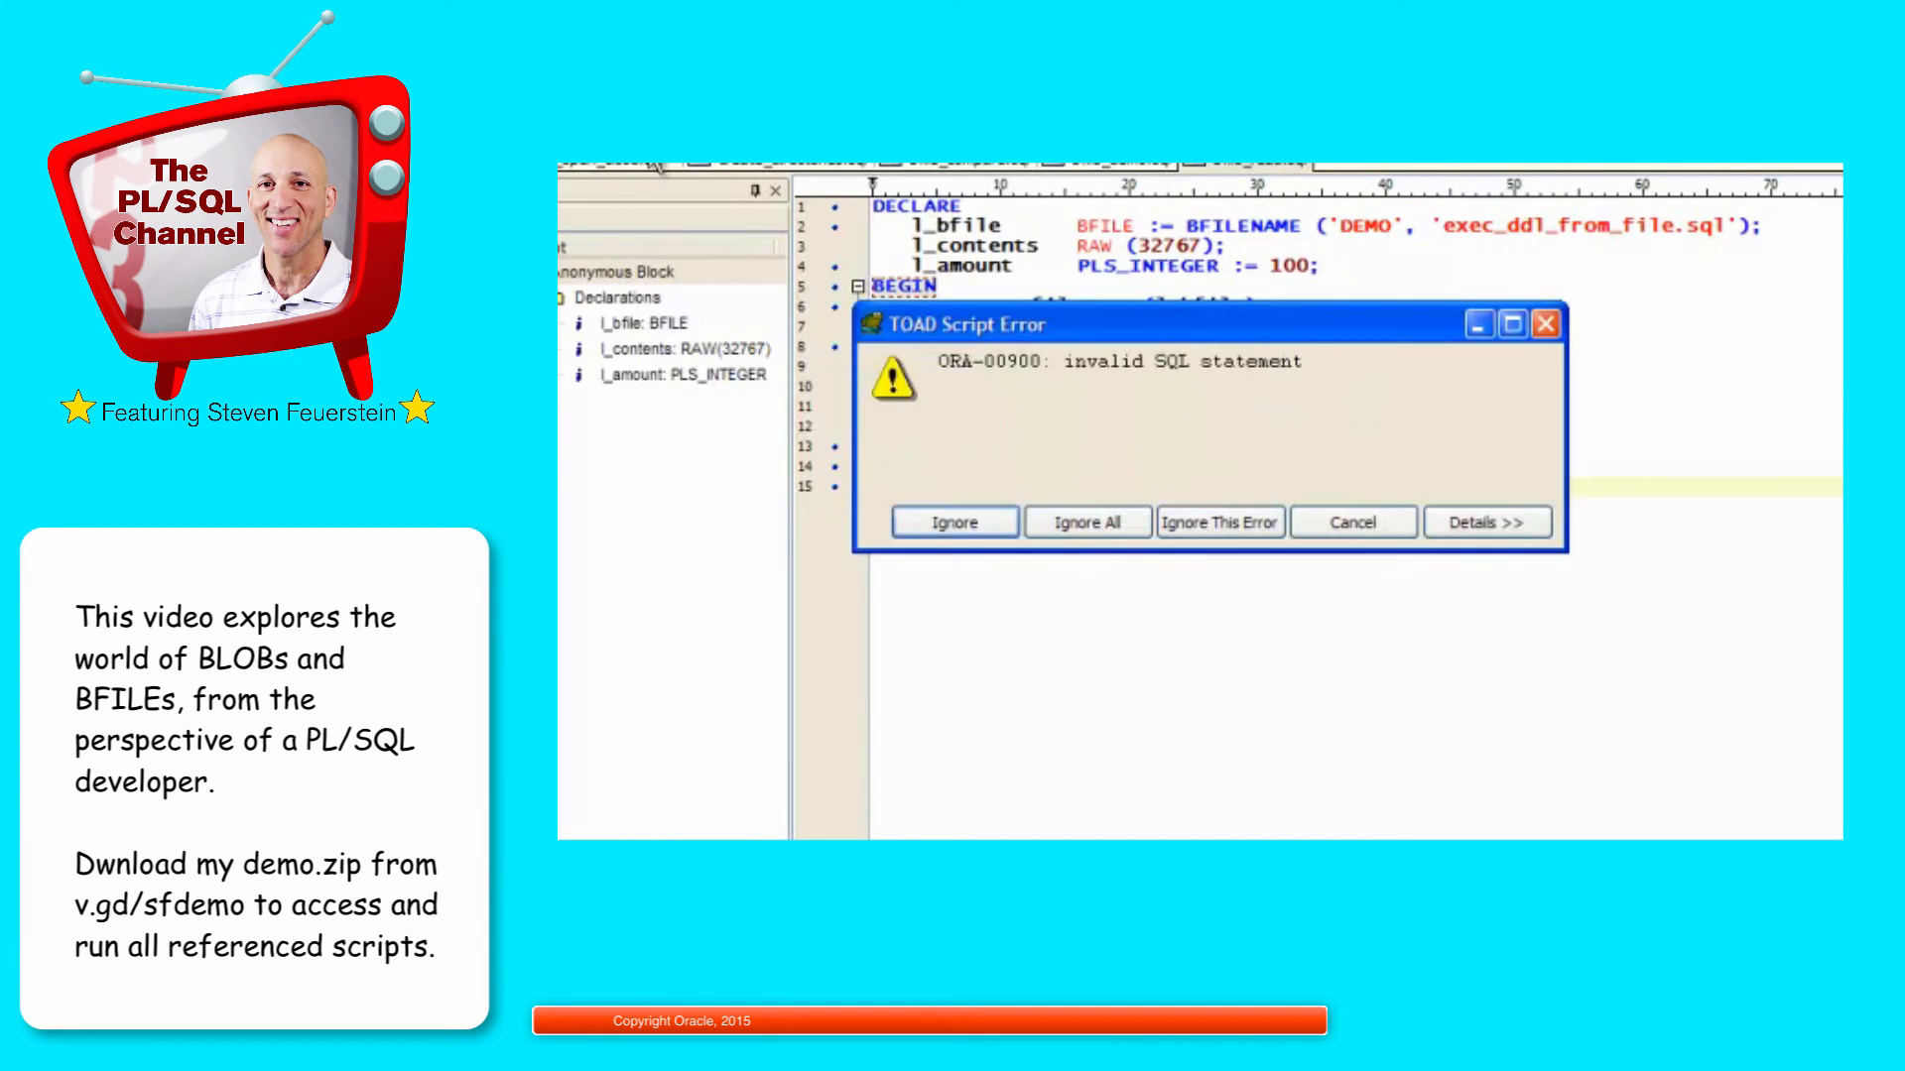
# Step: Ignore the script error and scroll through the RAW hex string of the file's first bytes
pyautogui.click(954, 522)
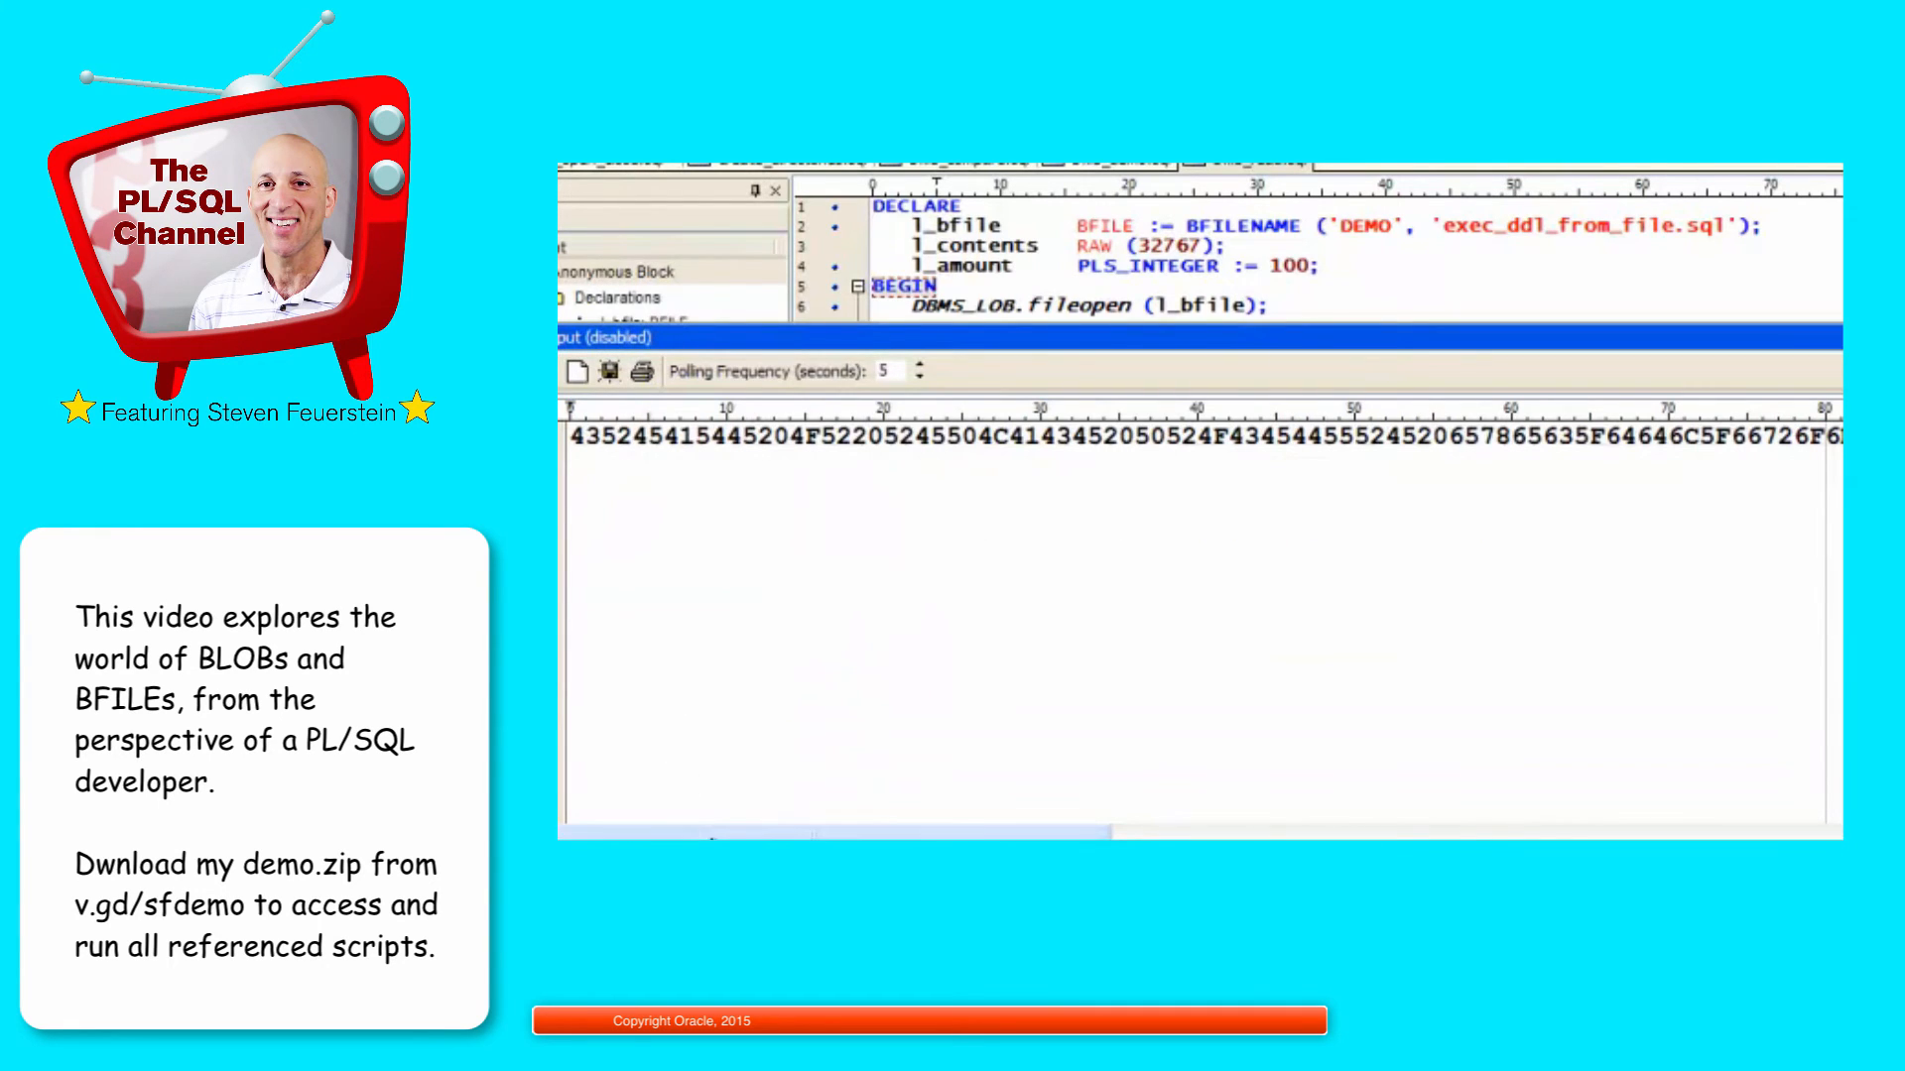
pyautogui.hscroll(3)
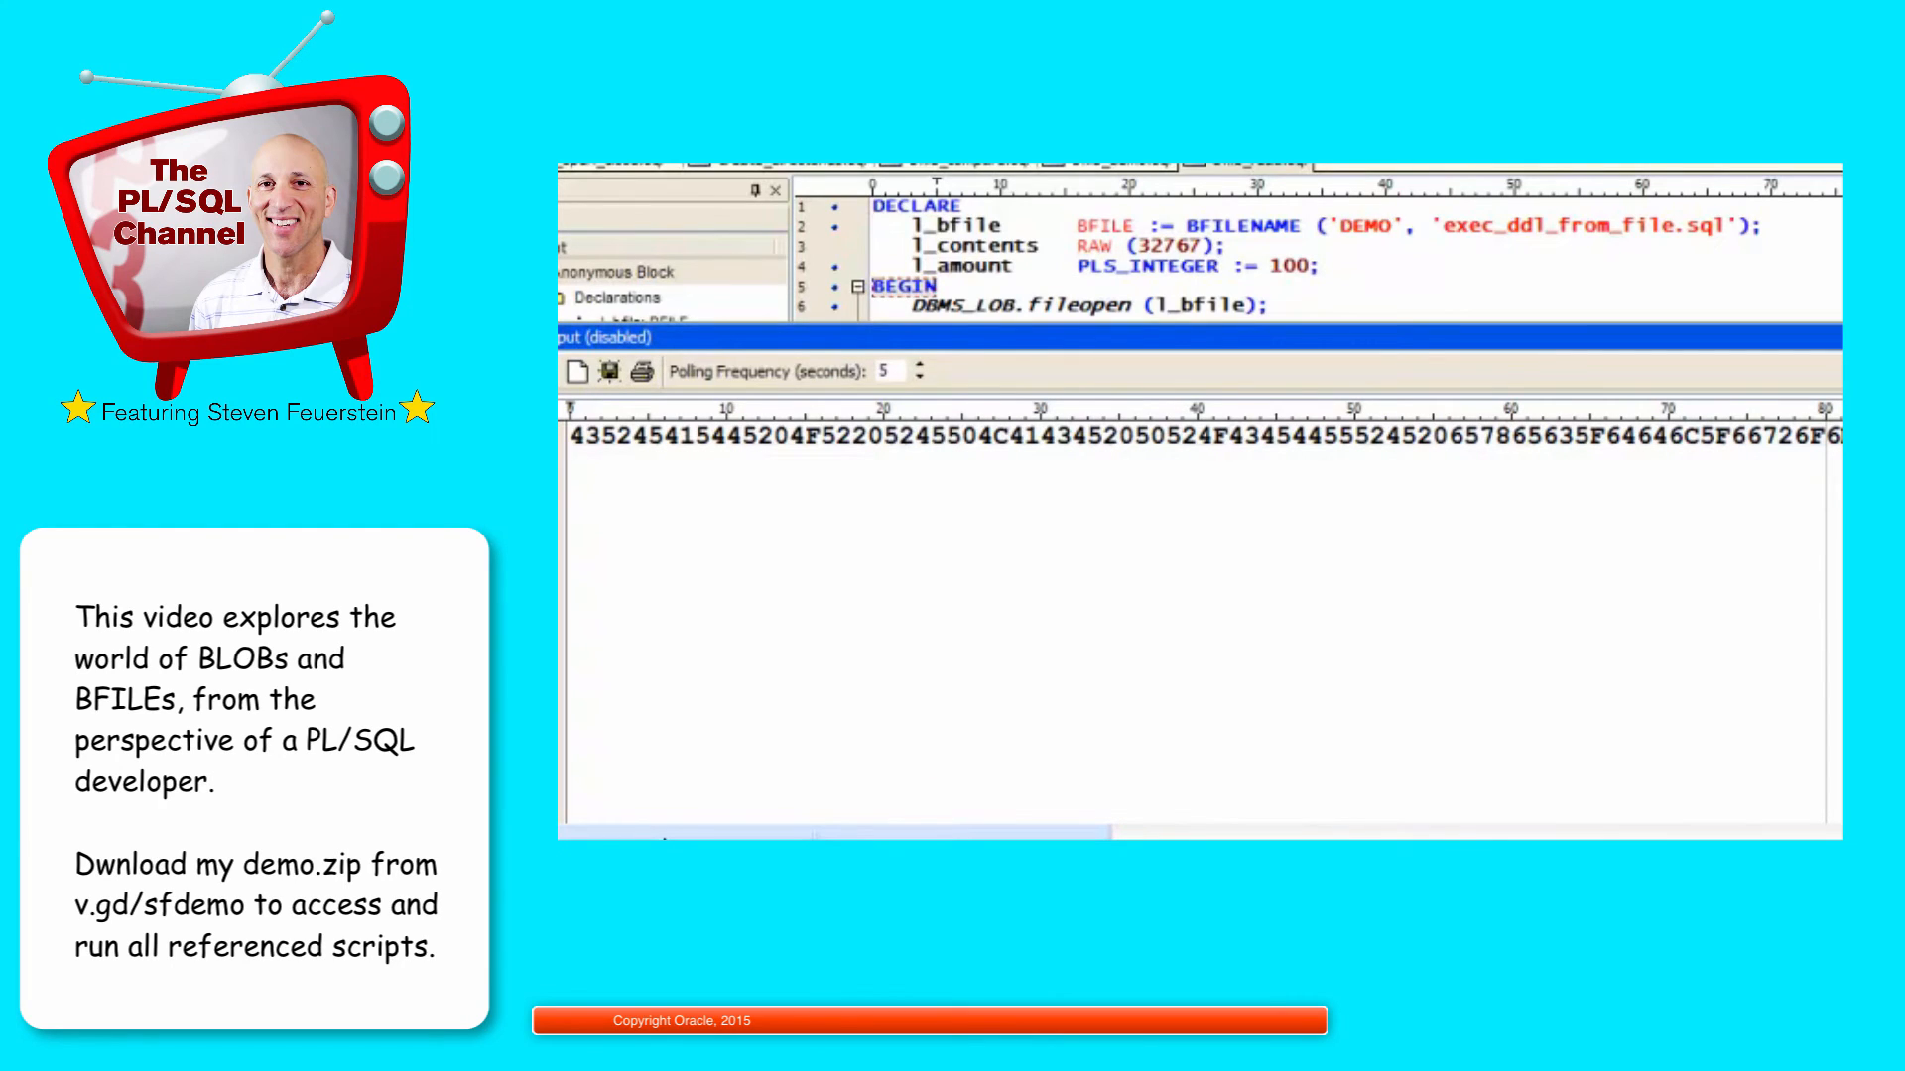
pyautogui.moveTo(1684, 441)
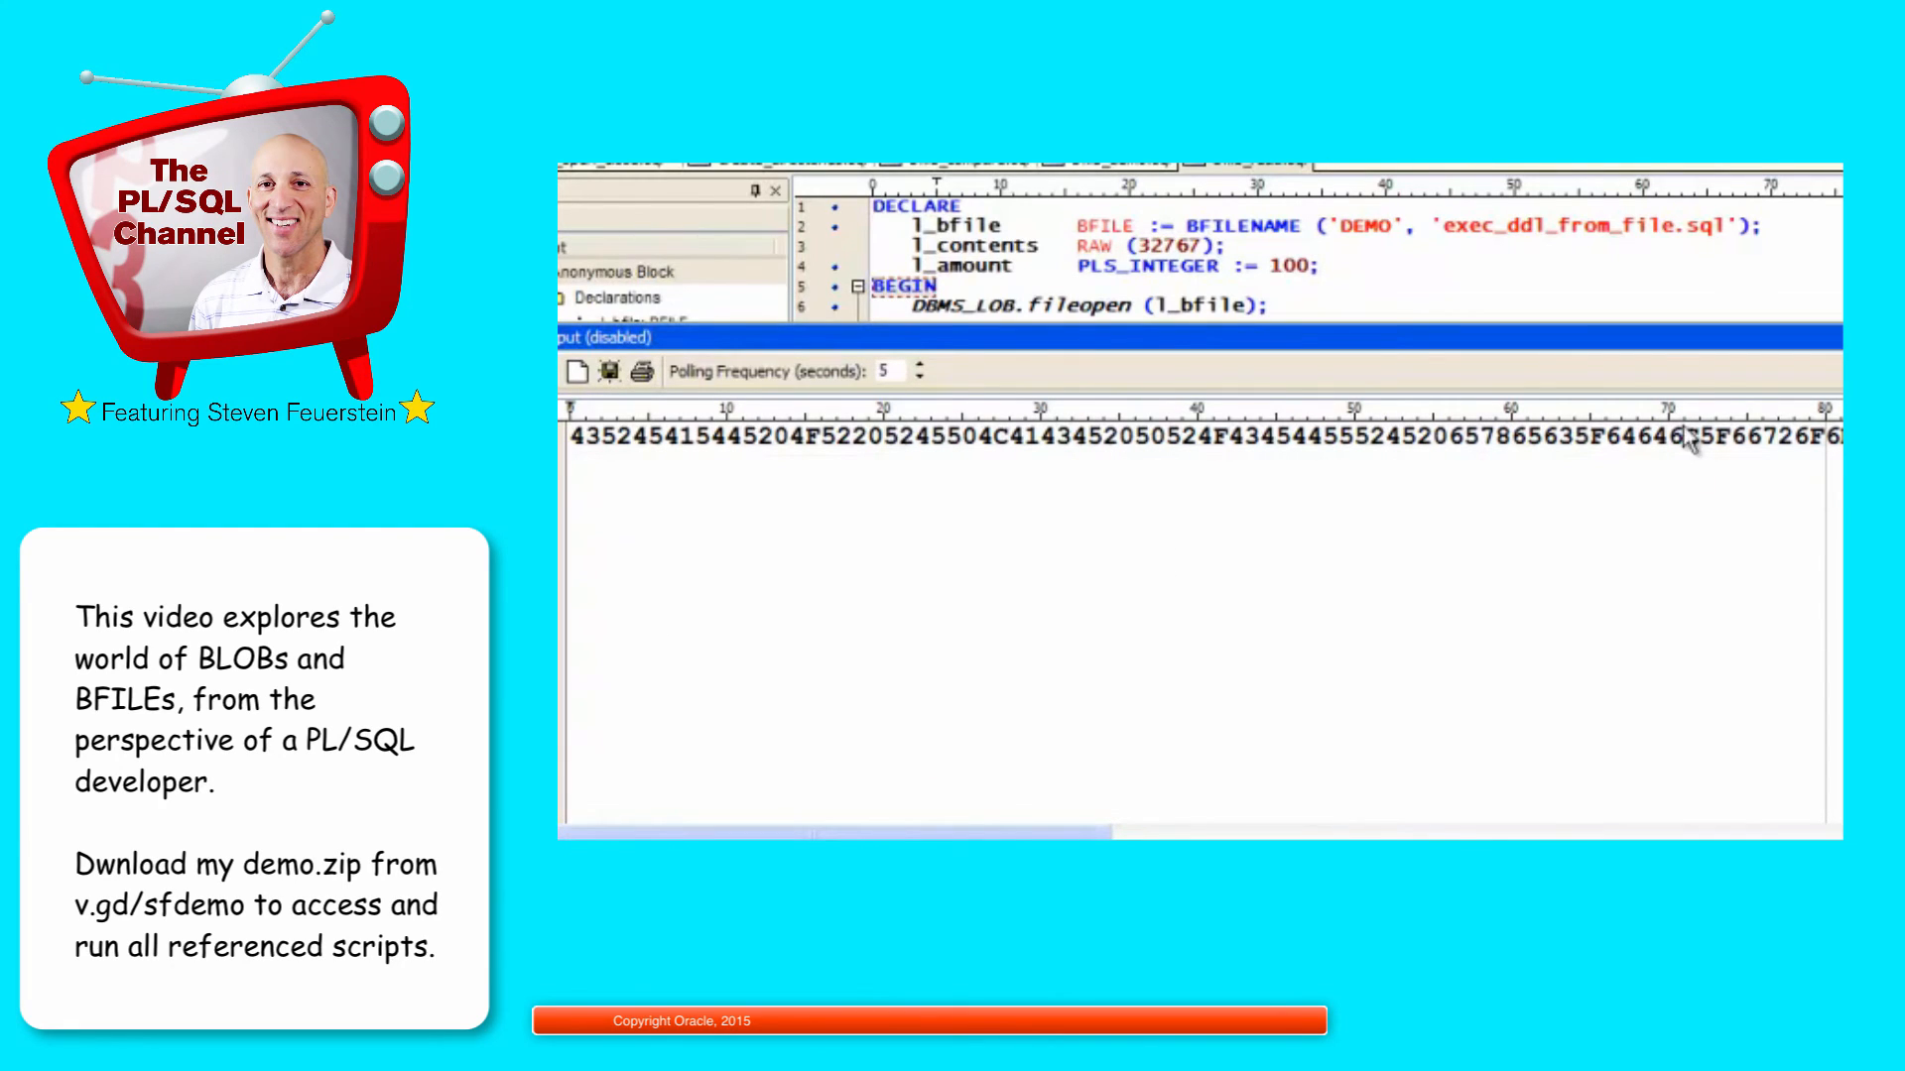
pyautogui.hscroll(3)
pyautogui.write('bfile_')
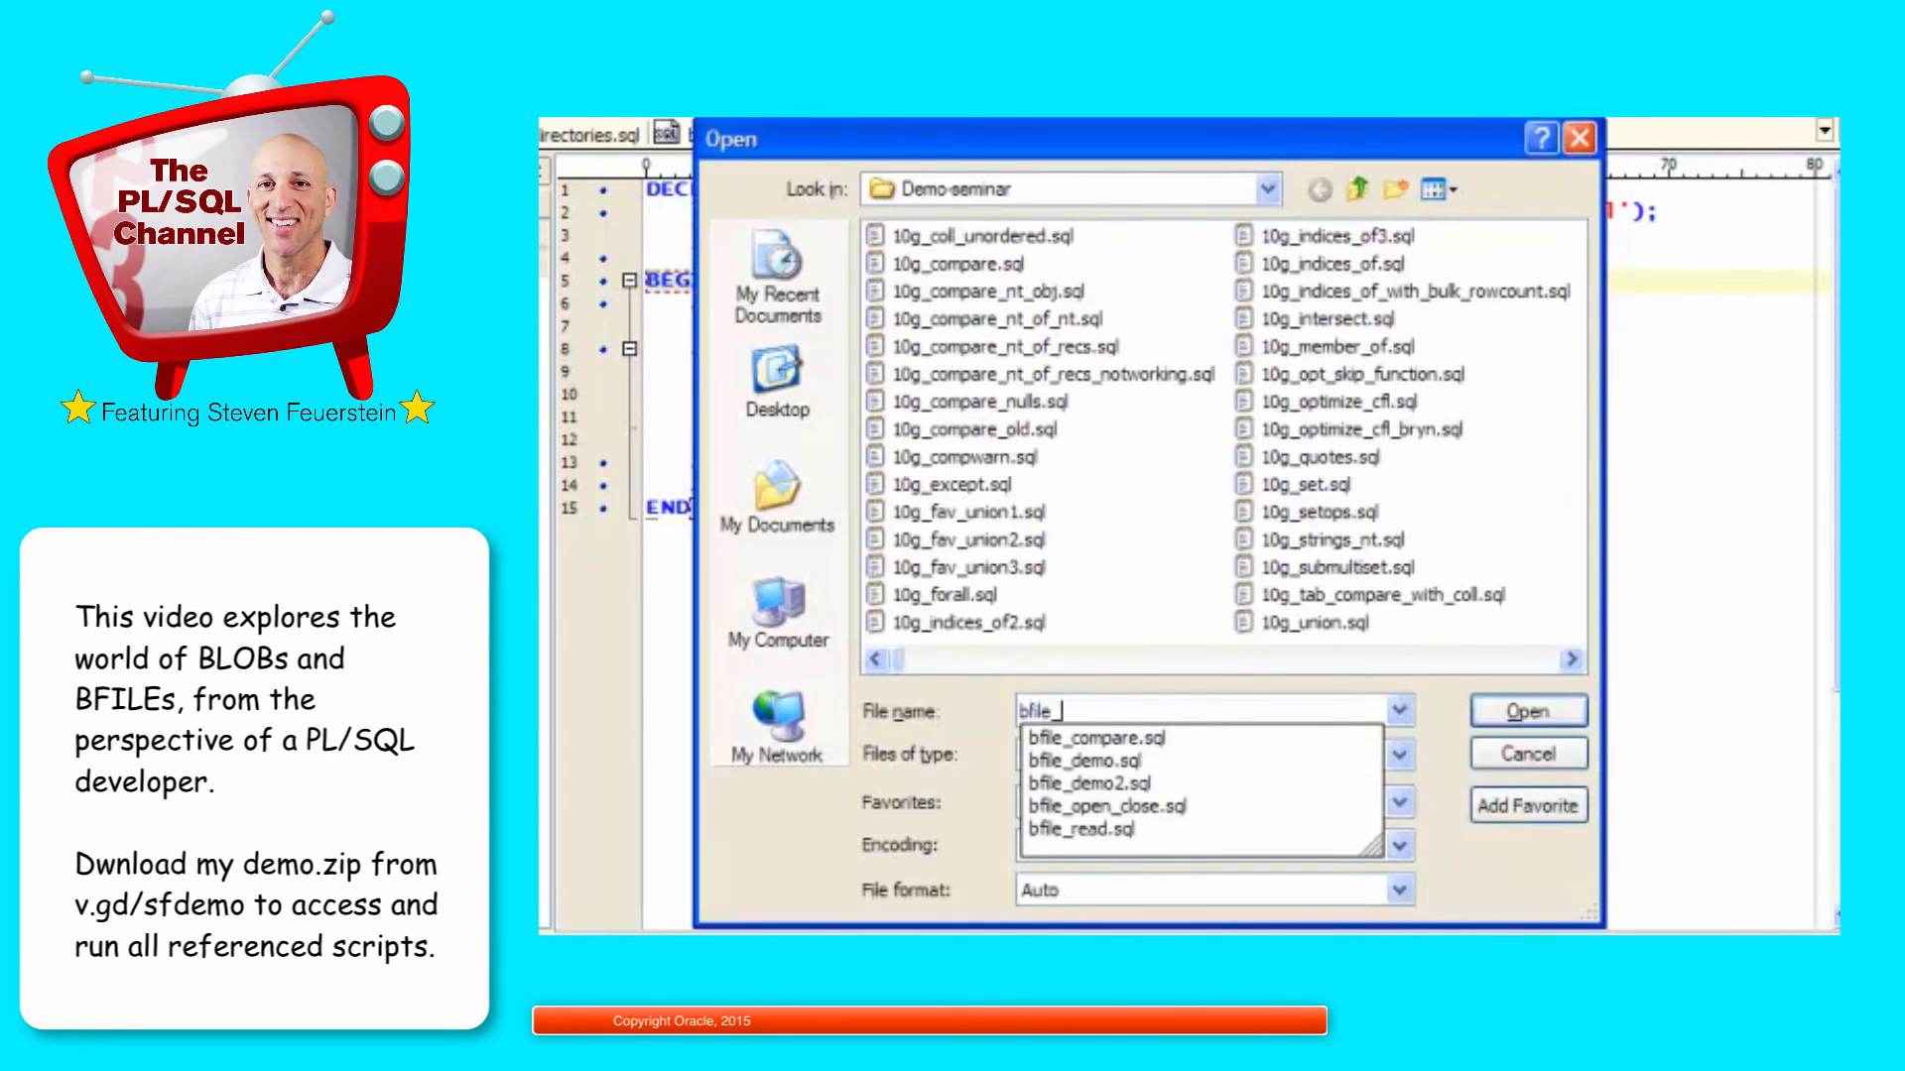
# Step: Load bfile_demo2.sql and highlight the createtemporary call and its l_clob argument
pyautogui.click(1528, 711)
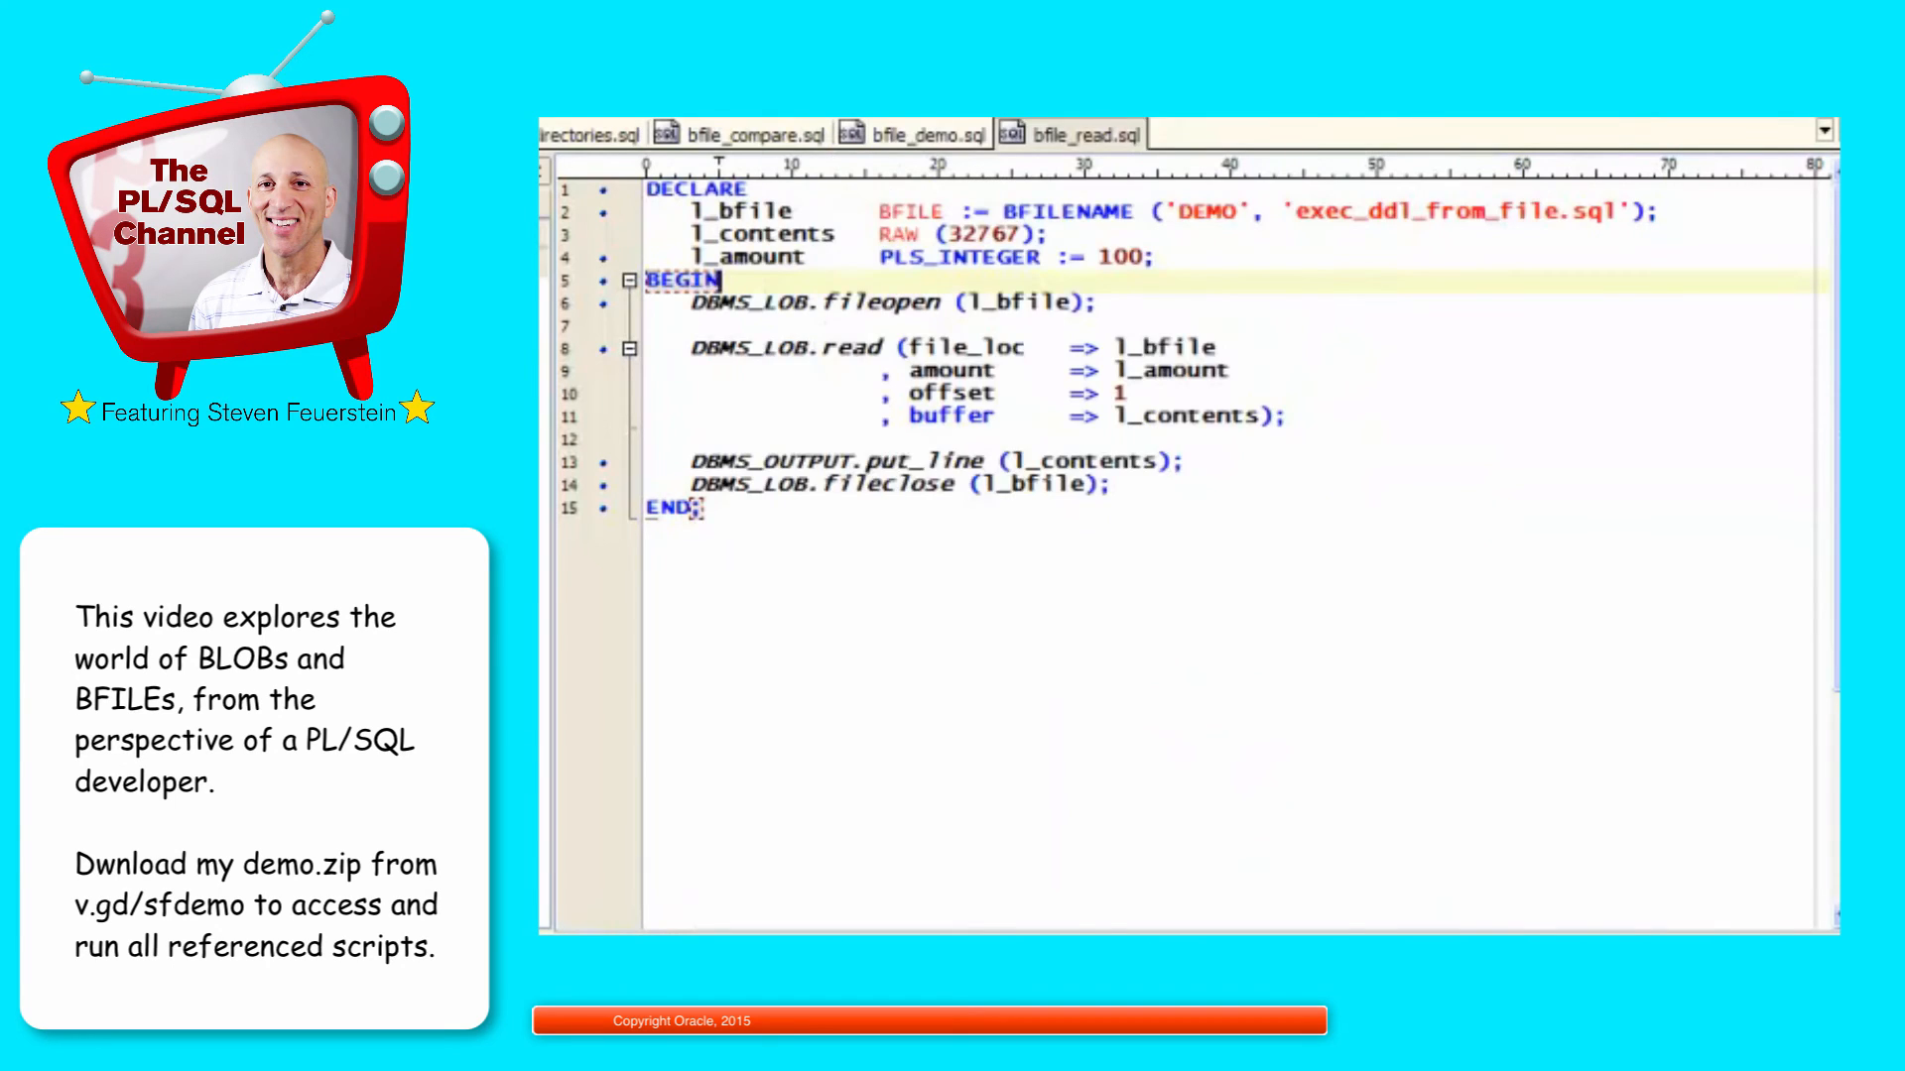
pyautogui.click(1249, 133)
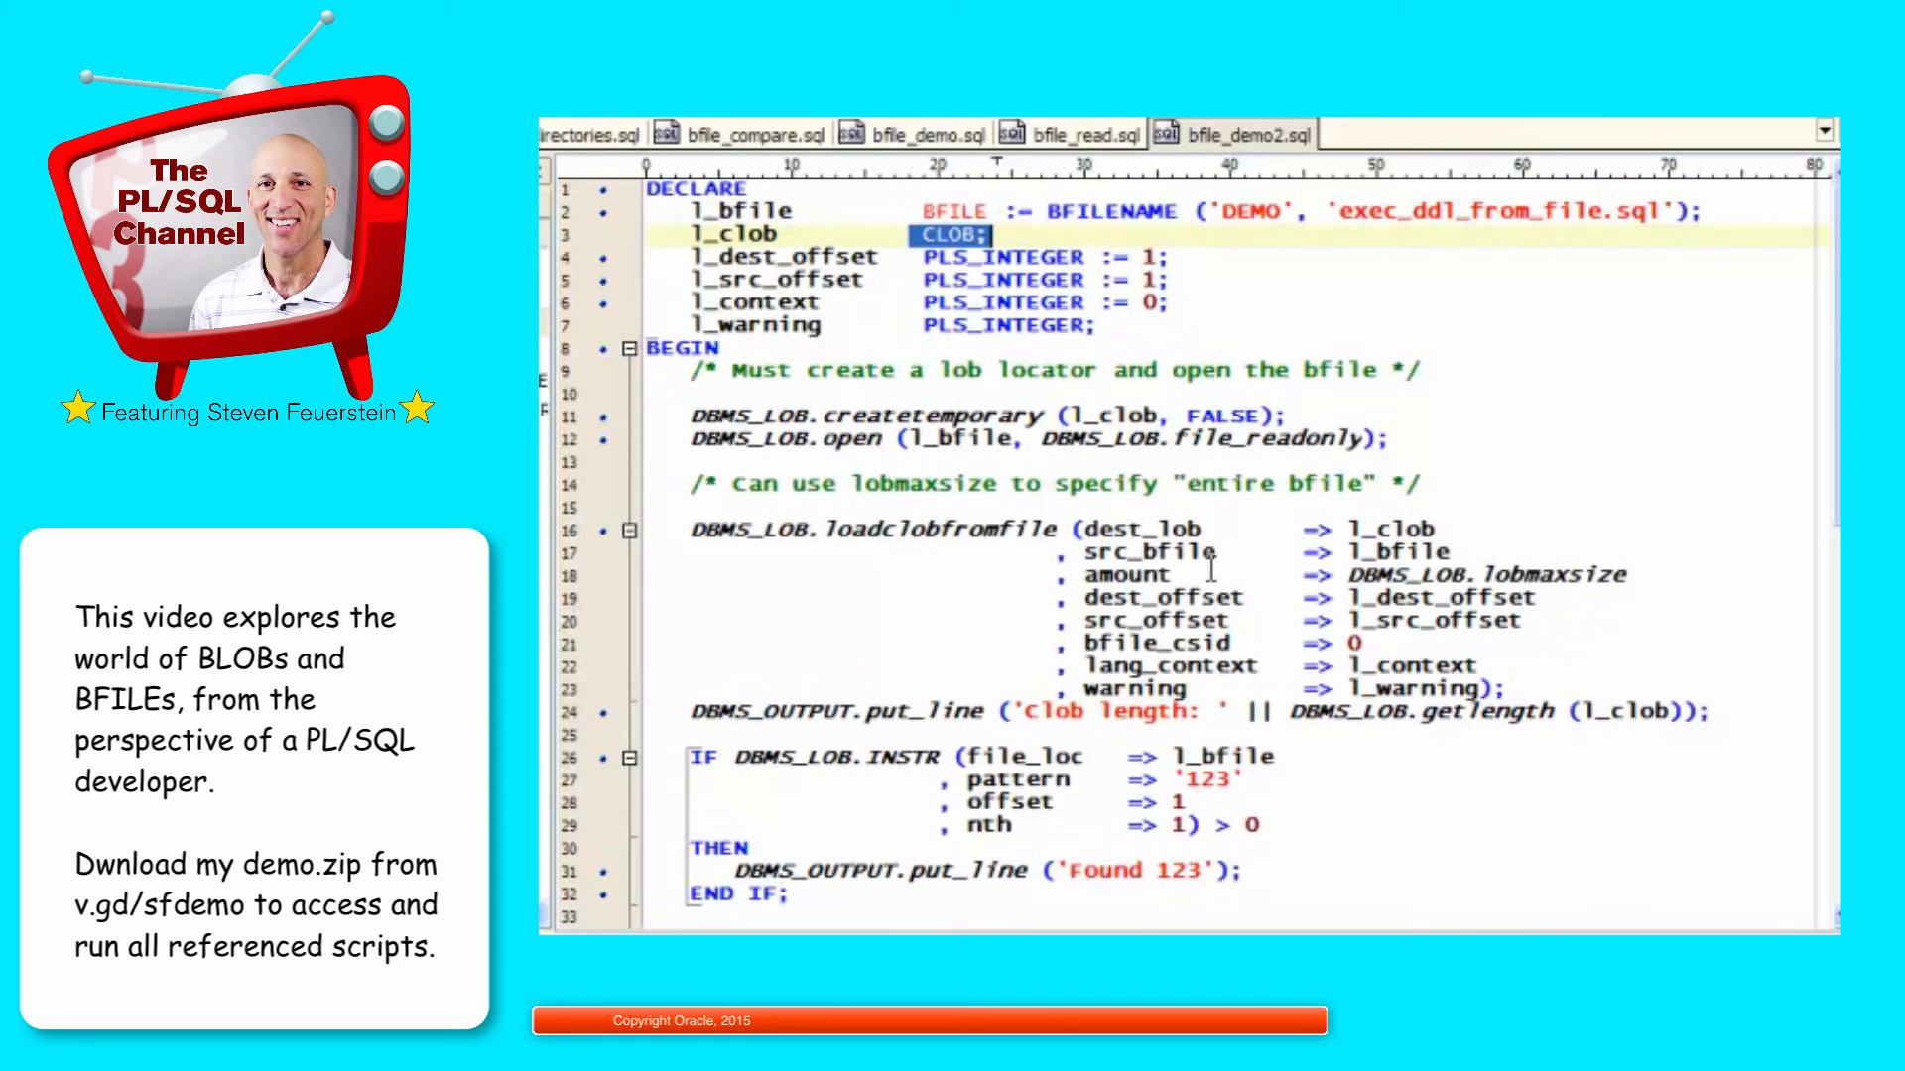
pyautogui.moveTo(819, 256)
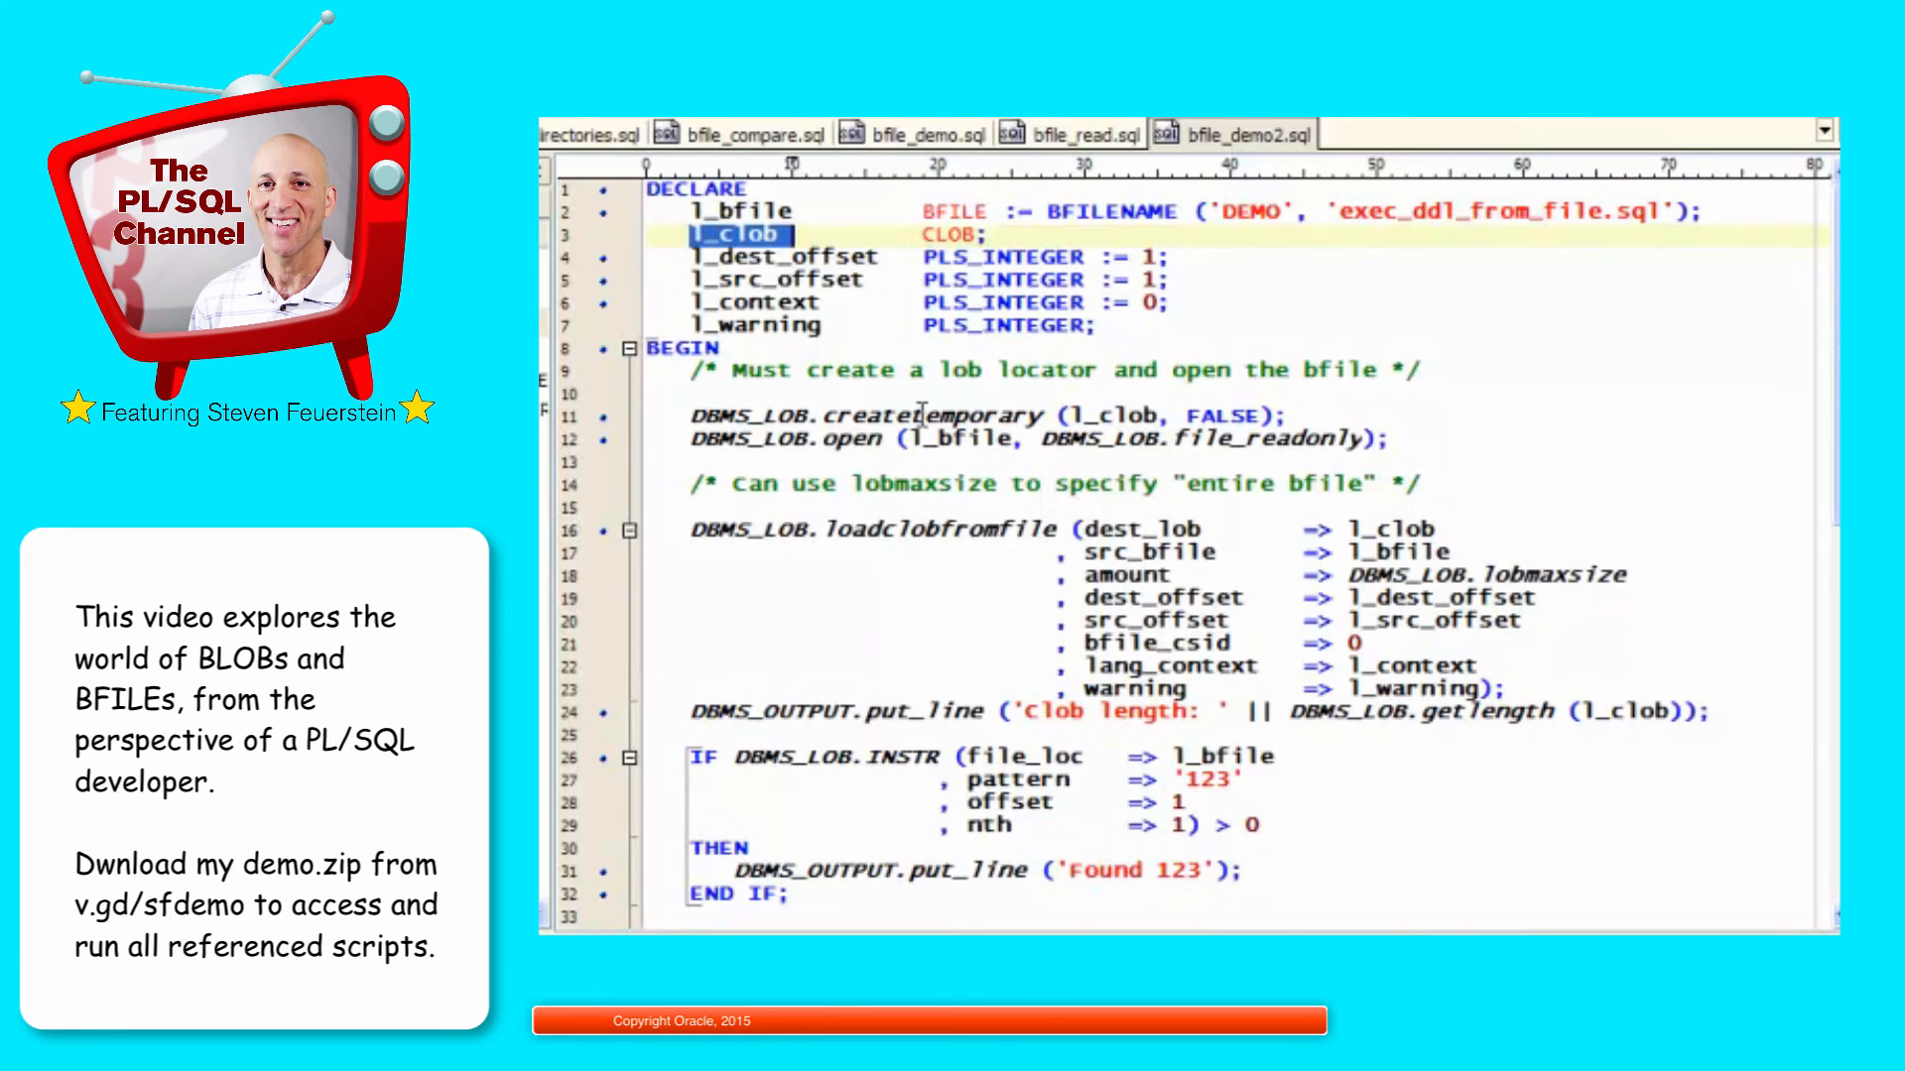
pyautogui.doubleClick(929, 415)
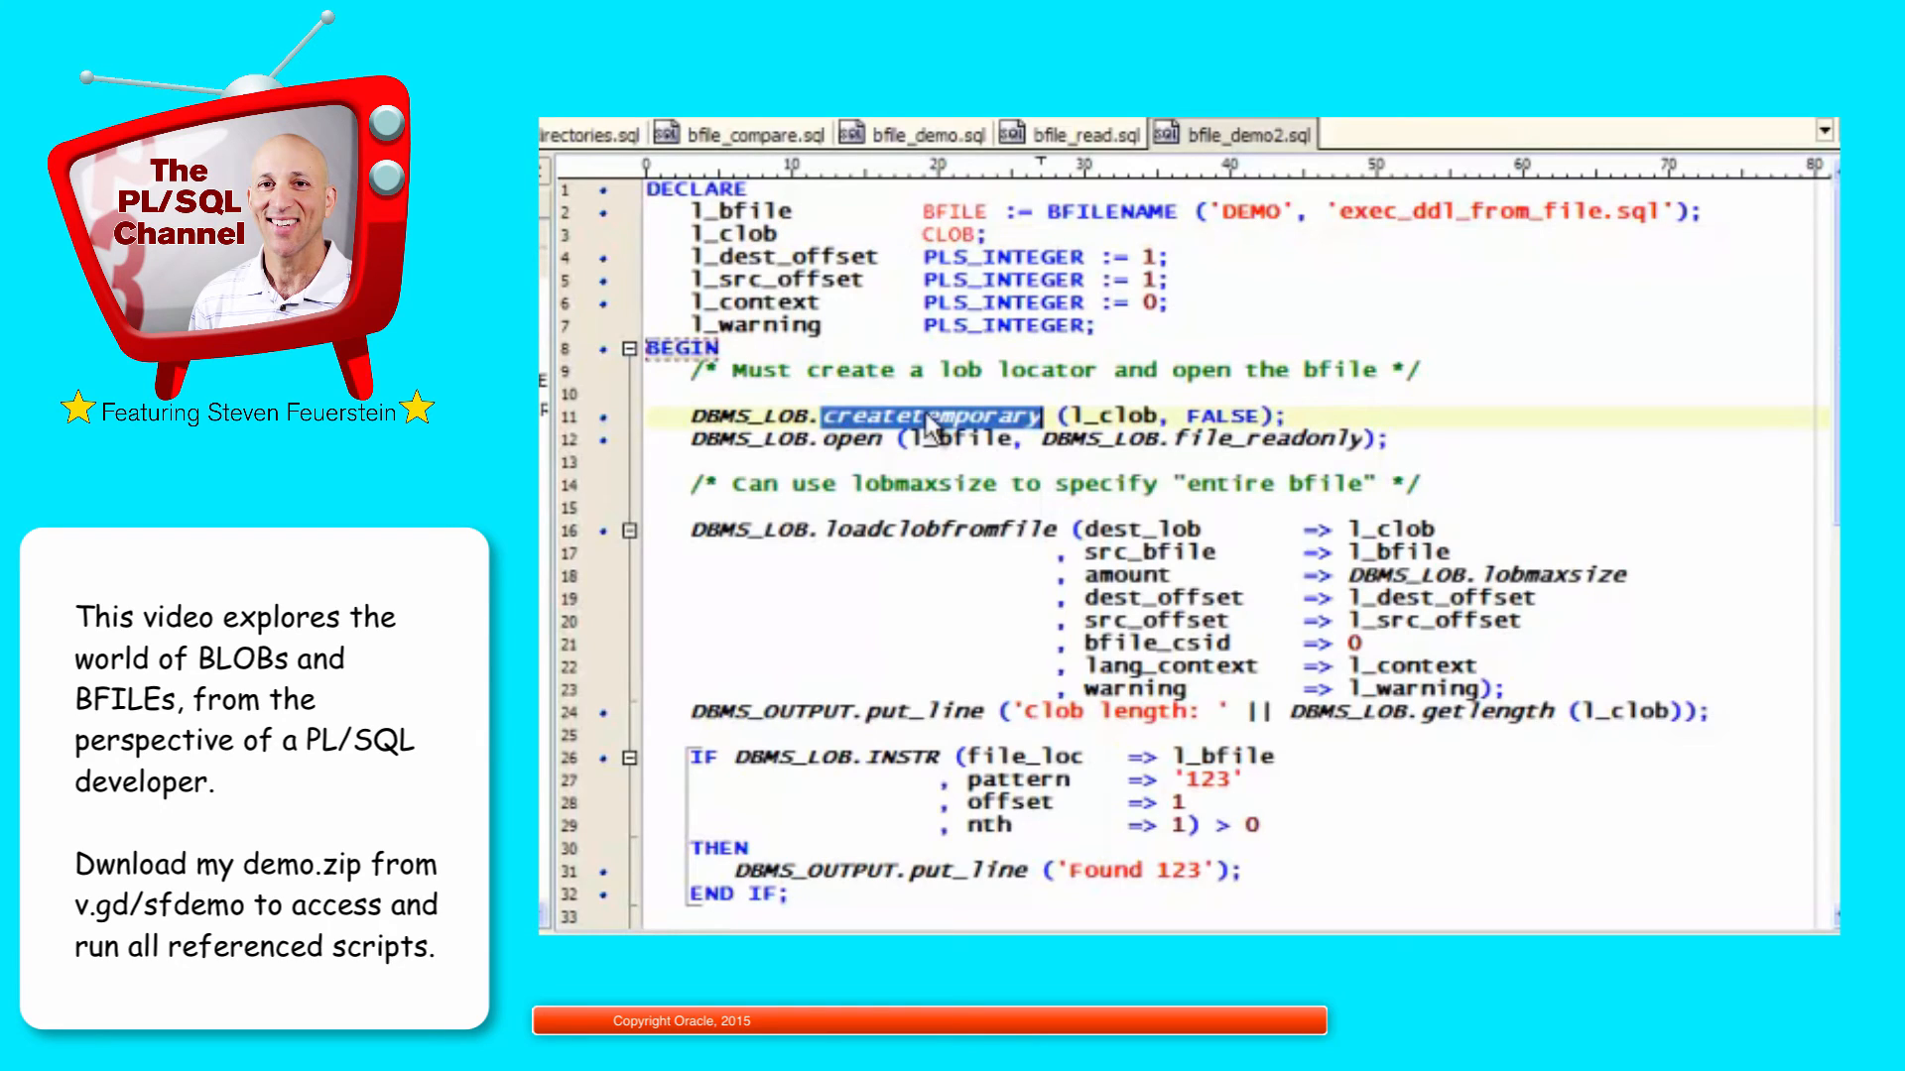
pyautogui.moveTo(1105, 414)
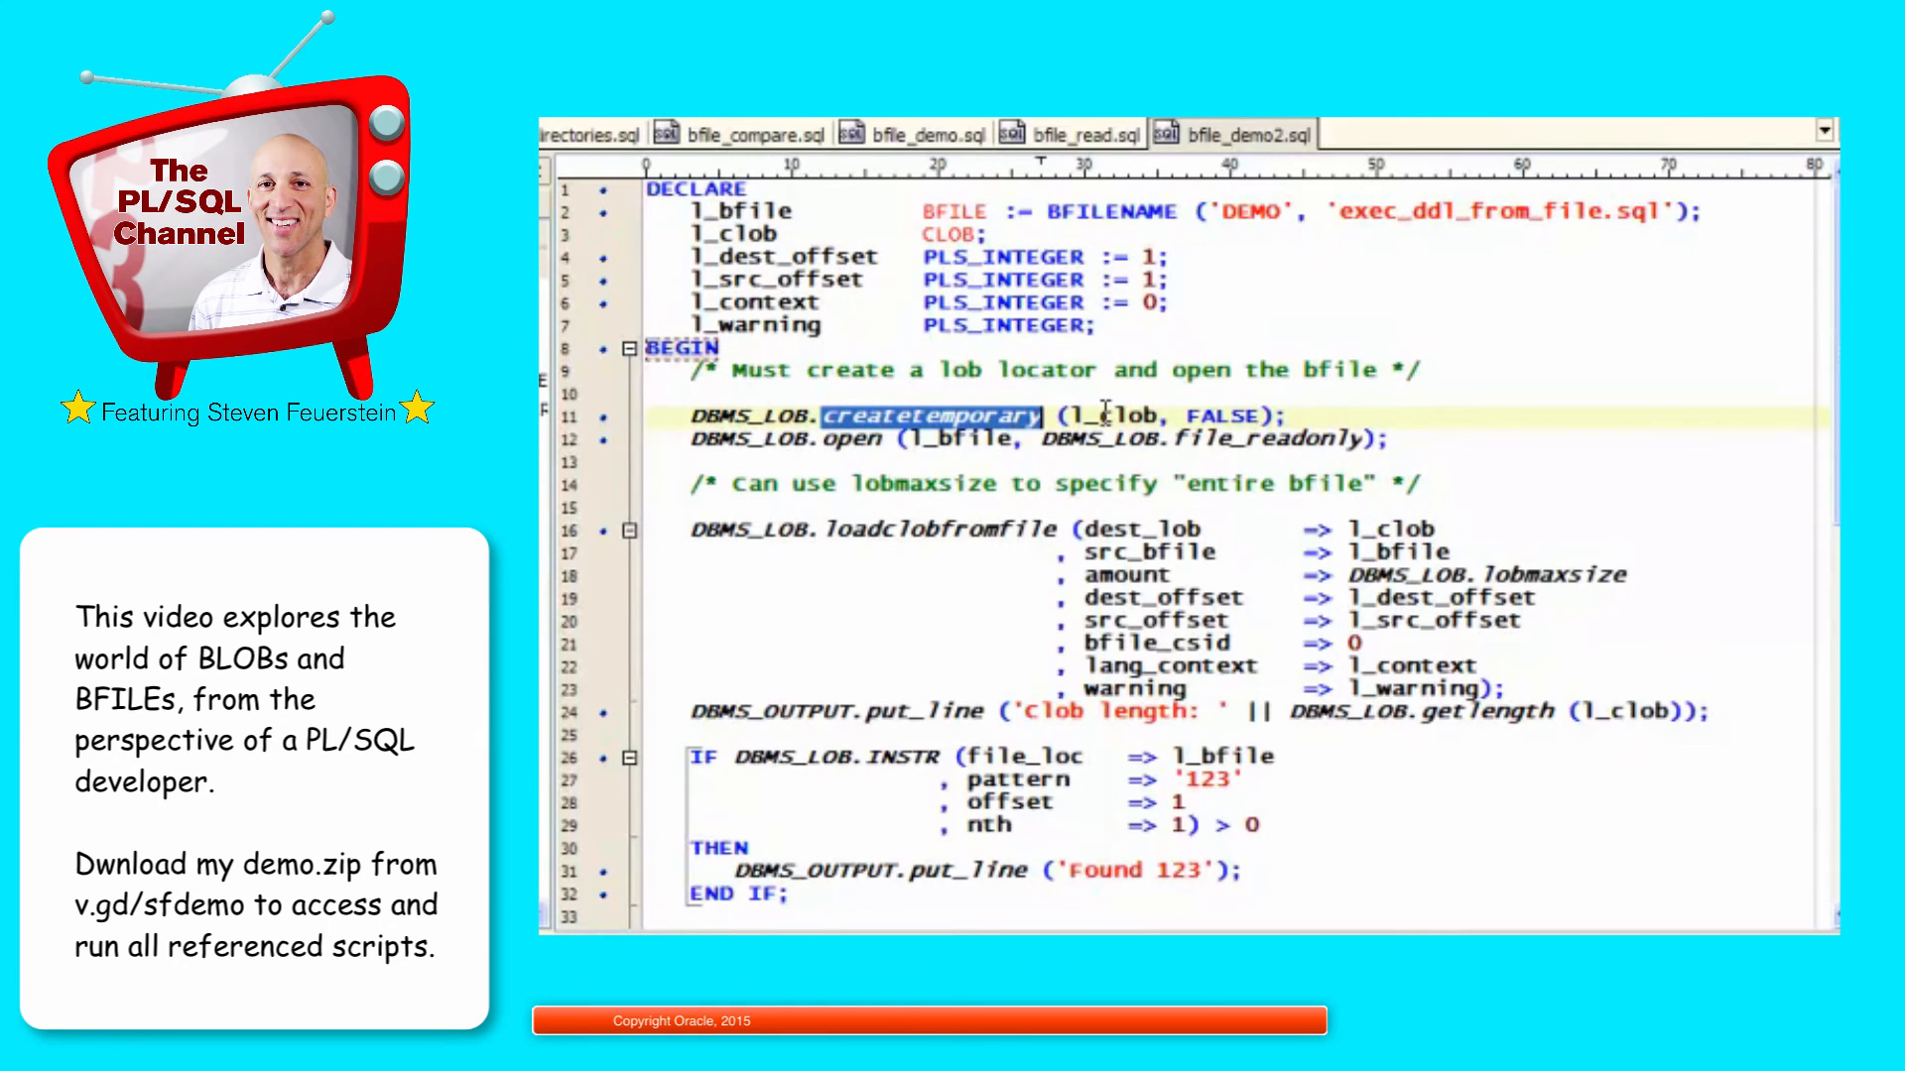
pyautogui.doubleClick(1117, 416)
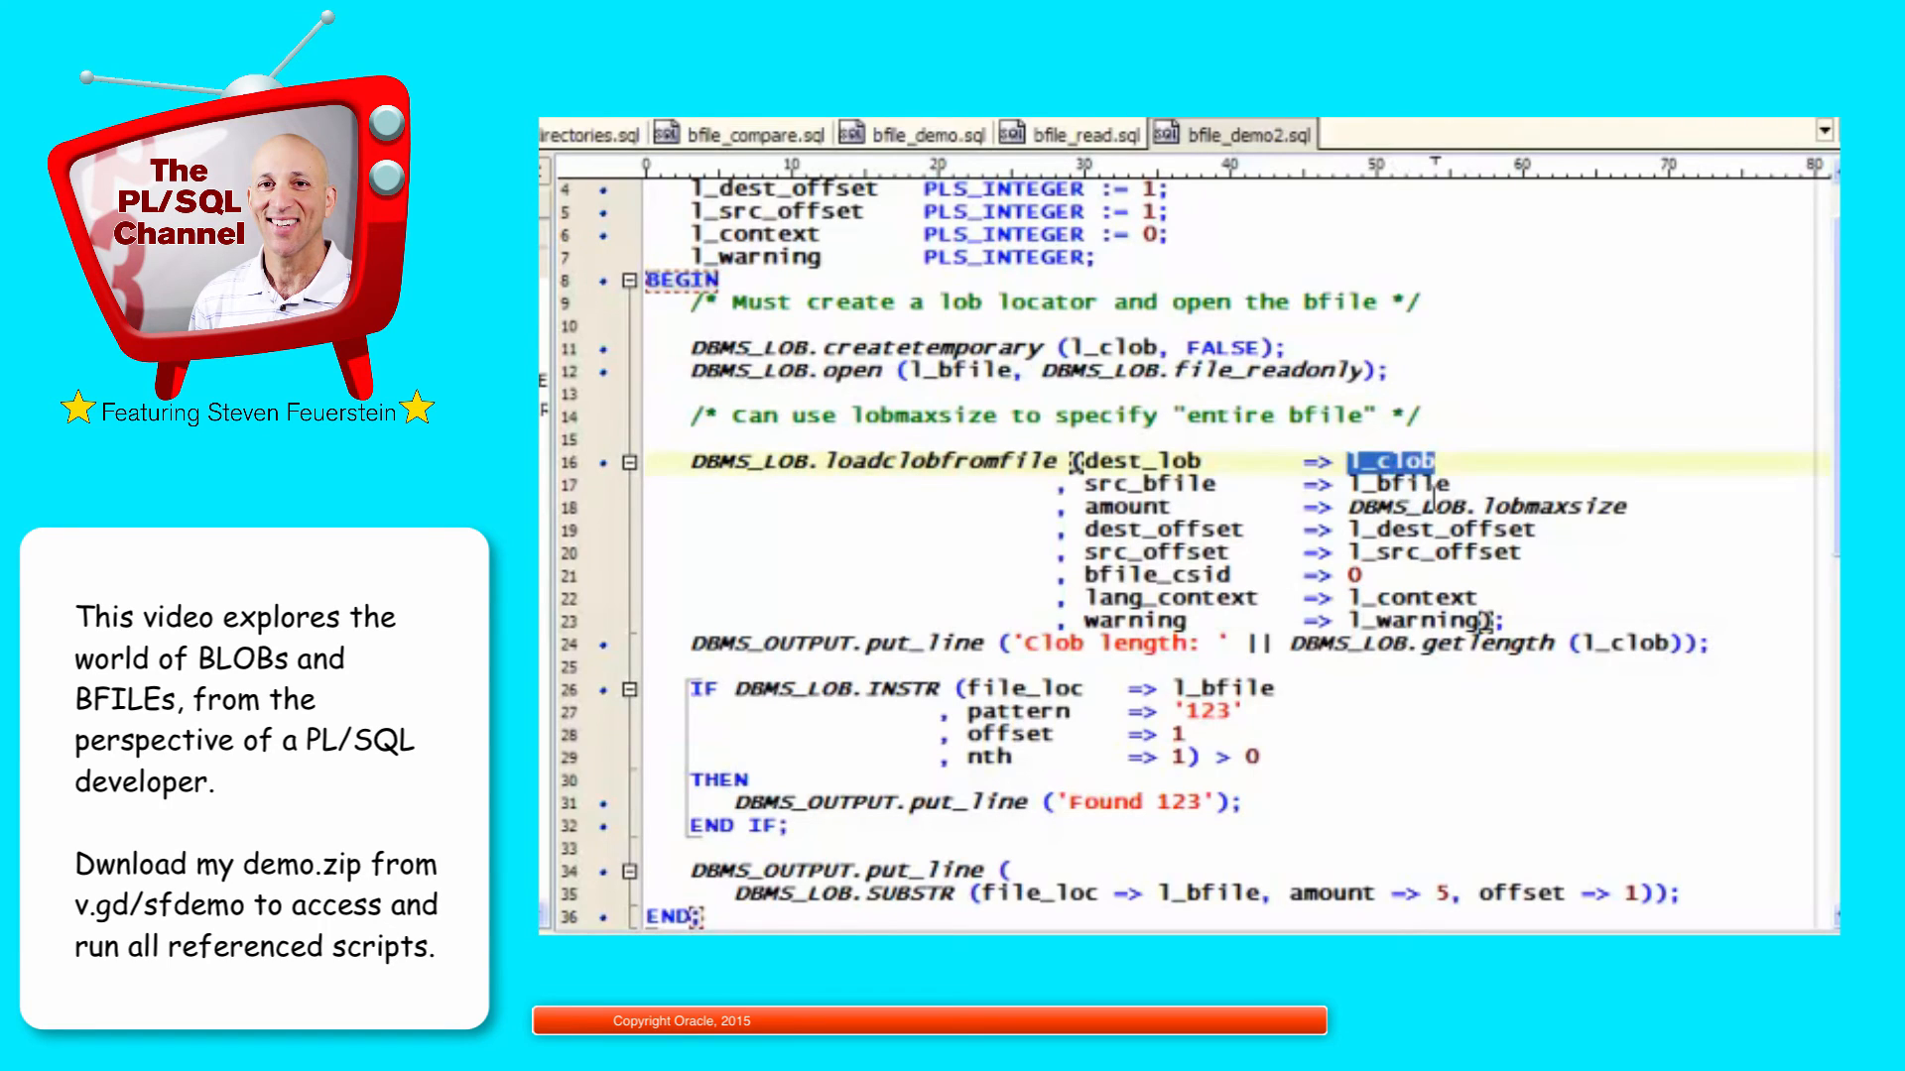
pyautogui.click(1397, 484)
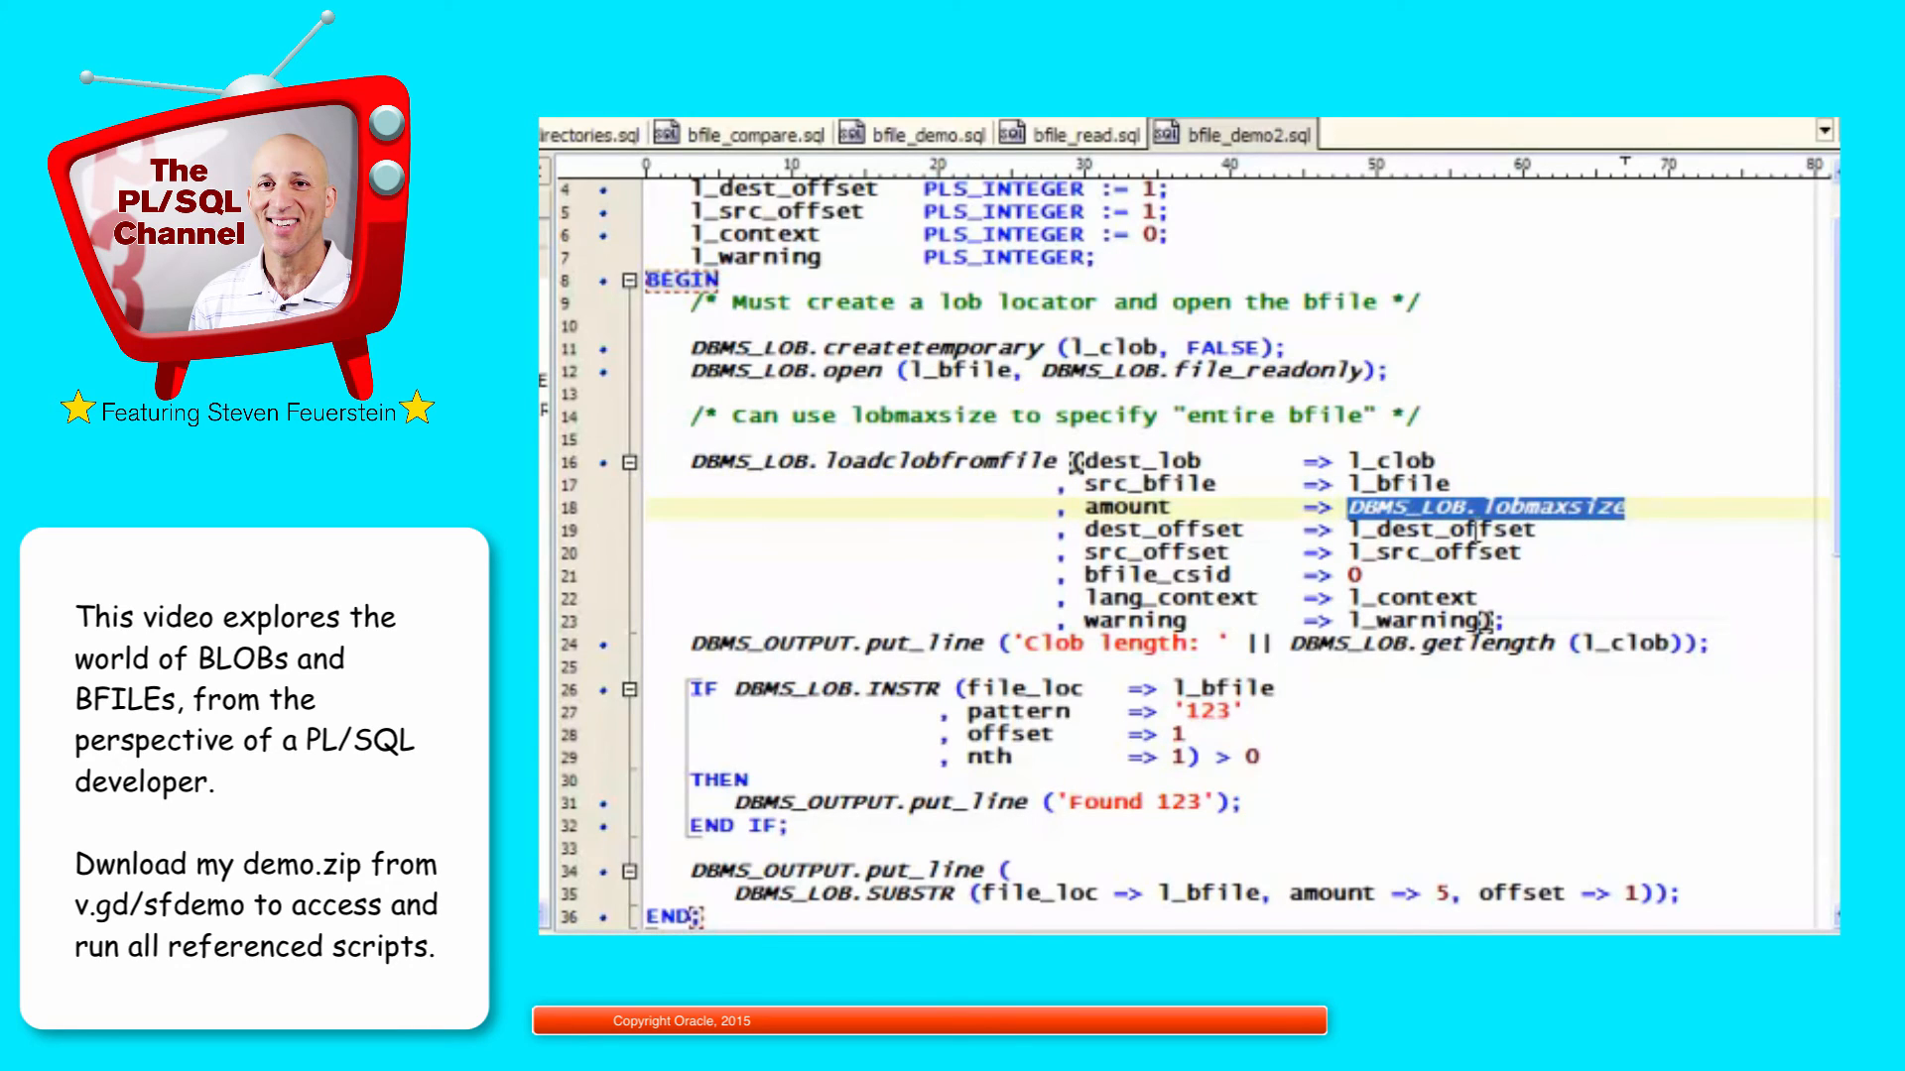
pyautogui.click(1441, 529)
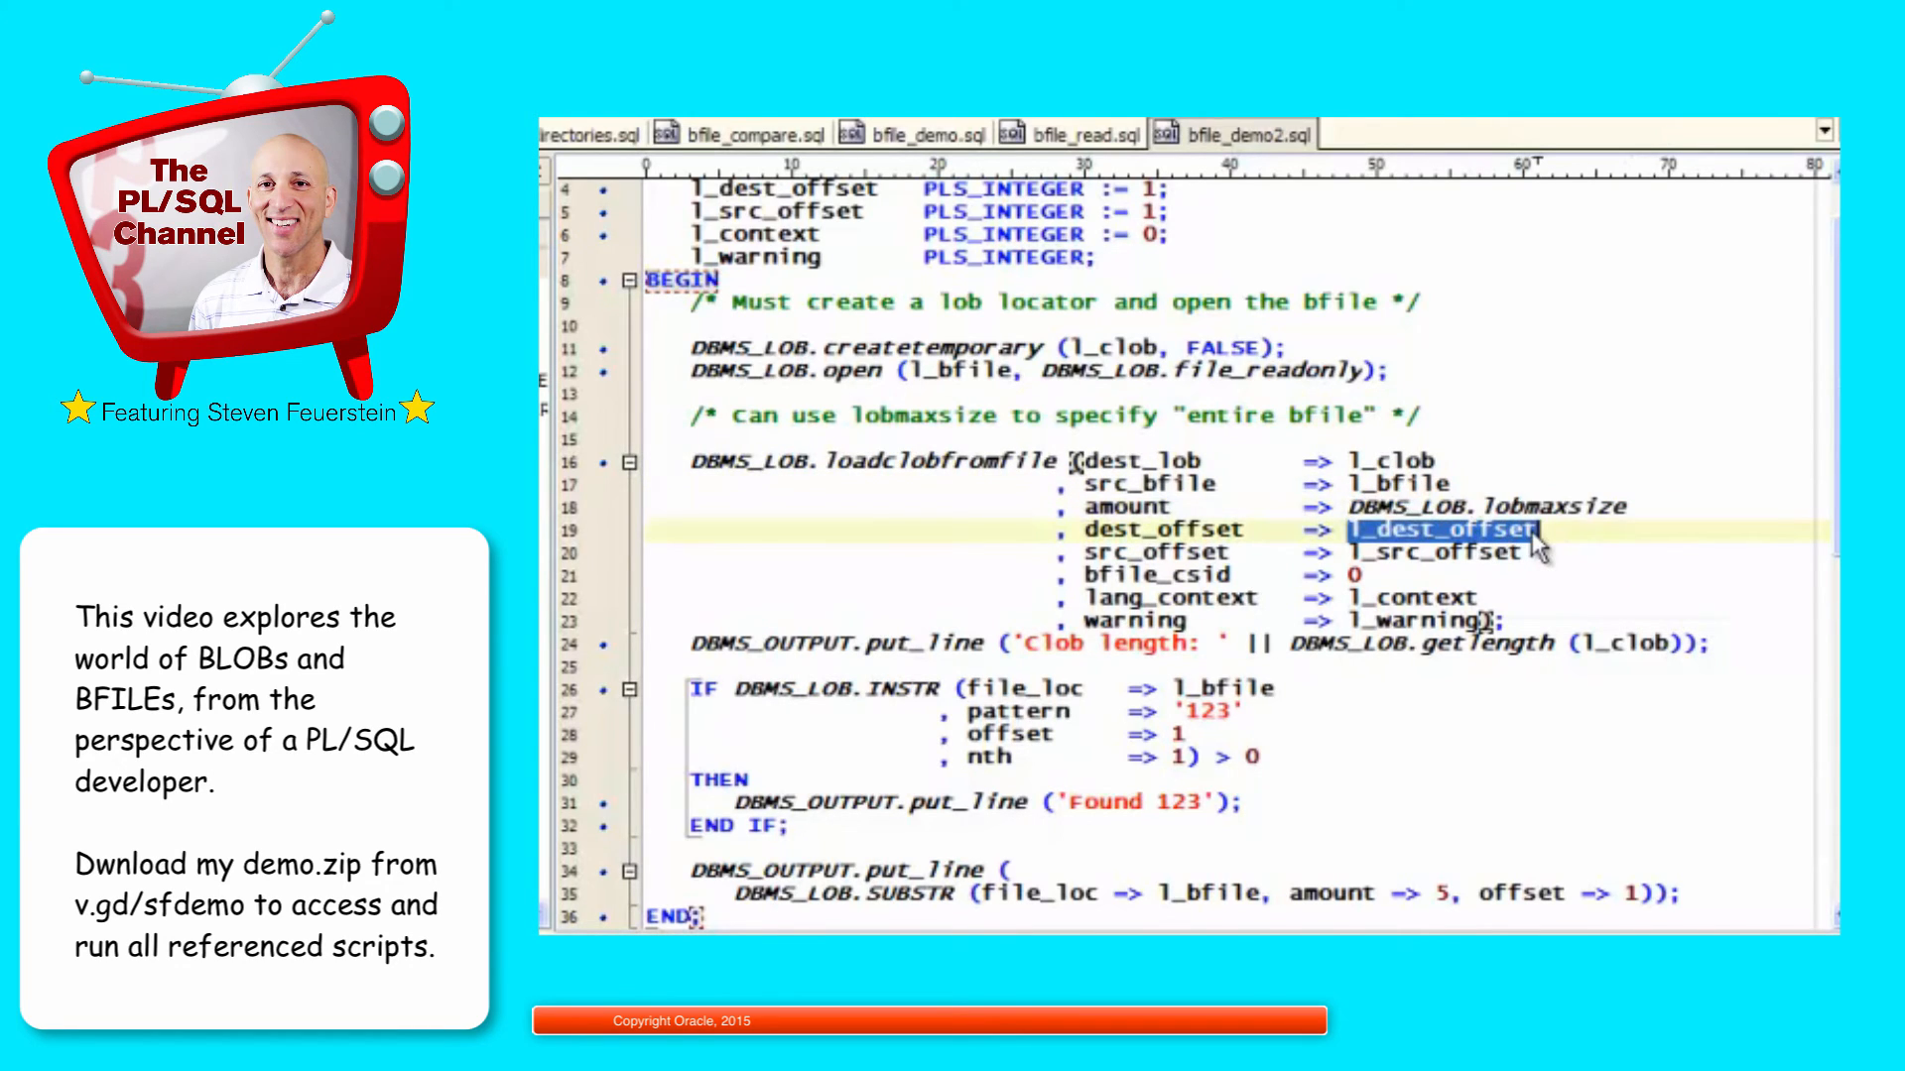
pyautogui.moveTo(1534, 549)
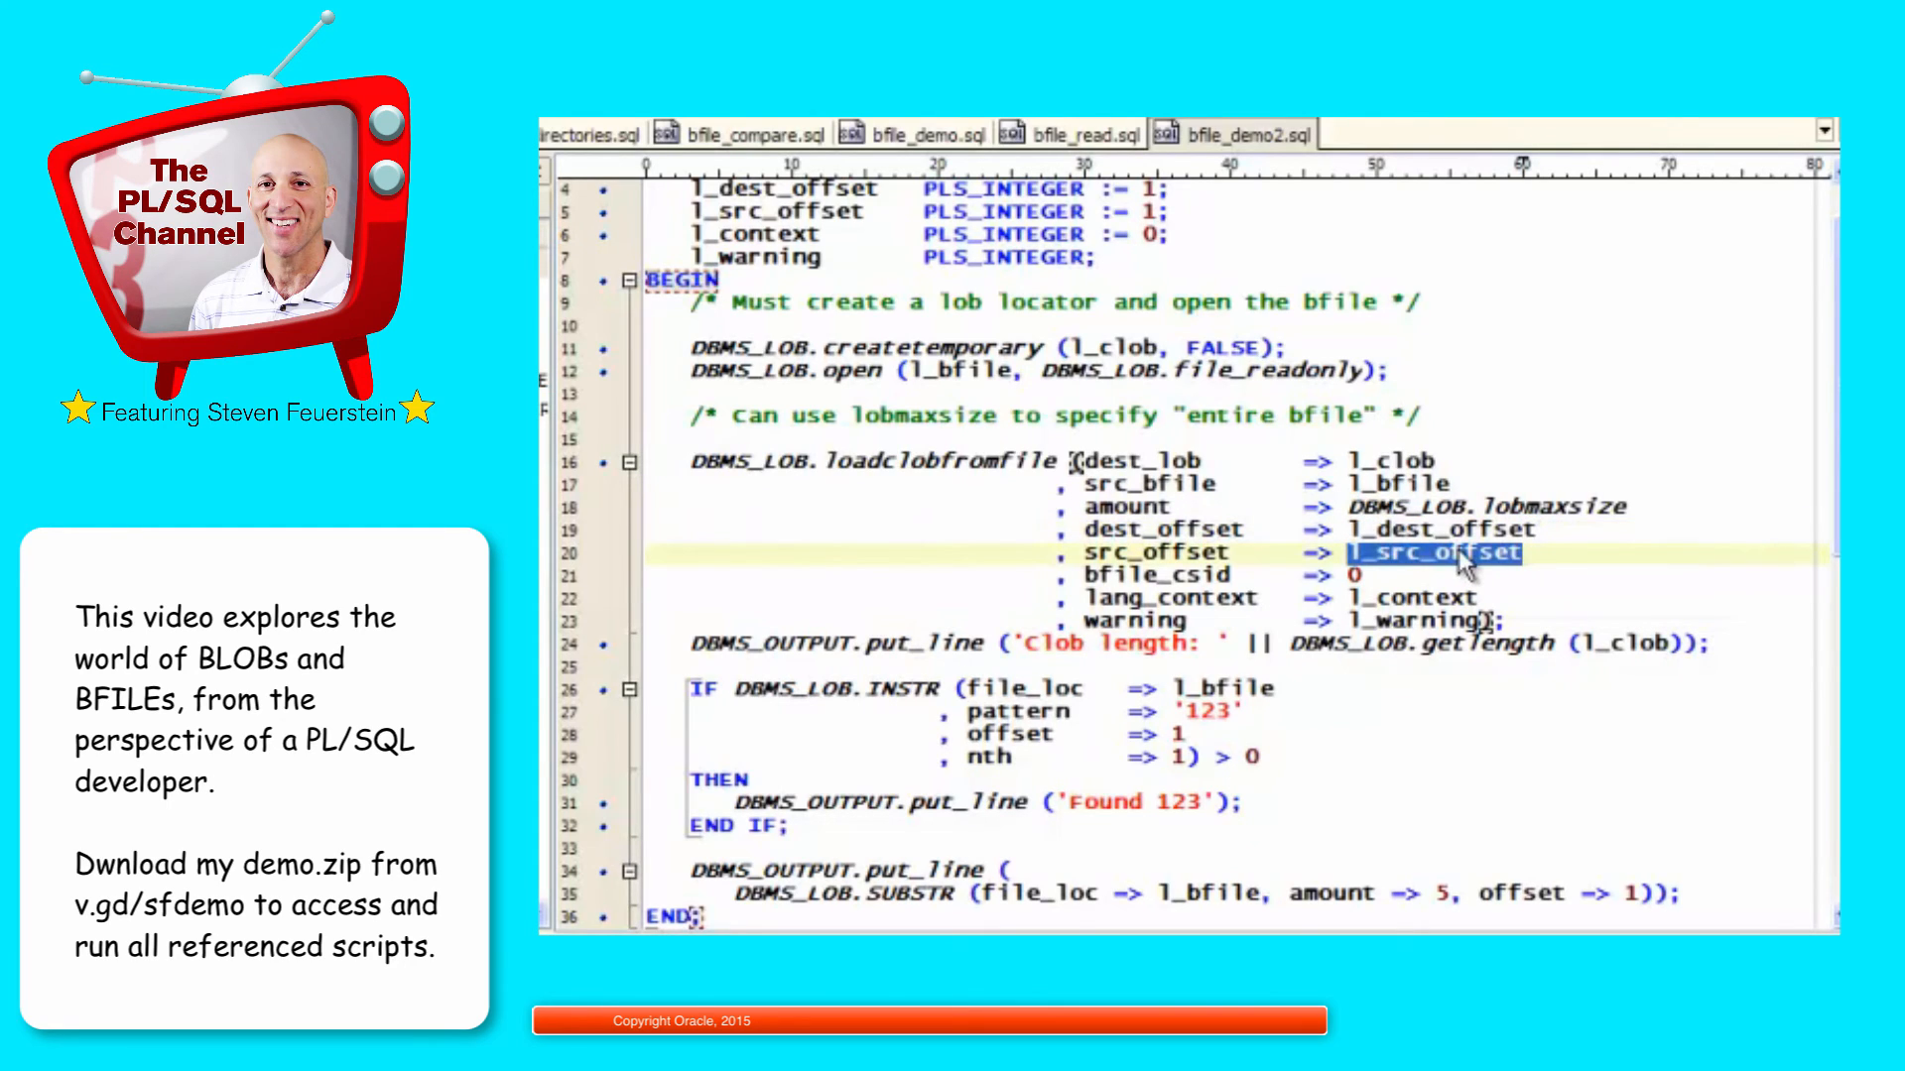
pyautogui.moveTo(1238, 556)
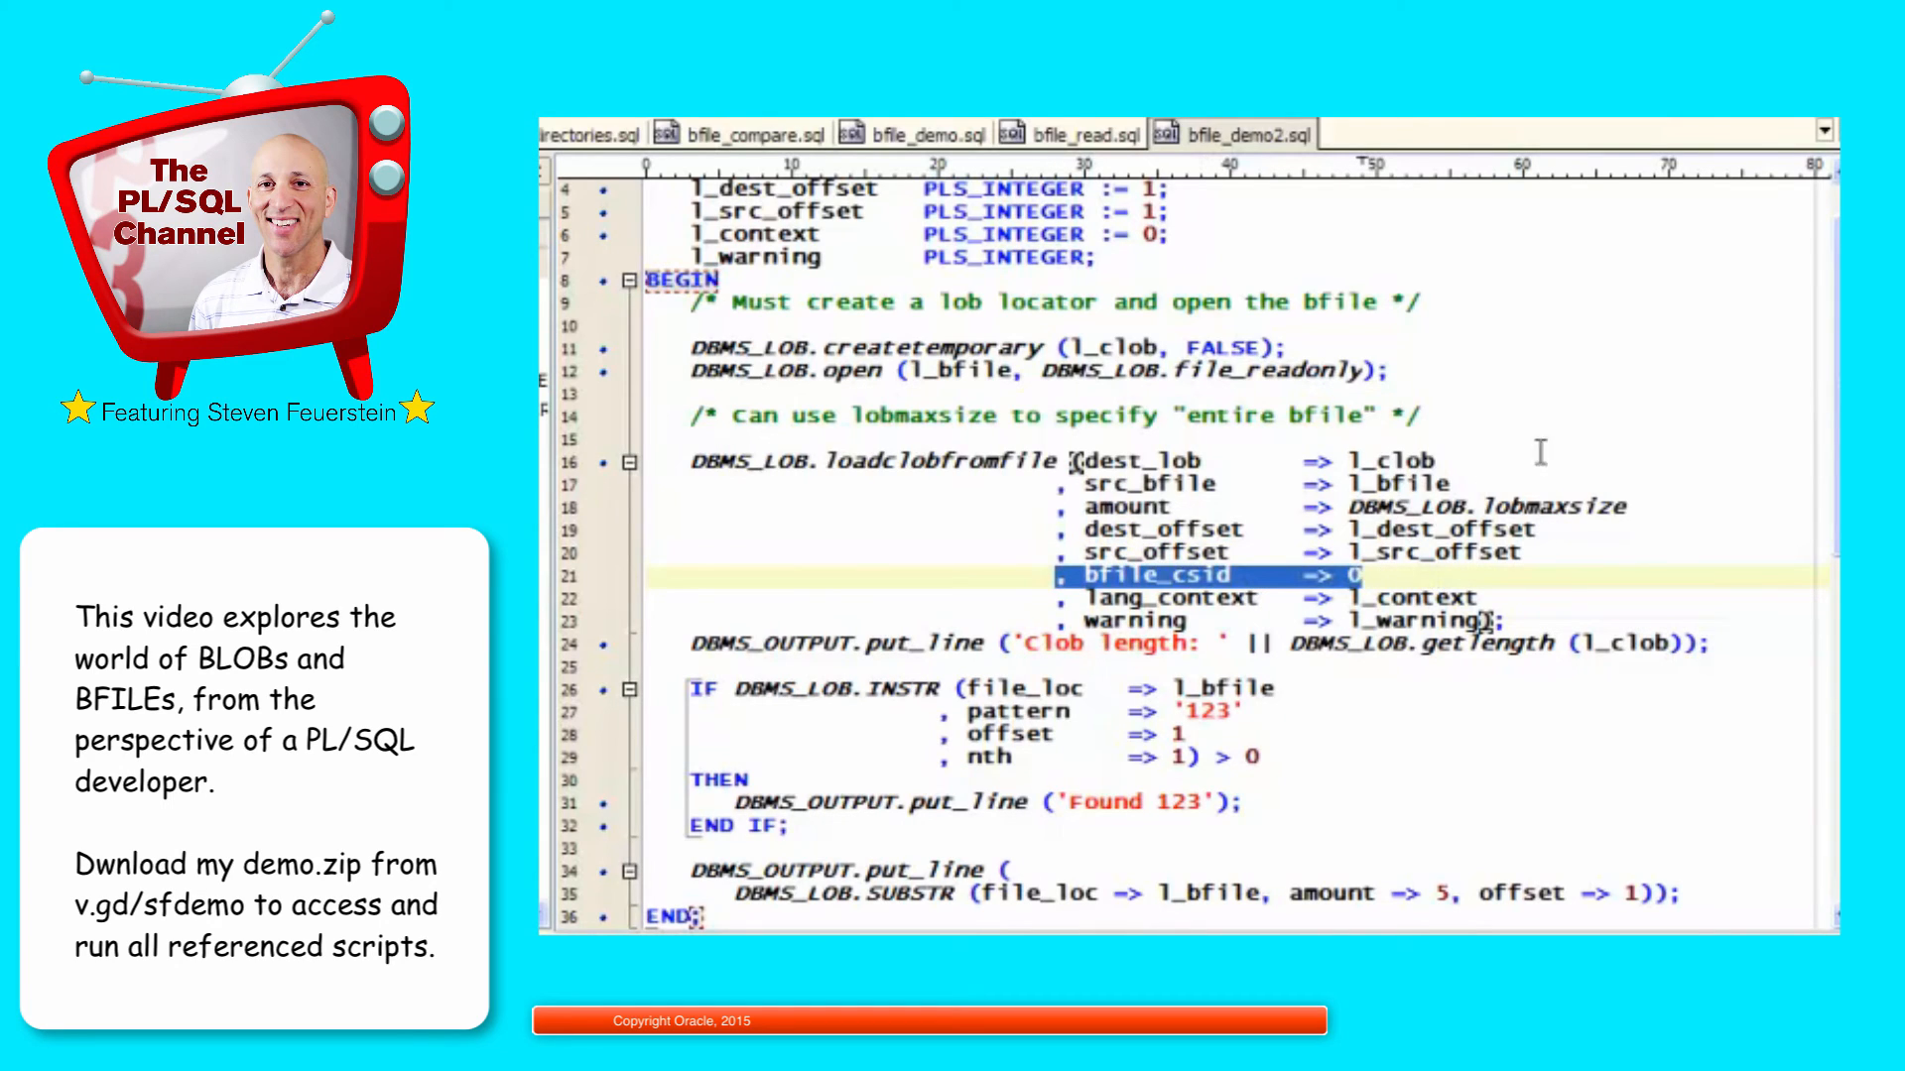
pyautogui.moveTo(1522, 502)
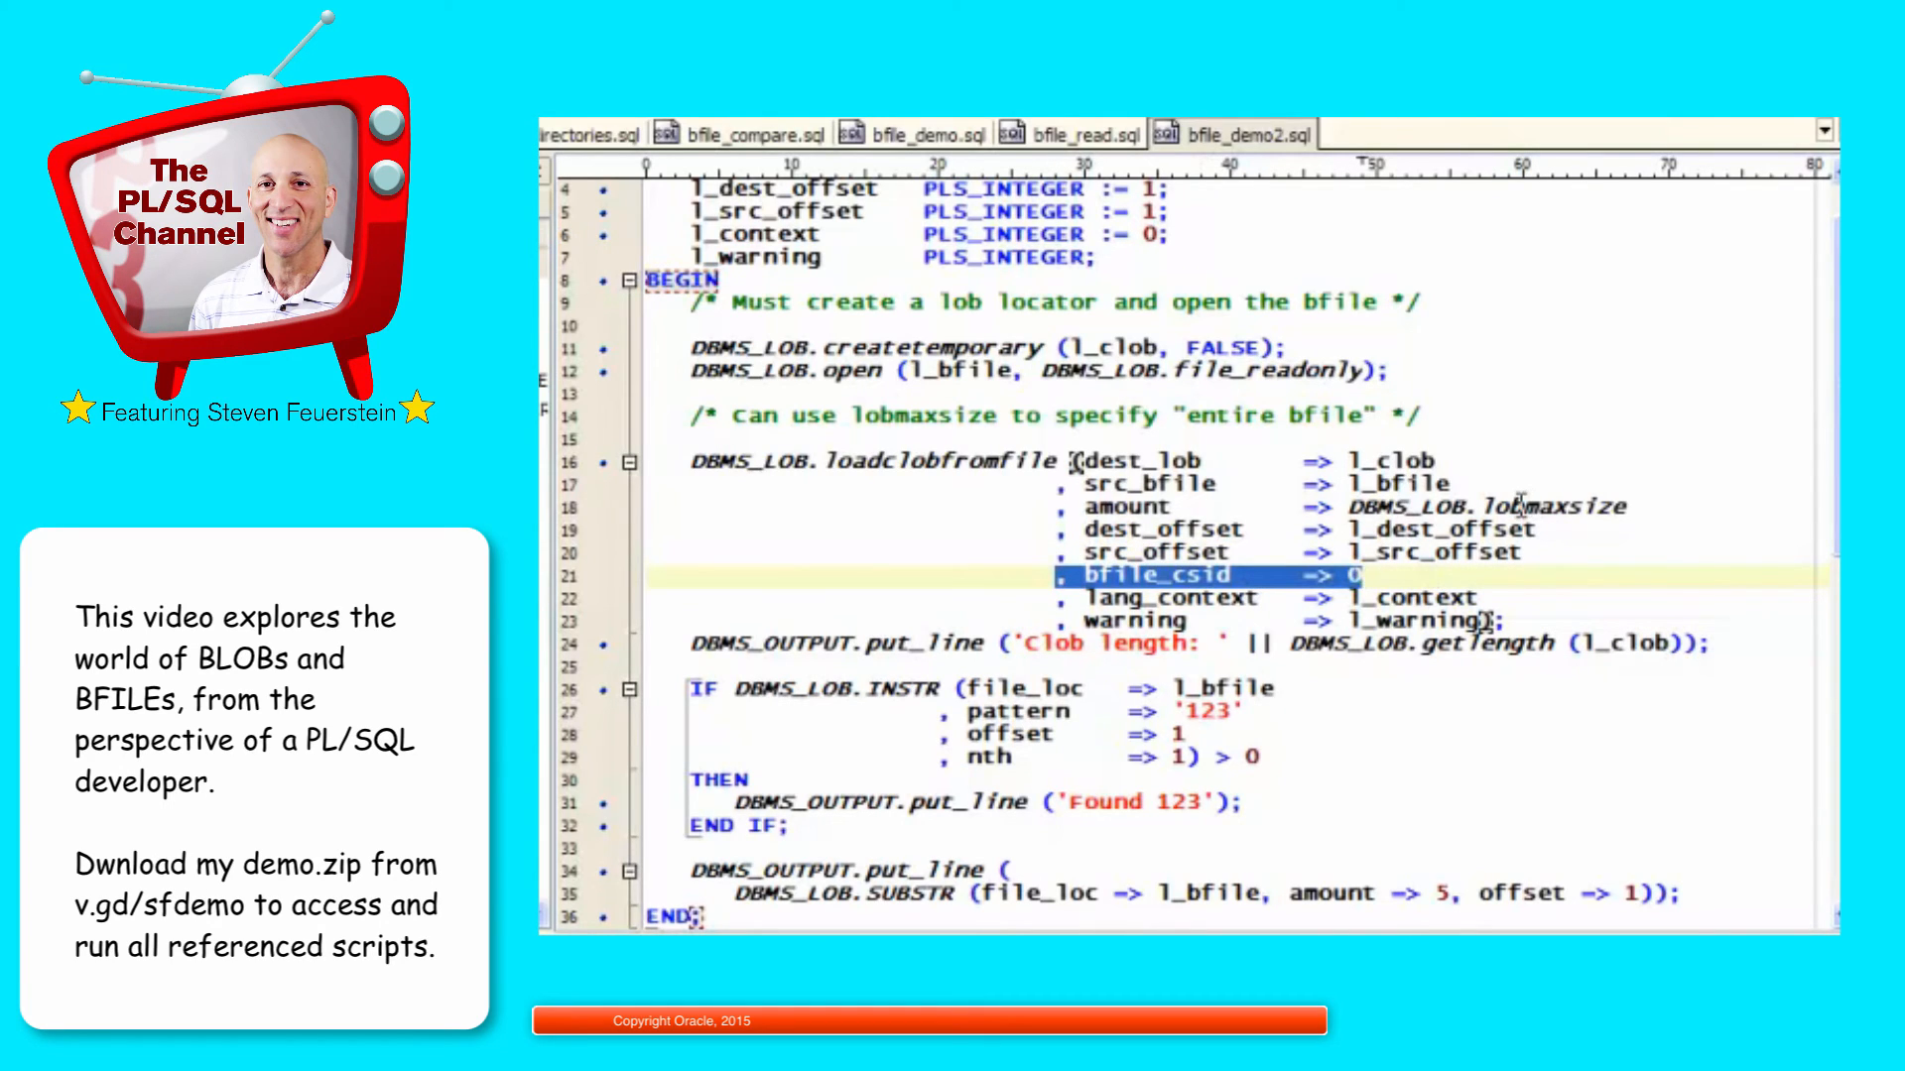
pyautogui.scroll(-3)
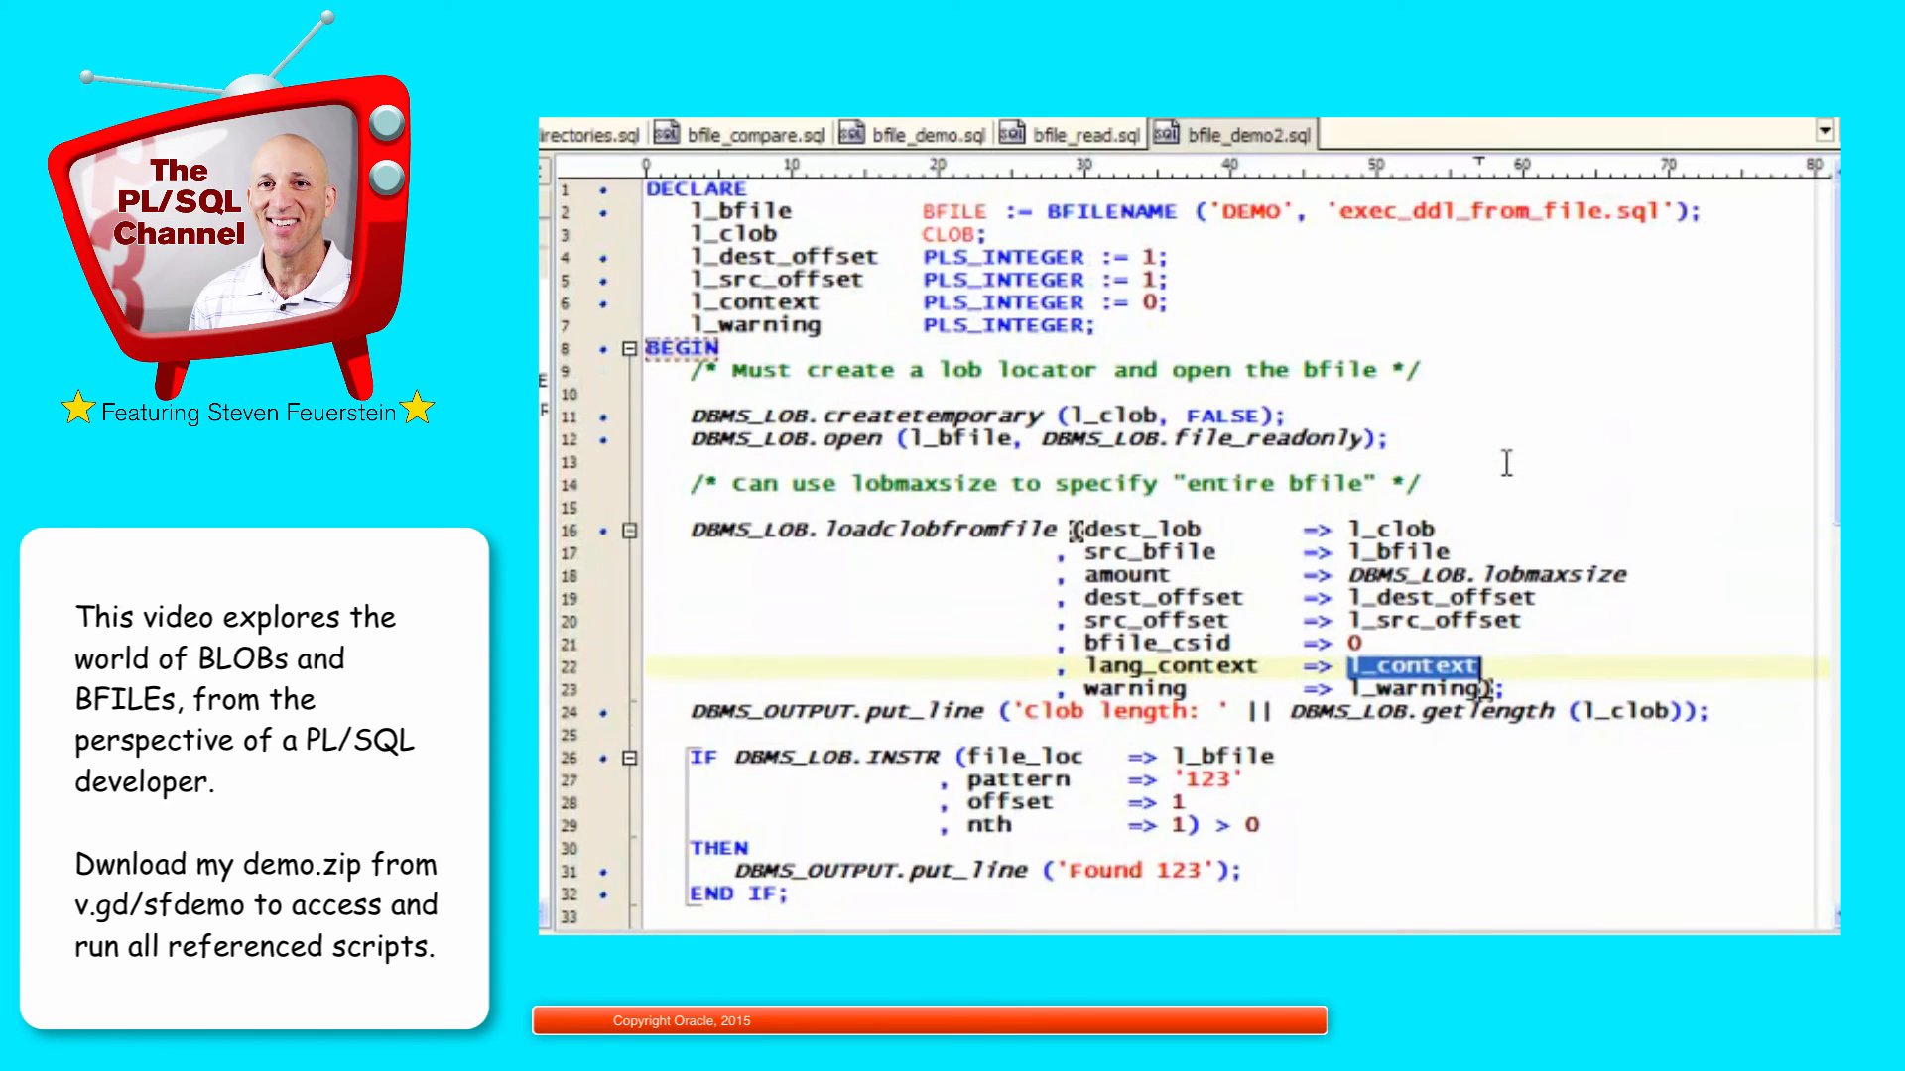
pyautogui.scroll(-3)
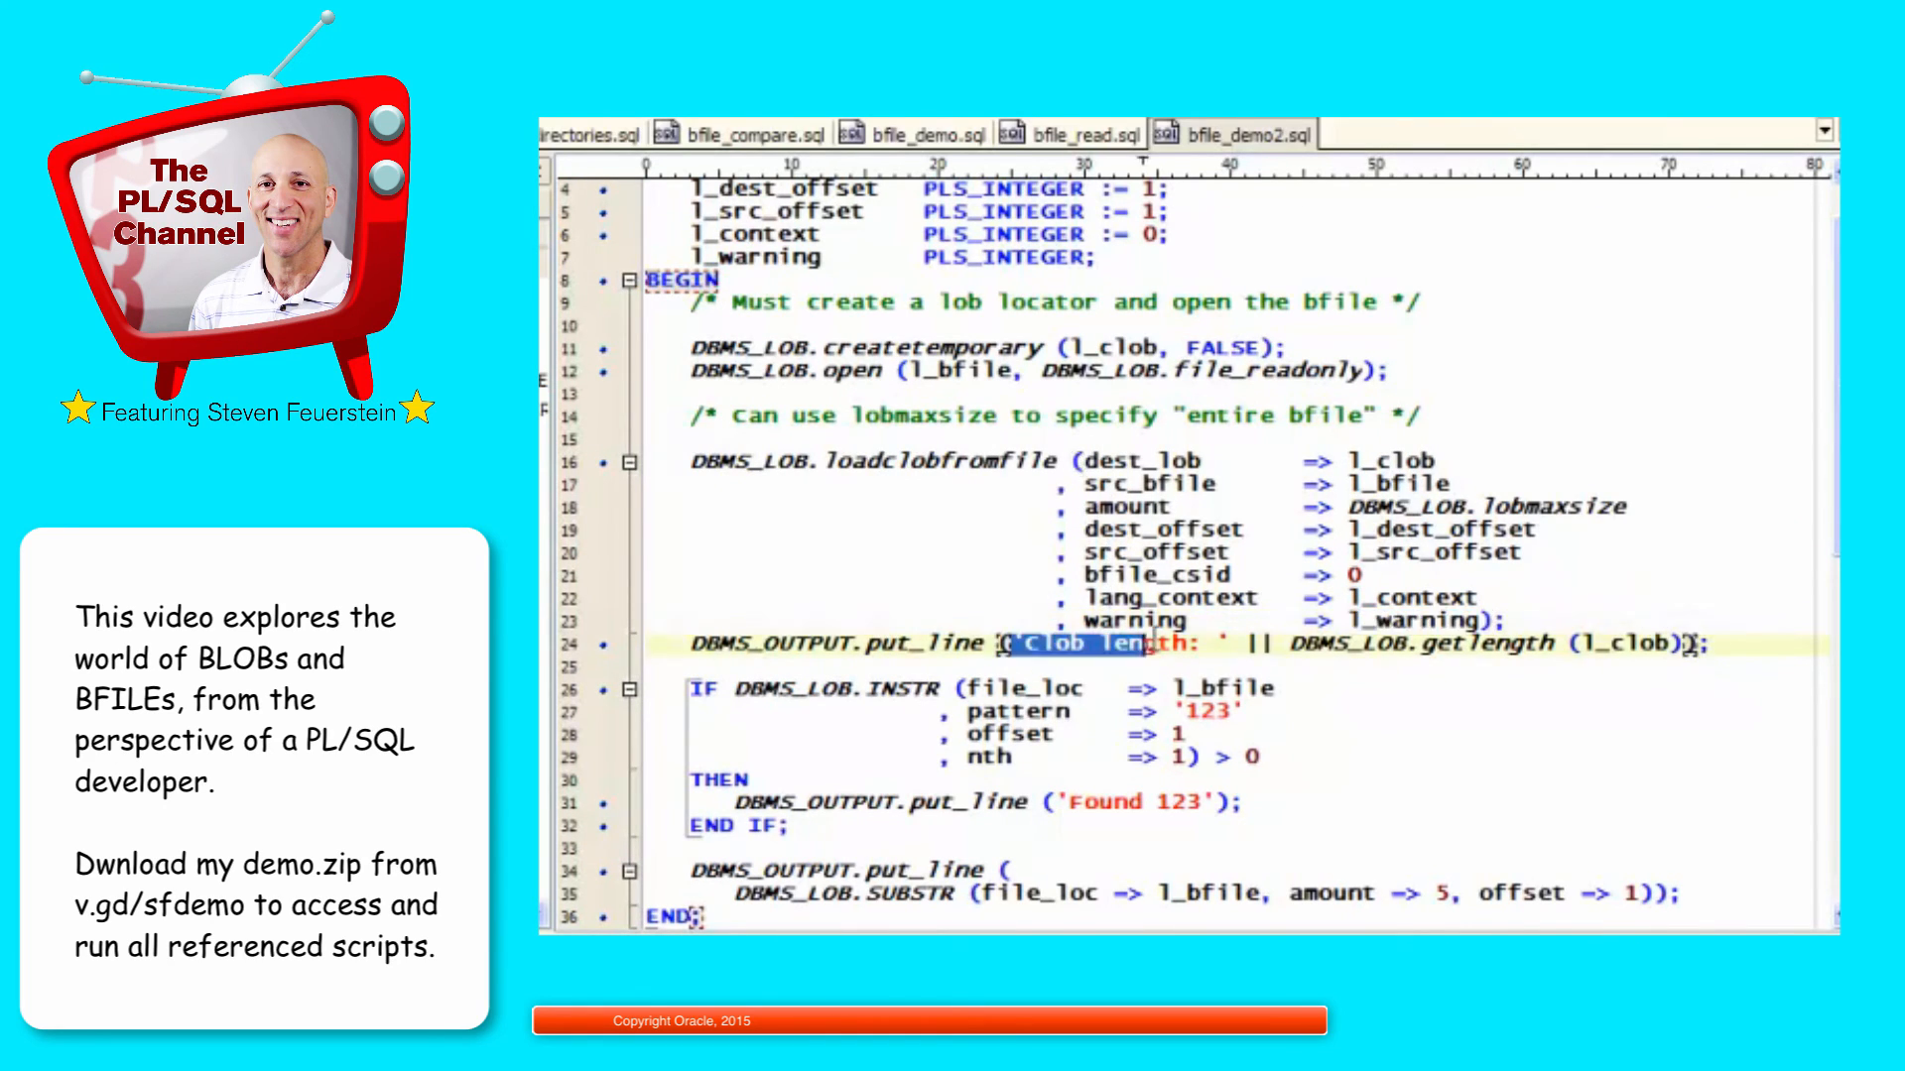
pyautogui.doubleClick(1480, 643)
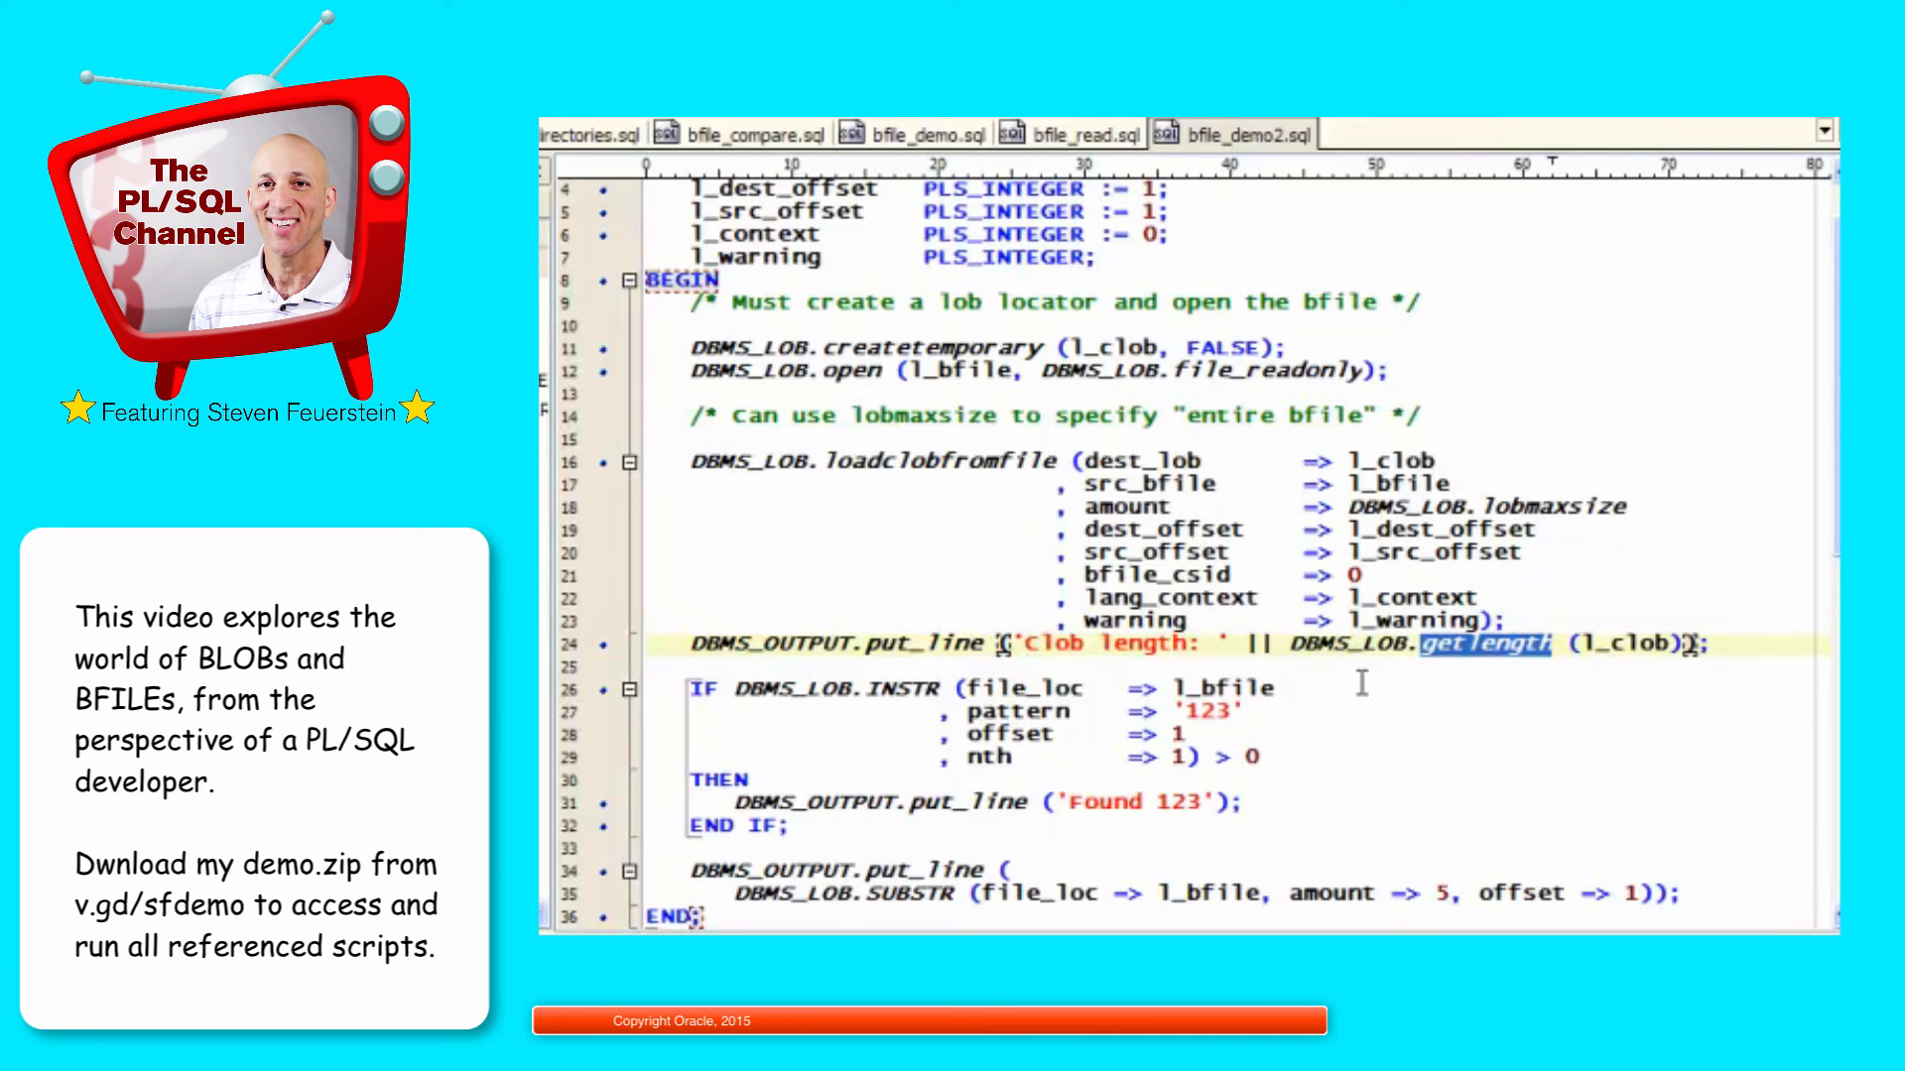
pyautogui.moveTo(1210, 597)
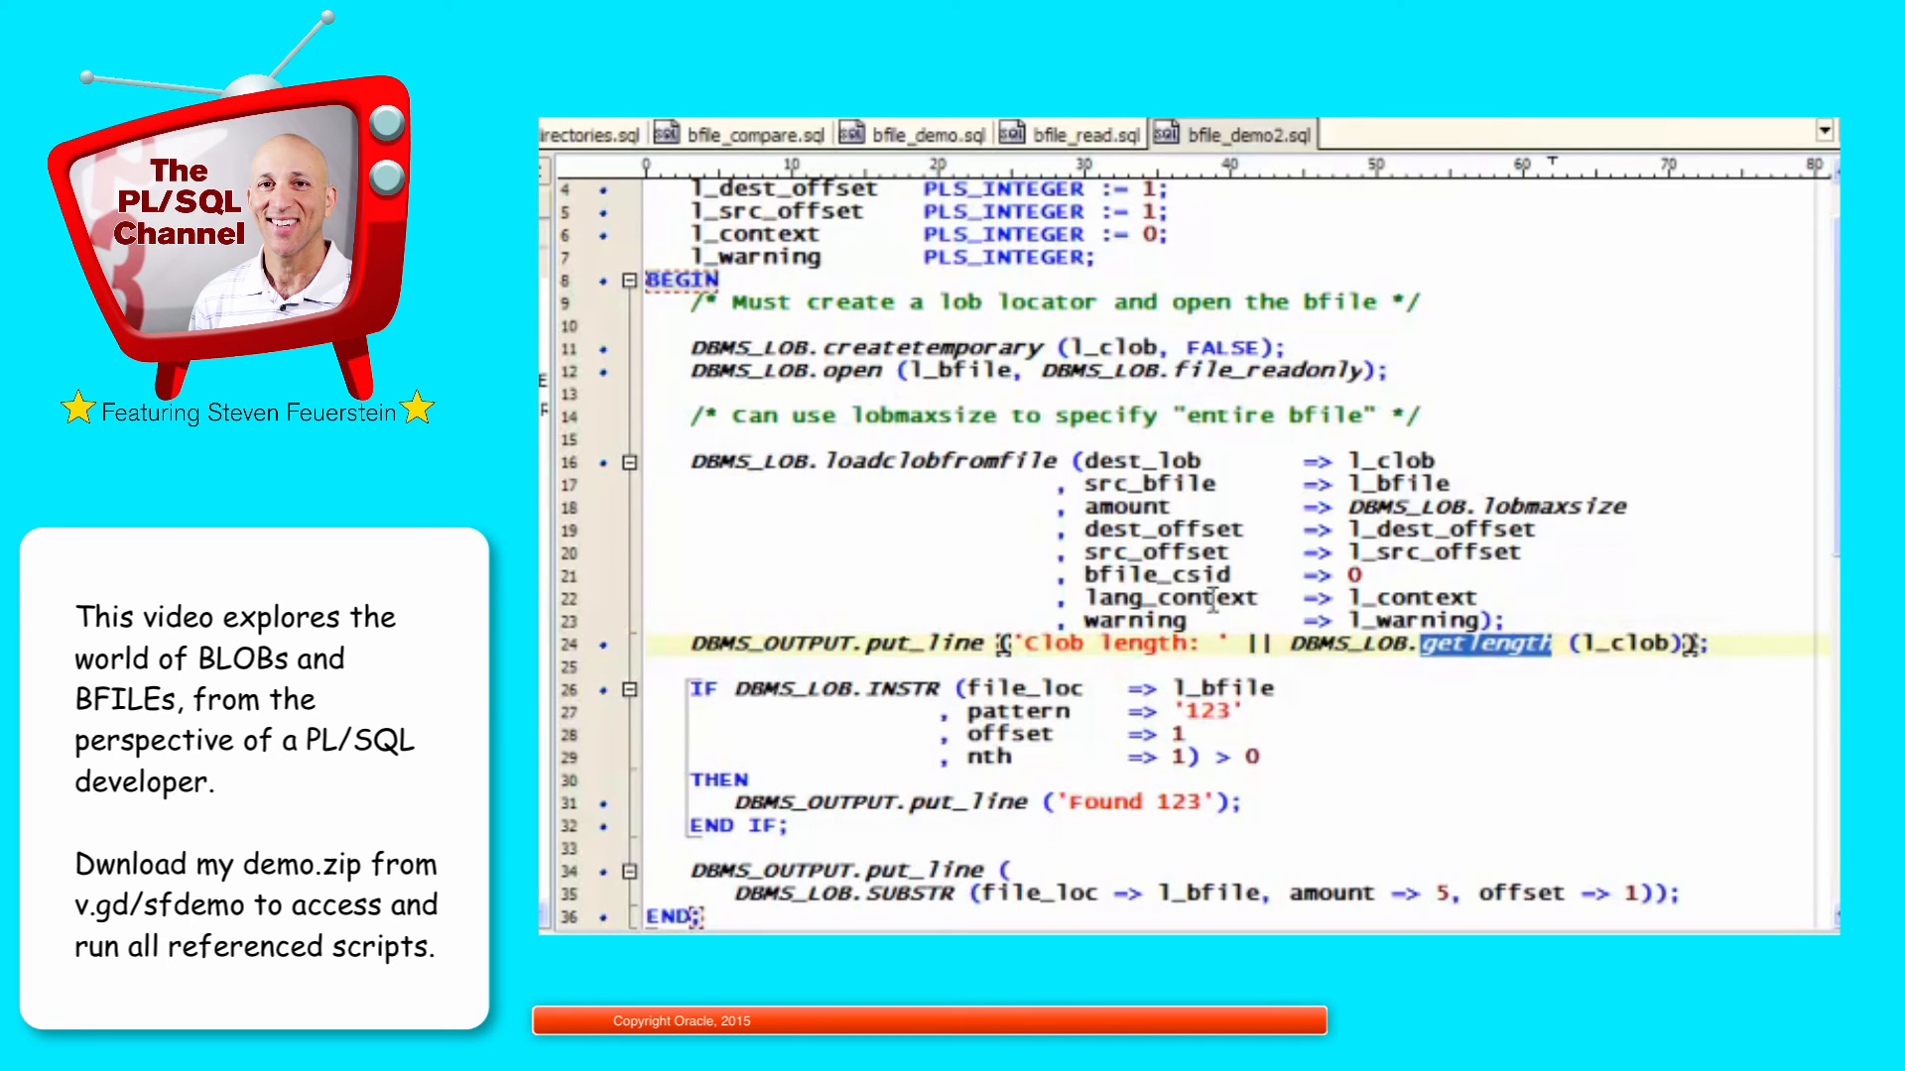
pyautogui.scroll(-3)
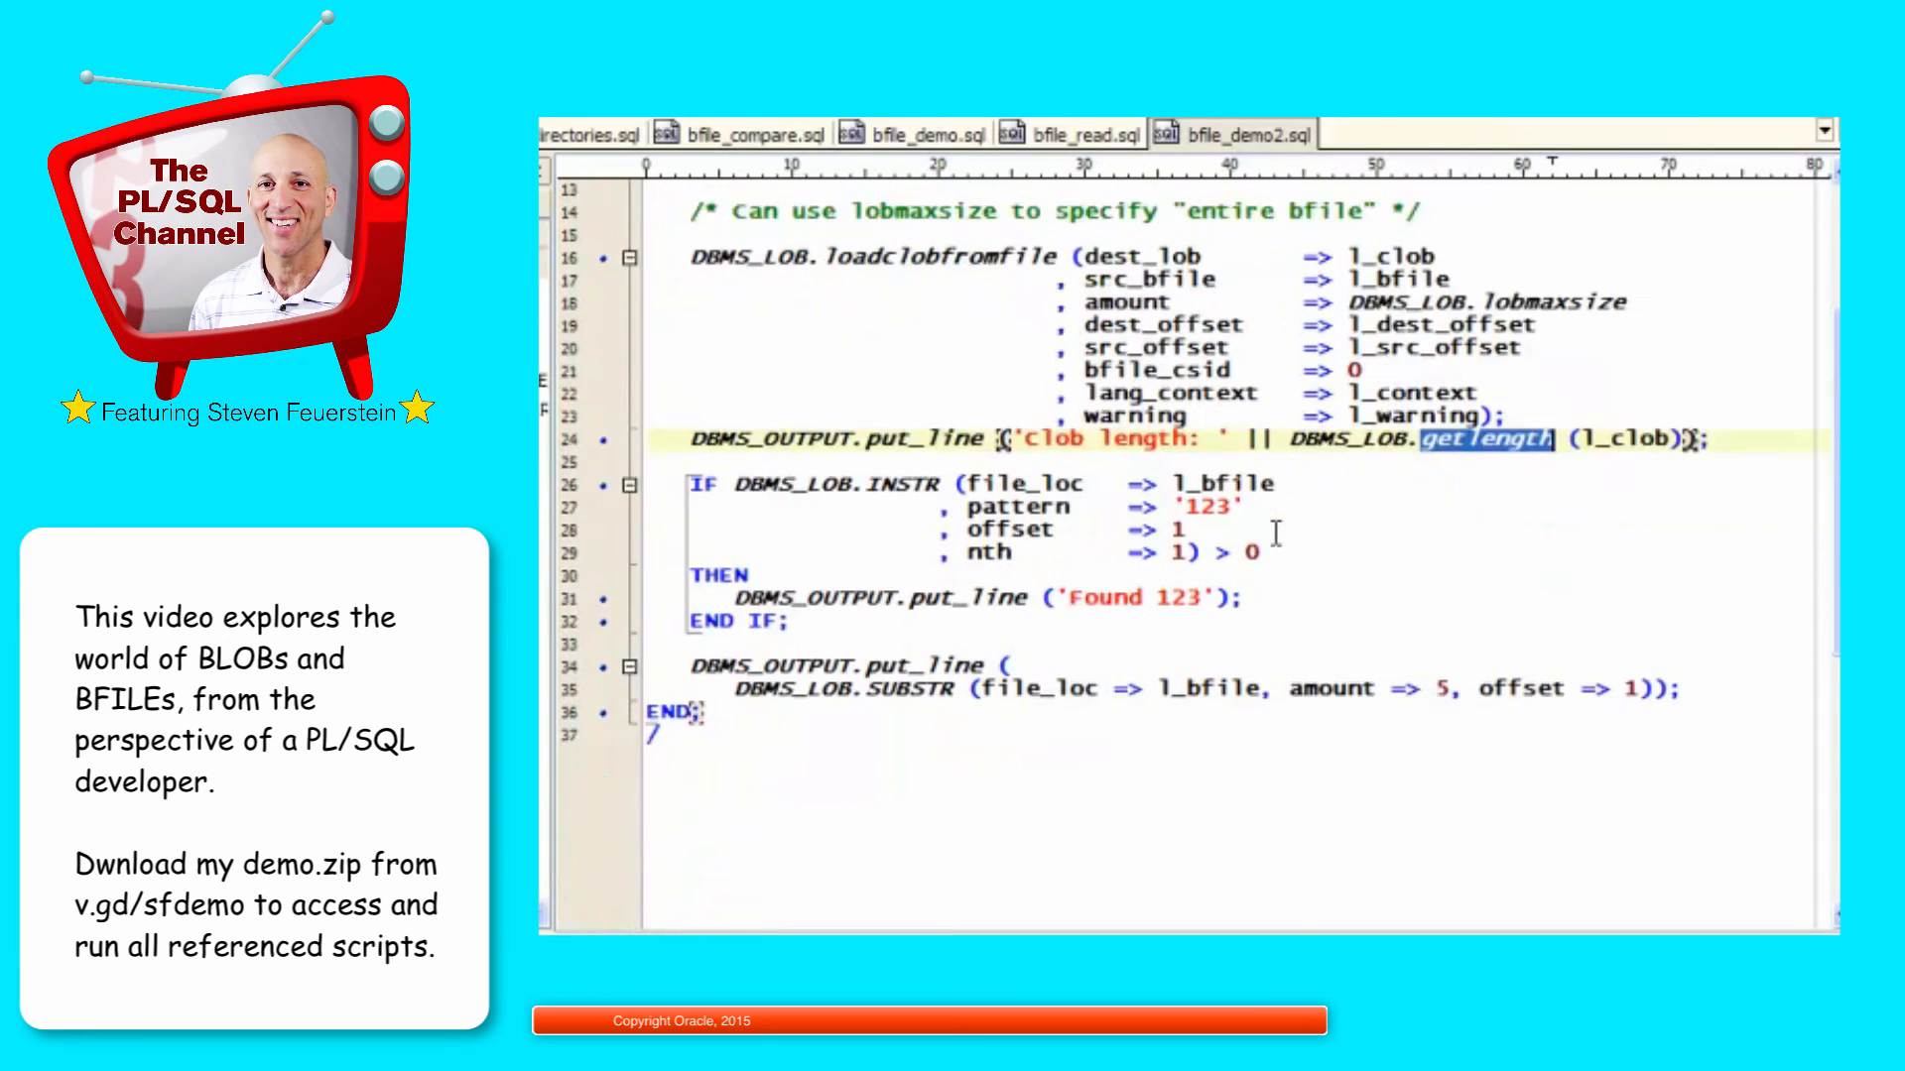
pyautogui.doubleClick(897, 482)
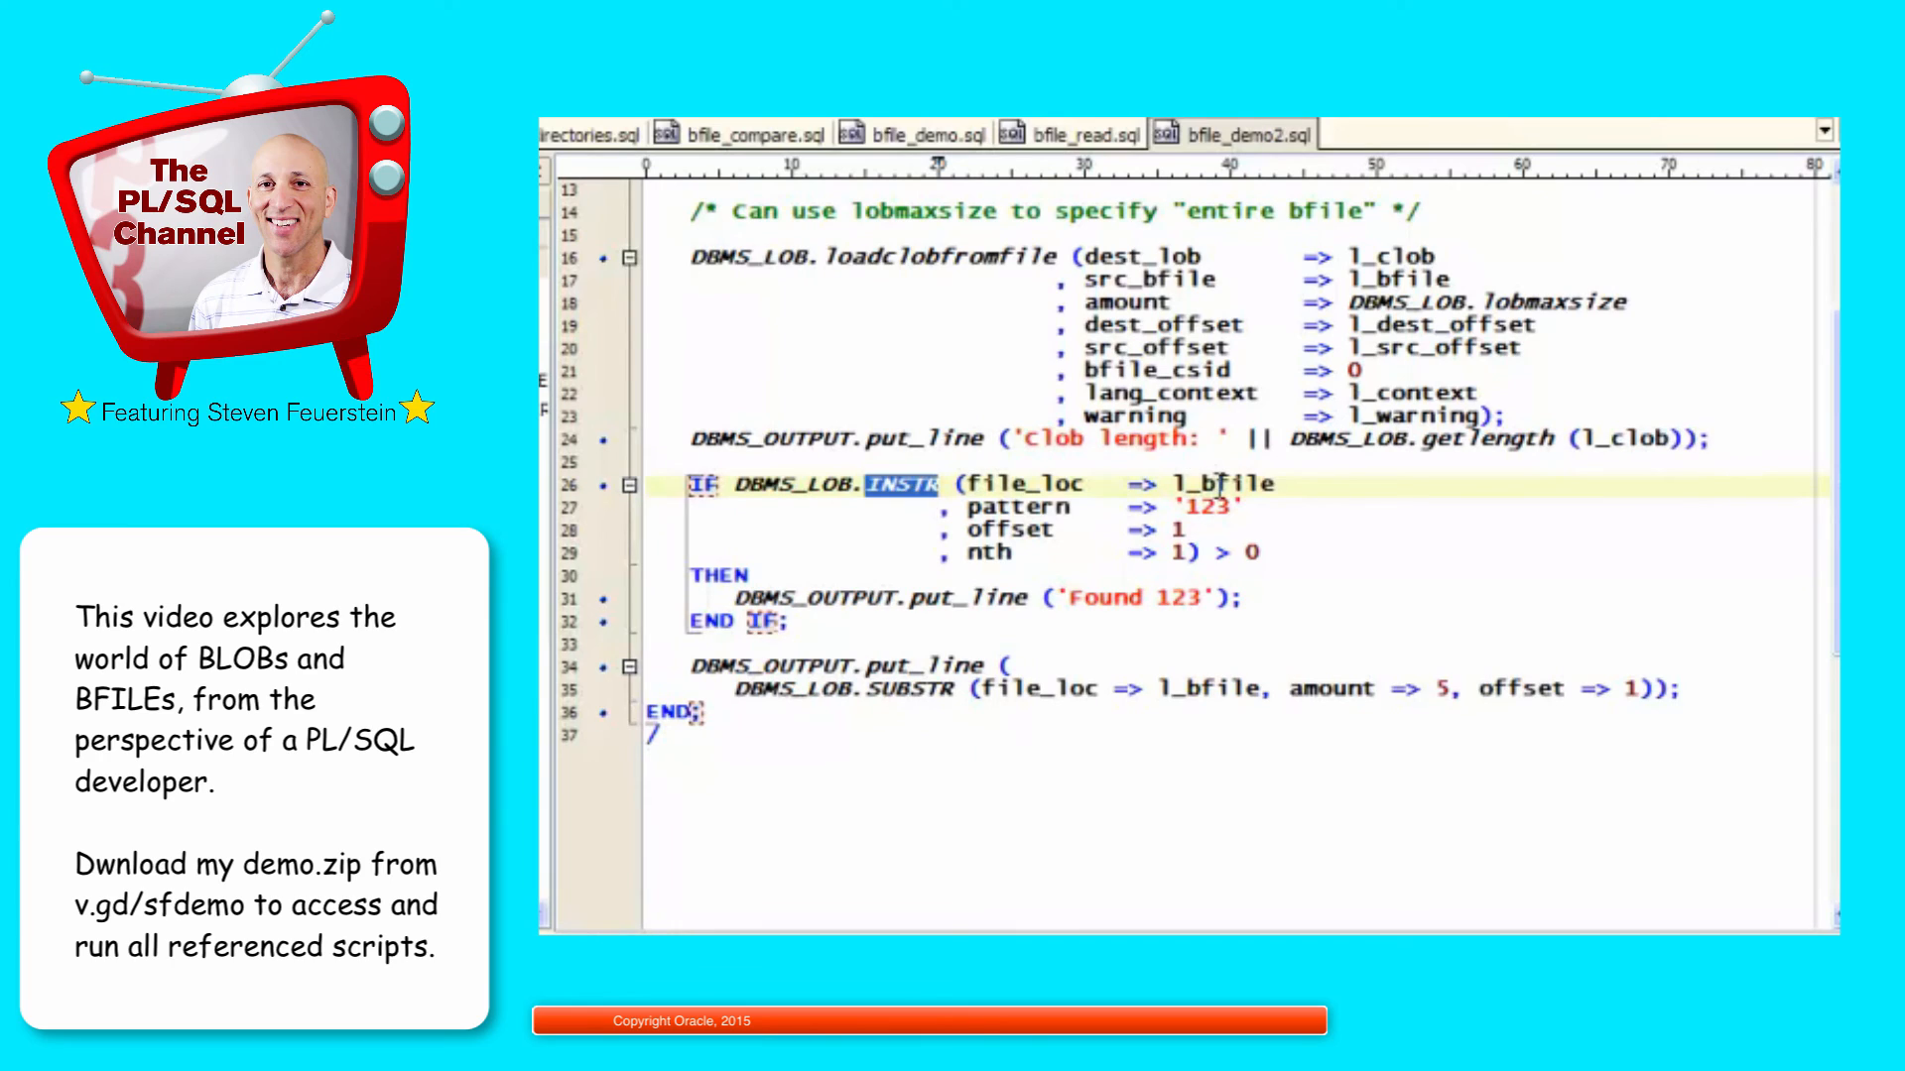
pyautogui.doubleClick(1225, 484)
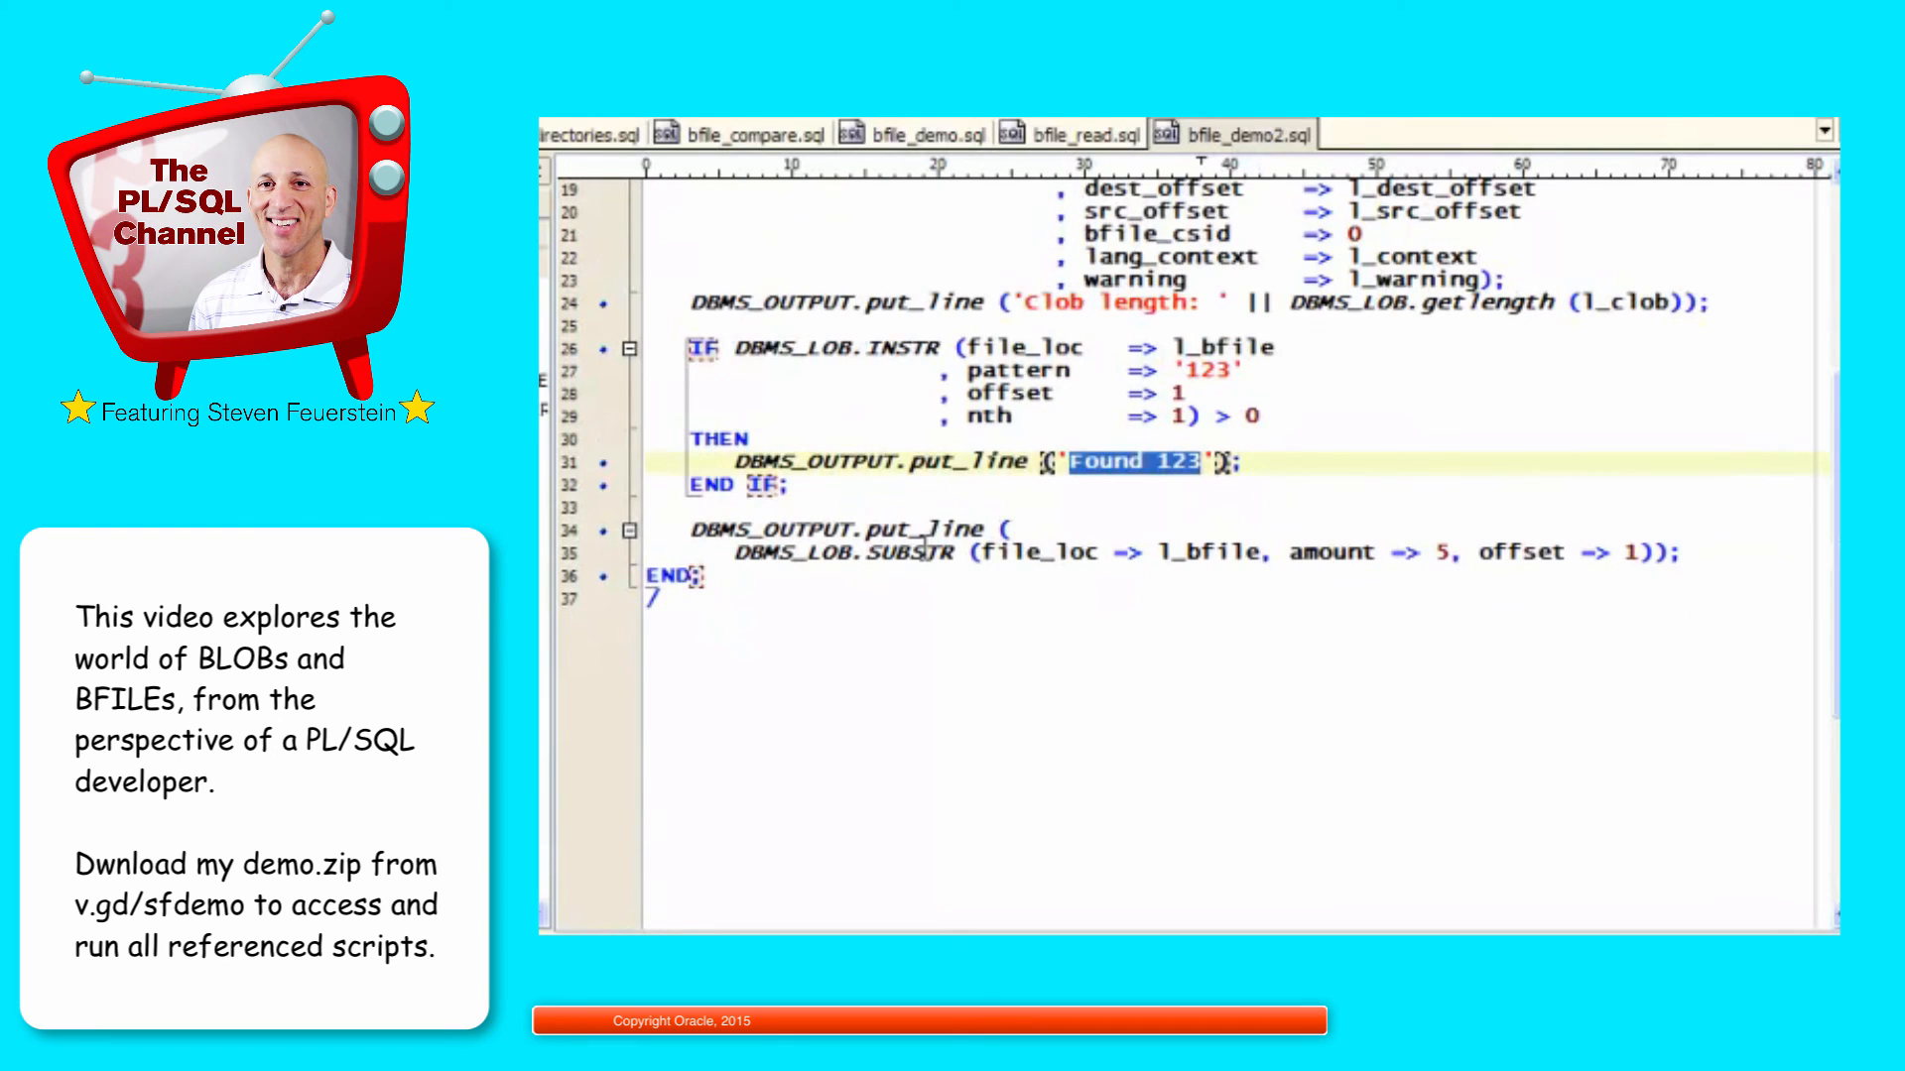
pyautogui.doubleClick(905, 552)
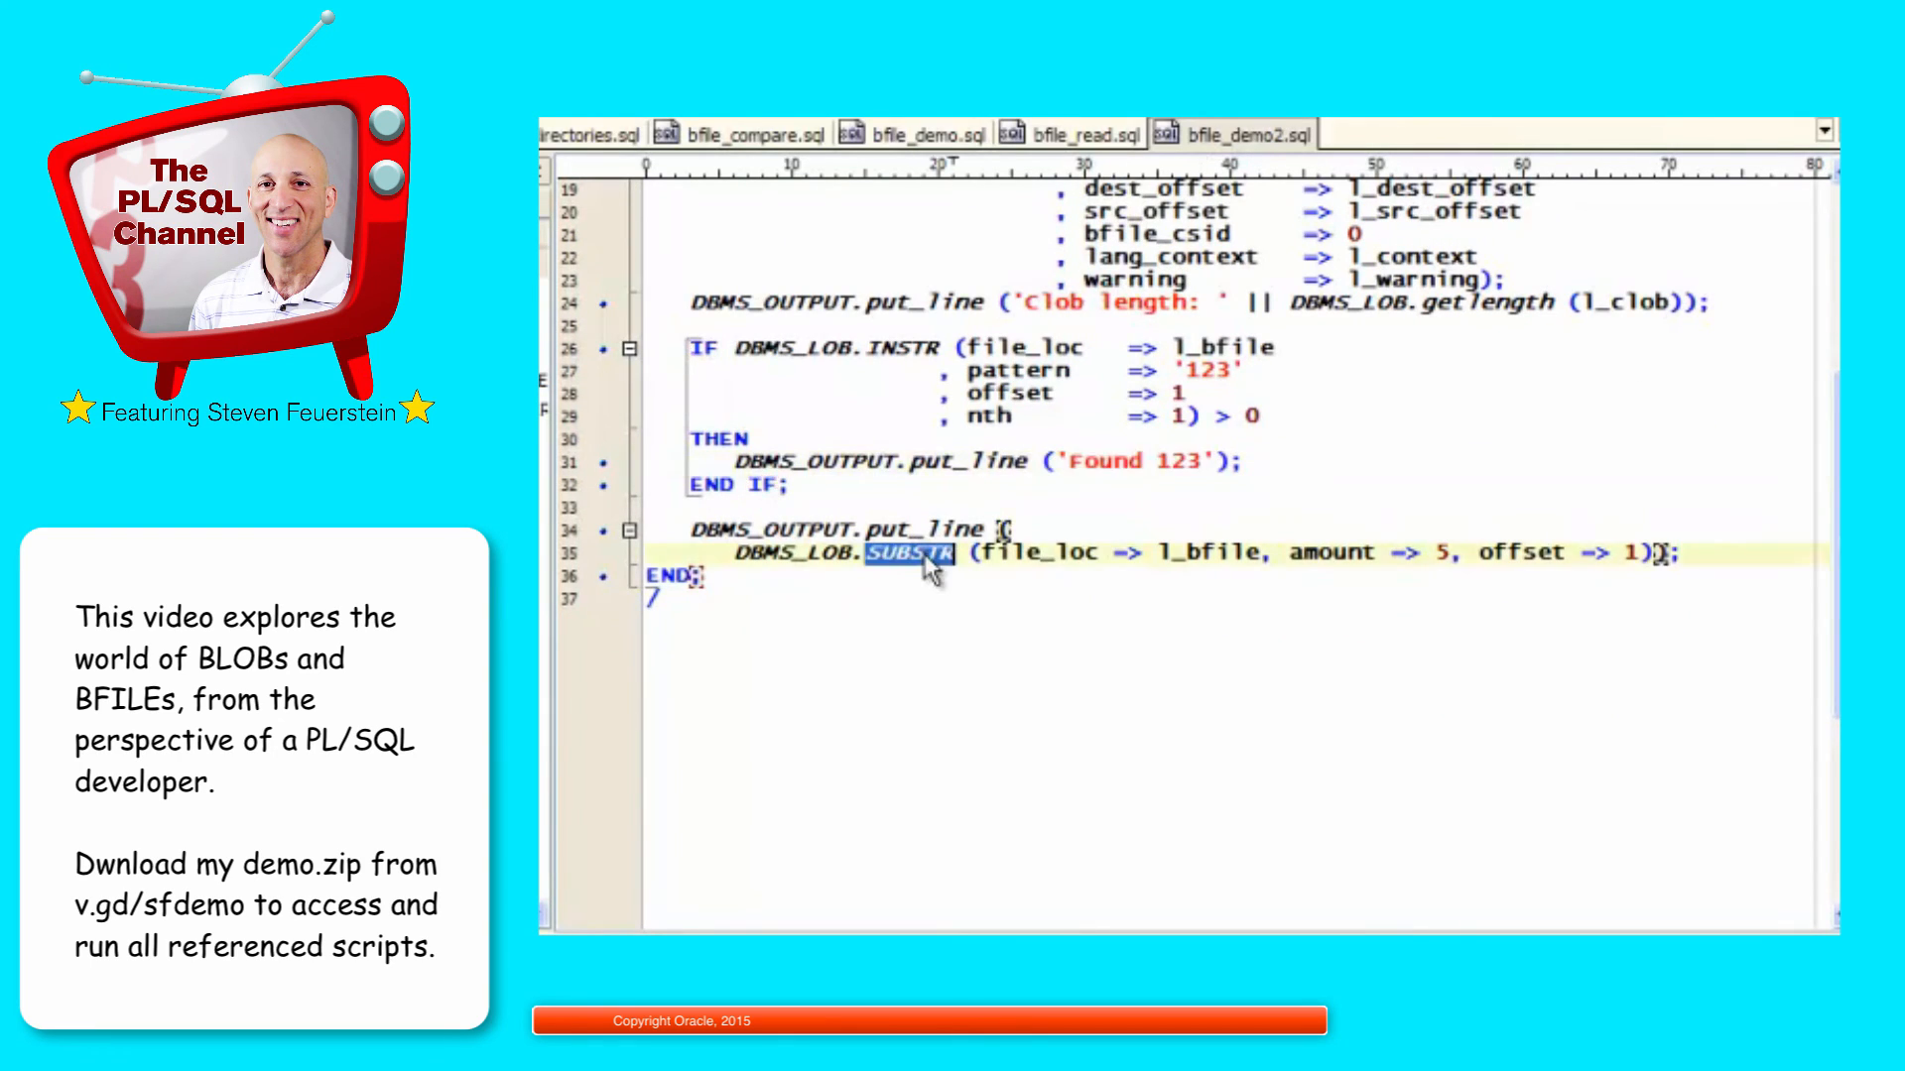
pyautogui.moveTo(1196, 548)
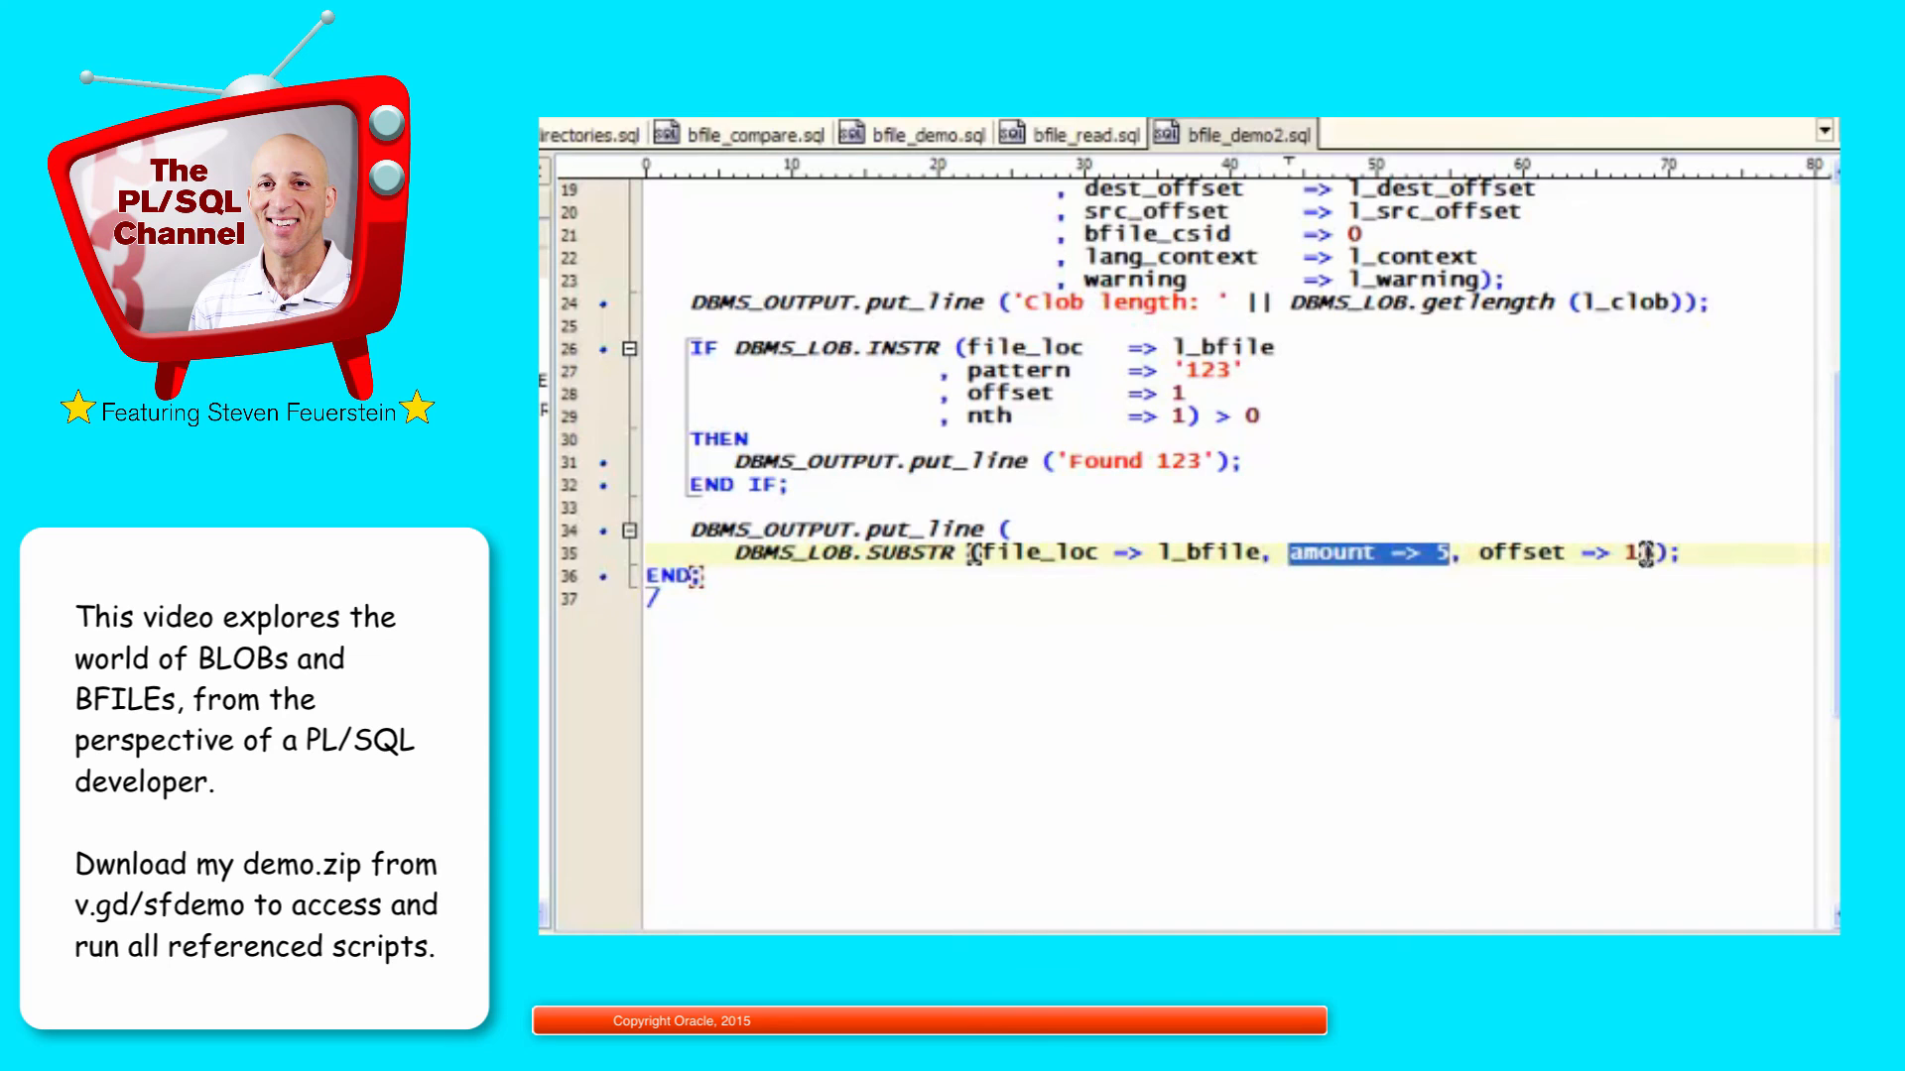
pyautogui.click(790, 485)
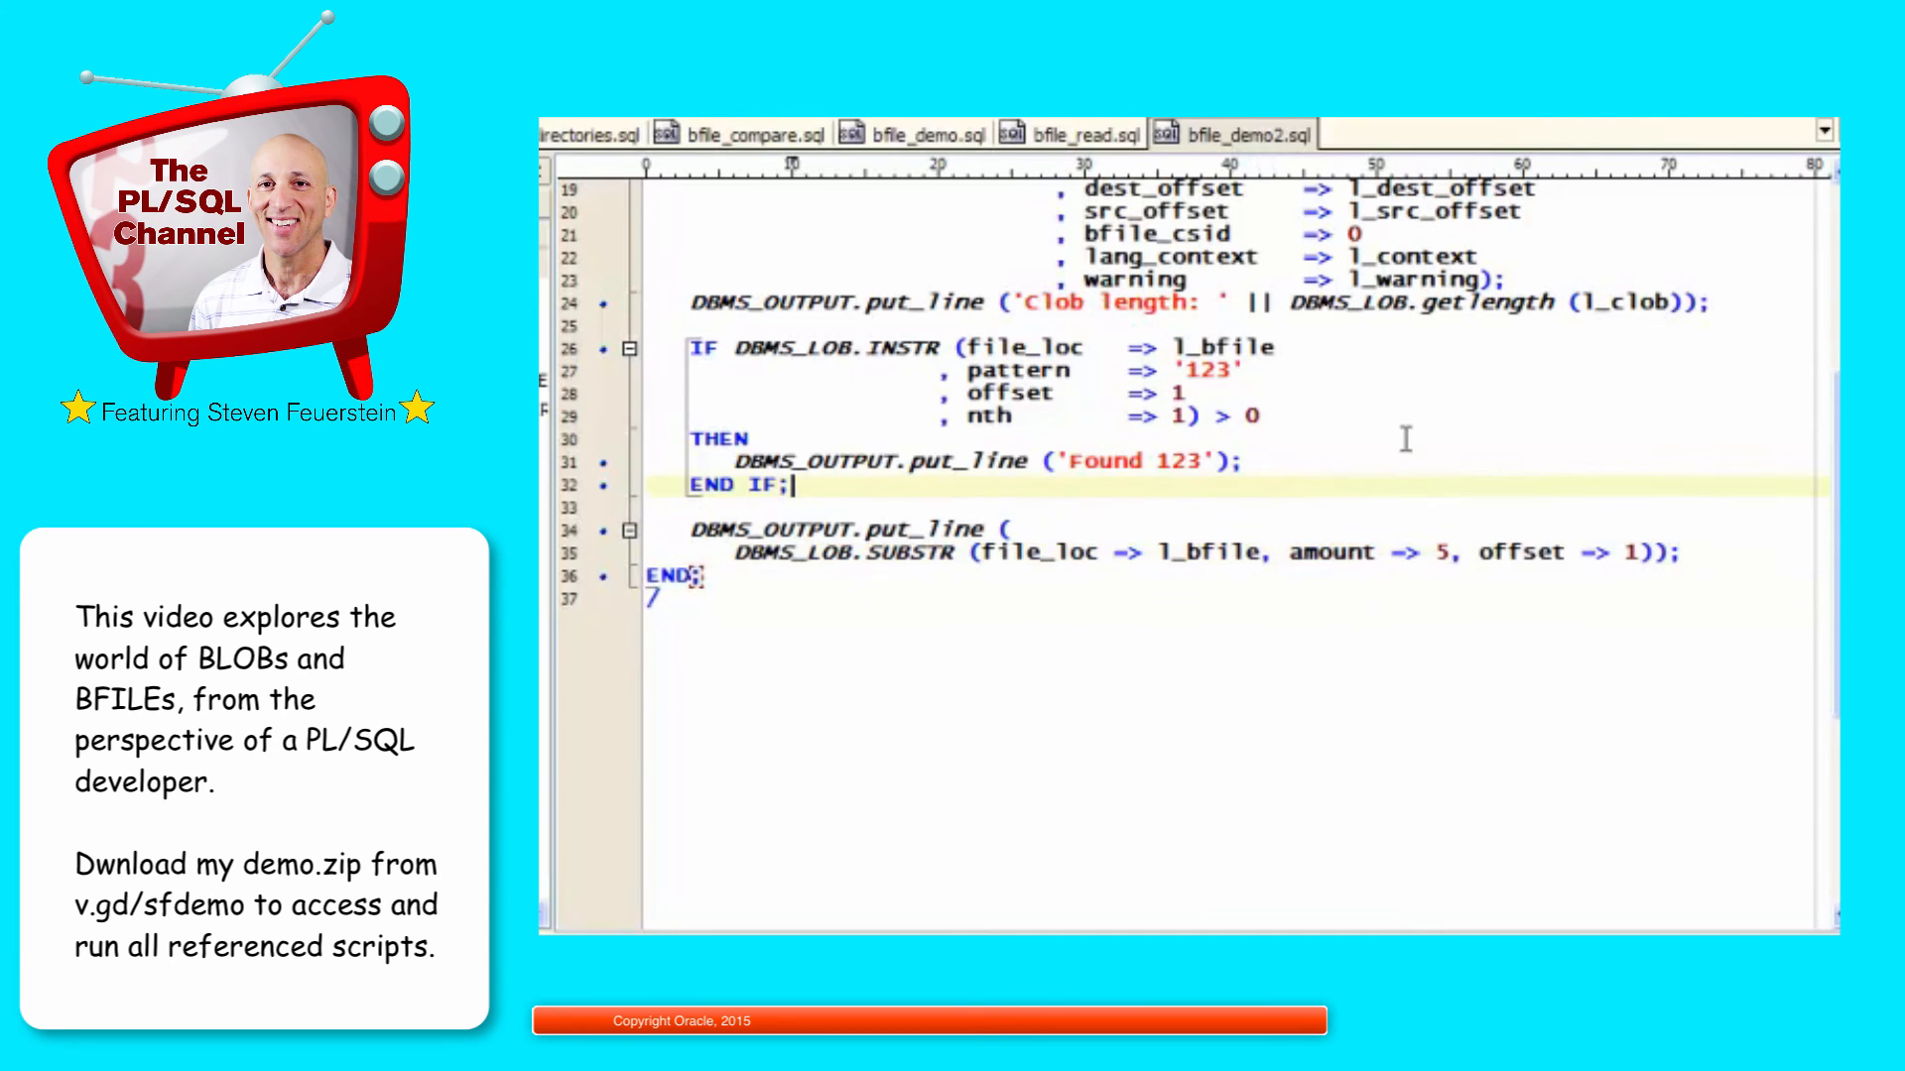
pyautogui.scroll(3)
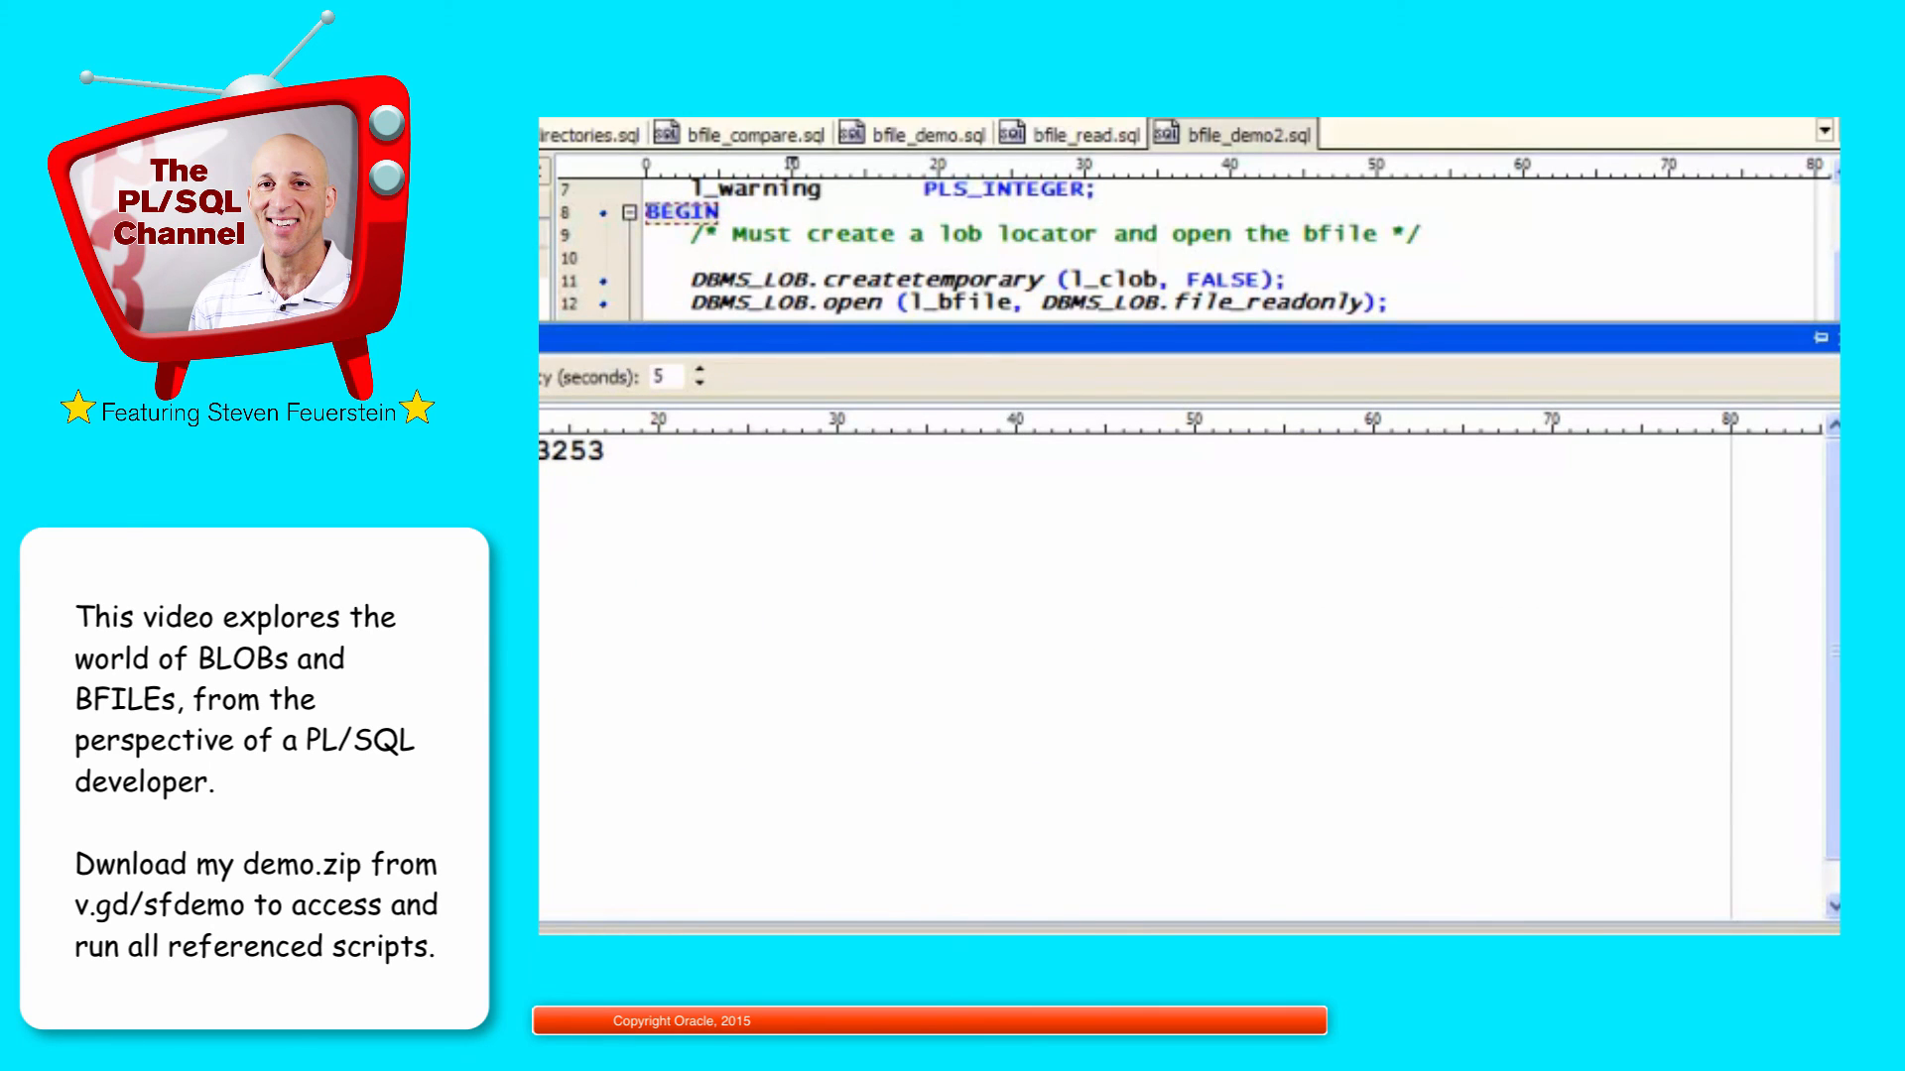
pyautogui.doubleClick(577, 453)
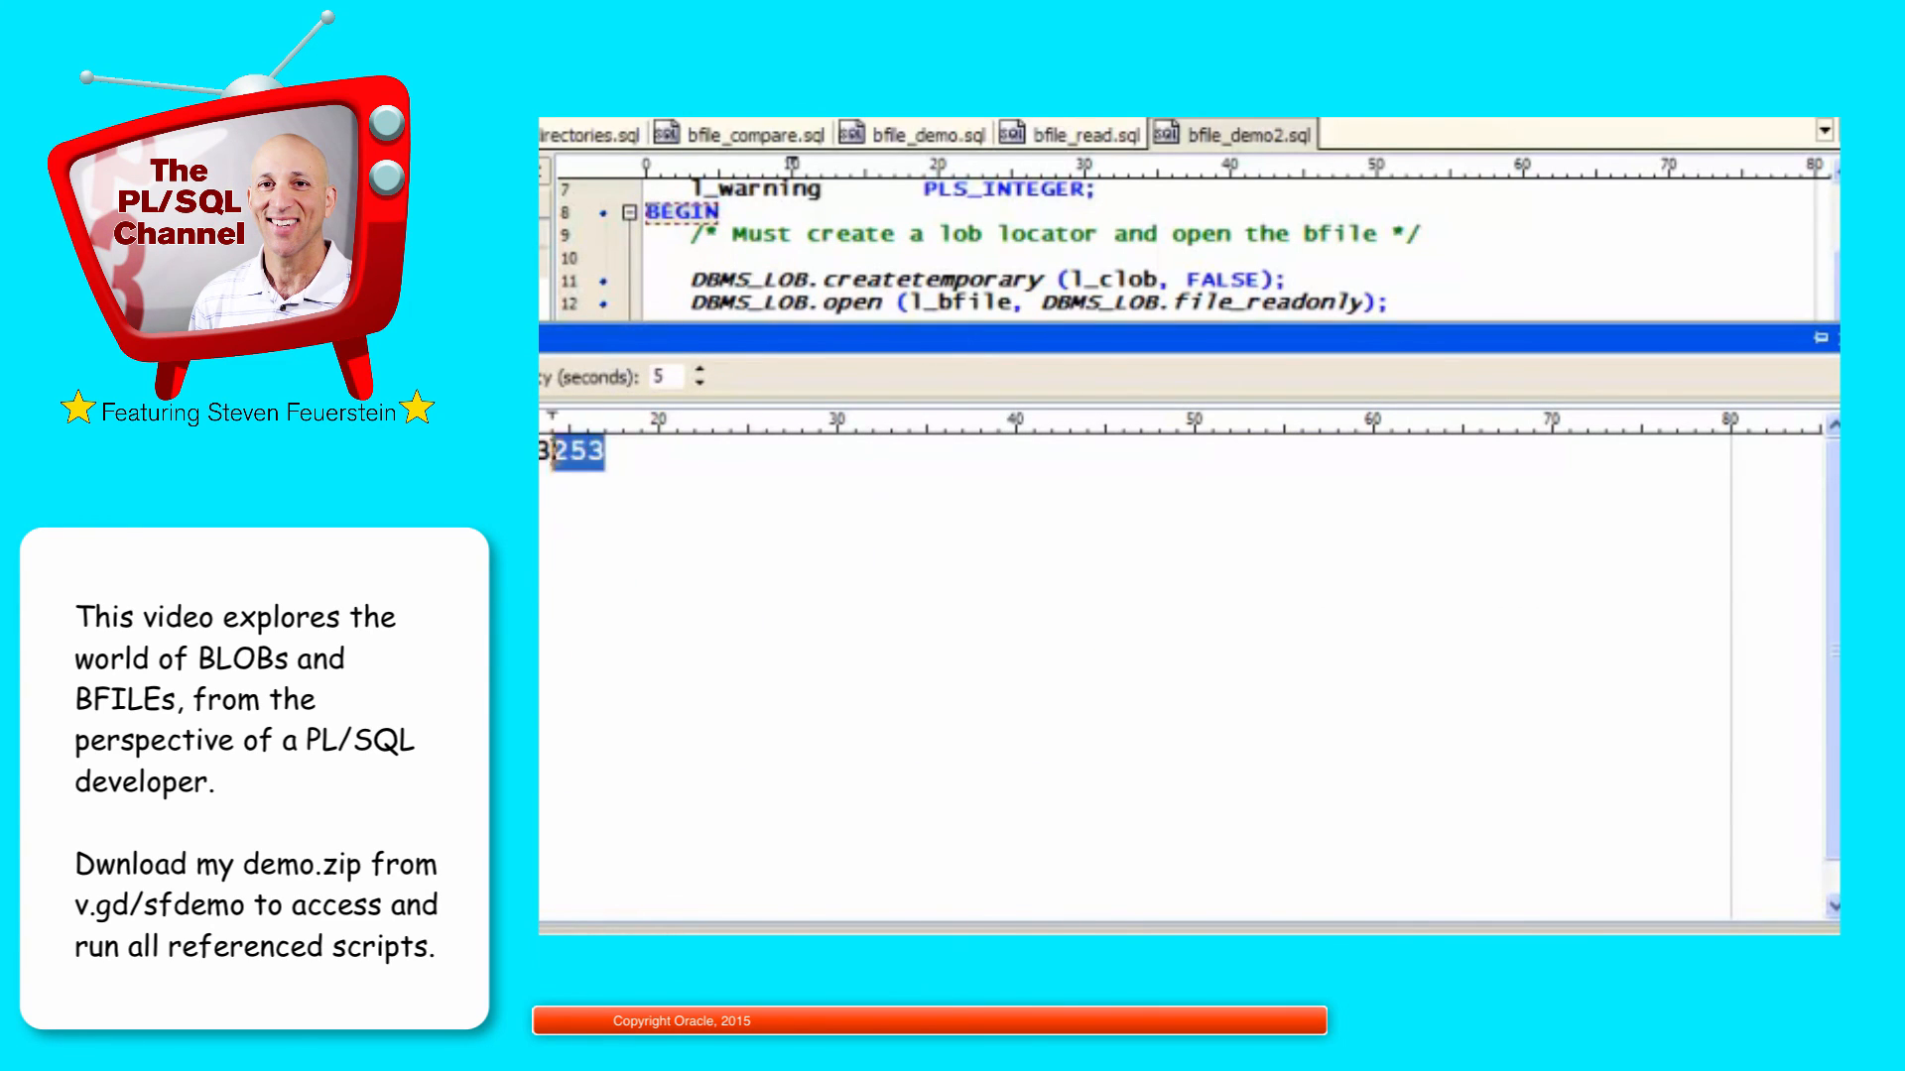
pyautogui.click(750, 504)
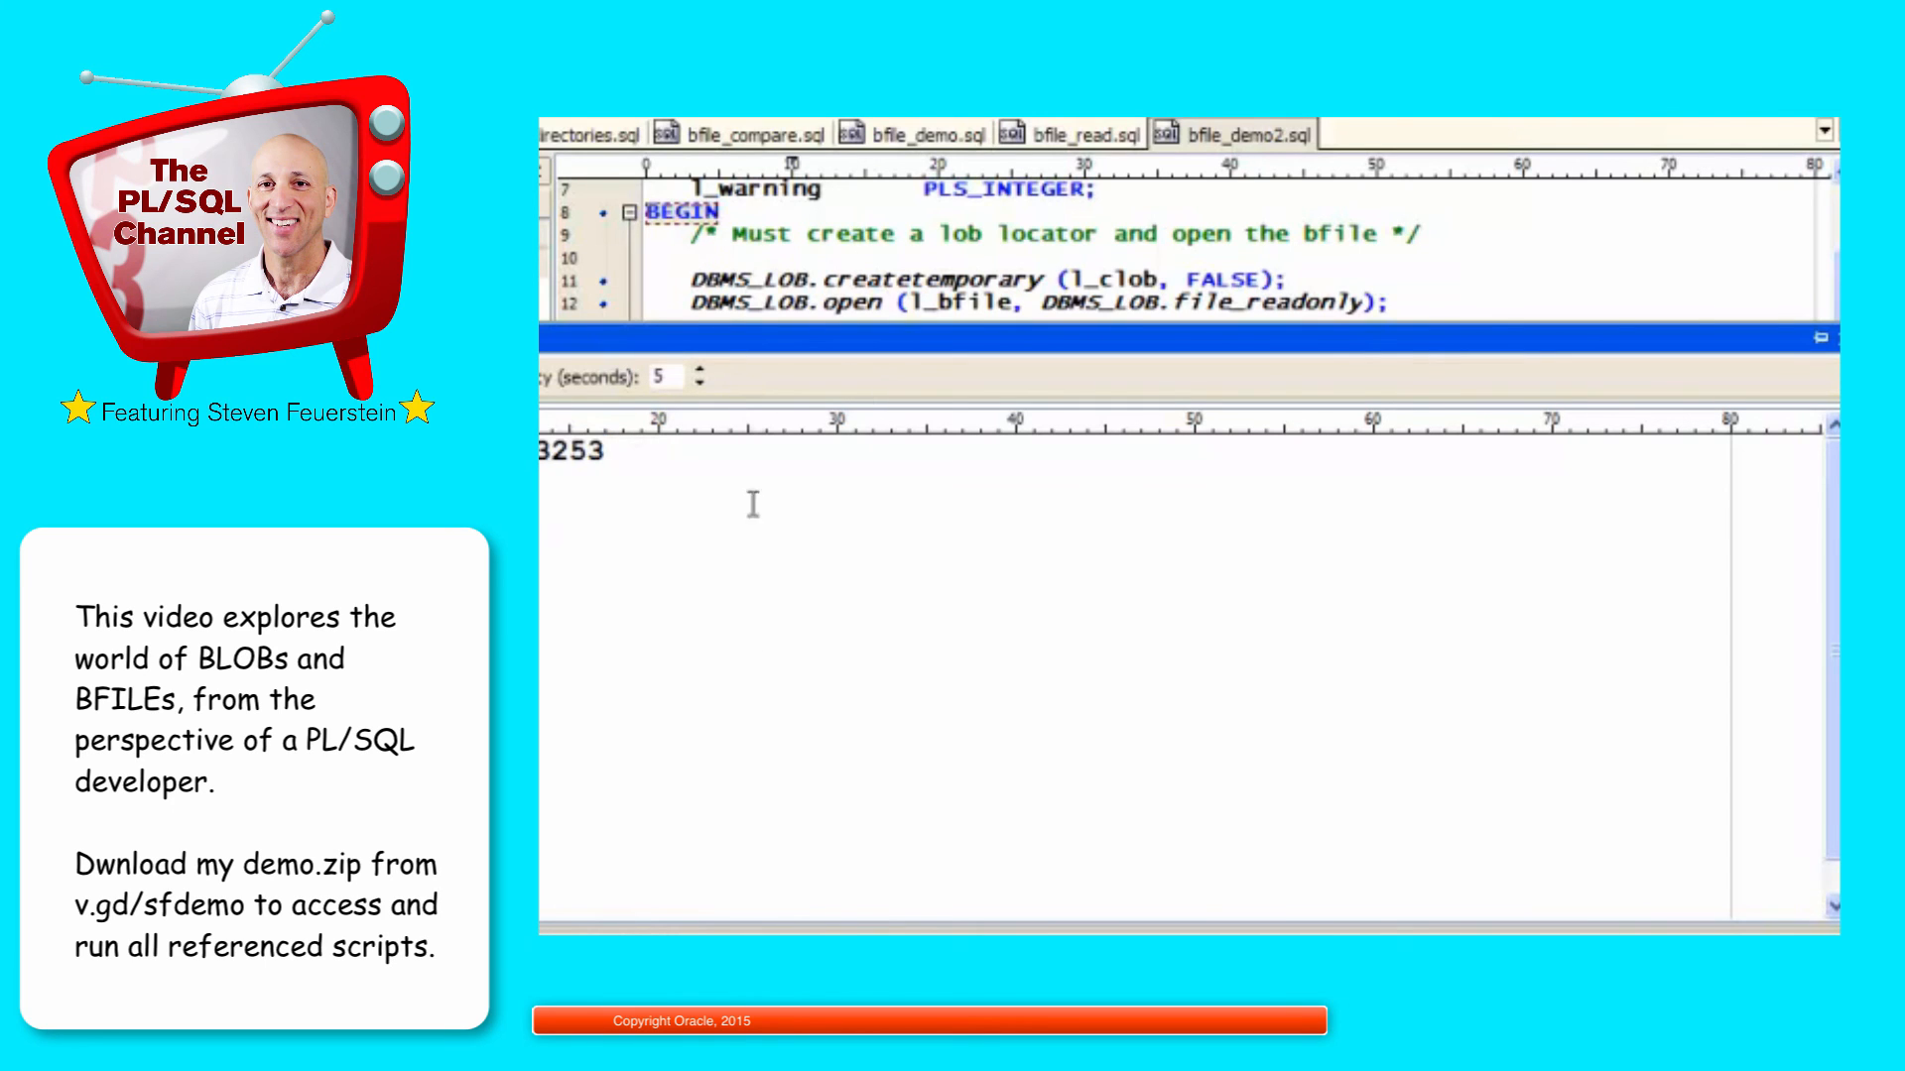
pyautogui.scroll(-3)
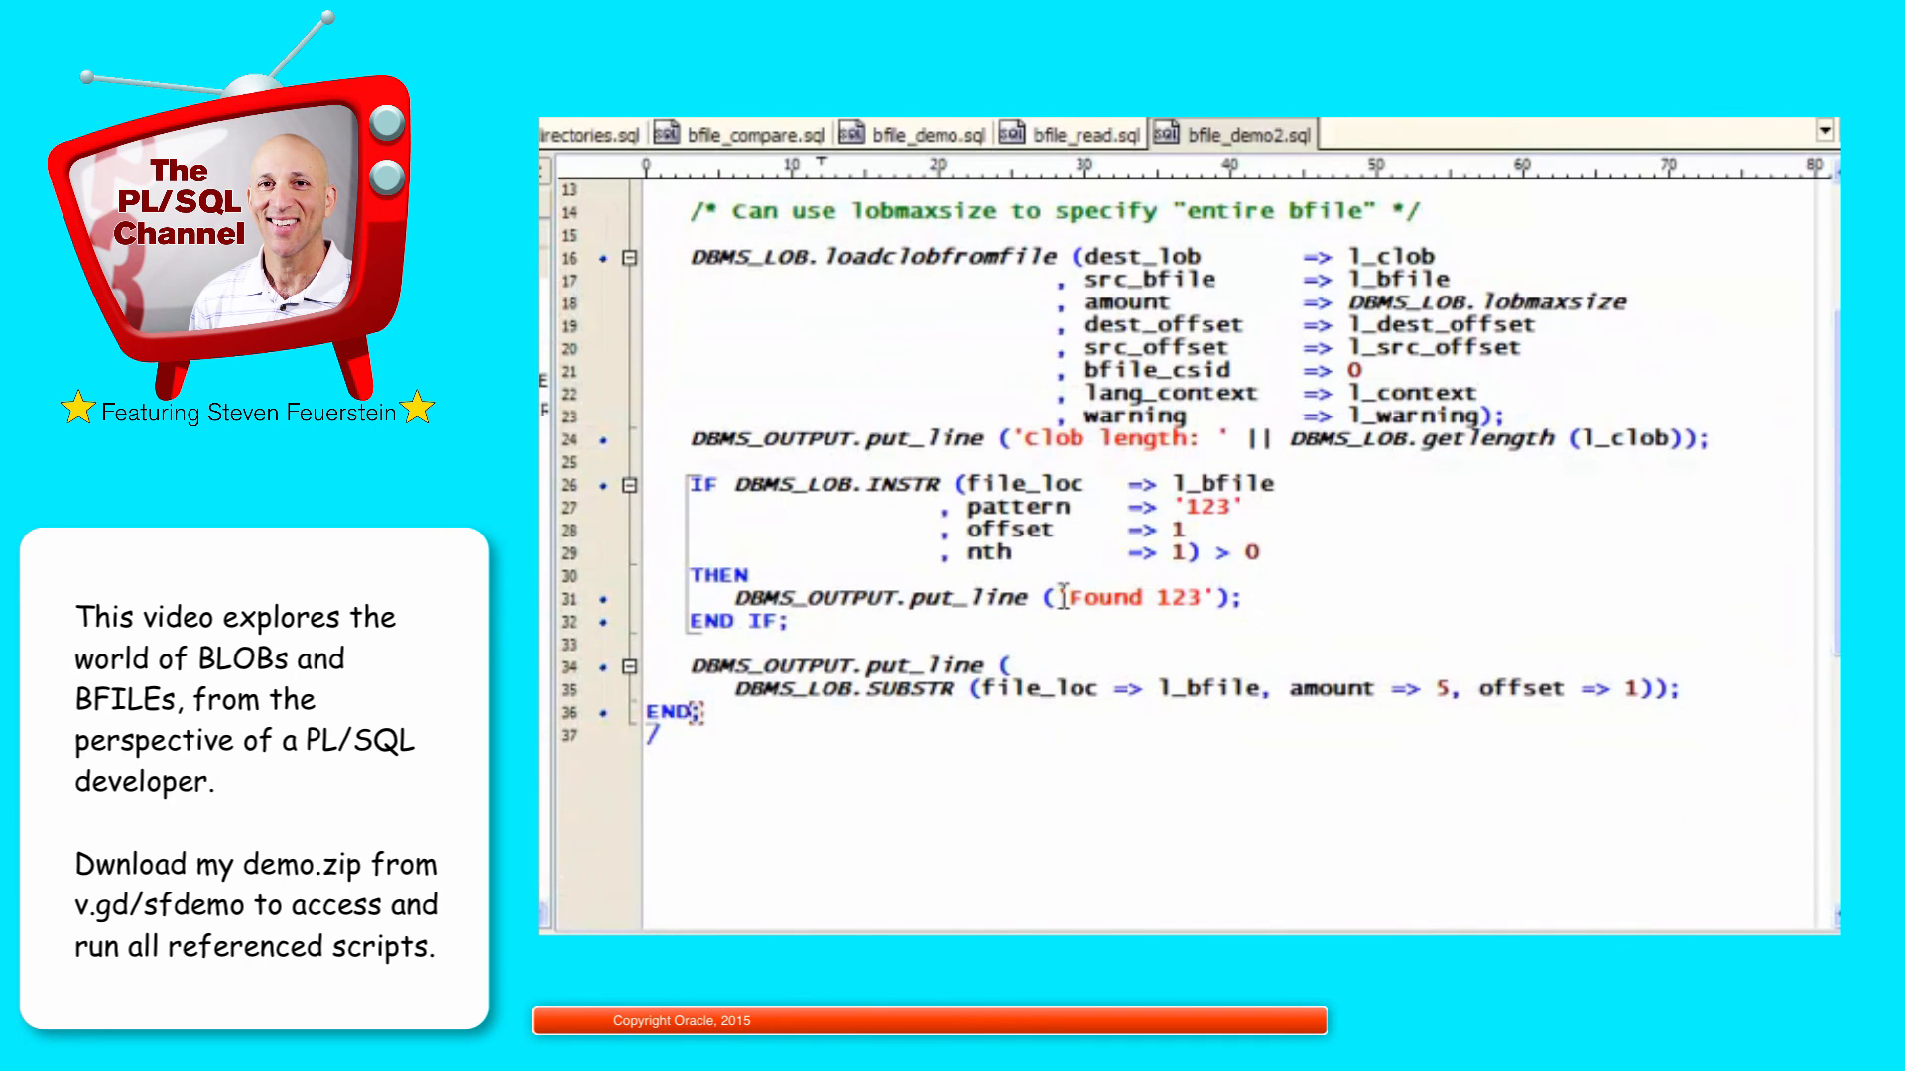
pyautogui.doubleClick(1129, 598)
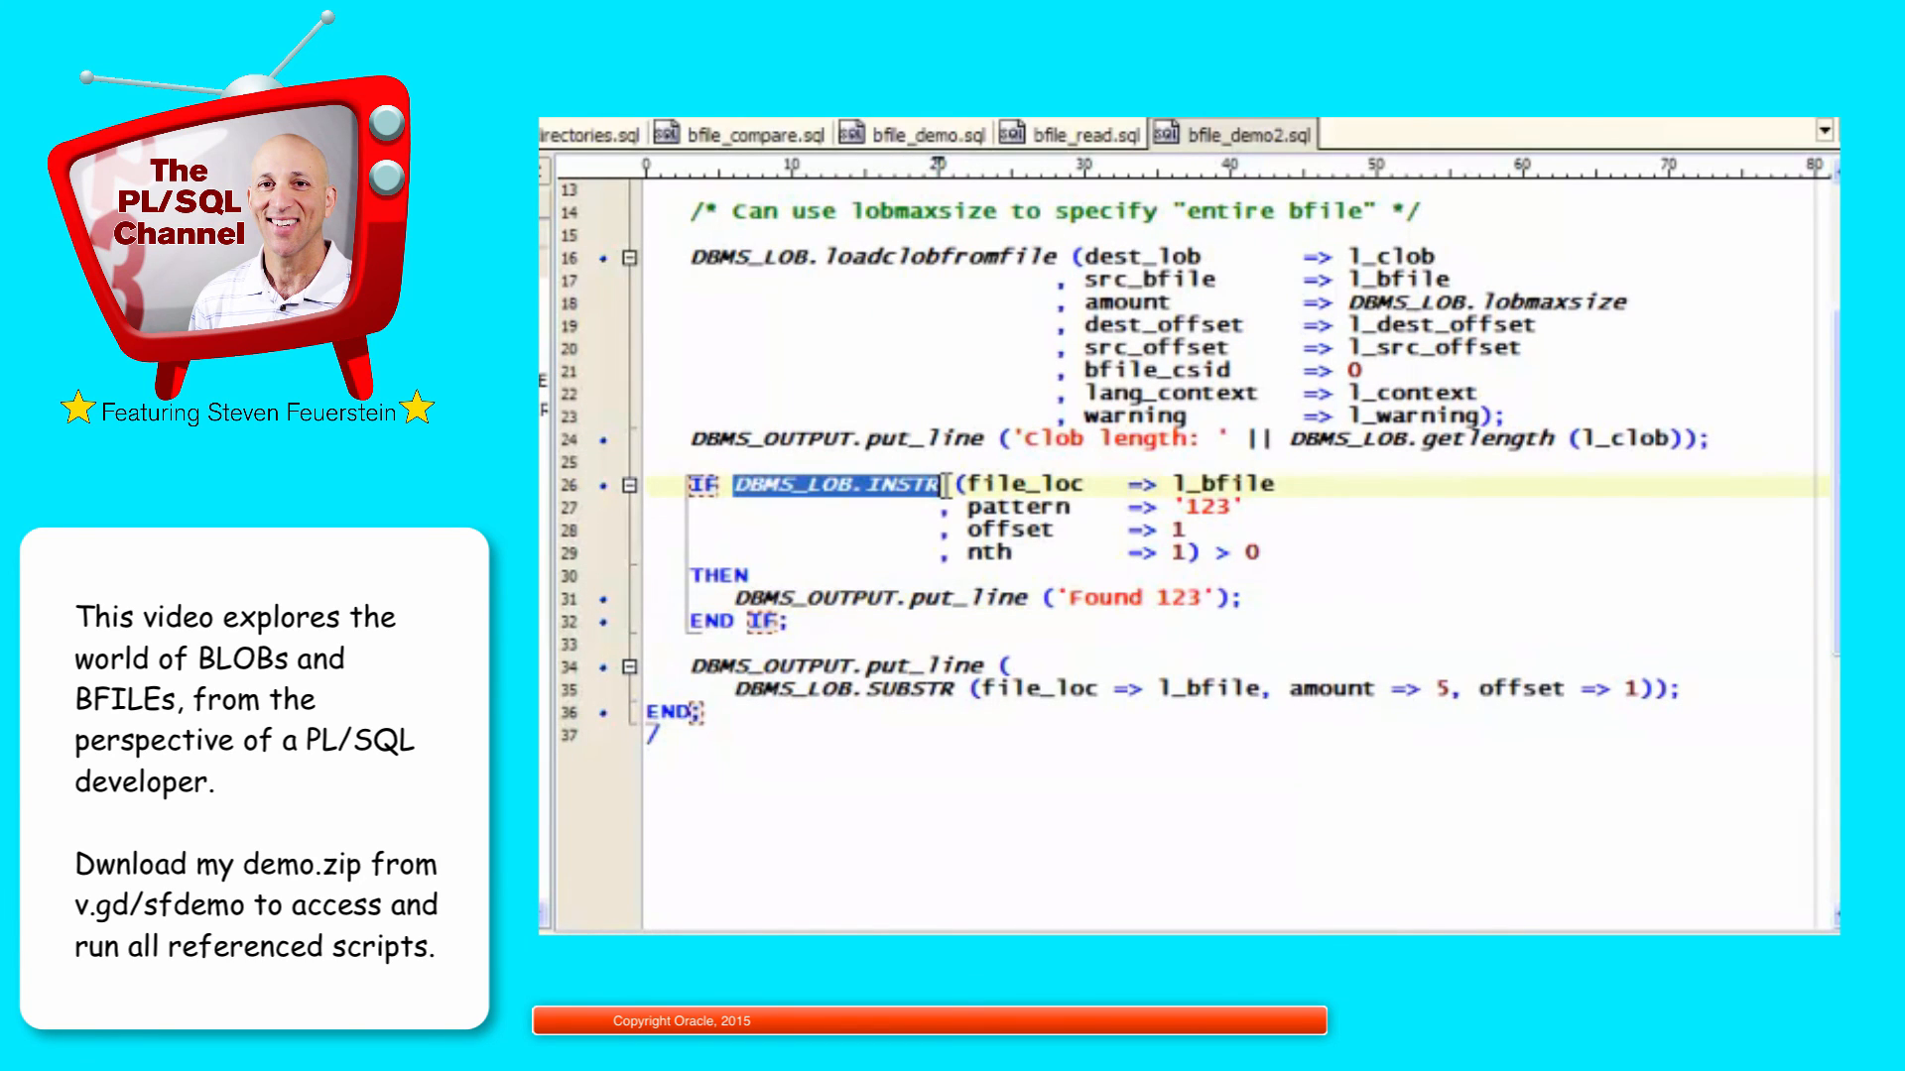
# Step: Dismiss the ORA-22275 invalid LOB locator error and return to the commented createtemporary line
pyautogui.scroll(3)
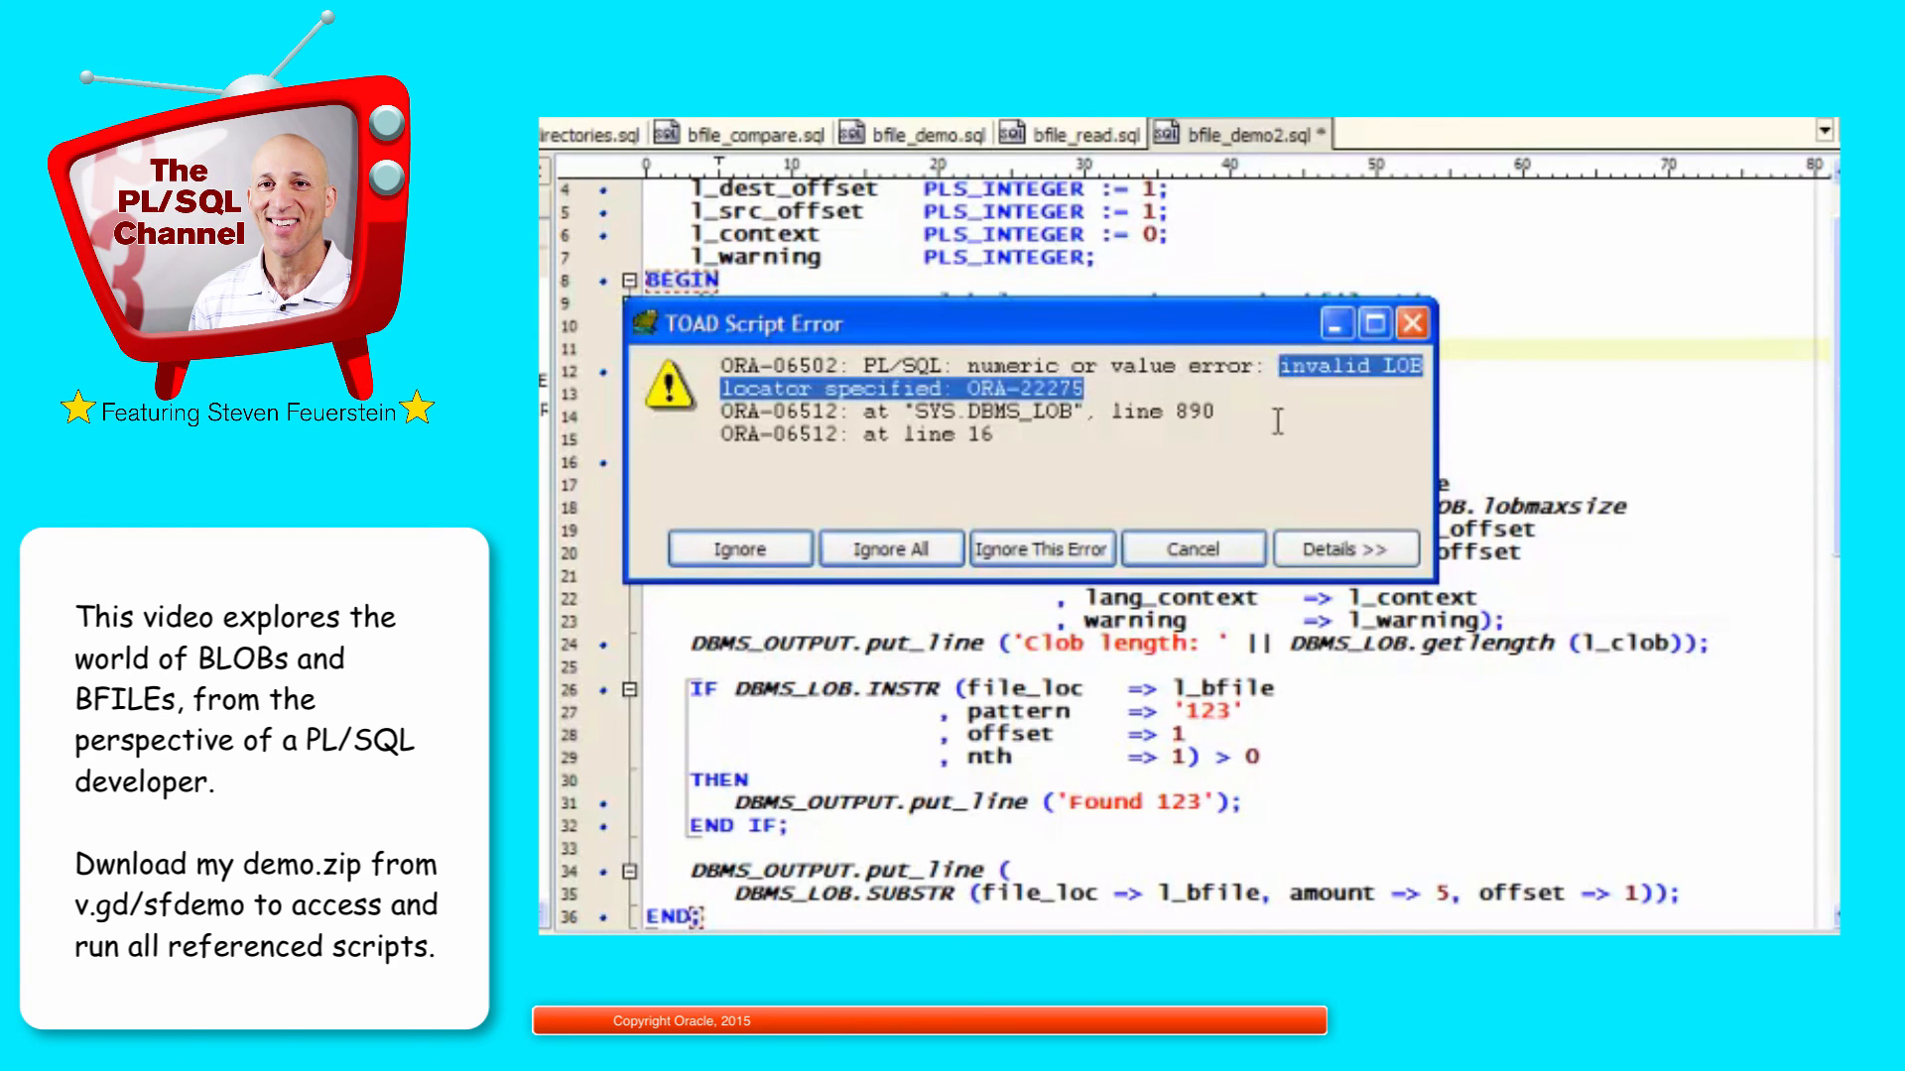
pyautogui.click(1193, 548)
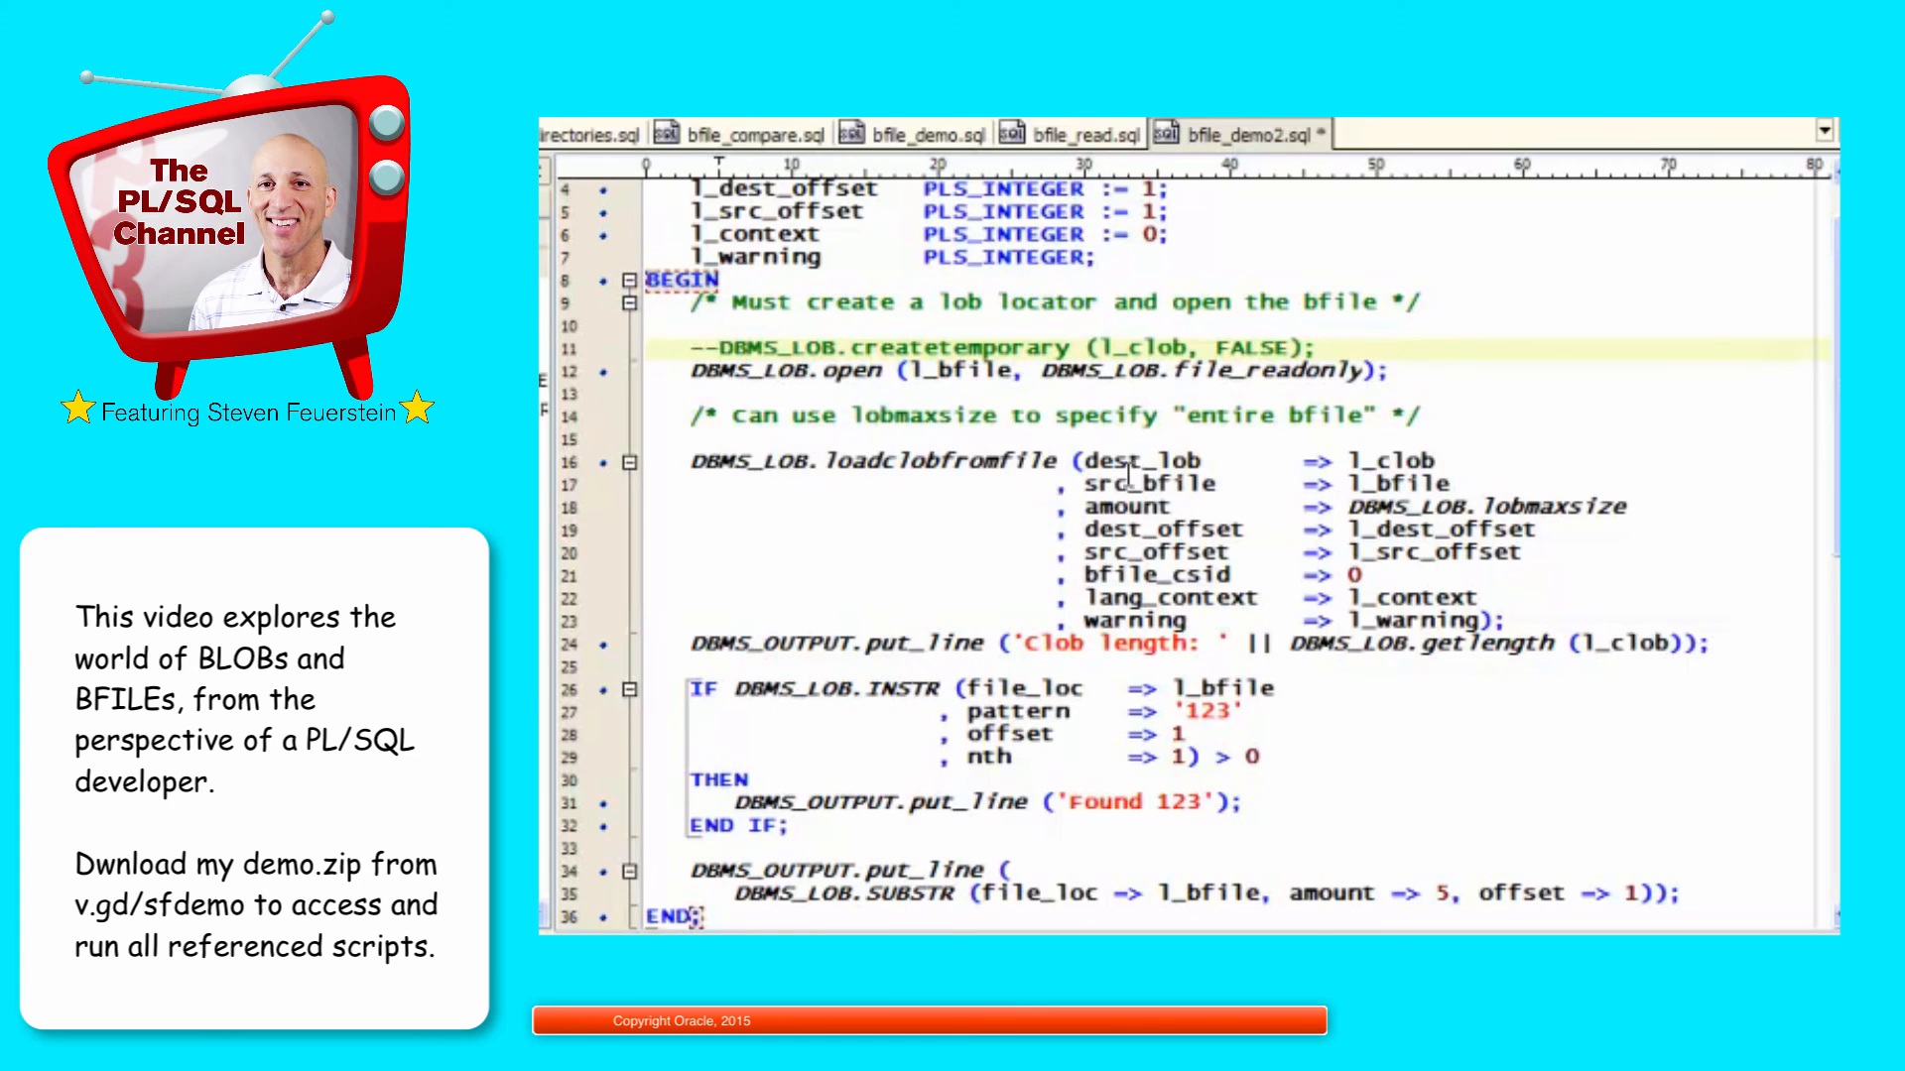
pyautogui.click(701, 345)
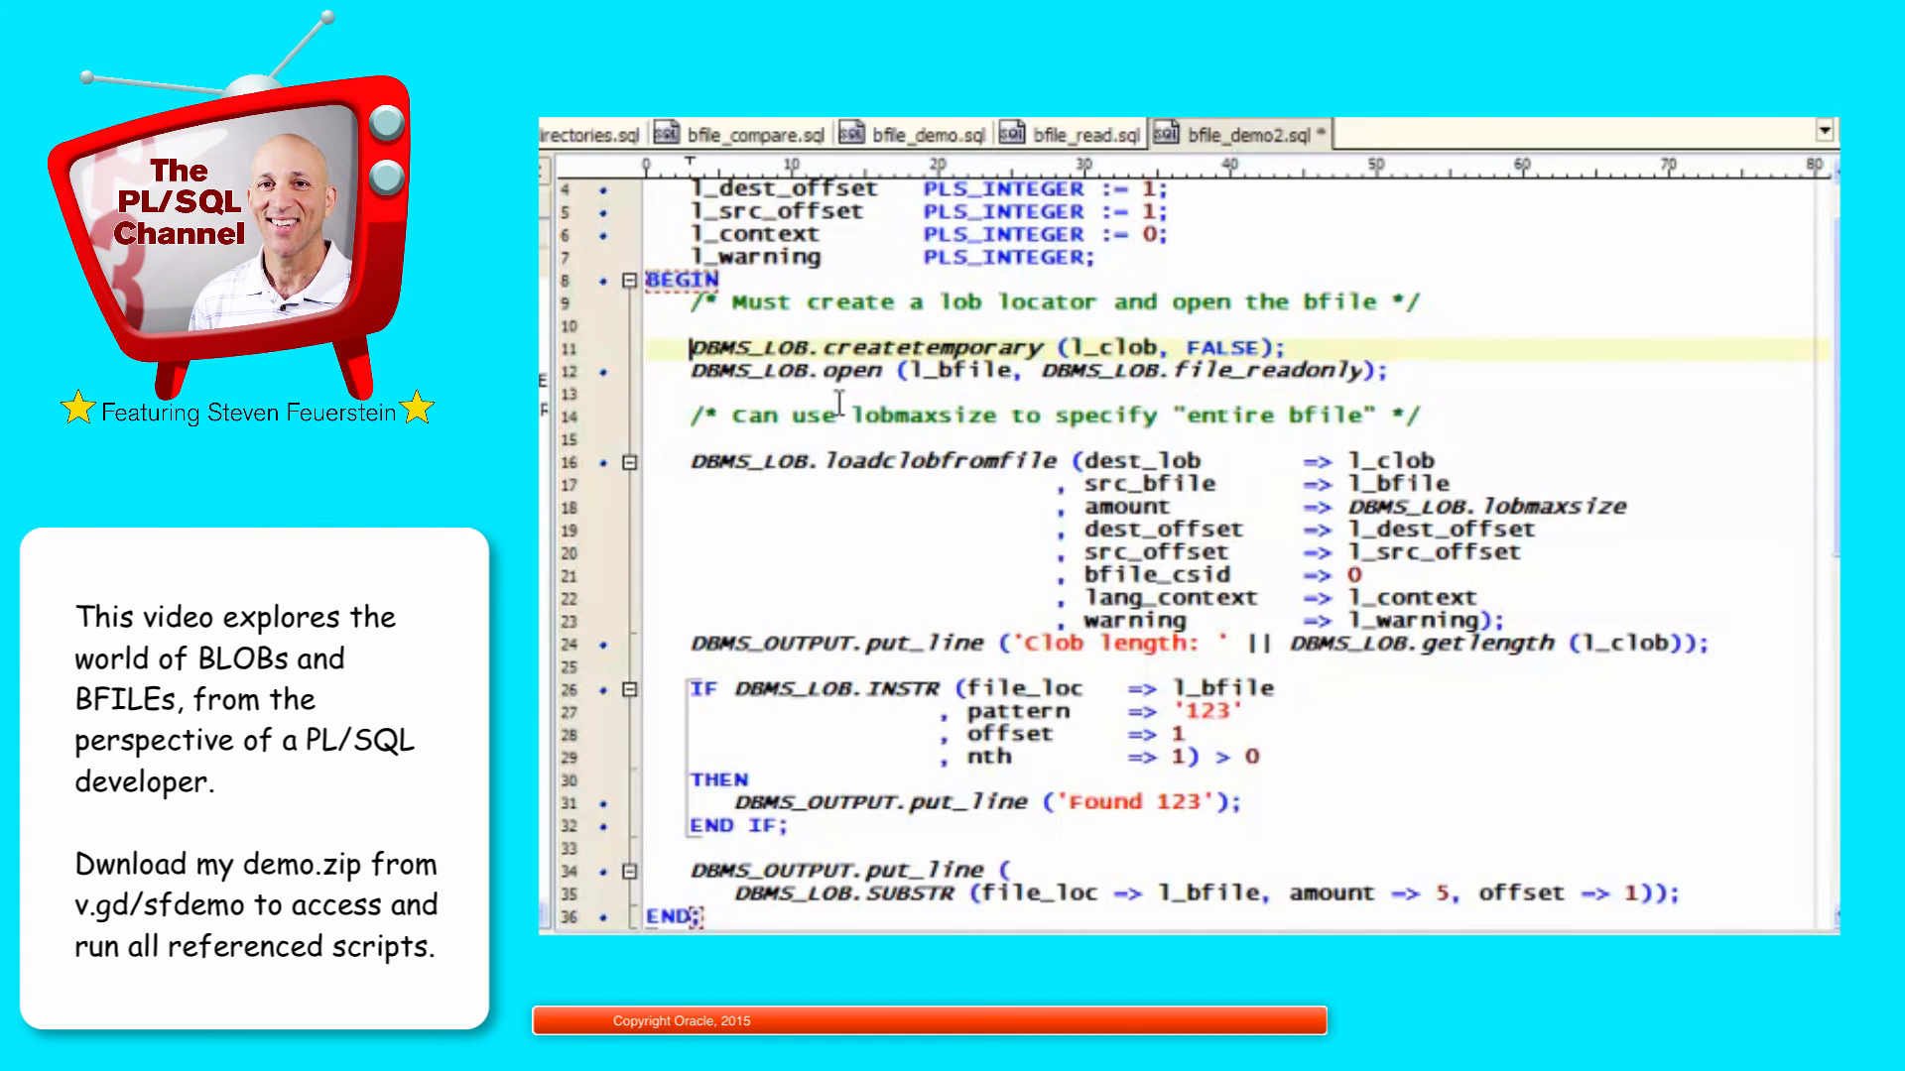
pyautogui.moveTo(935, 395)
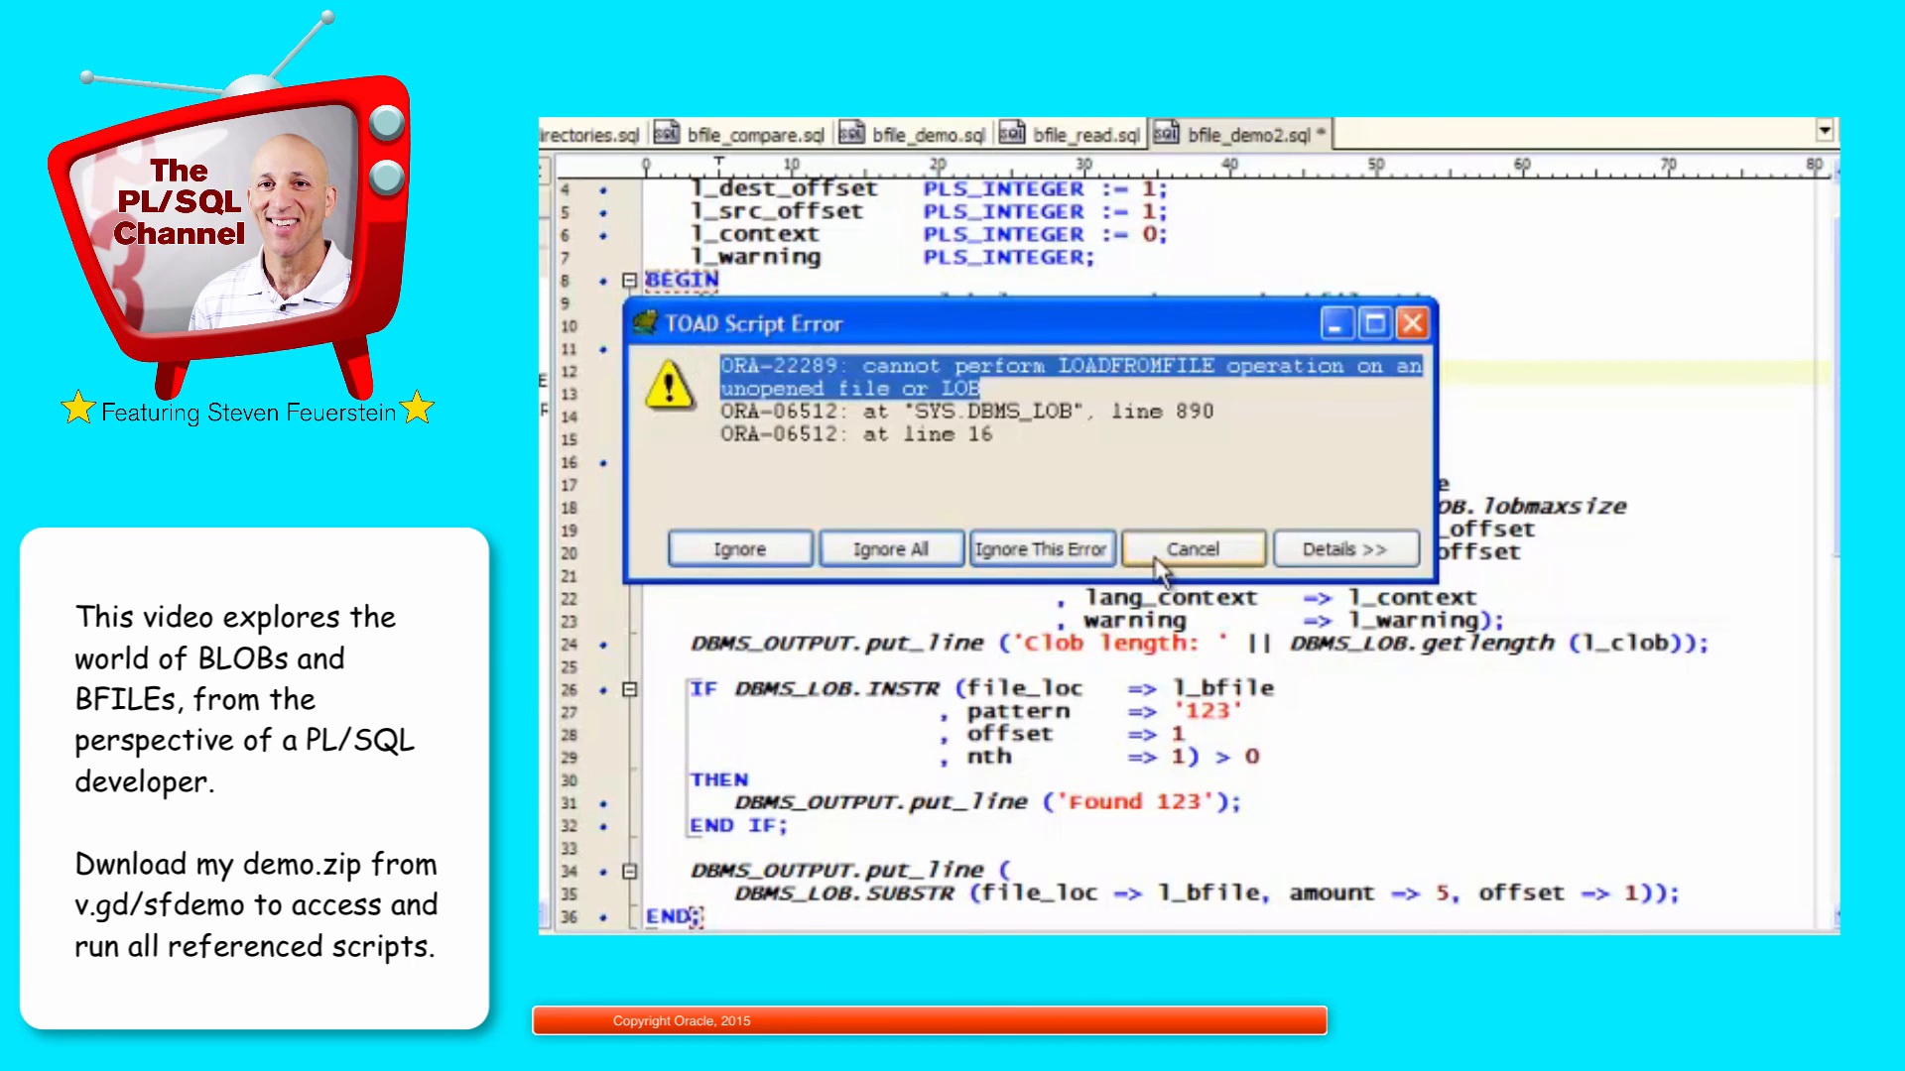
# Step: Dismiss the ORA-22289 unopened file error and review the createtemporary and loadclobfromfile calls
pyautogui.click(1193, 548)
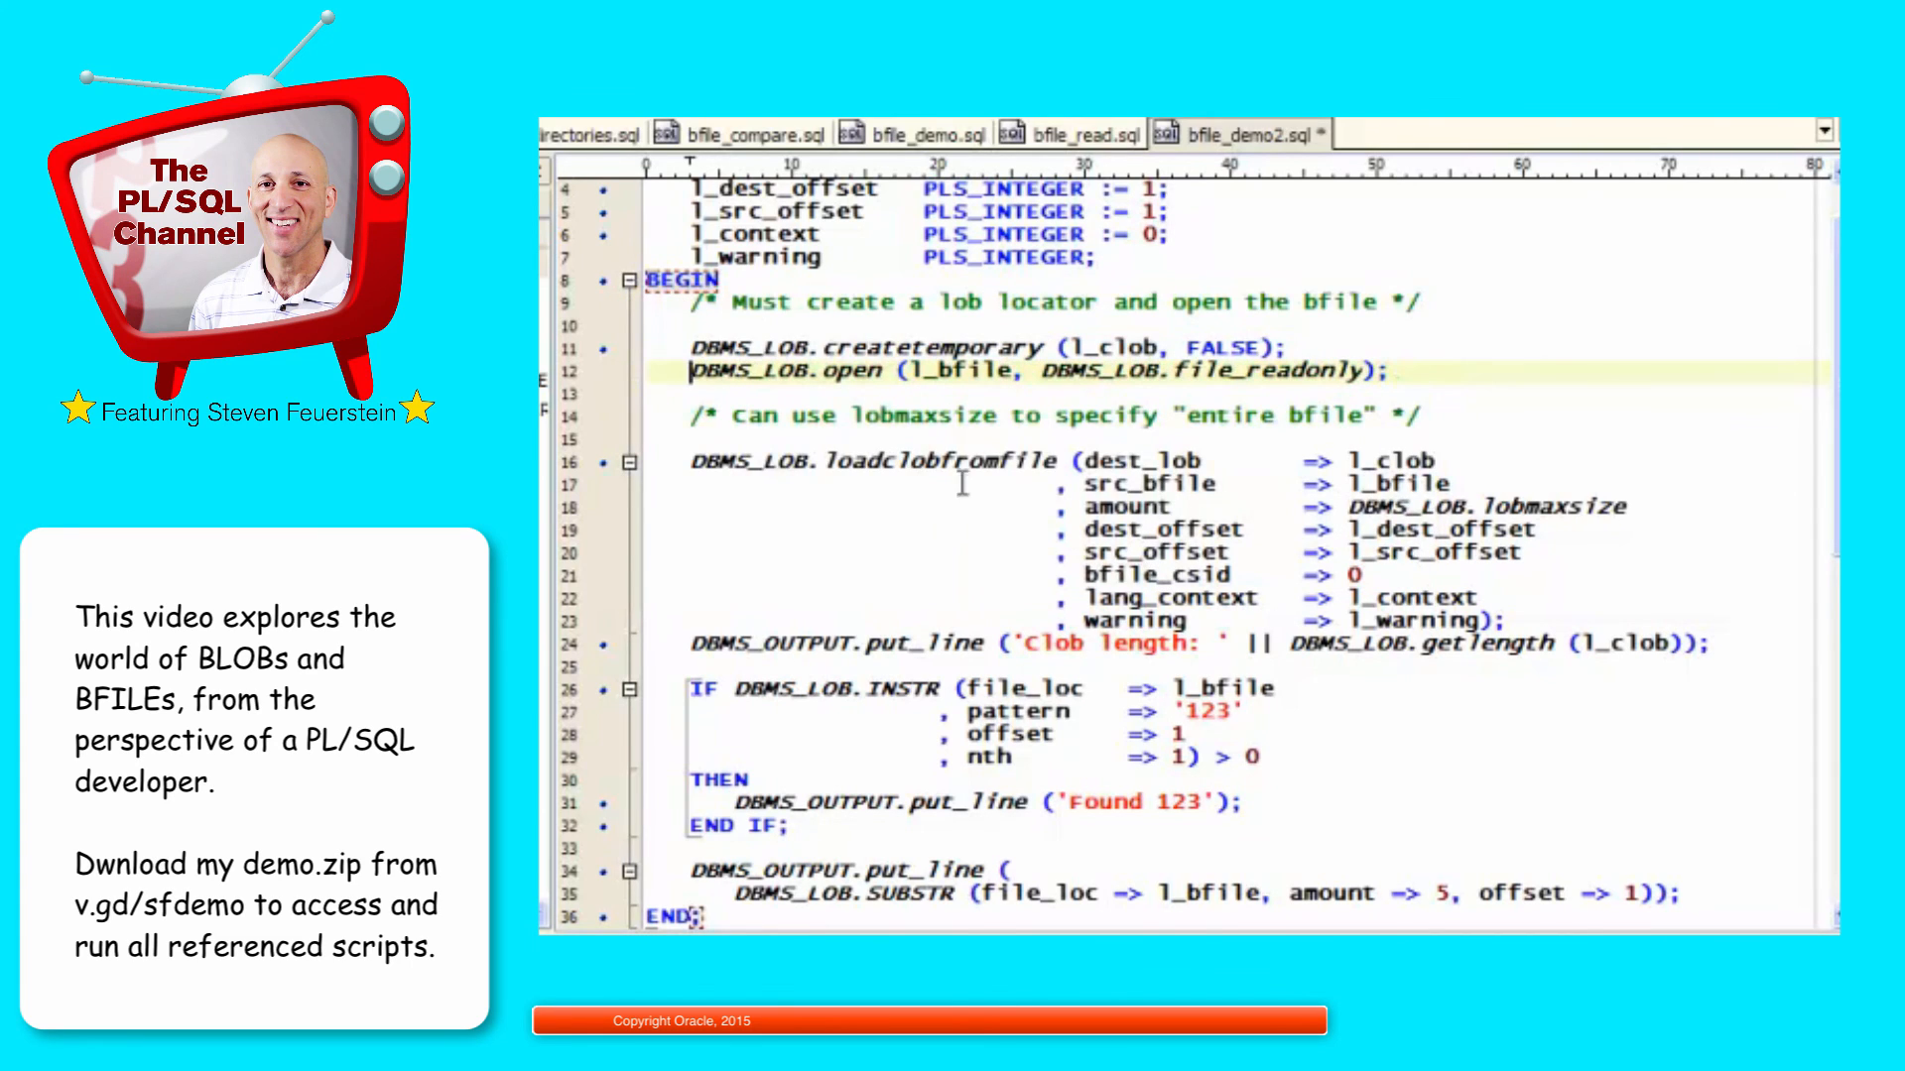
pyautogui.doubleClick(928, 347)
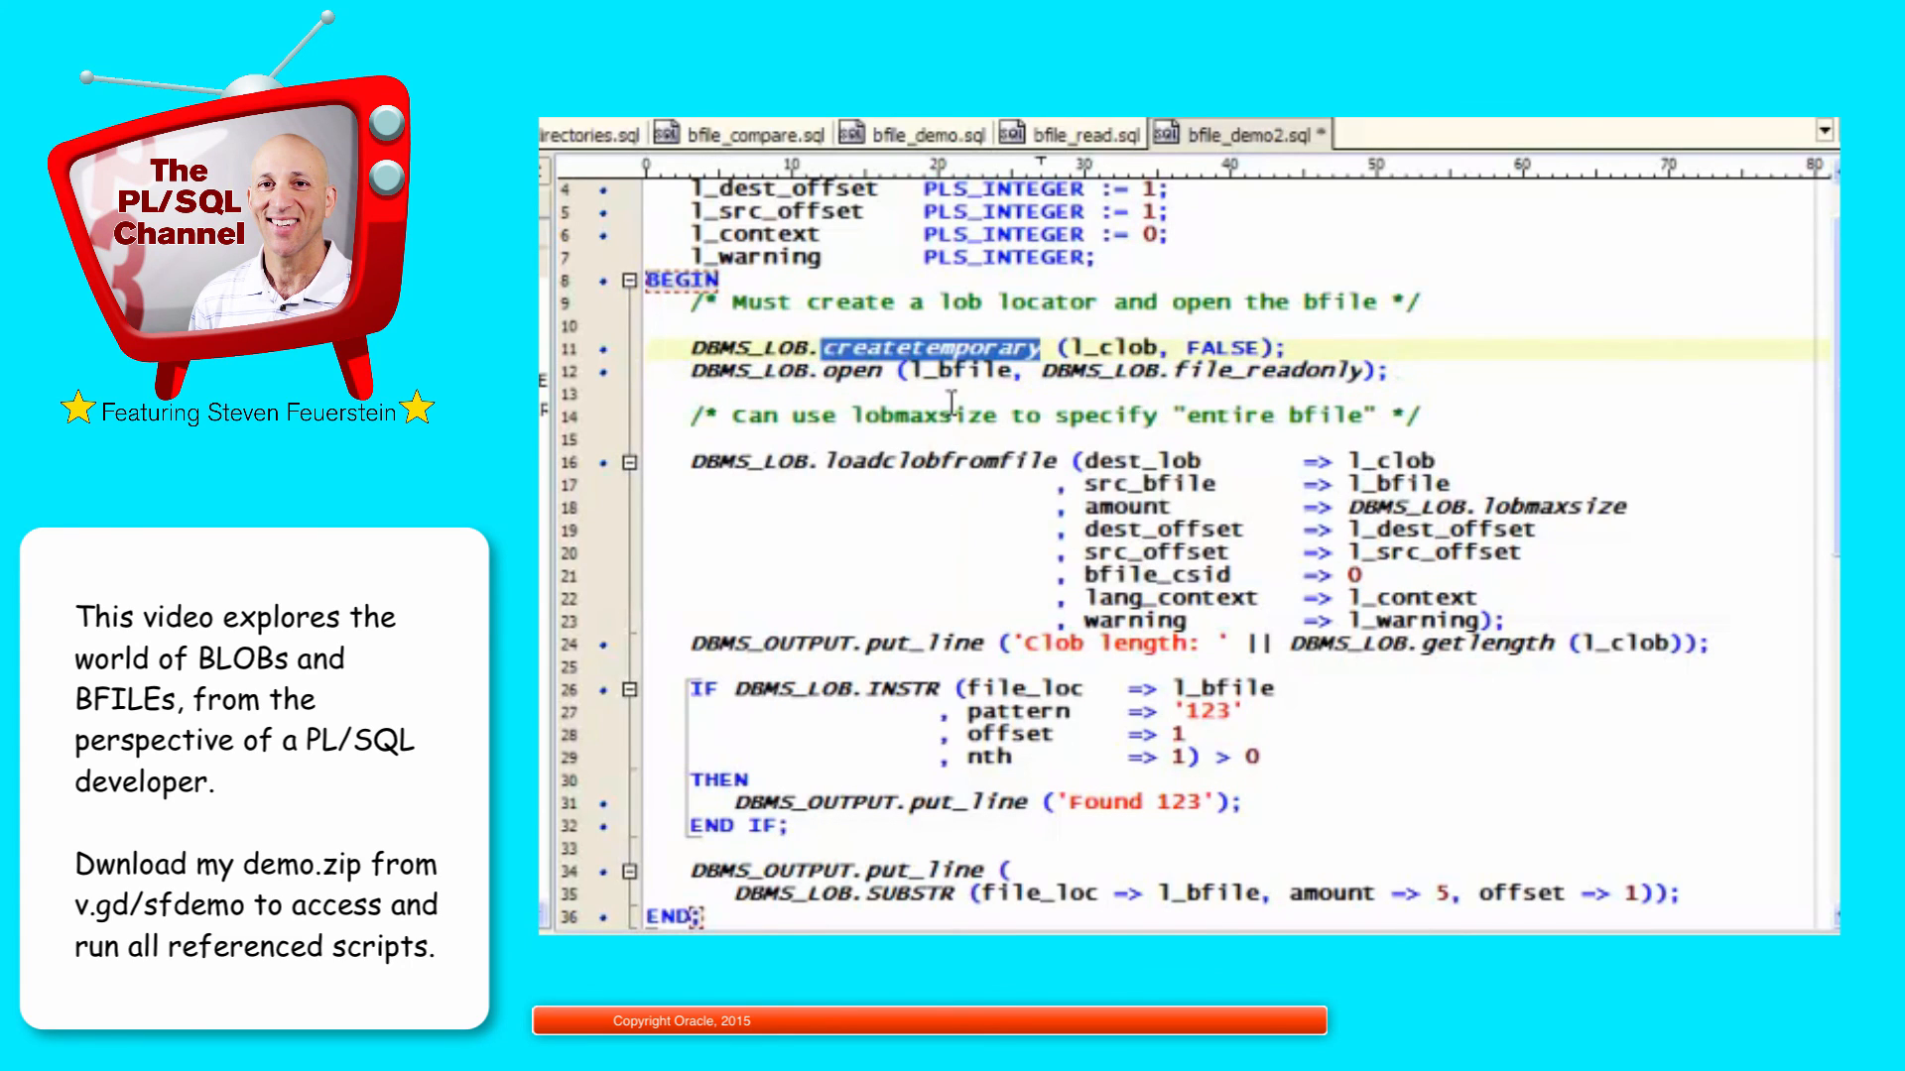
pyautogui.doubleClick(928, 458)
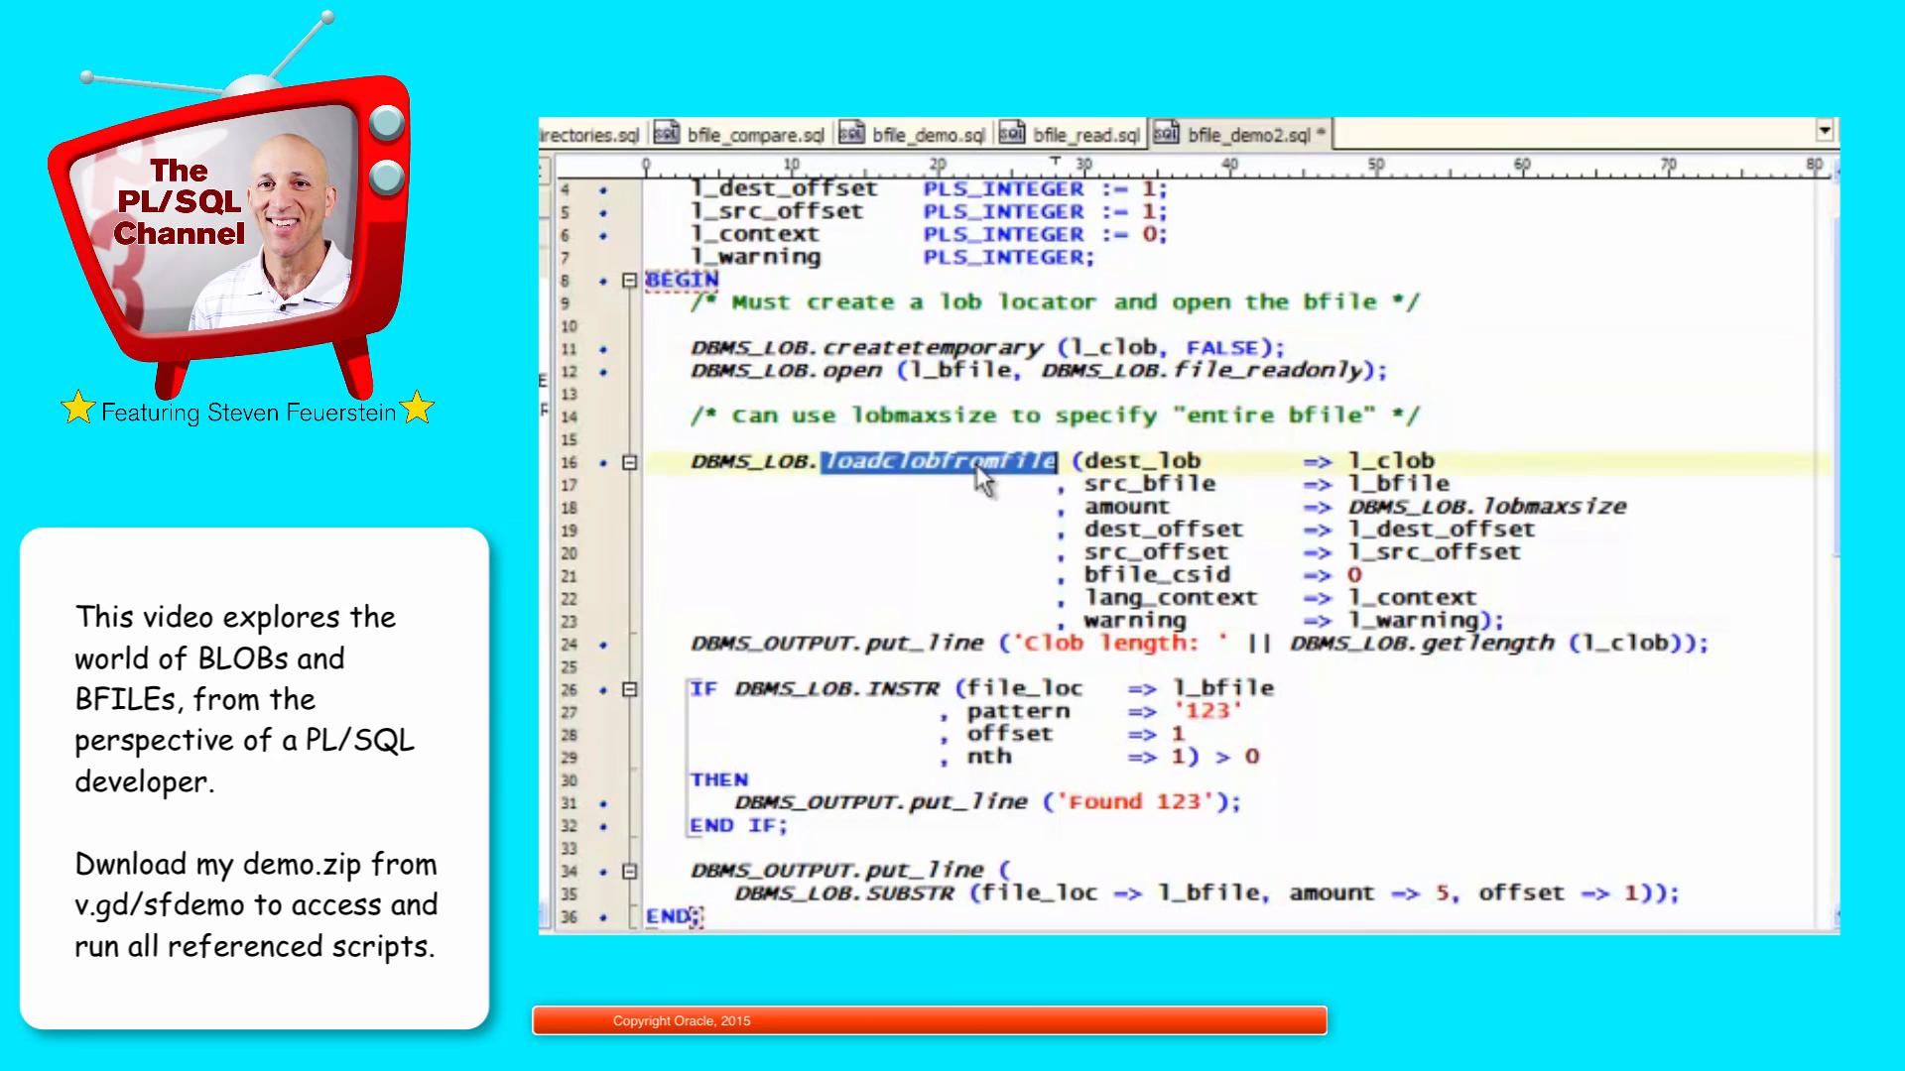